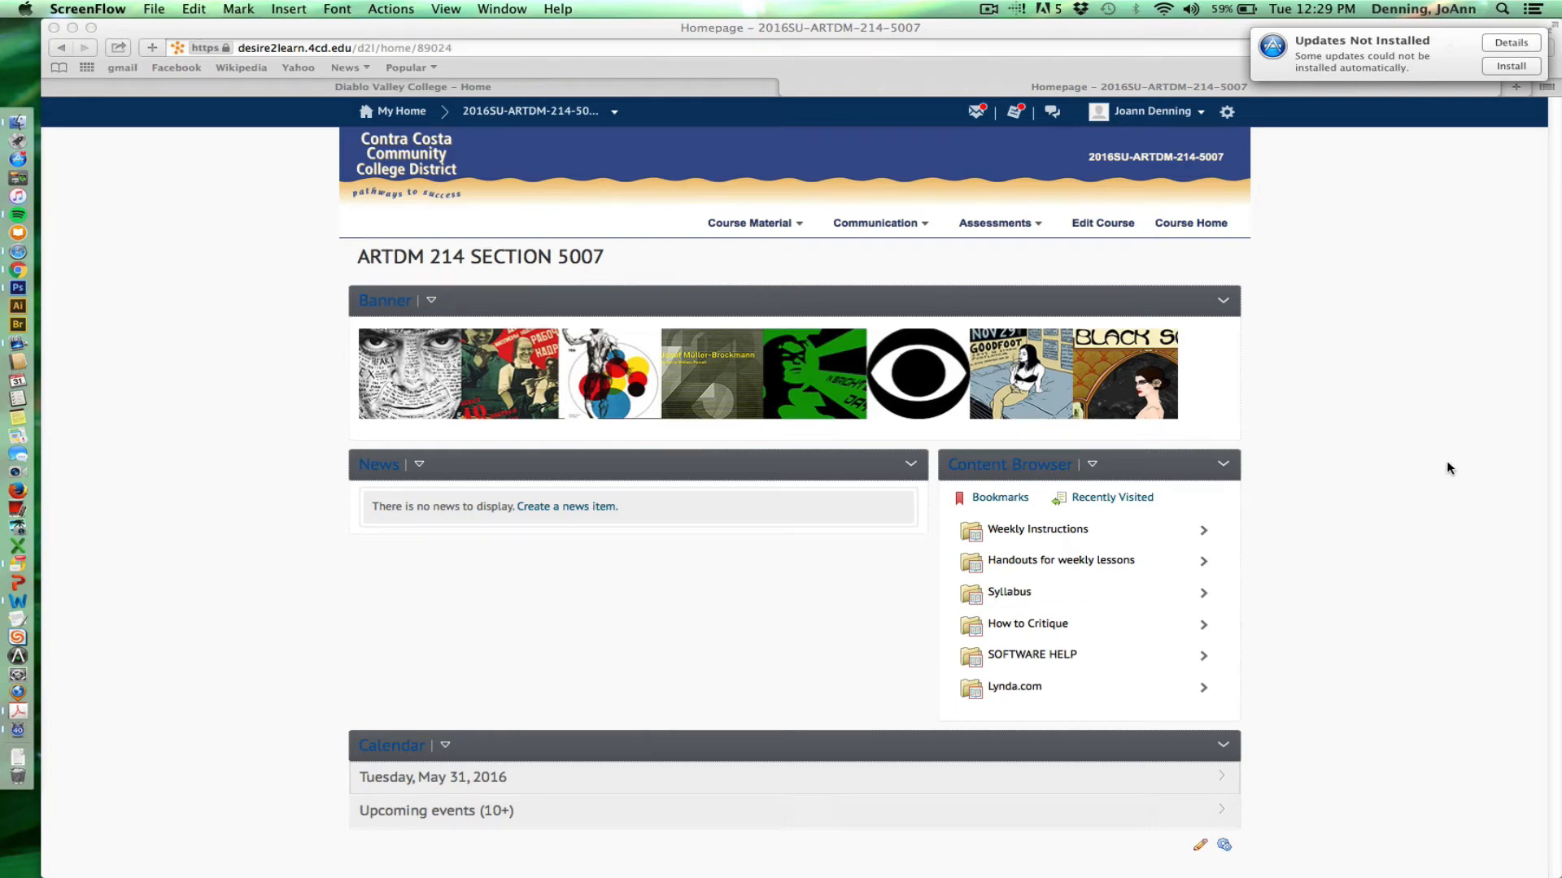
{"action": "mouse_move", "coordinate": [1440, 456]}
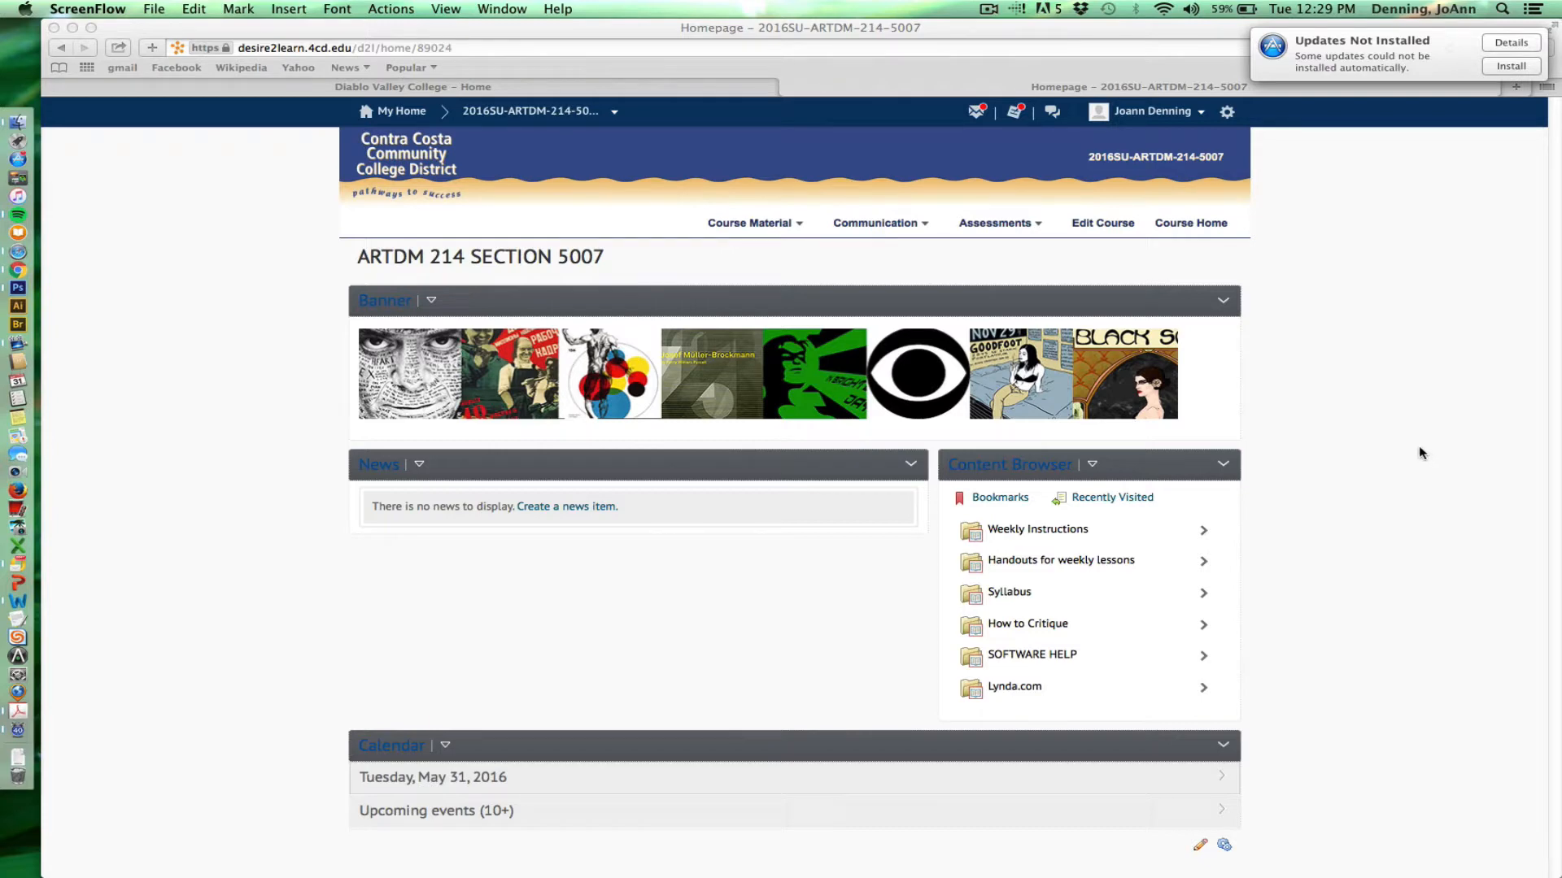
{"action": "mouse_move", "coordinate": [1414, 447]}
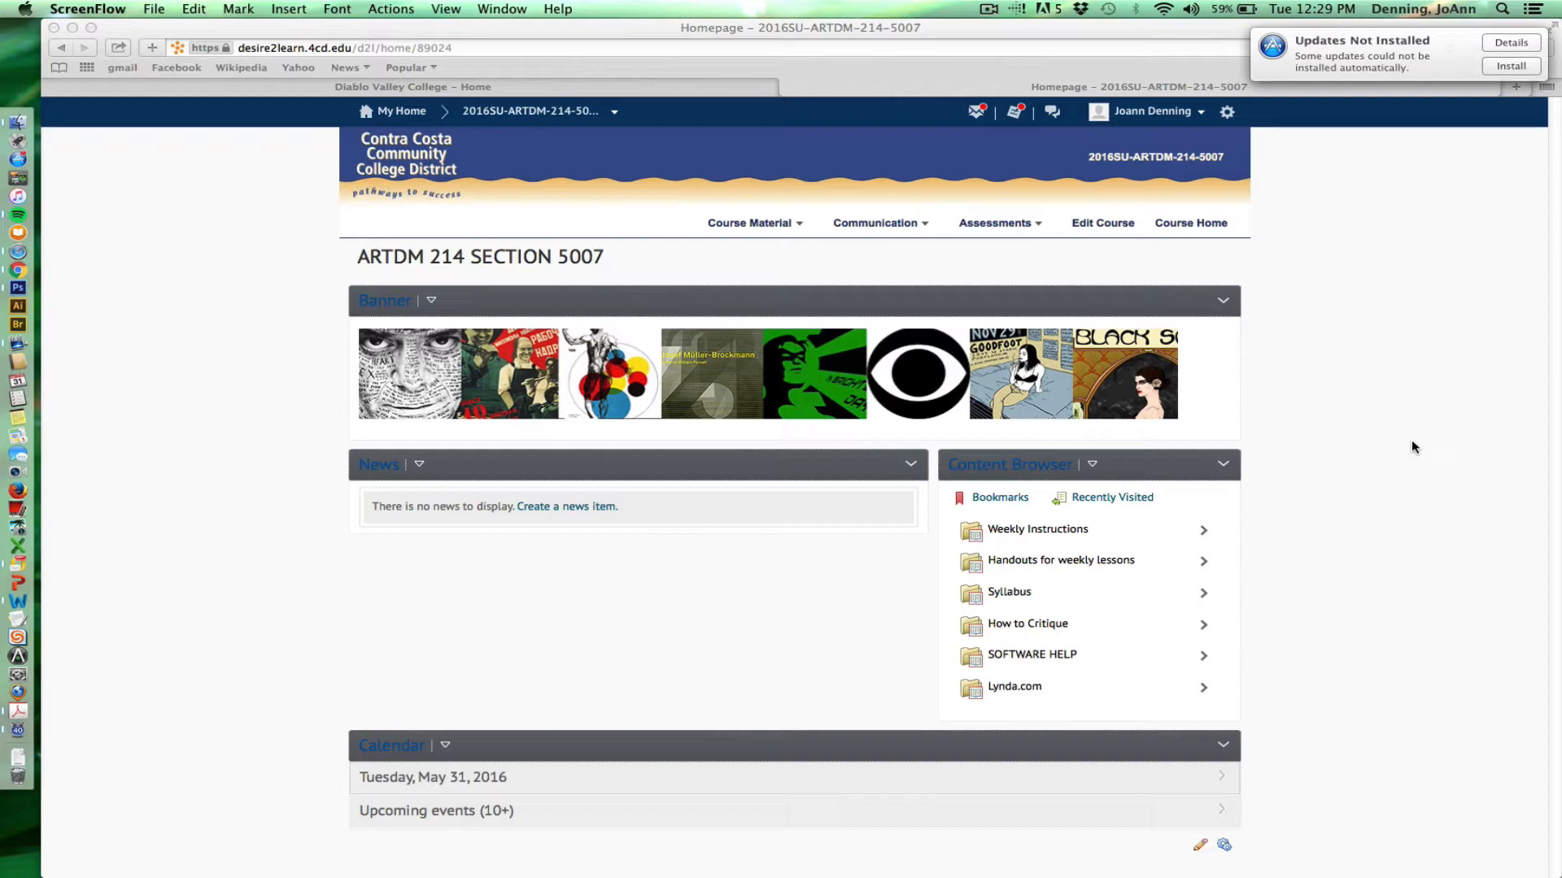
{"action": "mouse_move", "coordinate": [1416, 444]}
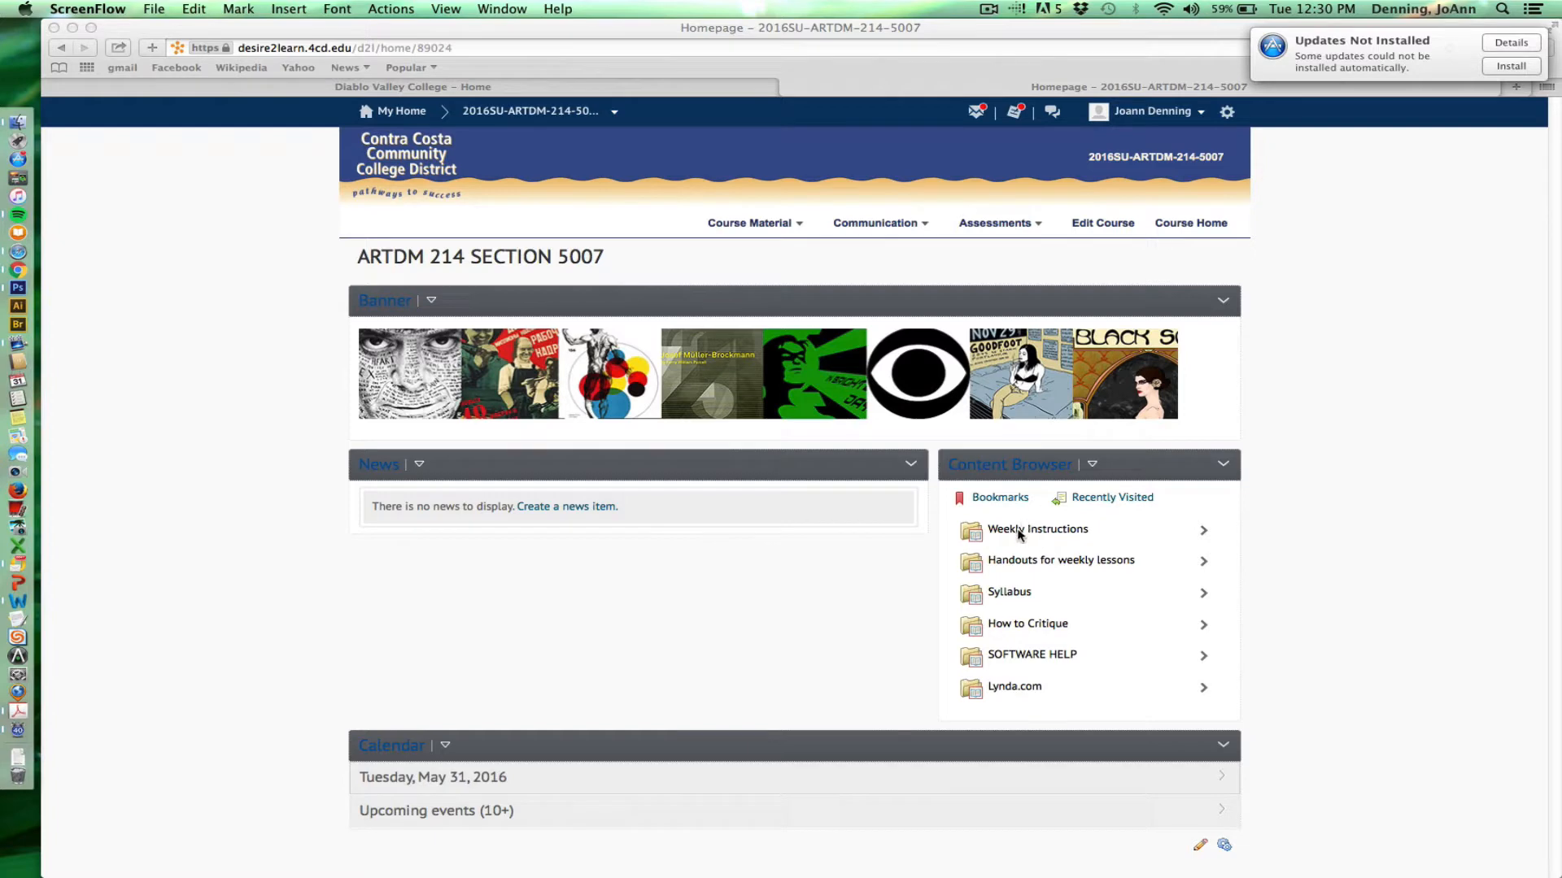
{"action": "mouse_move", "coordinate": [1032, 647]}
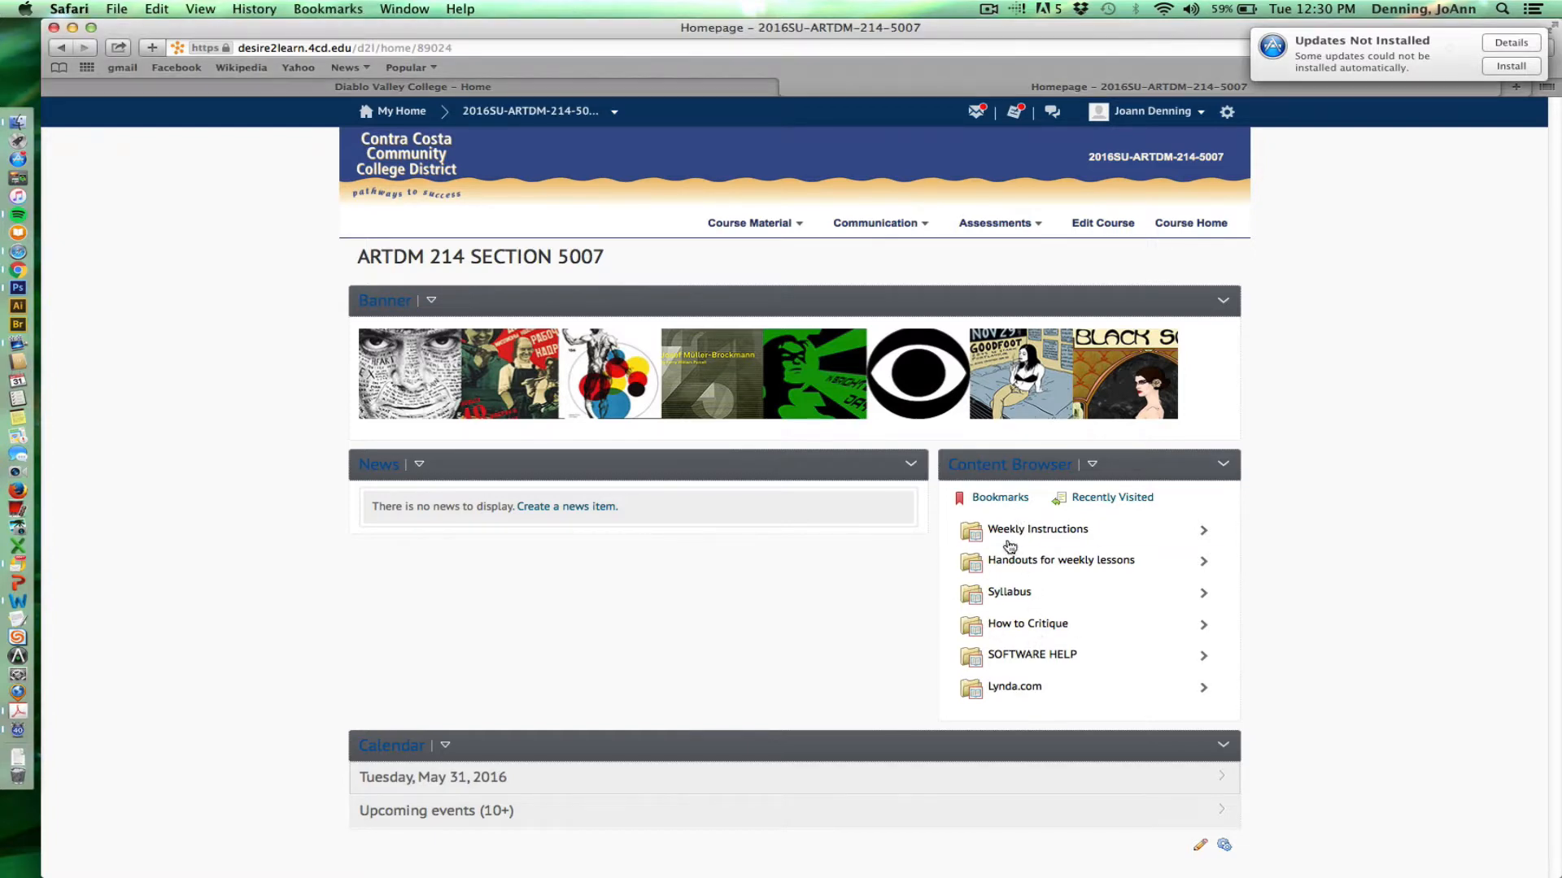
{"action": "mouse_move", "coordinate": [1036, 529]}
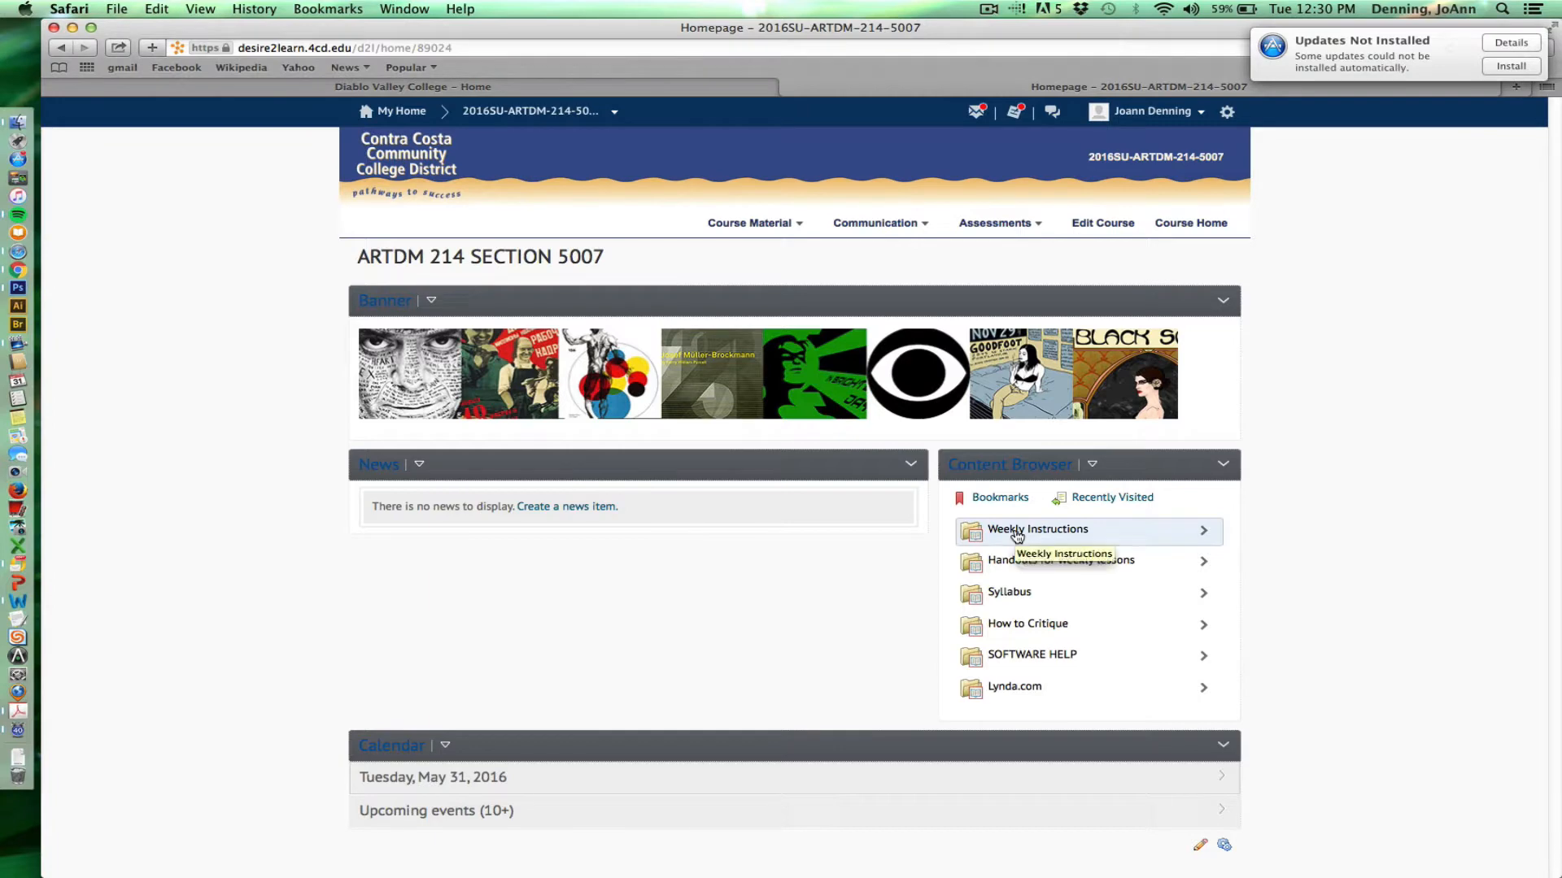
- List the Weekly Instructions entries from Week One through Week Four on the home page
{"action": "left_click", "coordinate": [1037, 528]}
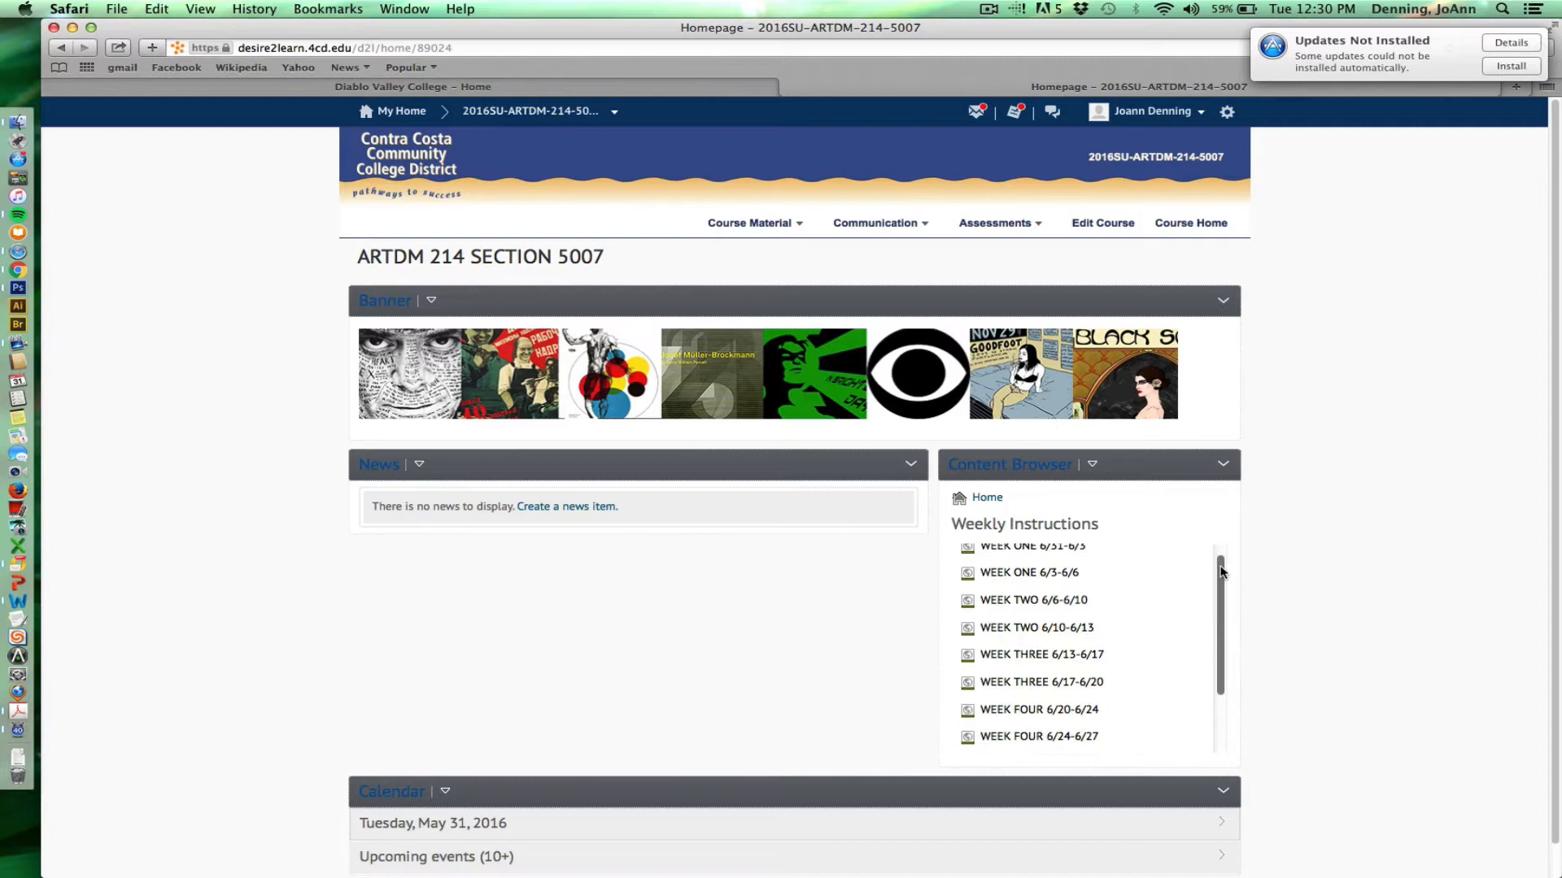
{"action": "scroll", "scroll_direction": "down", "scroll_amount": 3}
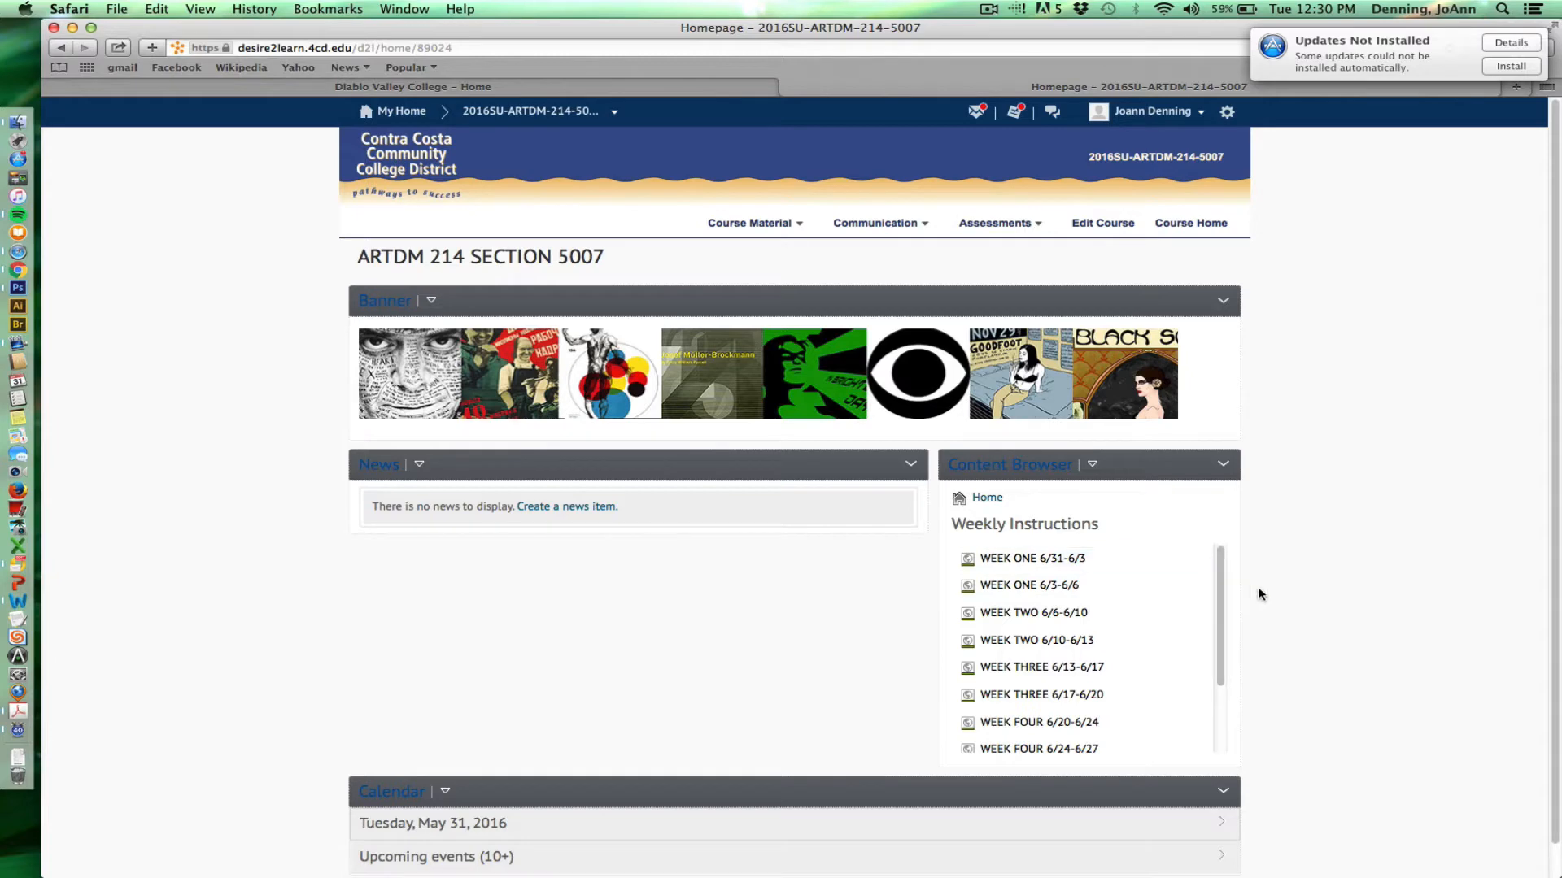
{"action": "mouse_move", "coordinate": [1254, 597]}
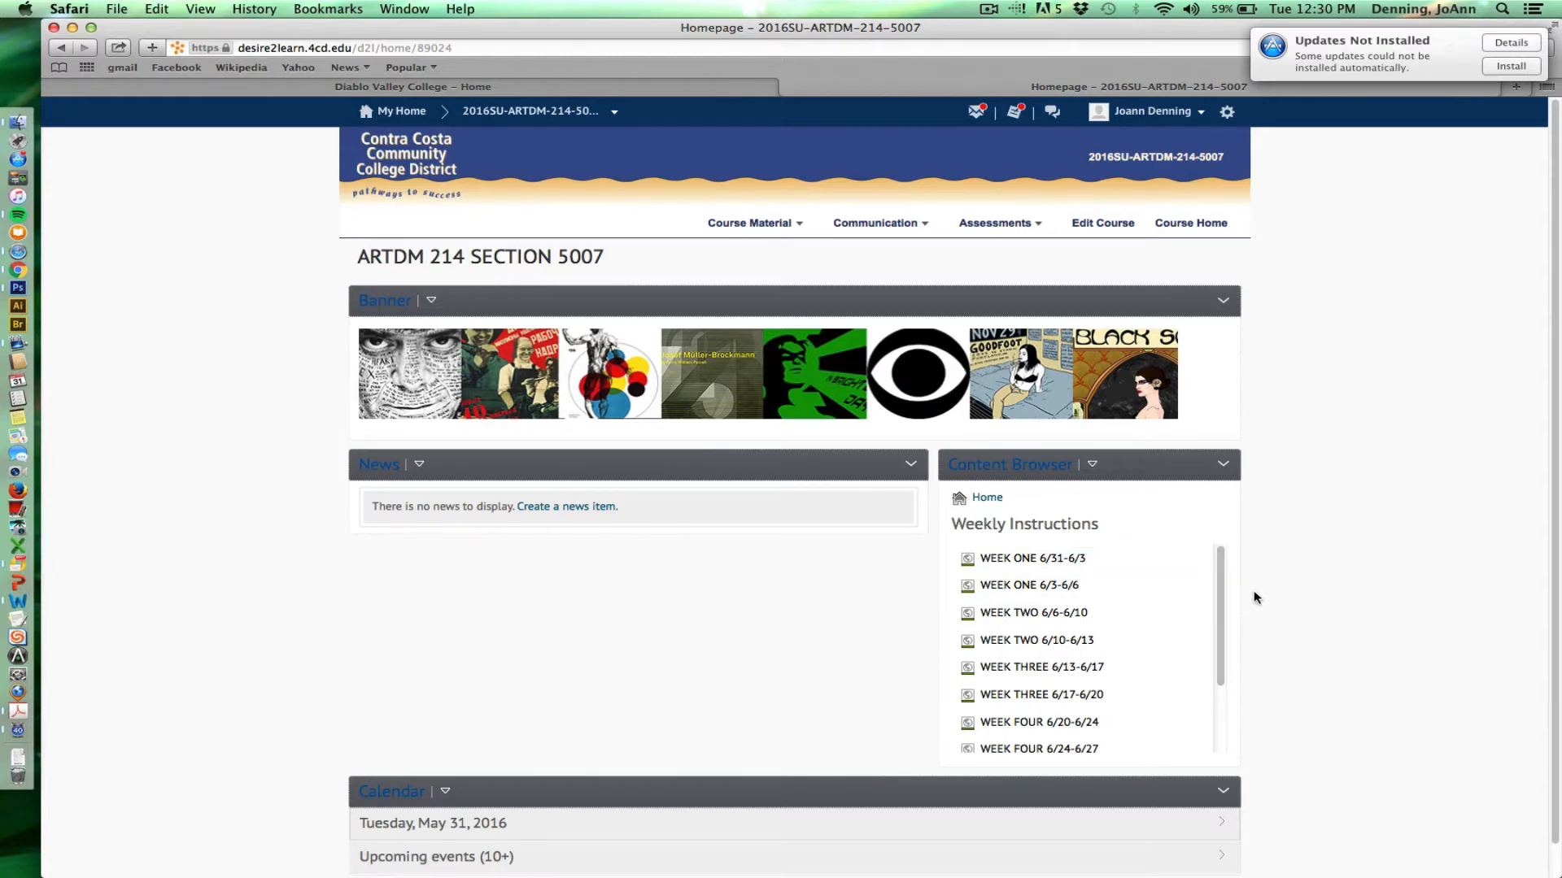
{"action": "mouse_move", "coordinate": [1253, 597]}
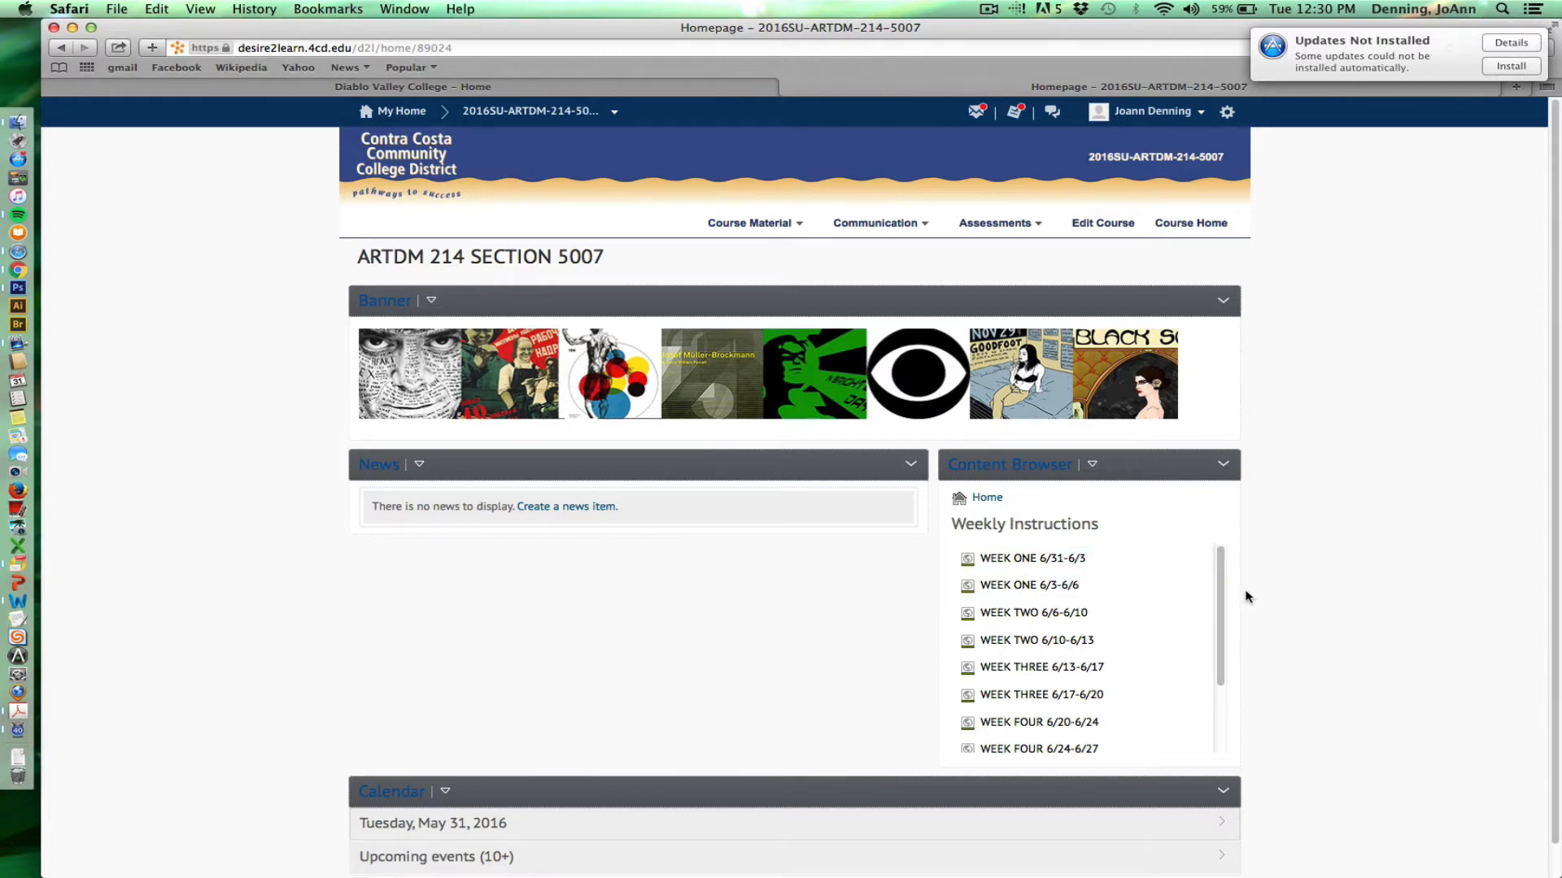
{"action": "mouse_move", "coordinate": [1243, 592]}
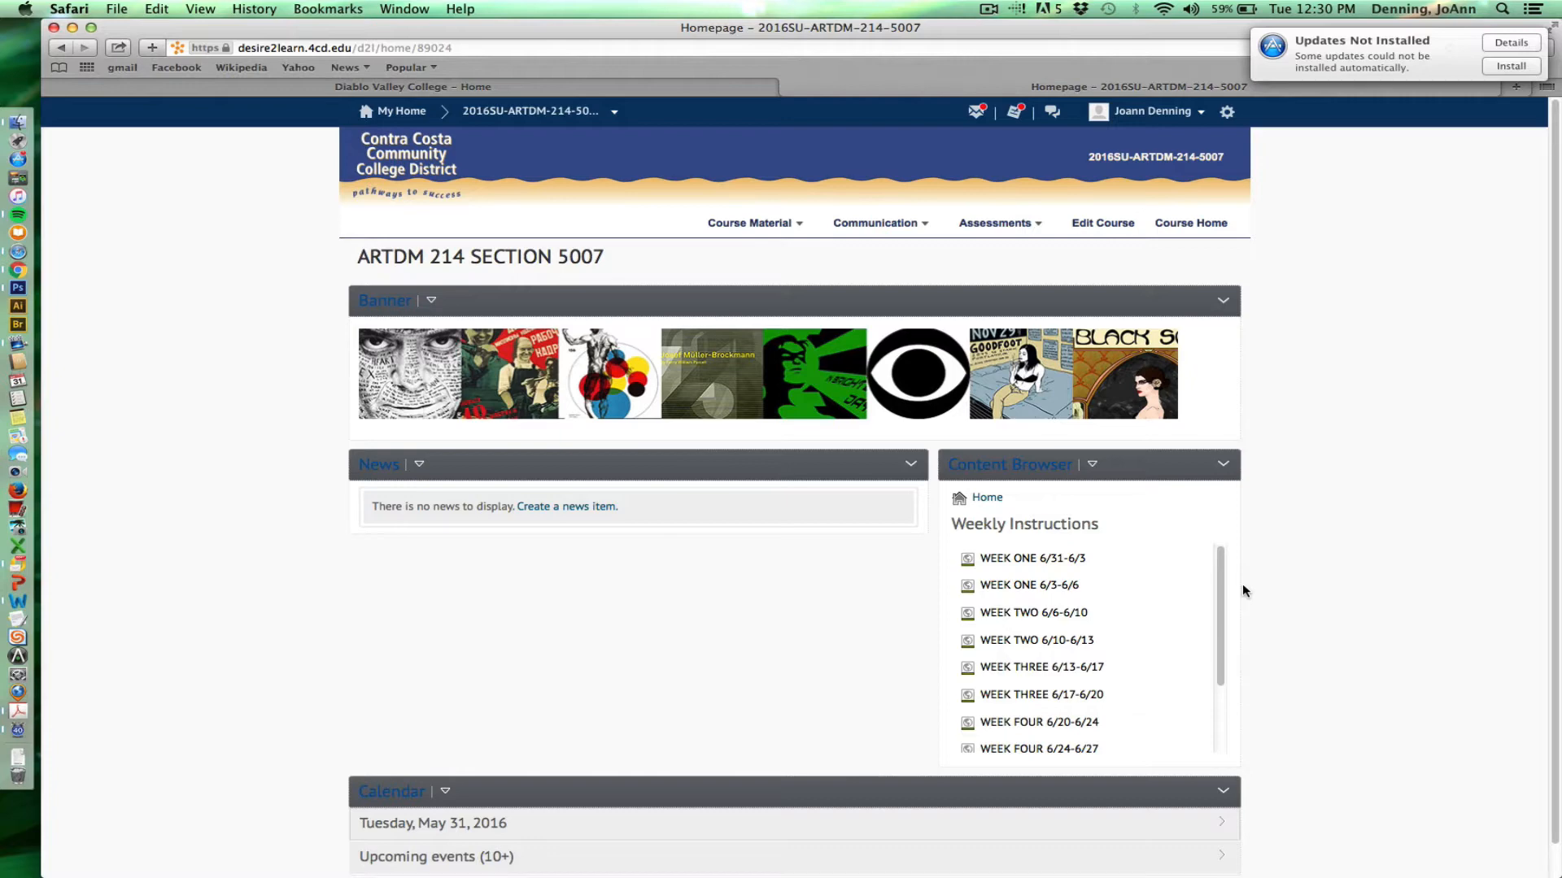
{"action": "mouse_move", "coordinate": [1232, 592]}
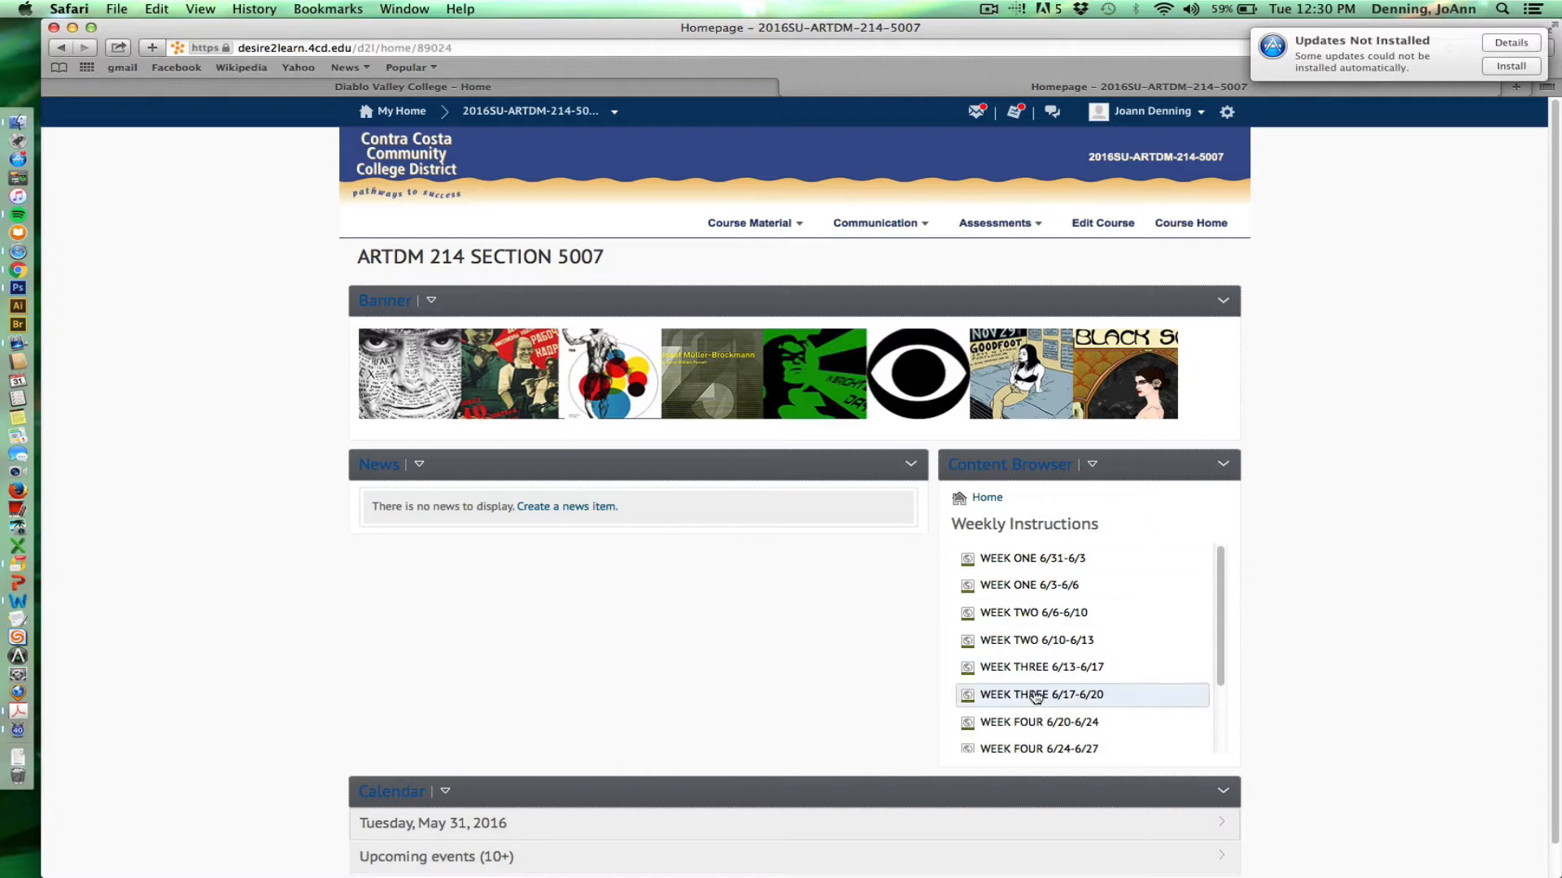
{"action": "mouse_move", "coordinate": [1028, 584]}
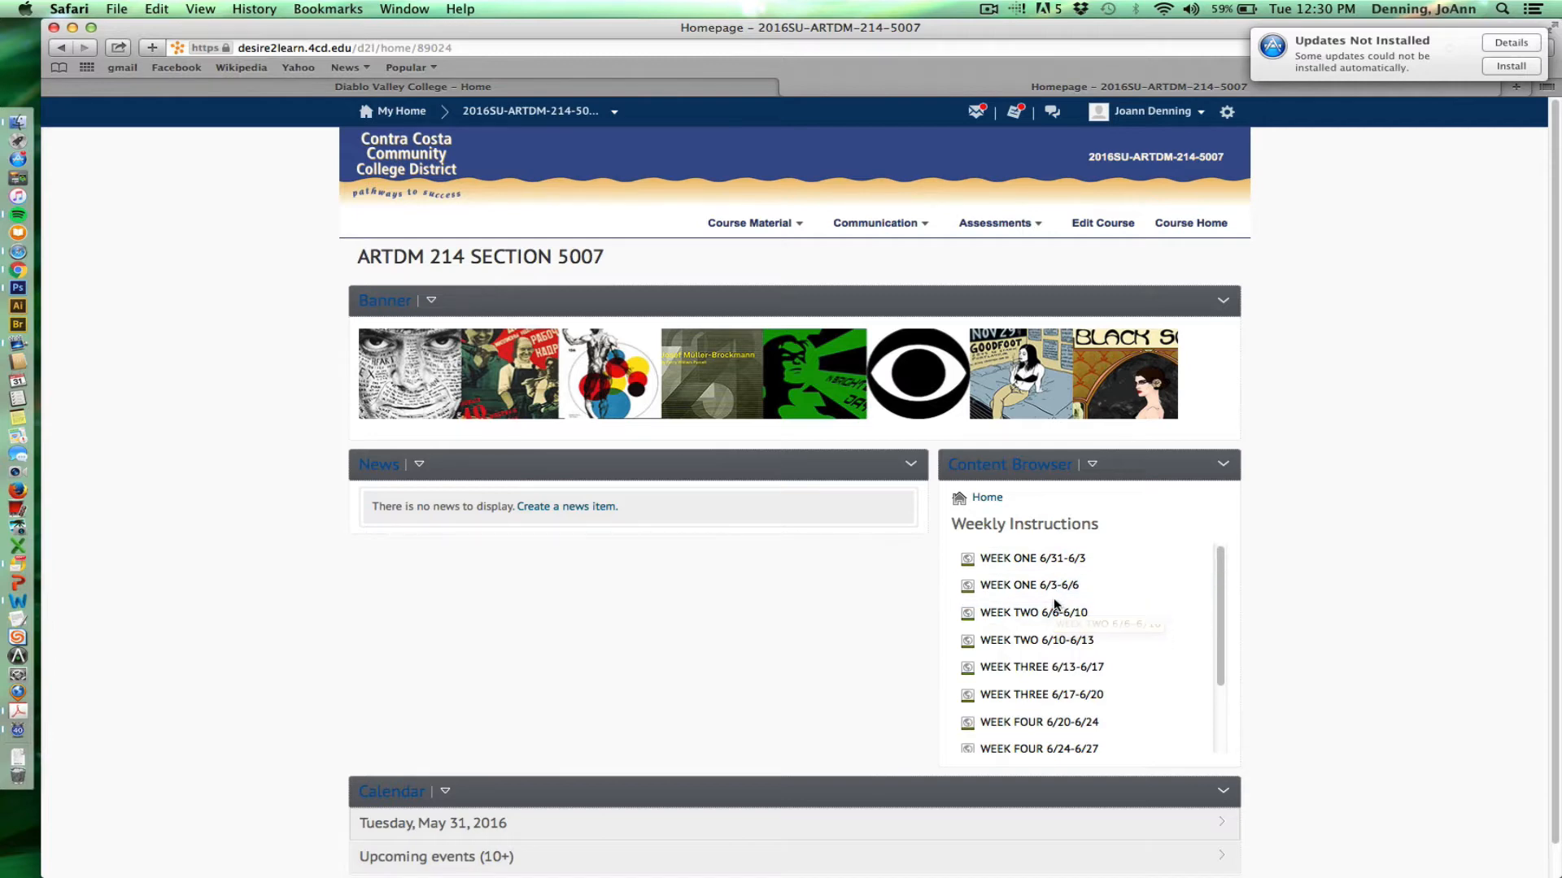
{"action": "mouse_move", "coordinate": [1042, 695]}
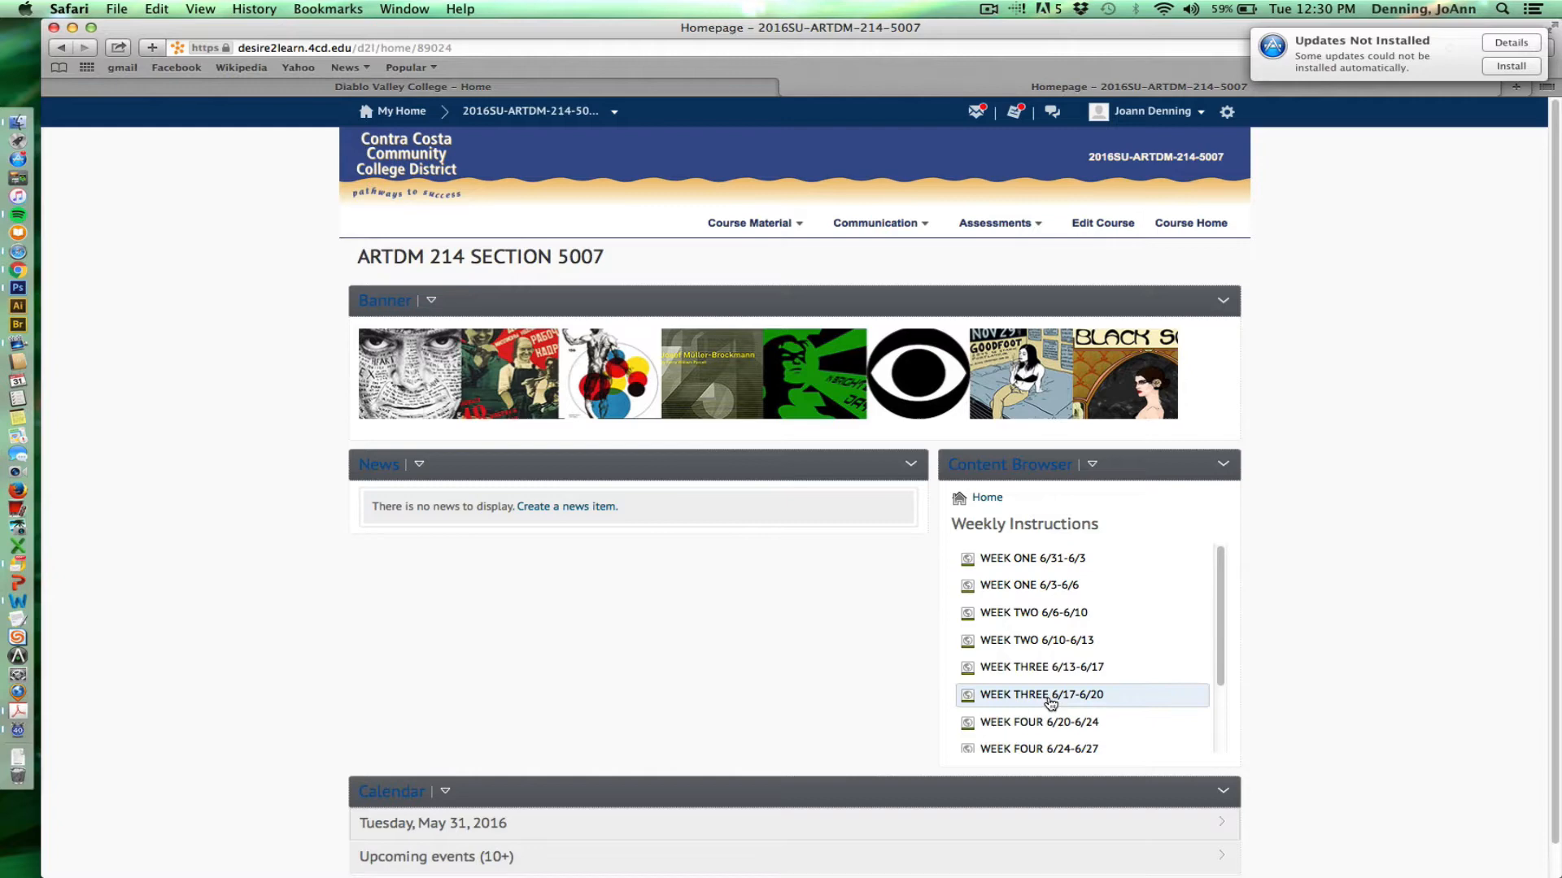
{"action": "mouse_move", "coordinate": [1041, 695]}
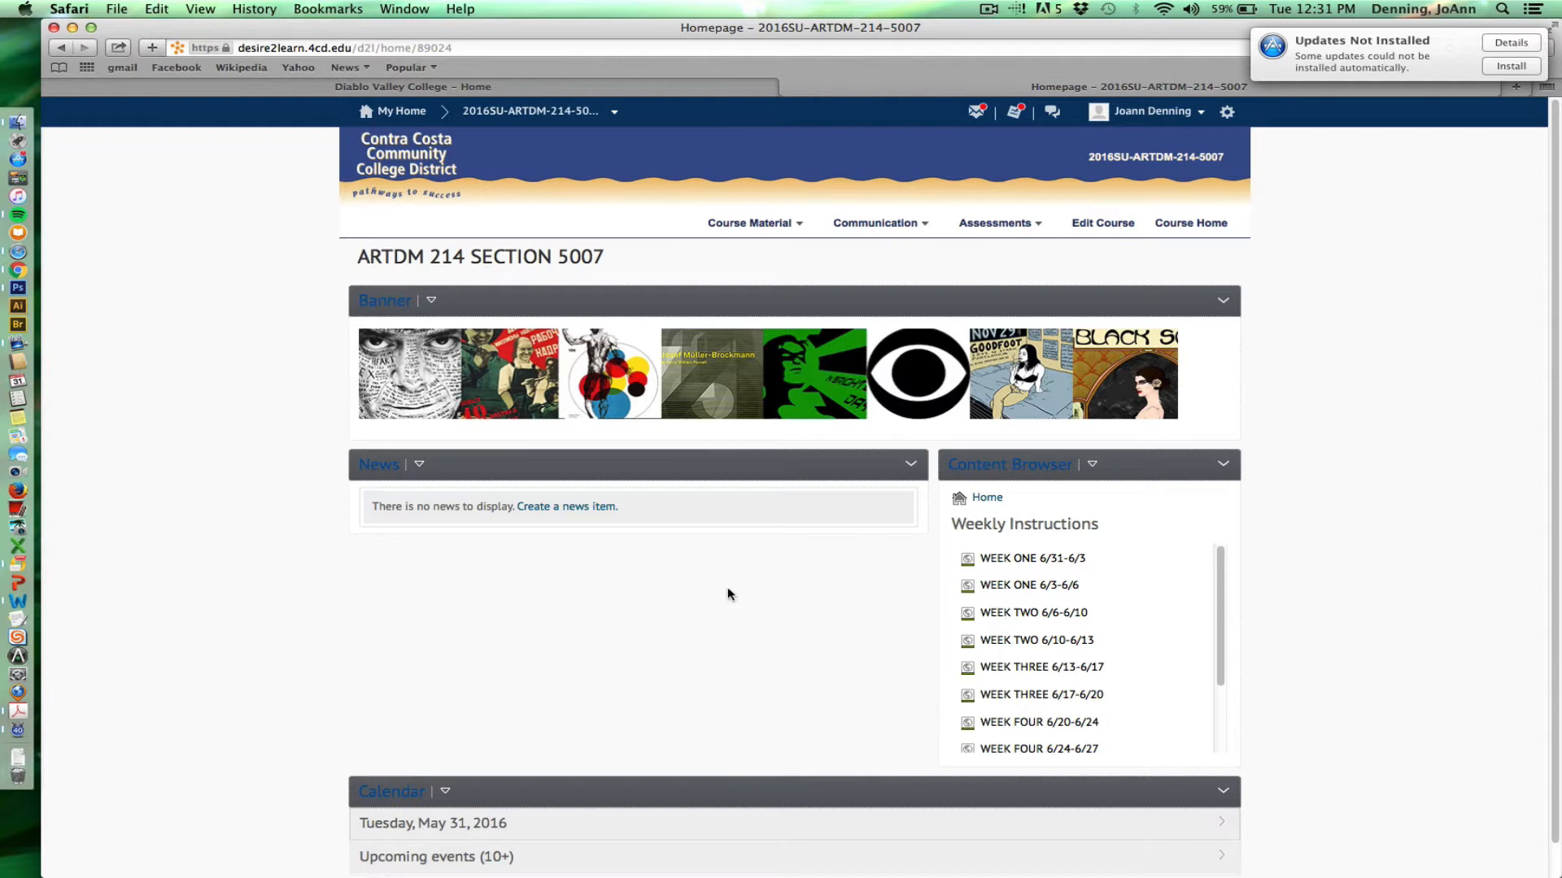
{"action": "mouse_move", "coordinate": [728, 594]}
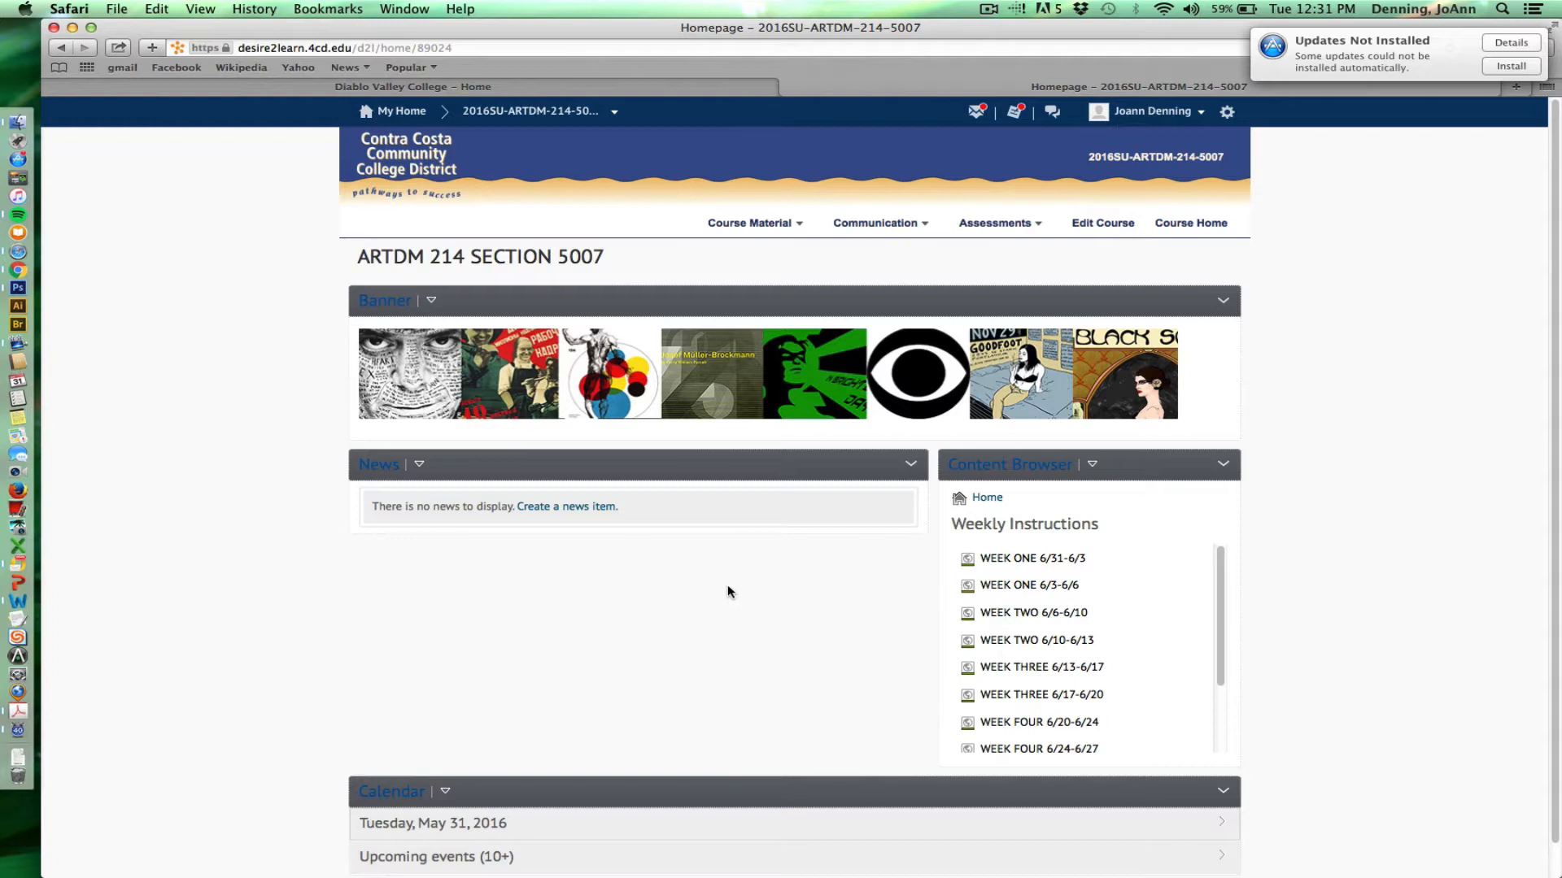
{"action": "mouse_move", "coordinate": [730, 590]}
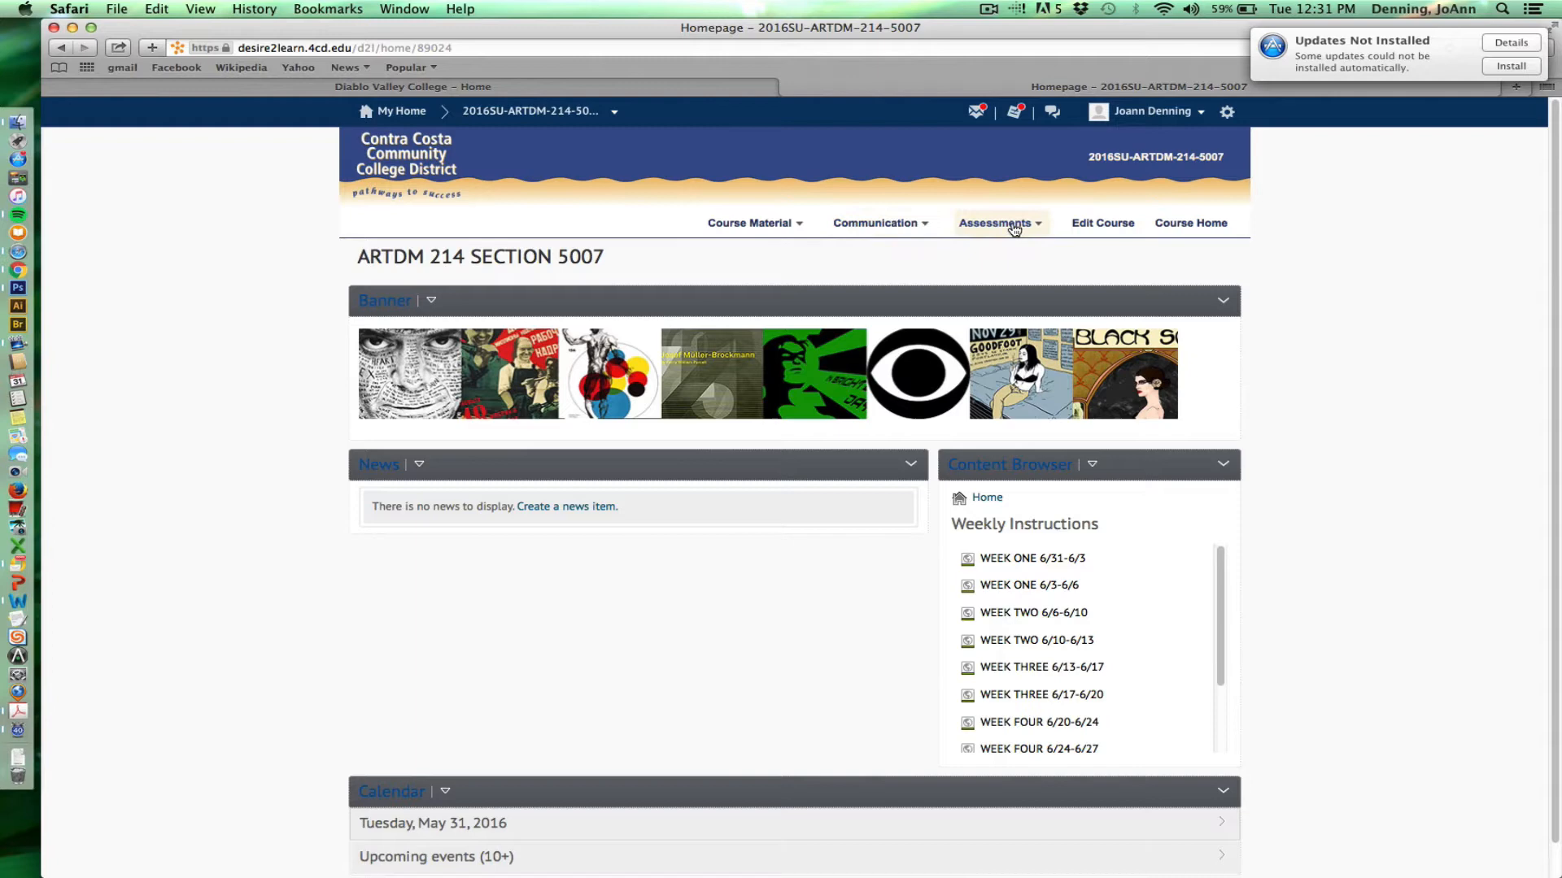
{"action": "mouse_move", "coordinate": [880, 223]}
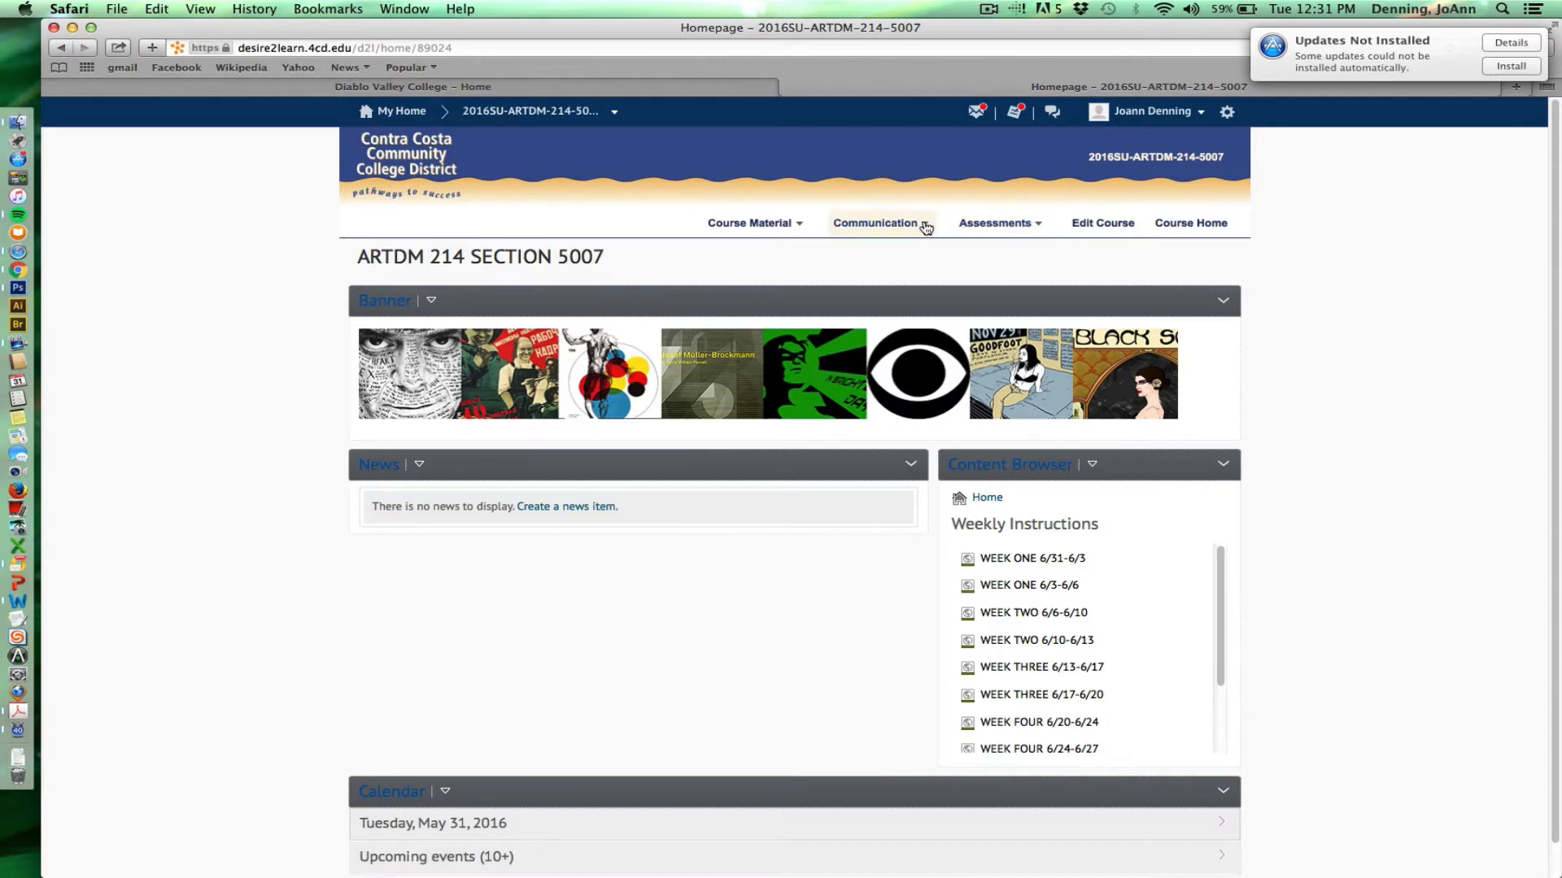
- Choose Discussions from the navbar's Communication menu
{"action": "left_click", "coordinate": [878, 223]}
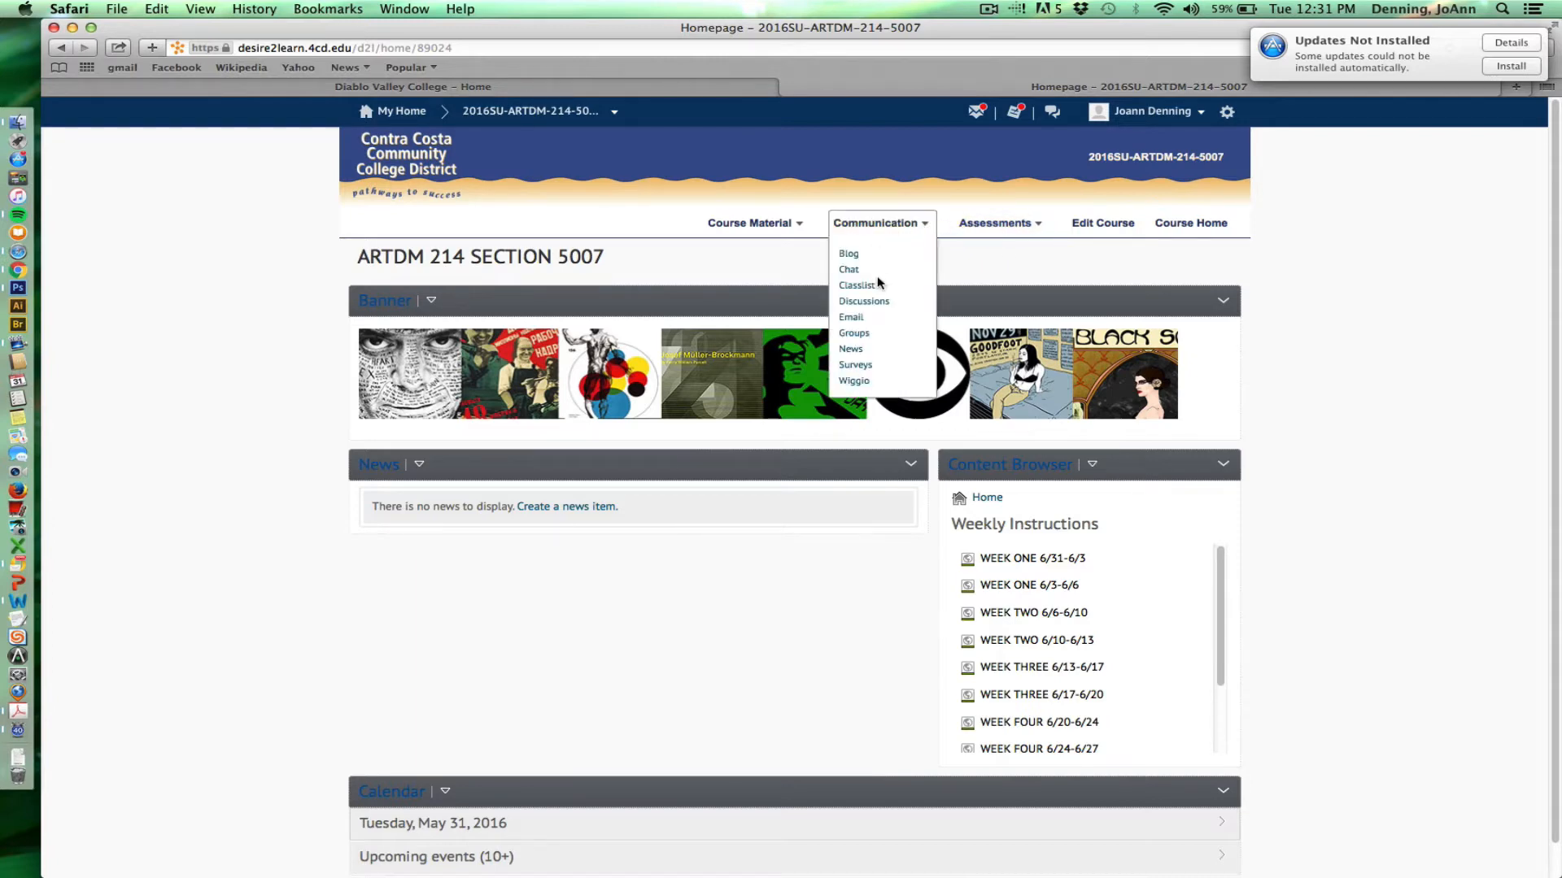
{"action": "mouse_move", "coordinate": [849, 317]}
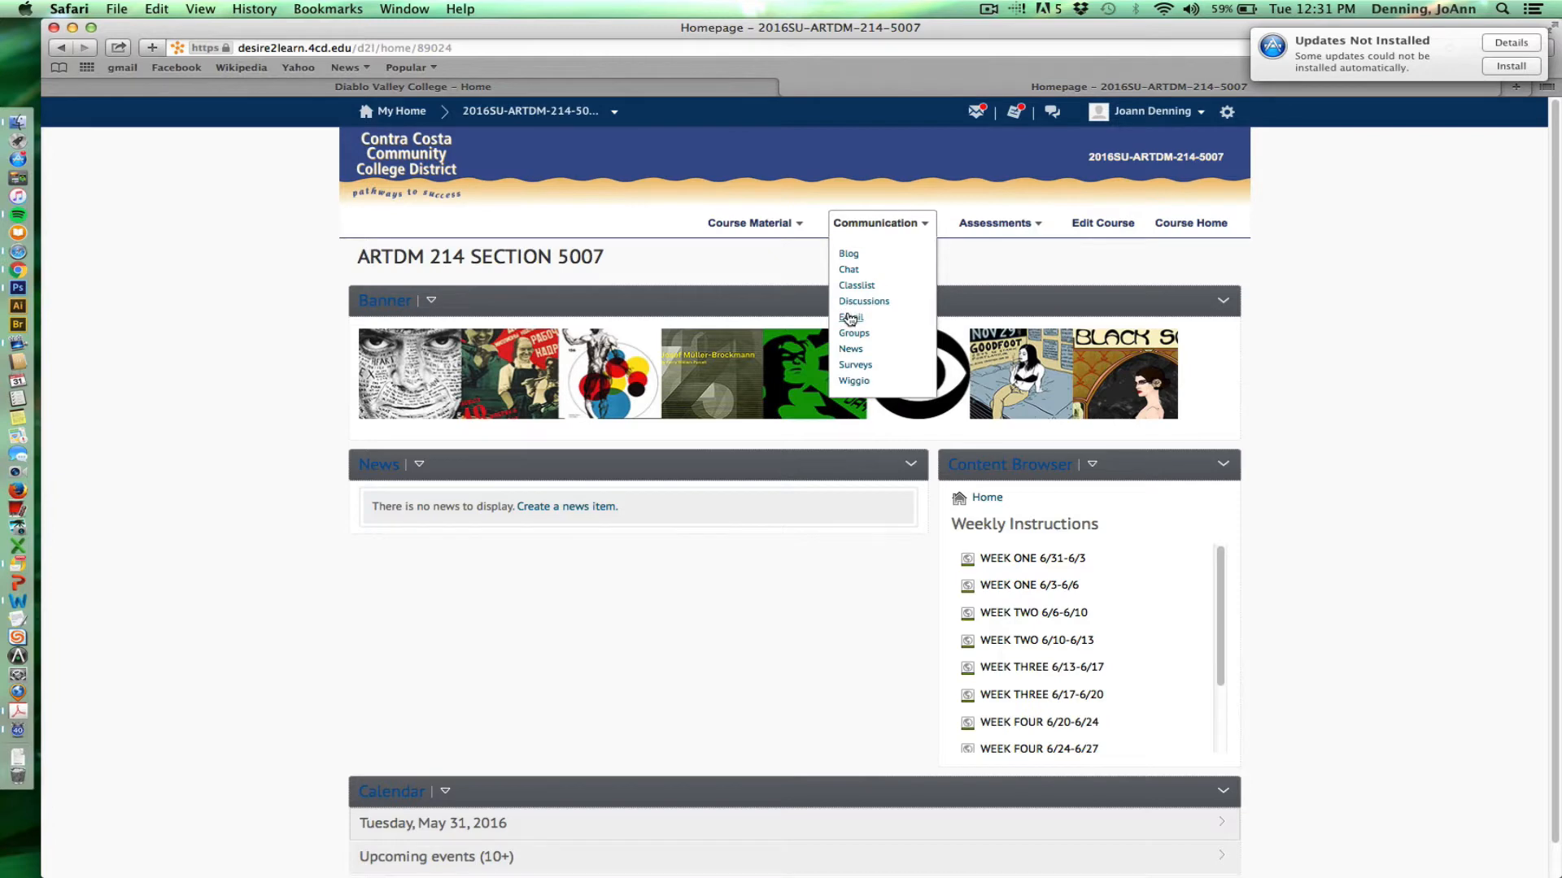
{"action": "mouse_move", "coordinate": [853, 306]}
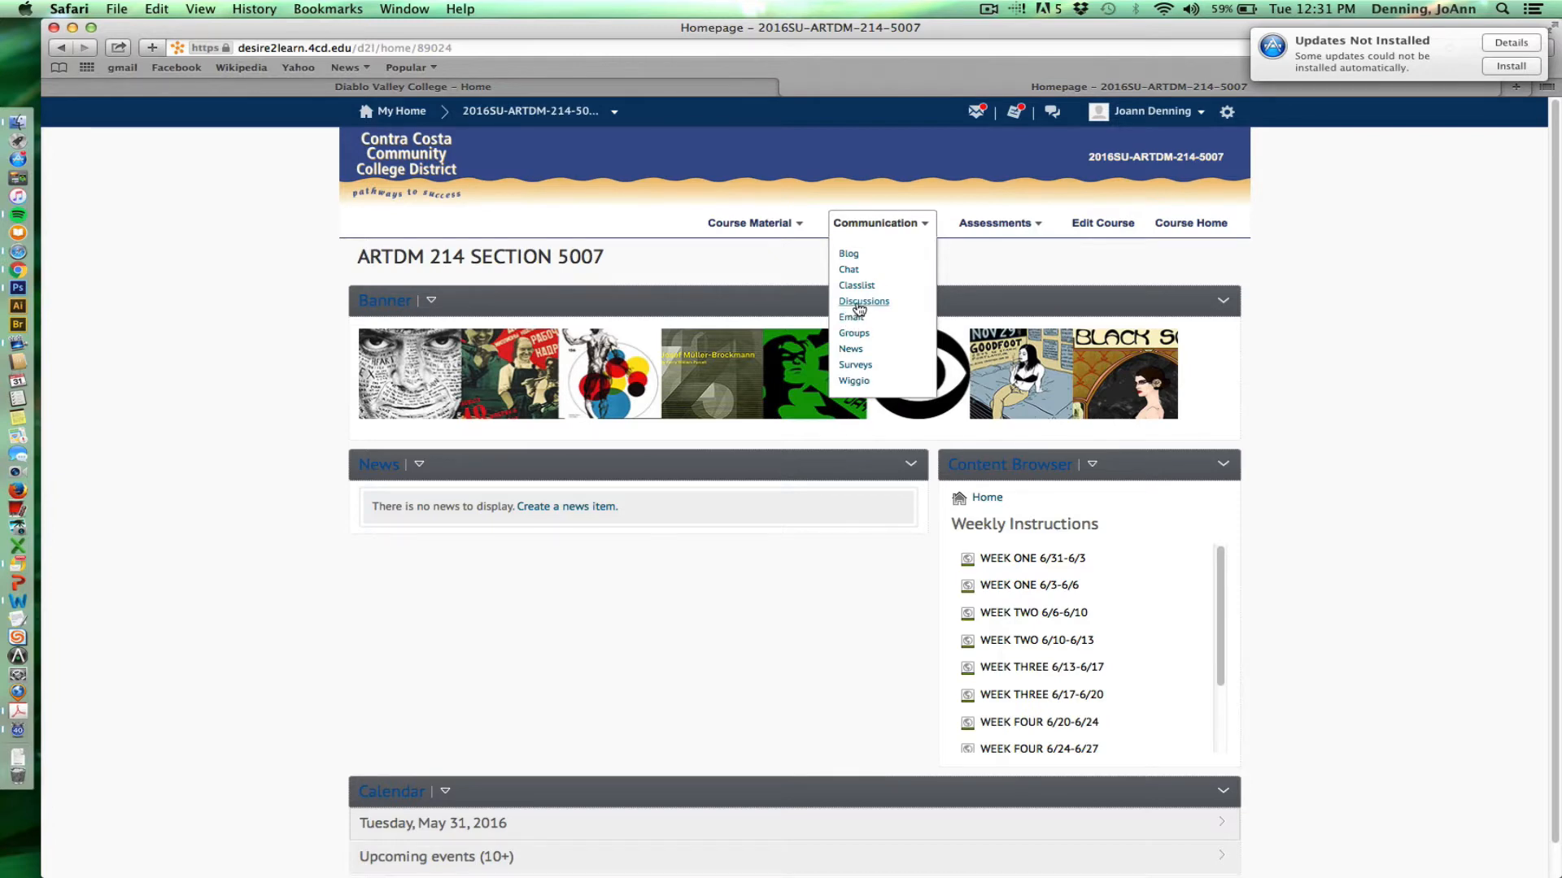
{"action": "left_click", "coordinate": [862, 301]}
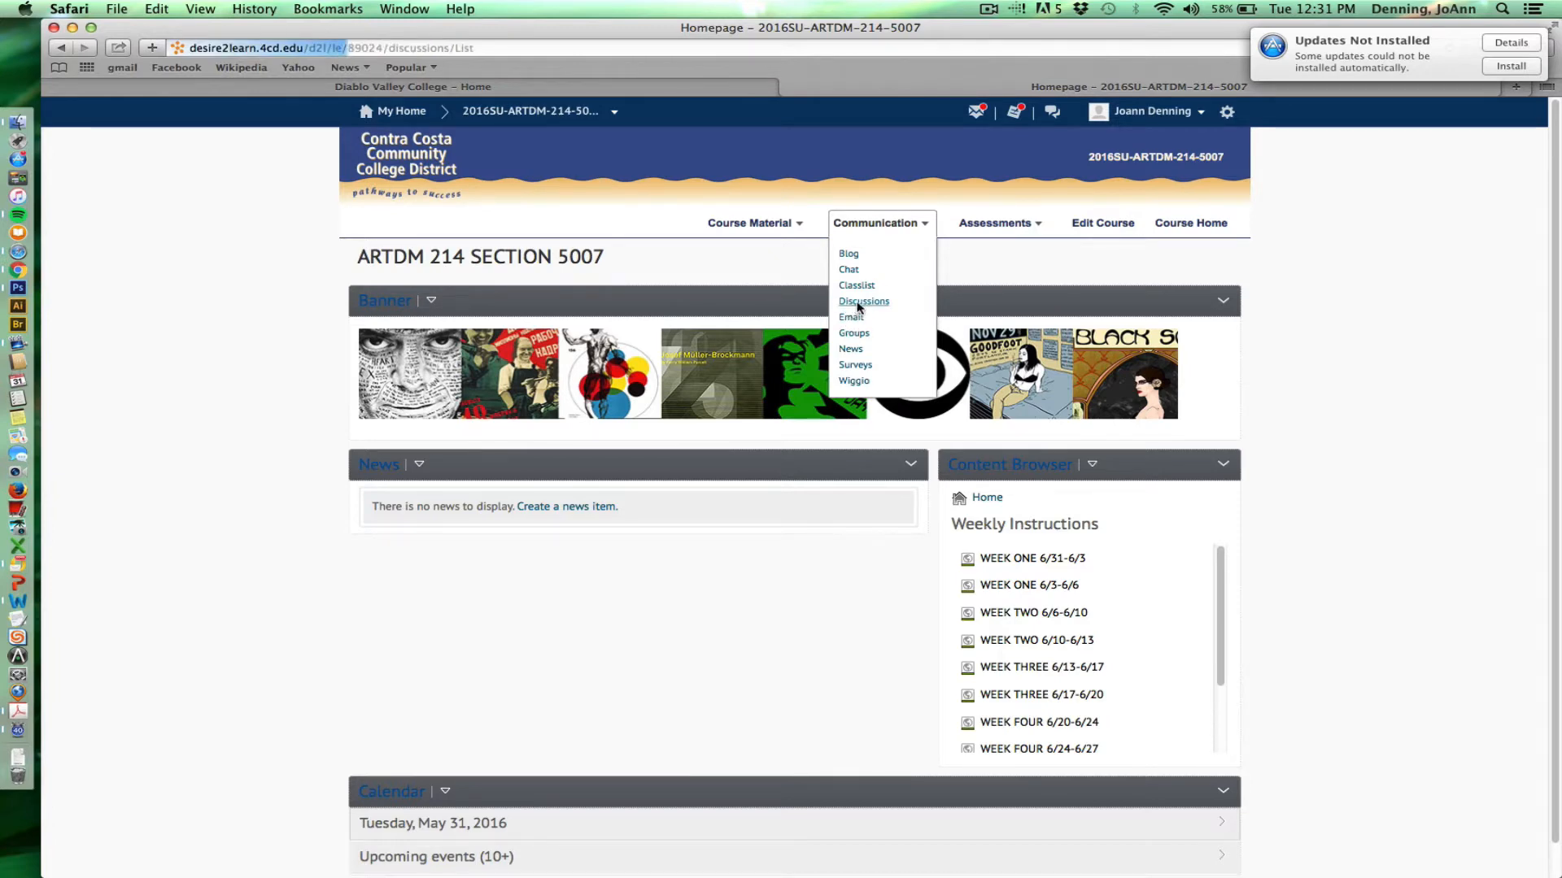
- With the Discussions list loaded, switch to Email via the Communication menu
{"action": "left_click", "coordinate": [862, 301]}
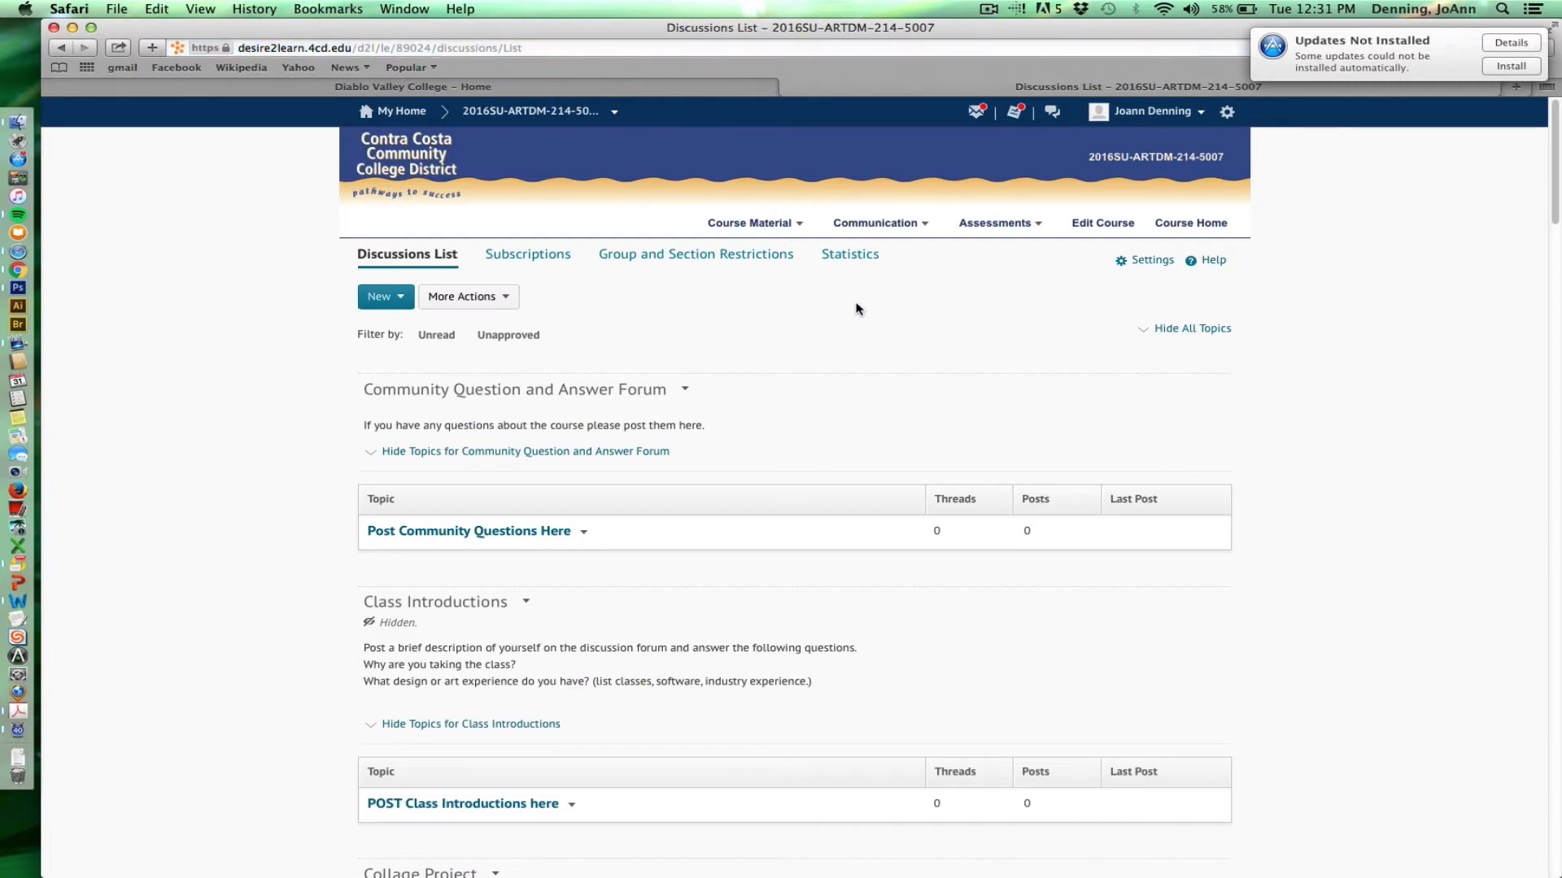
{"action": "mouse_move", "coordinate": [851, 312]}
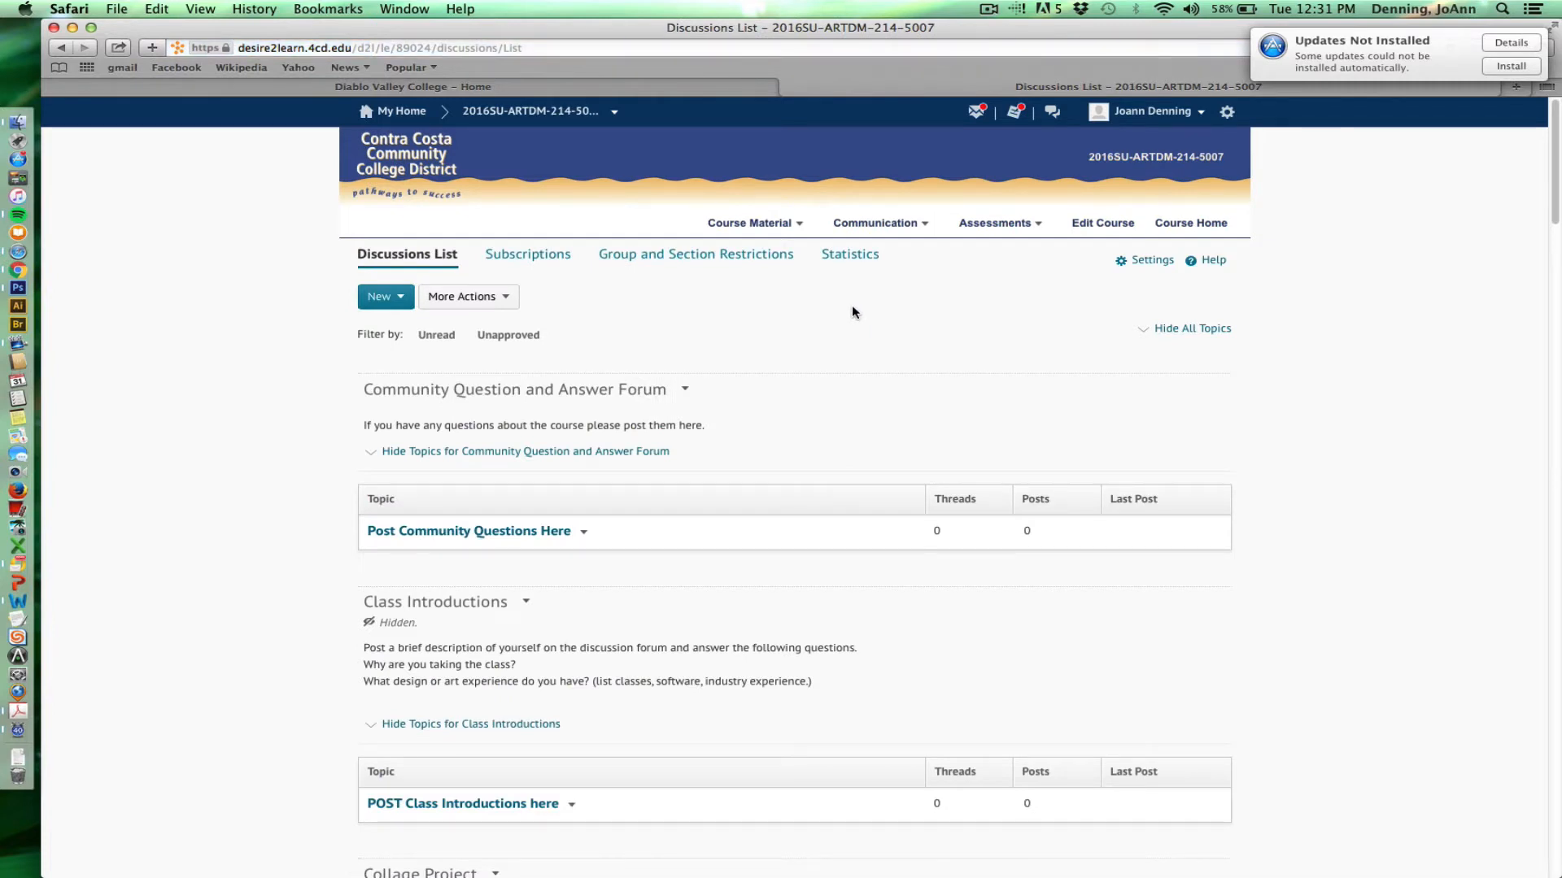
{"action": "mouse_move", "coordinate": [891, 317]}
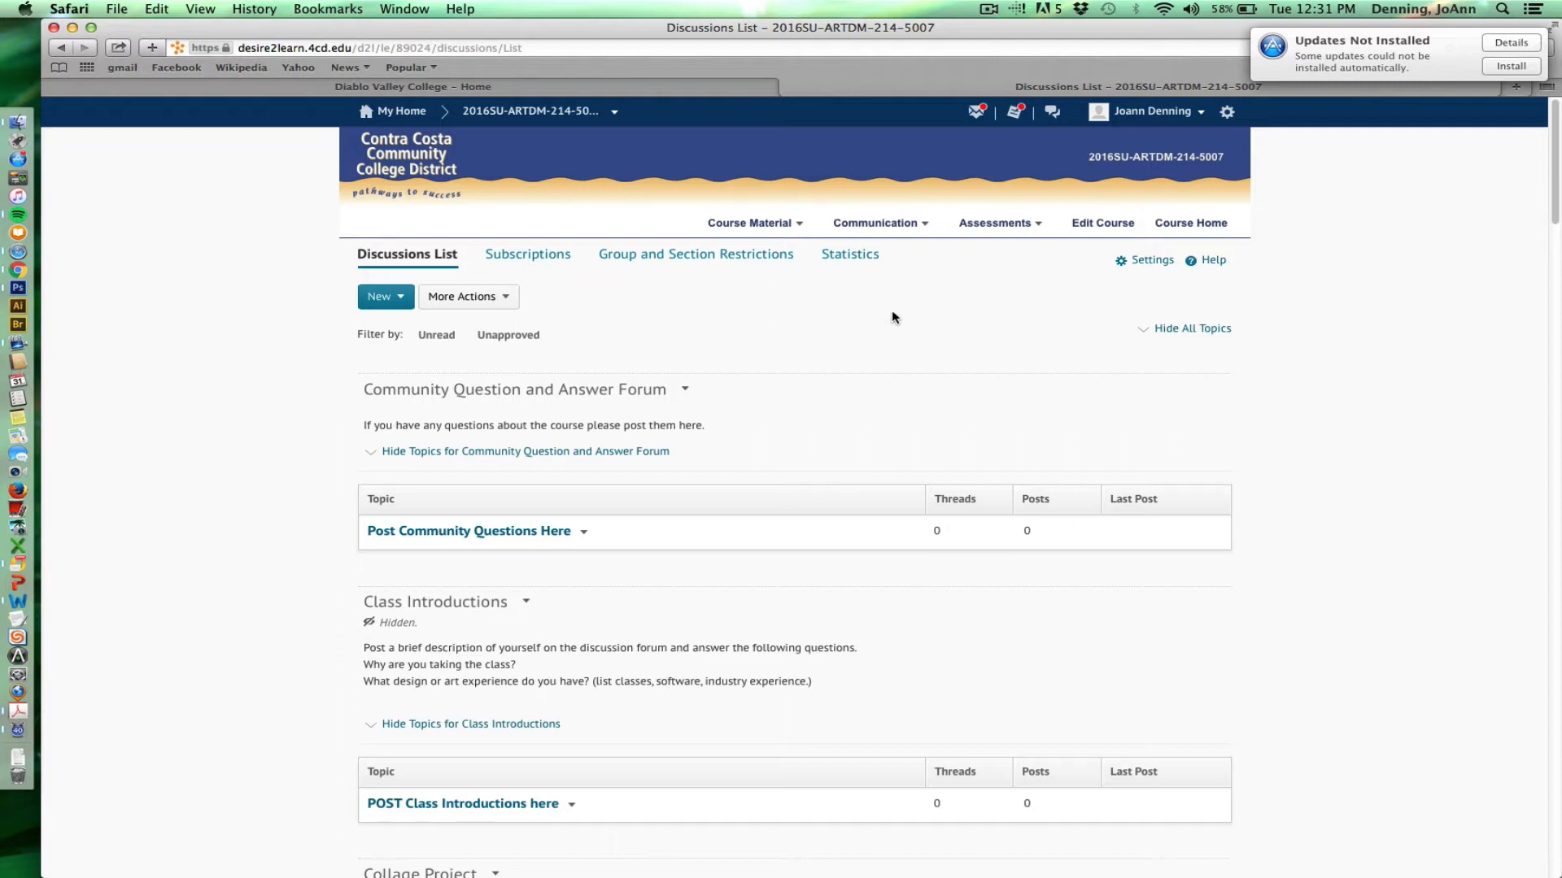
{"action": "mouse_move", "coordinate": [903, 318]}
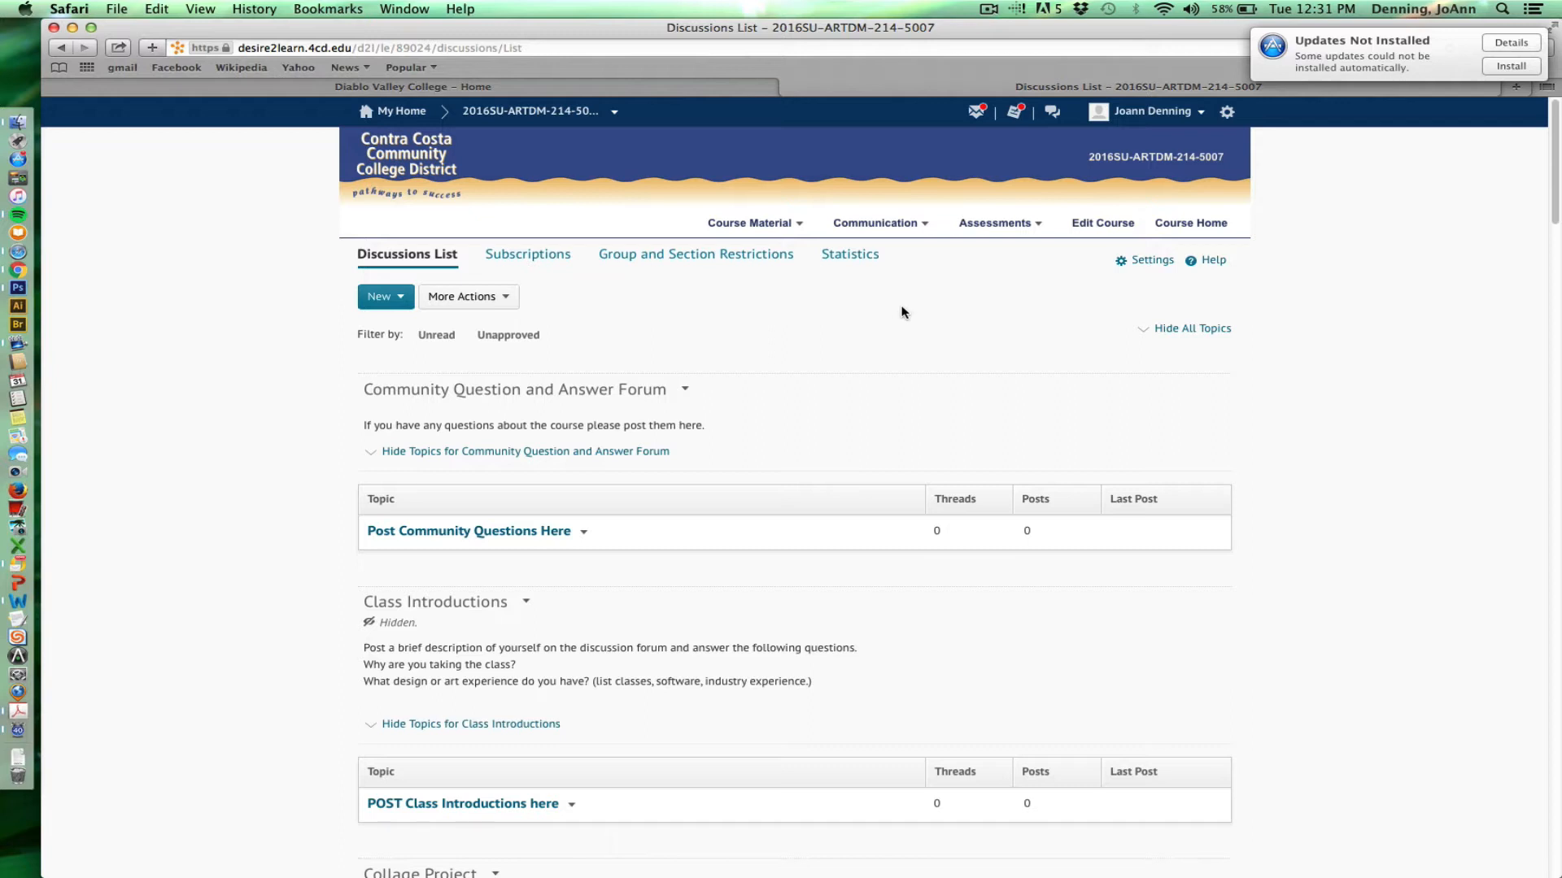
{"action": "mouse_move", "coordinate": [895, 311]}
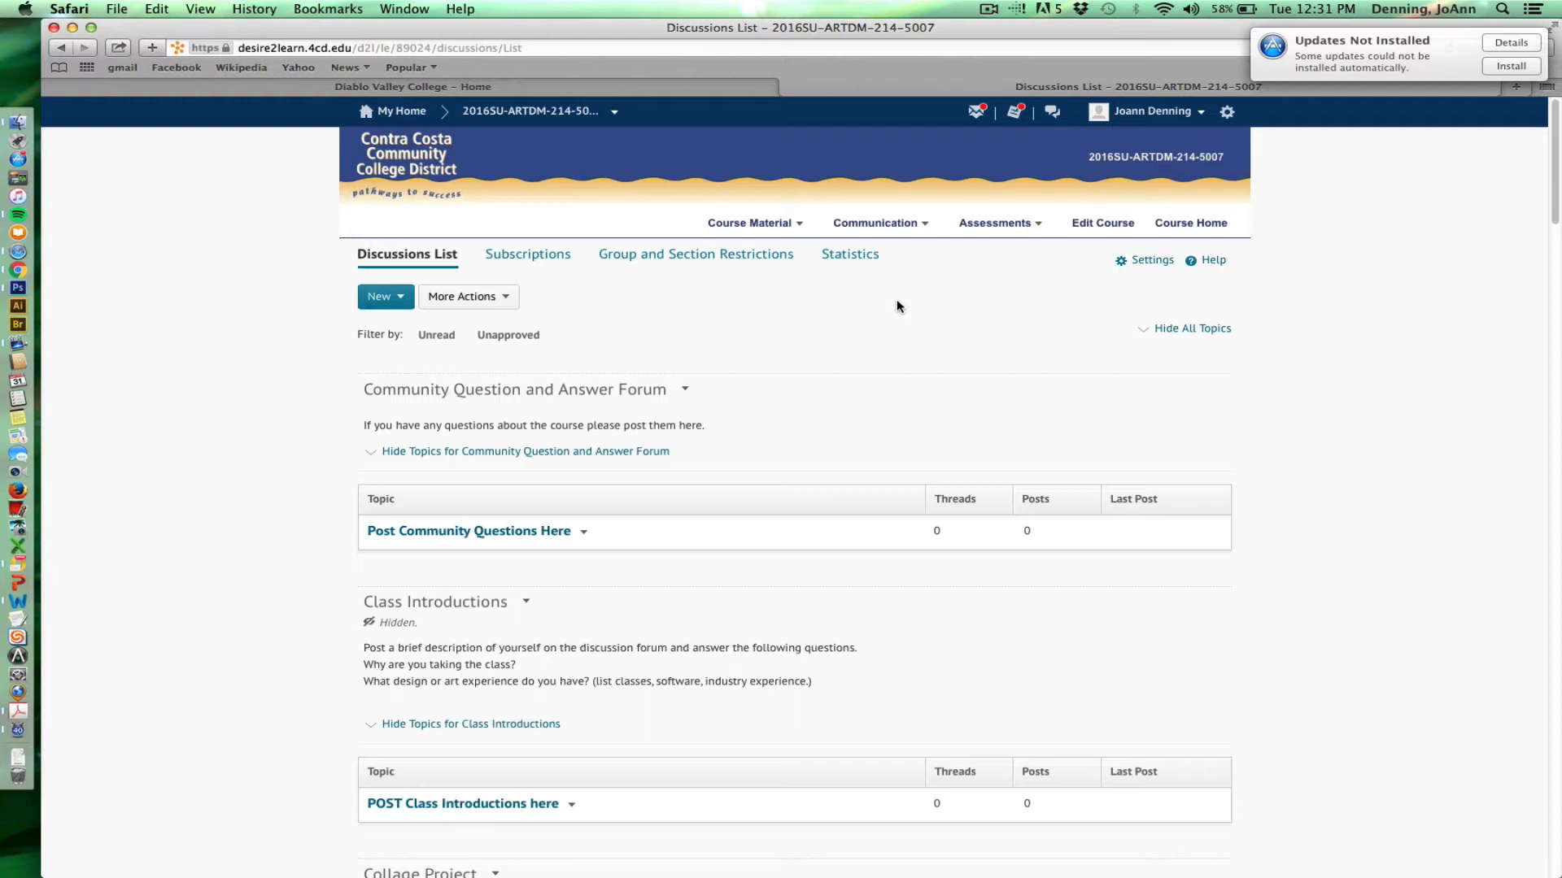
{"action": "mouse_move", "coordinate": [900, 306]}
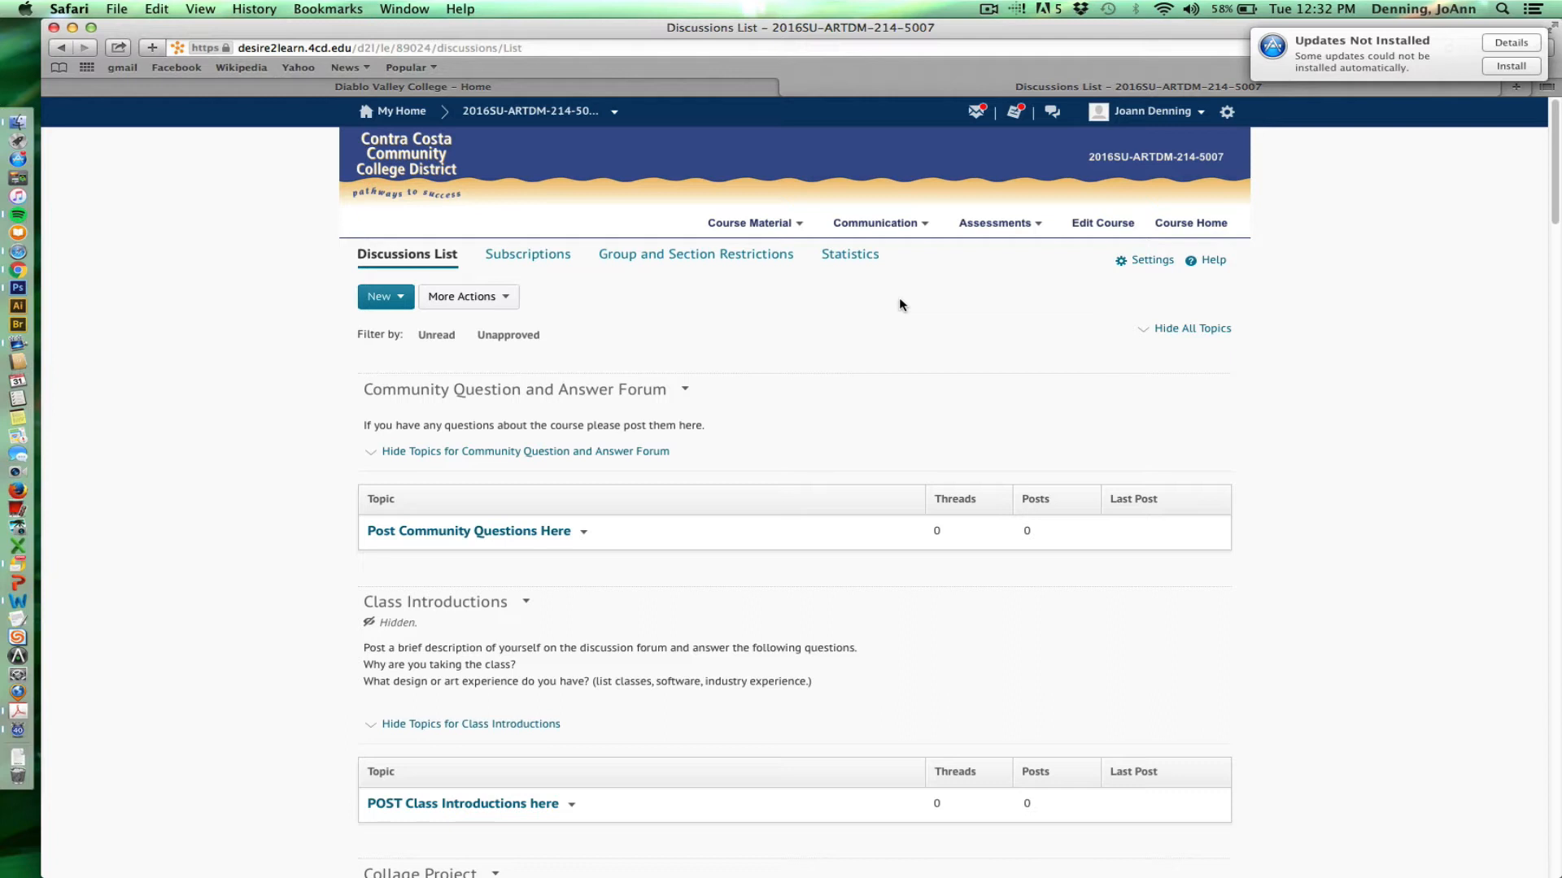
{"action": "mouse_move", "coordinate": [898, 304]}
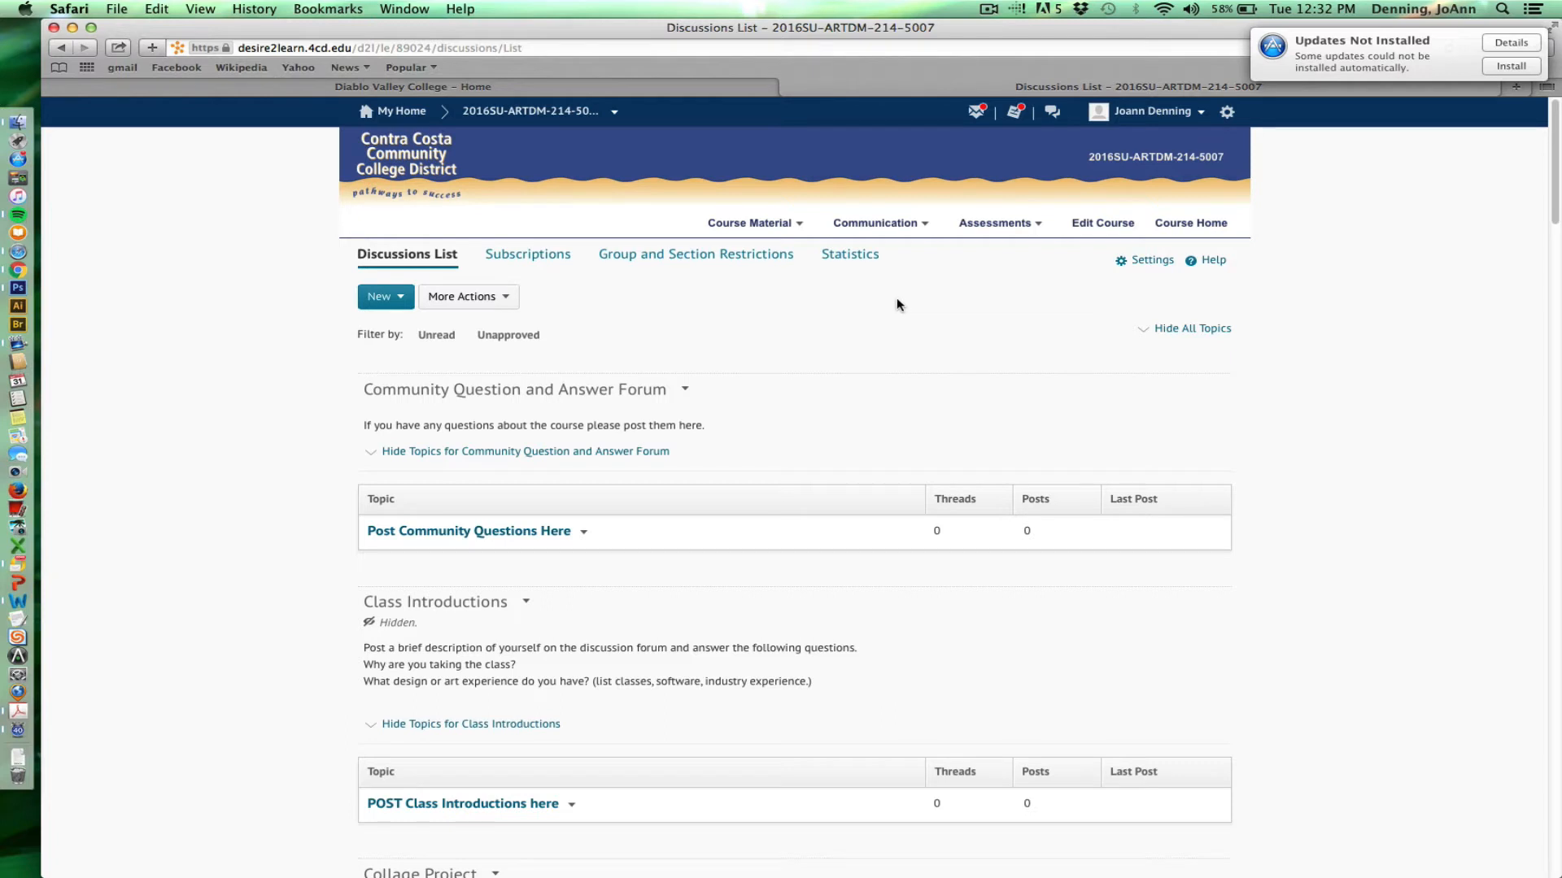
{"action": "mouse_move", "coordinate": [894, 304]}
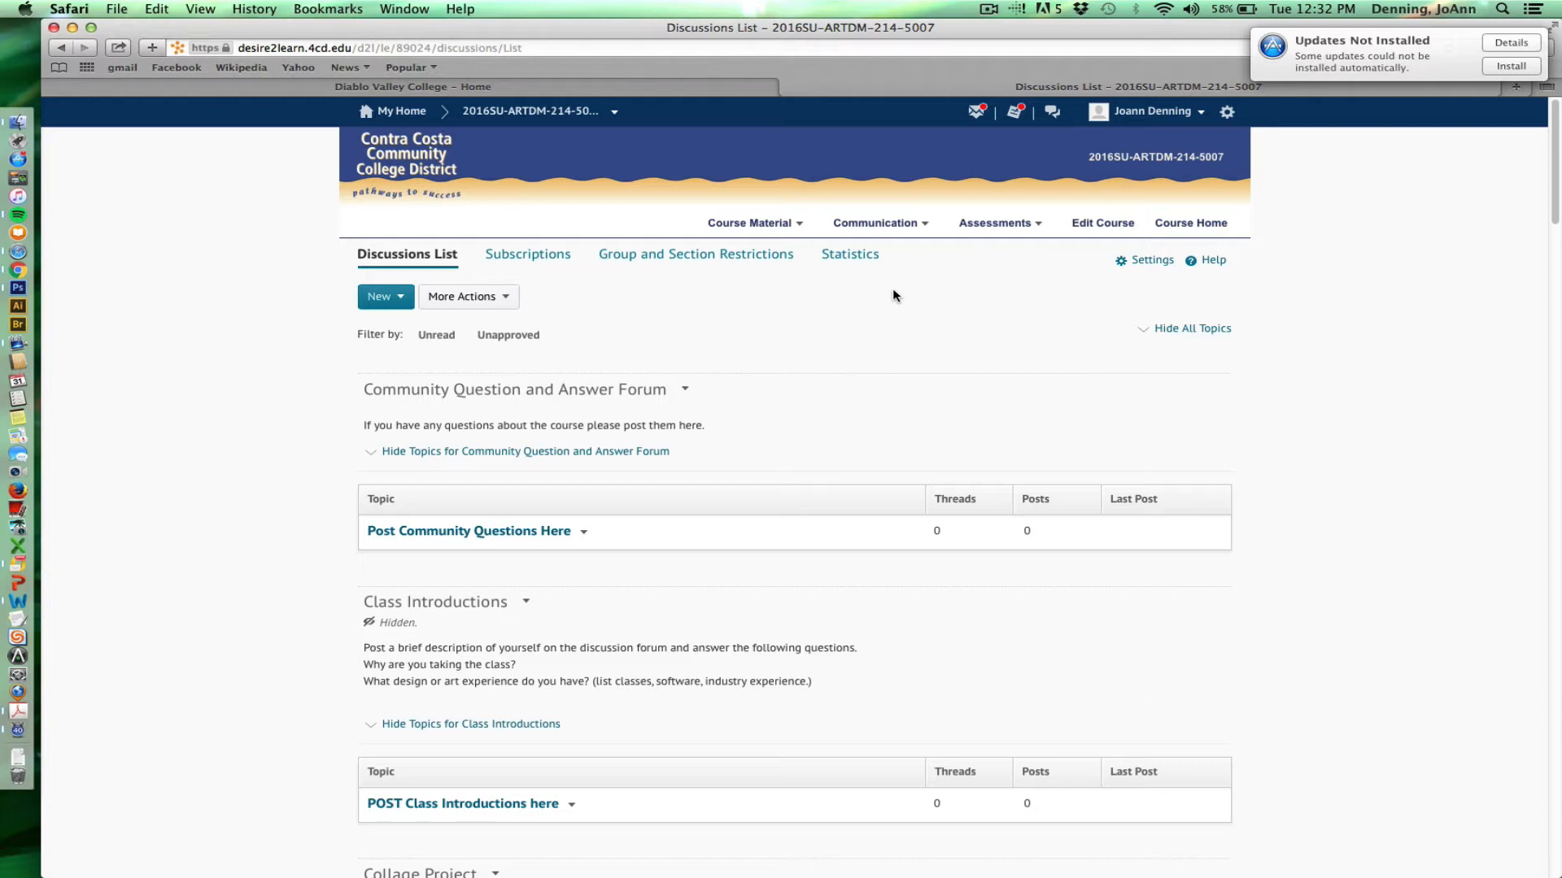
{"action": "mouse_move", "coordinate": [894, 287]}
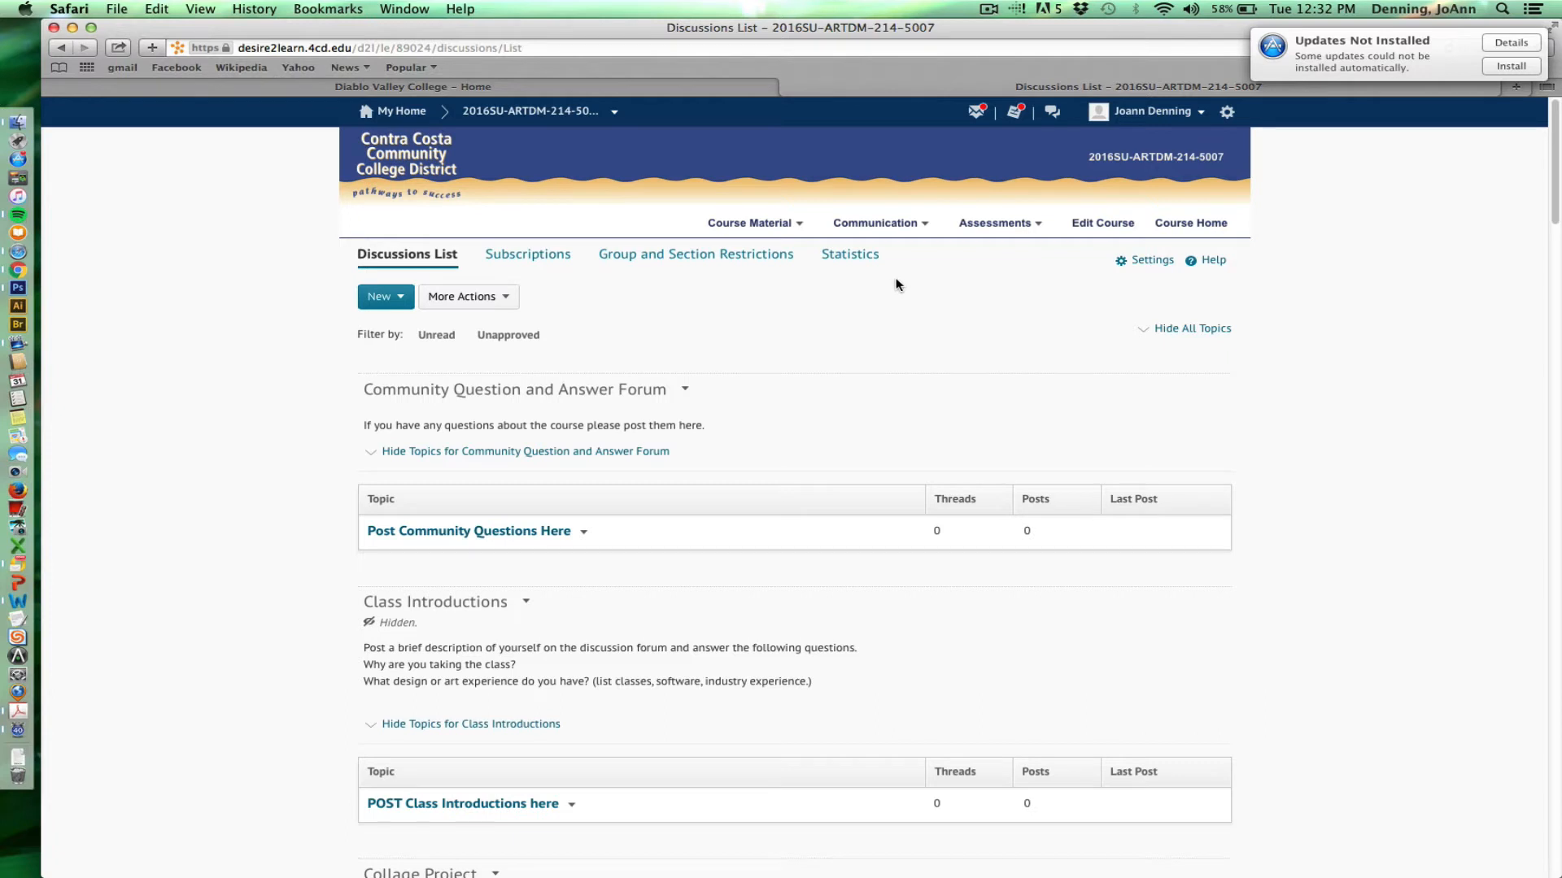
{"action": "left_click", "coordinate": [878, 223]}
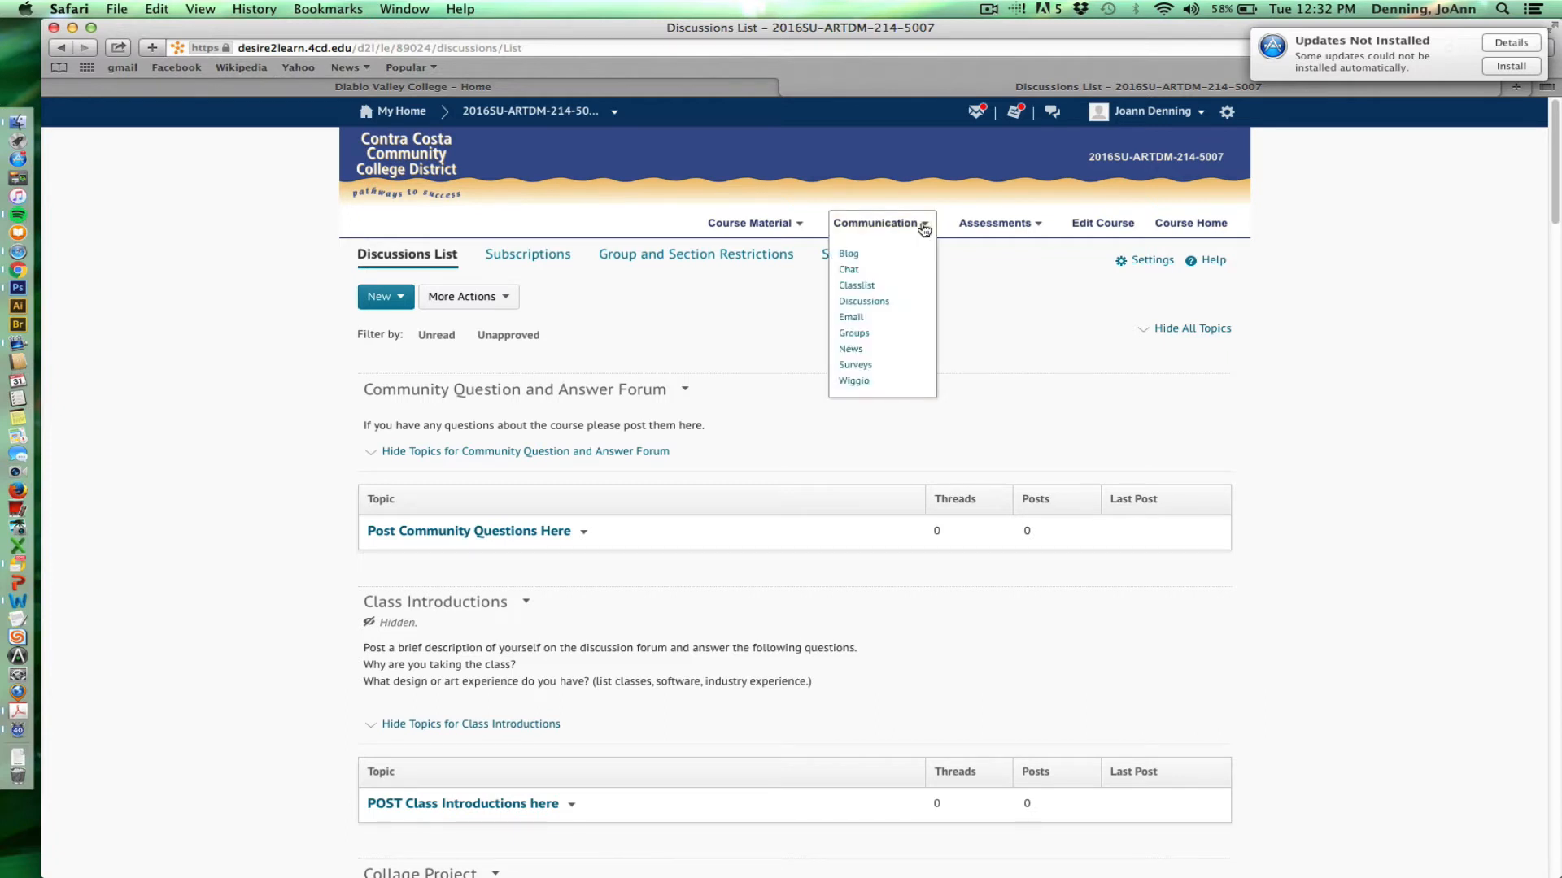
{"action": "left_click", "coordinate": [851, 317]}
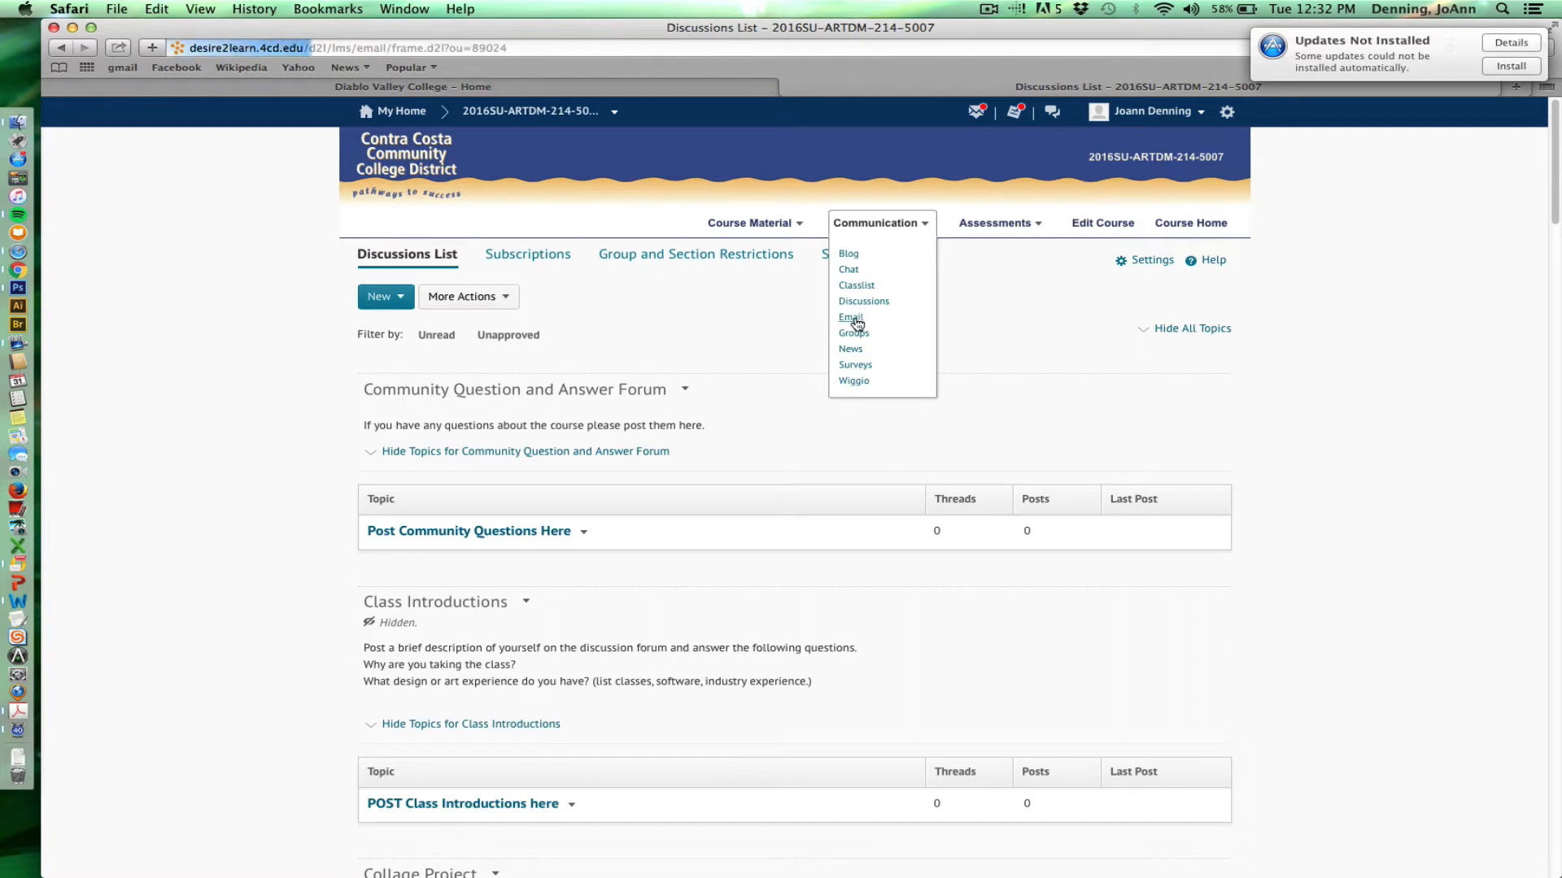
- With the empty Email inbox showing, bring up the Communication dropdown again
{"action": "left_click", "coordinate": [850, 317]}
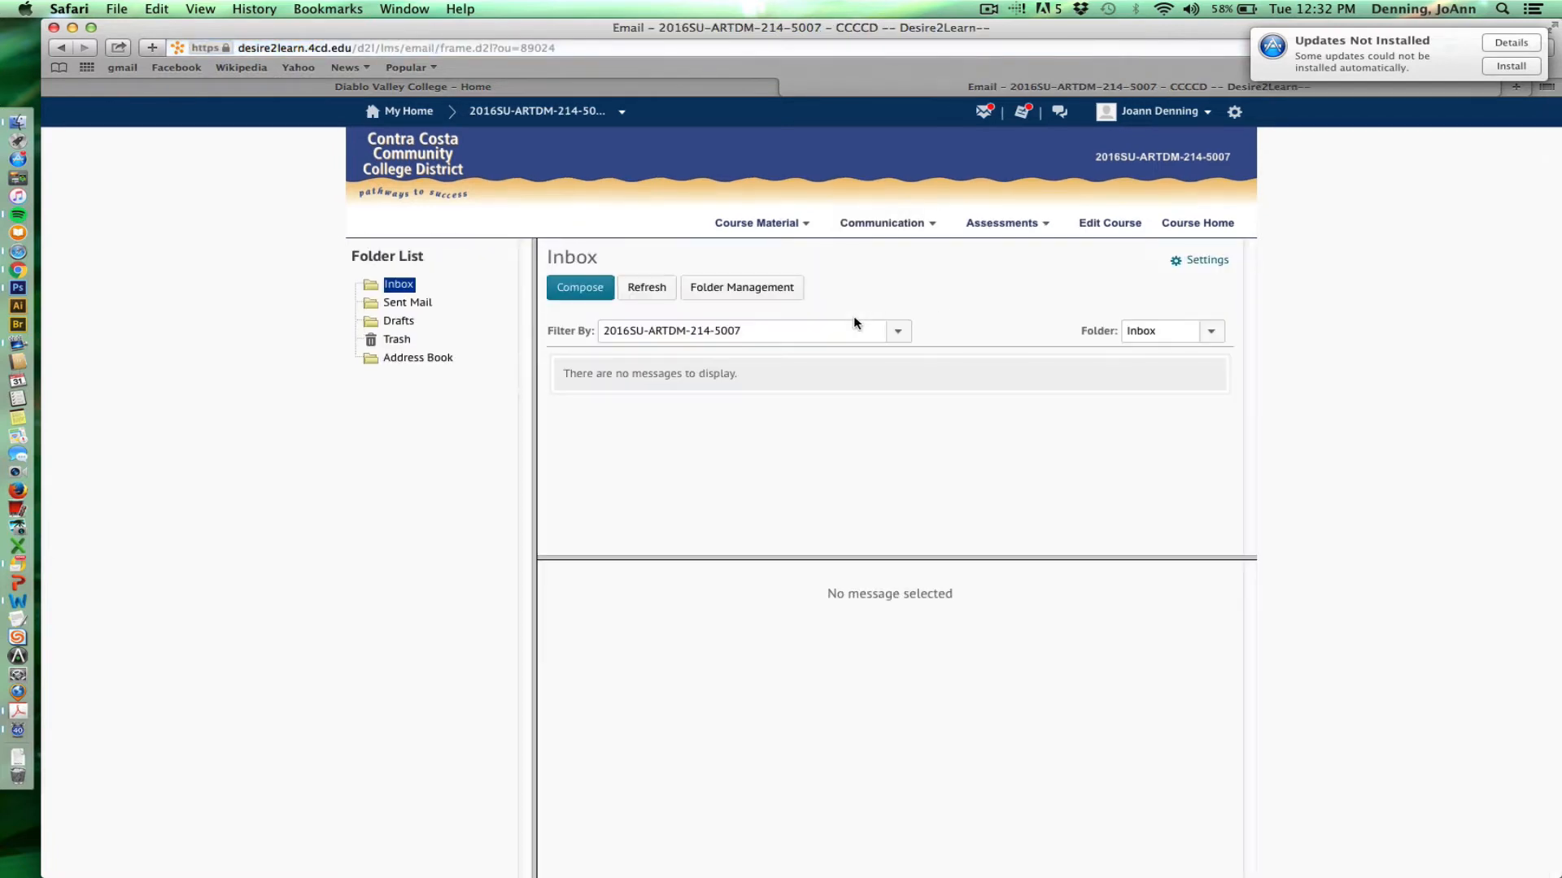
{"action": "mouse_move", "coordinate": [974, 329]}
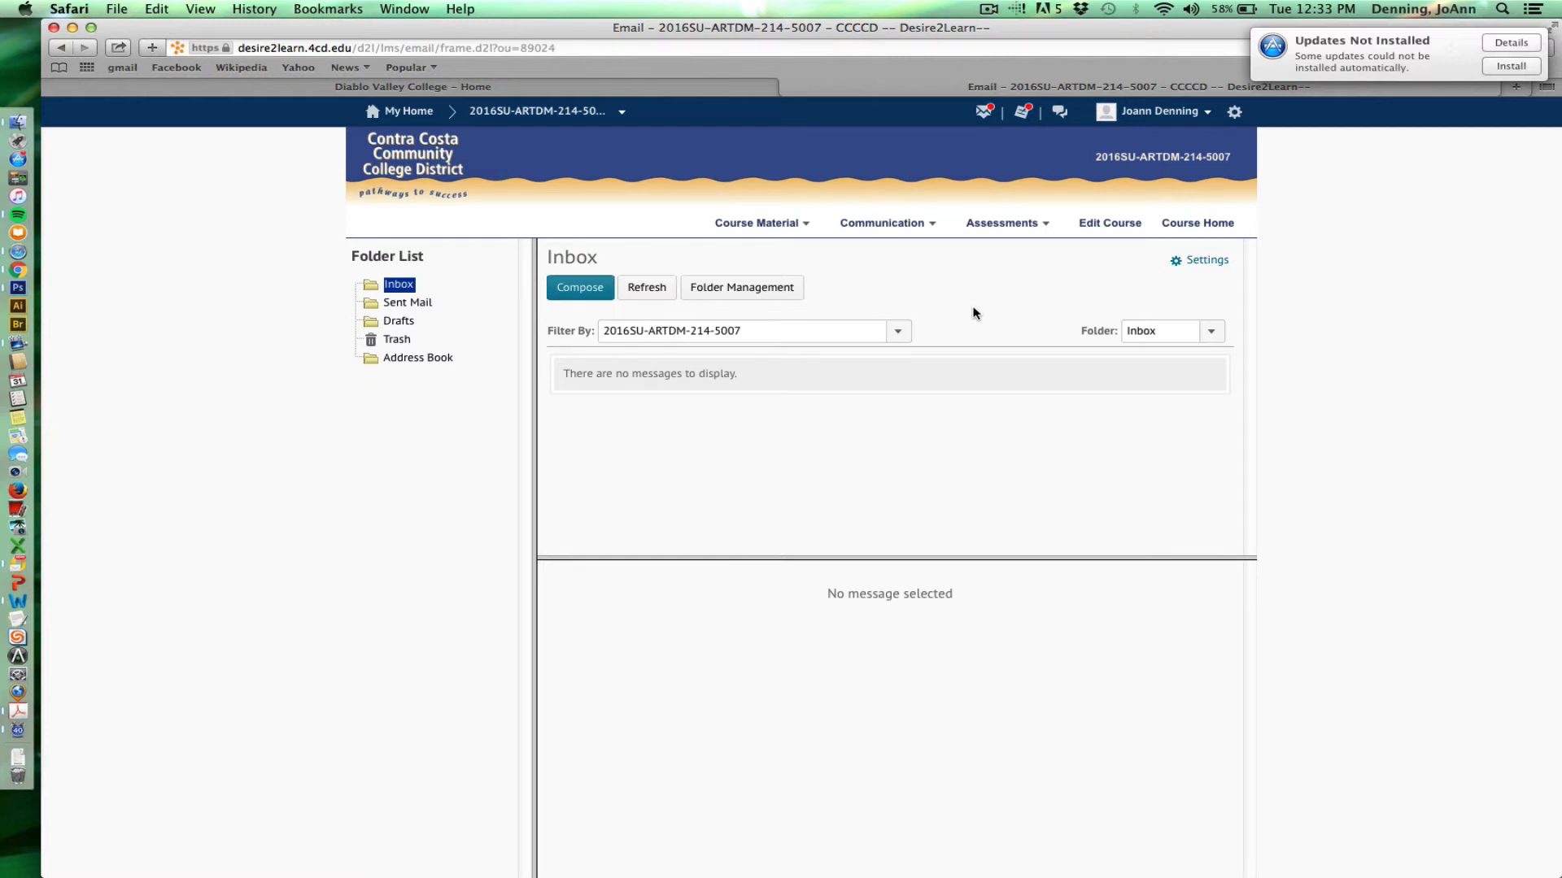
{"action": "mouse_move", "coordinate": [974, 308]}
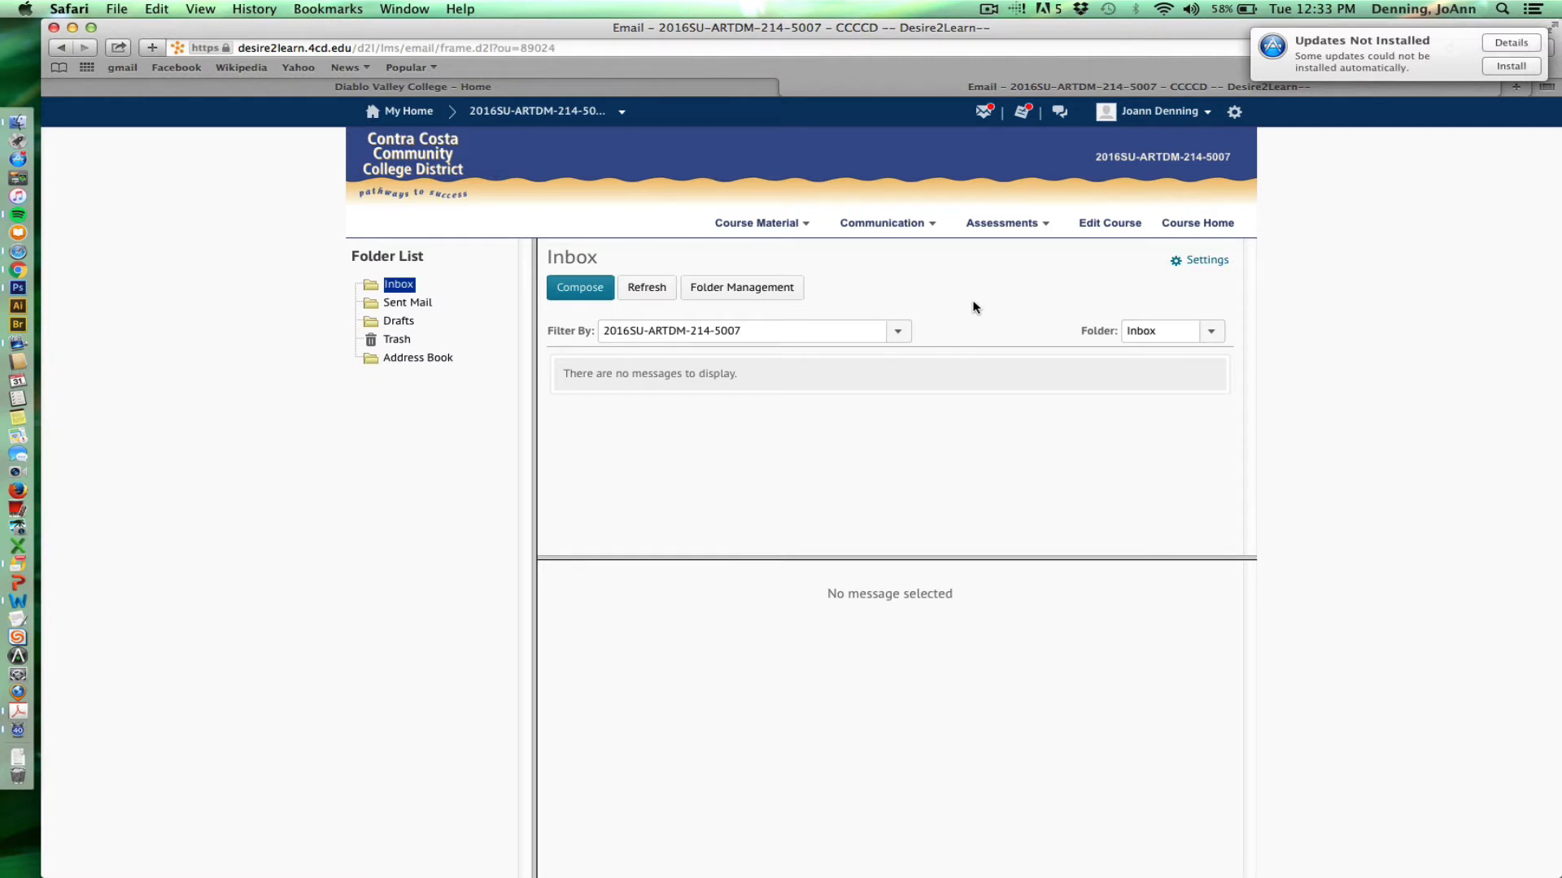
{"action": "left_click", "coordinate": [885, 223]}
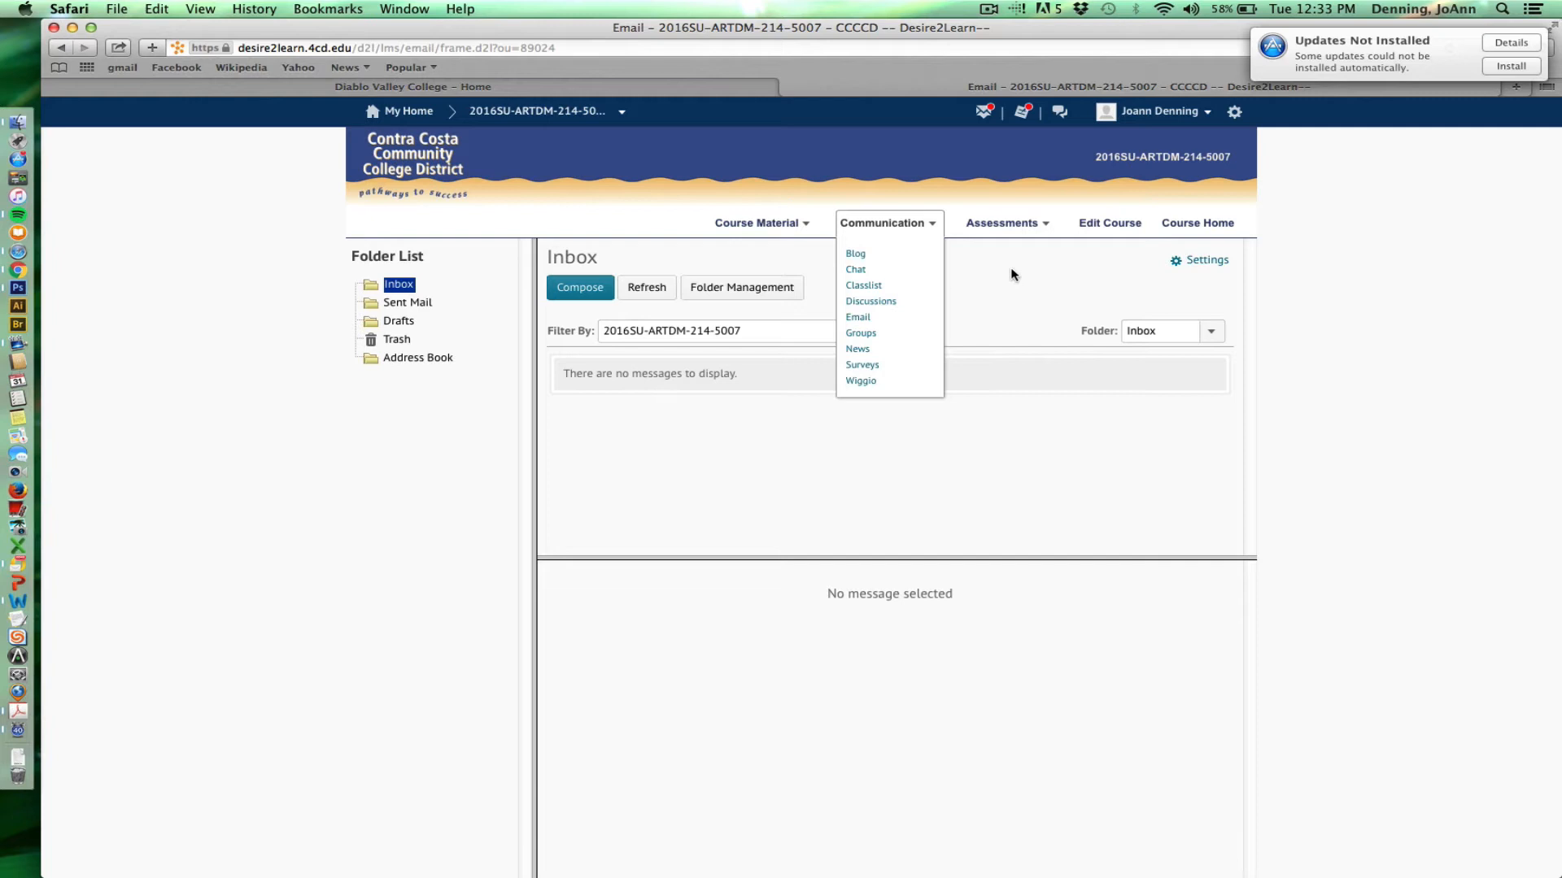
{"action": "mouse_move", "coordinate": [1009, 223]}
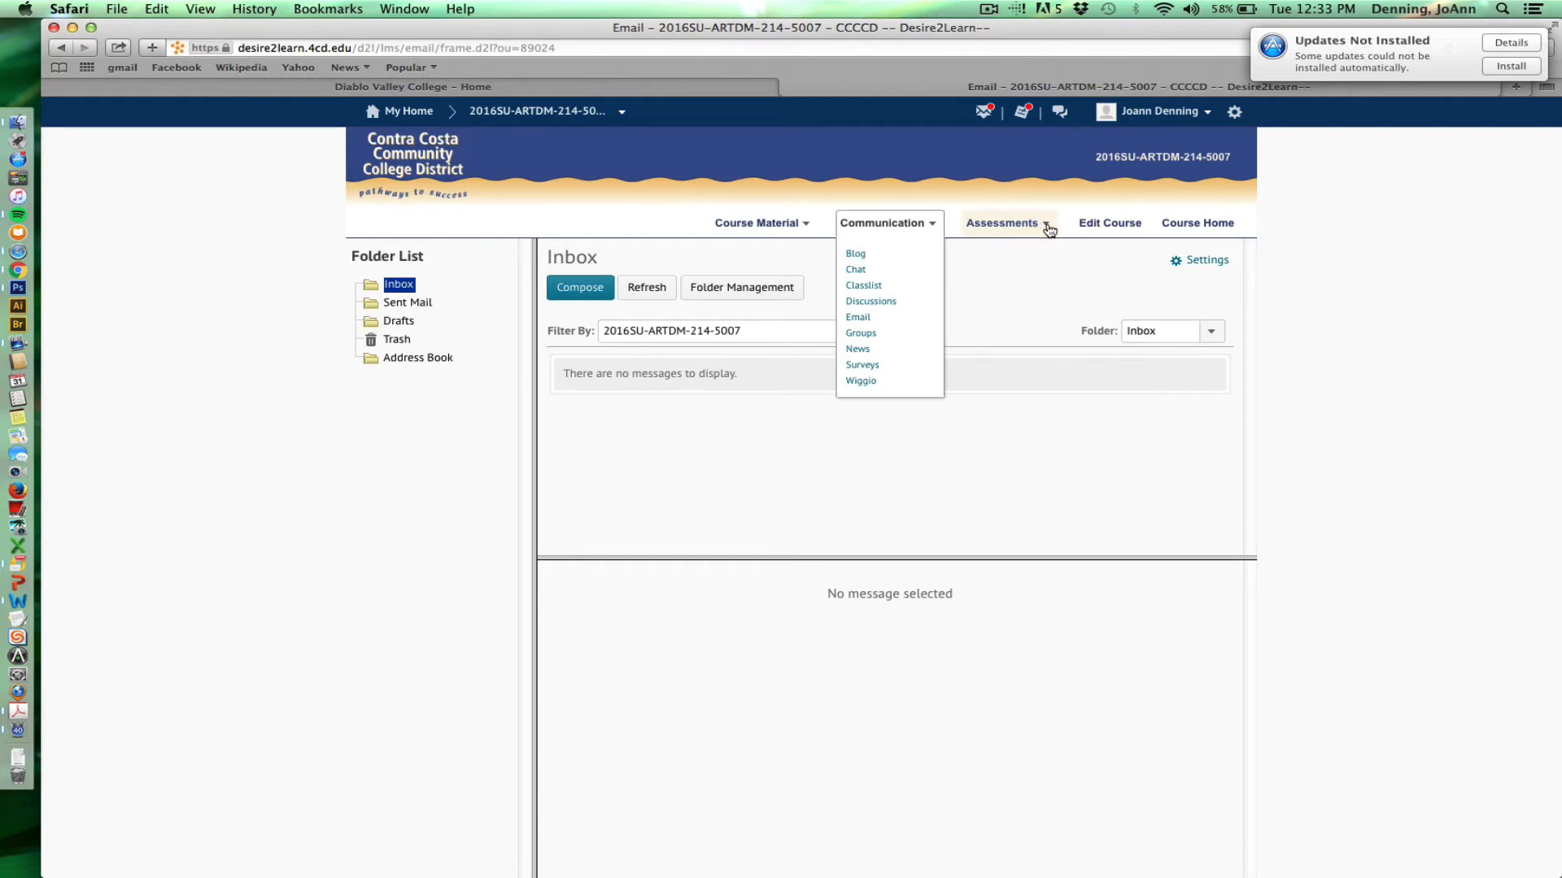
- Show the Assessments menu listing Dropbox, Grades, Quizzes and Rubrics
{"action": "left_click", "coordinate": [1007, 223]}
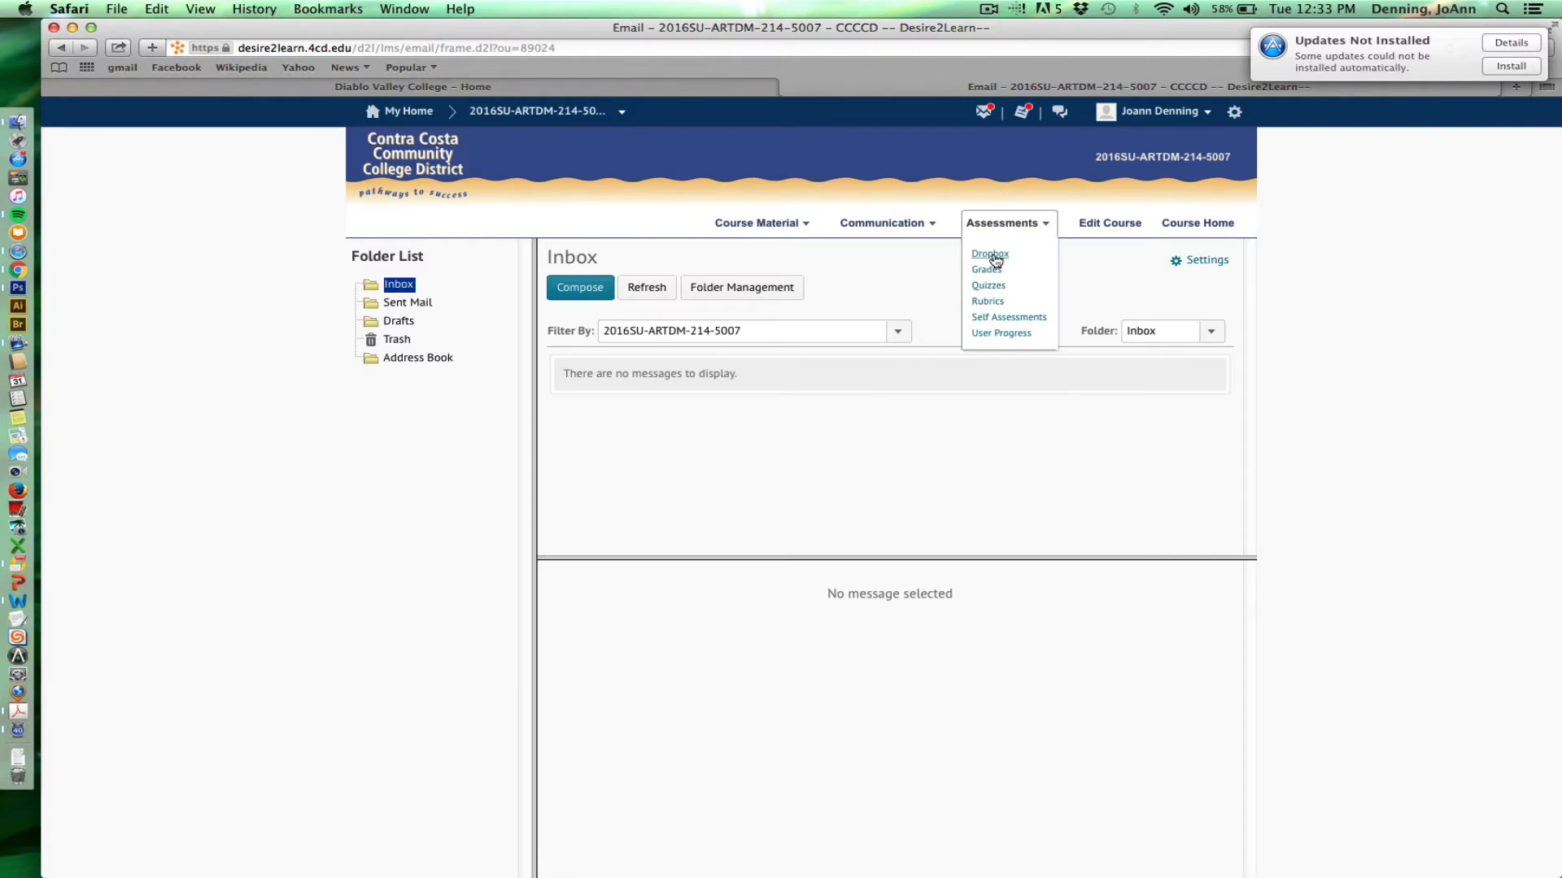
{"action": "mouse_move", "coordinate": [981, 263]}
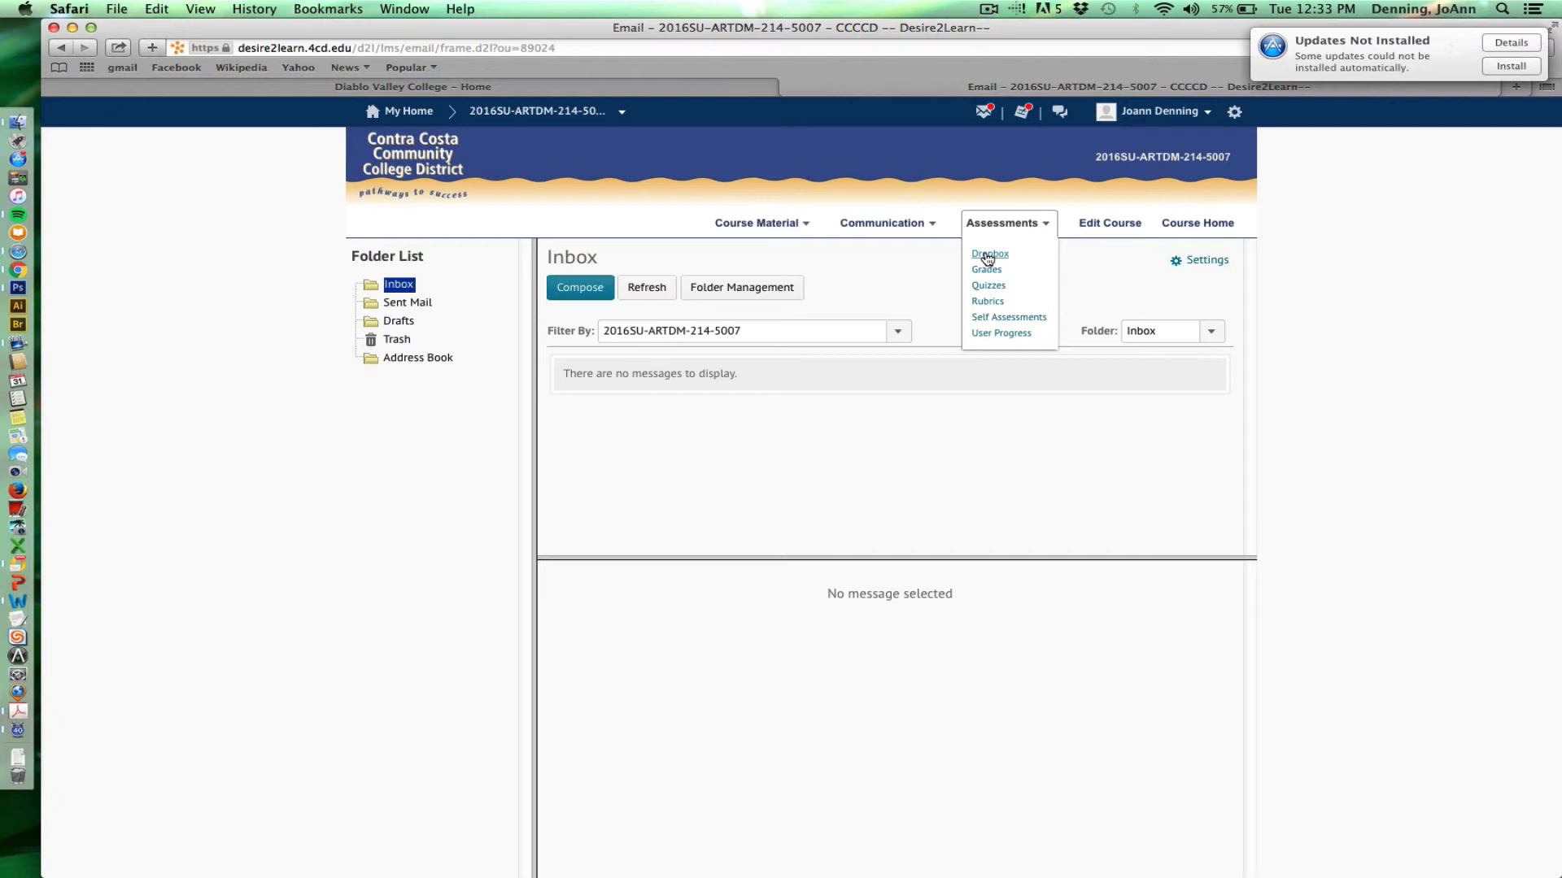
{"action": "mouse_move", "coordinate": [986, 267]}
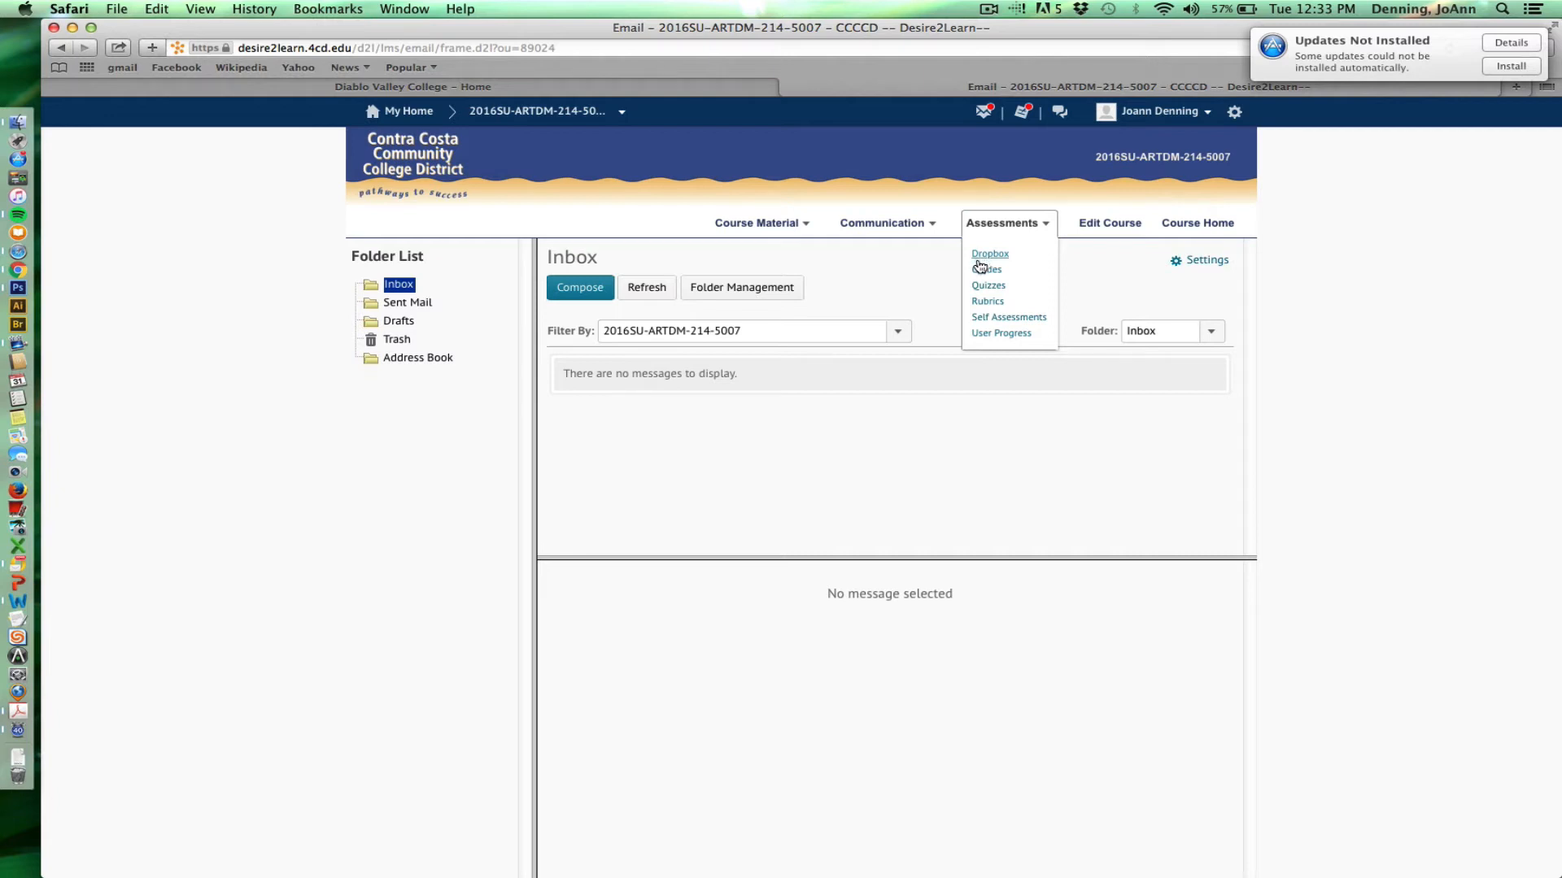
{"action": "mouse_move", "coordinate": [985, 272]}
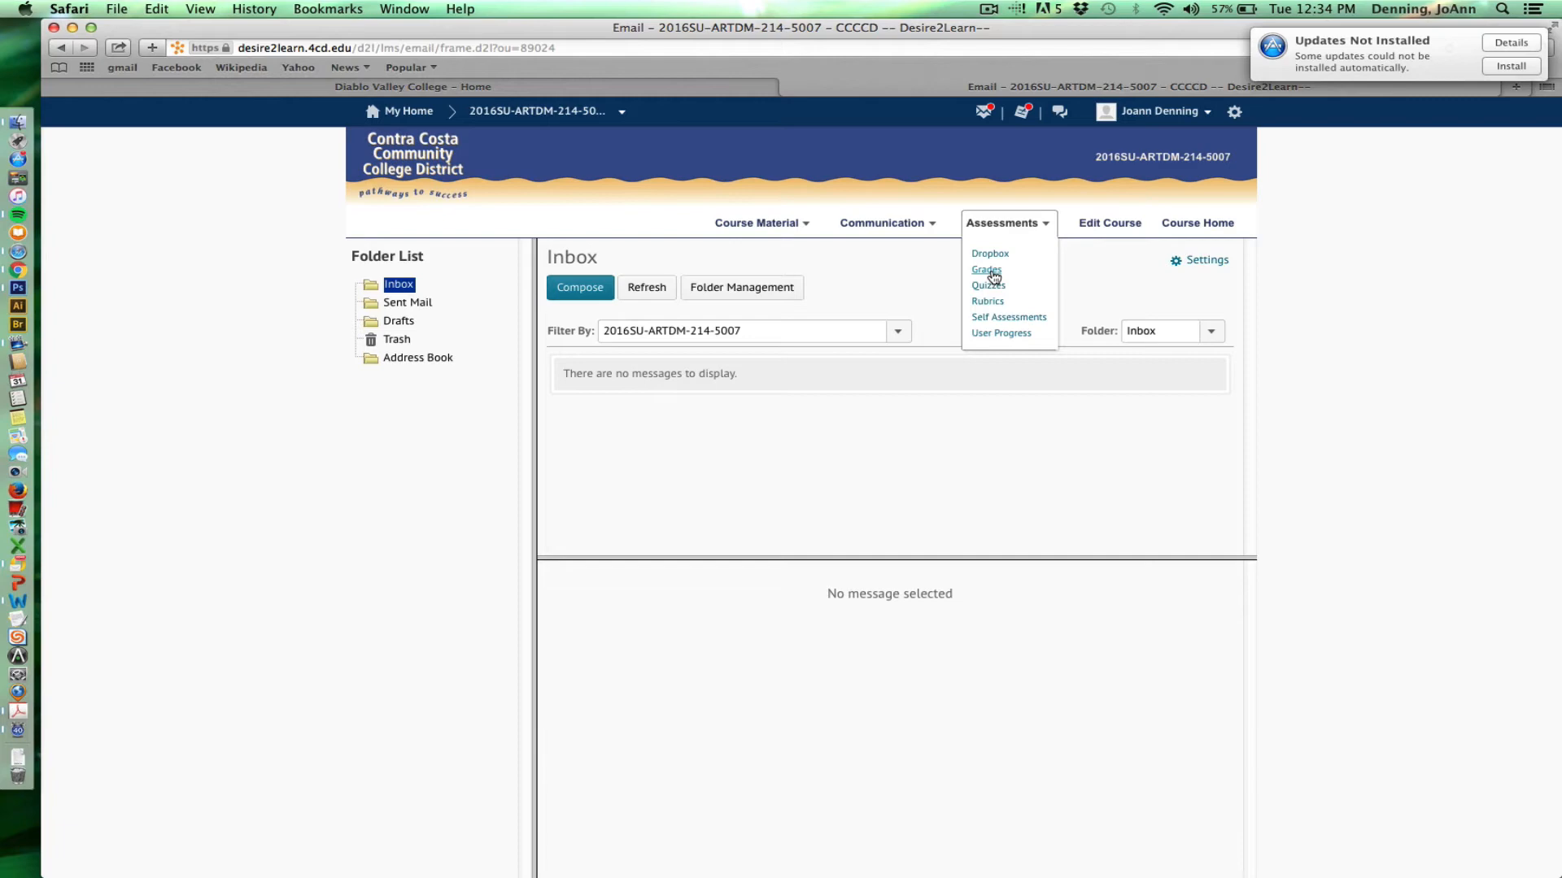
{"action": "mouse_move", "coordinate": [987, 286]}
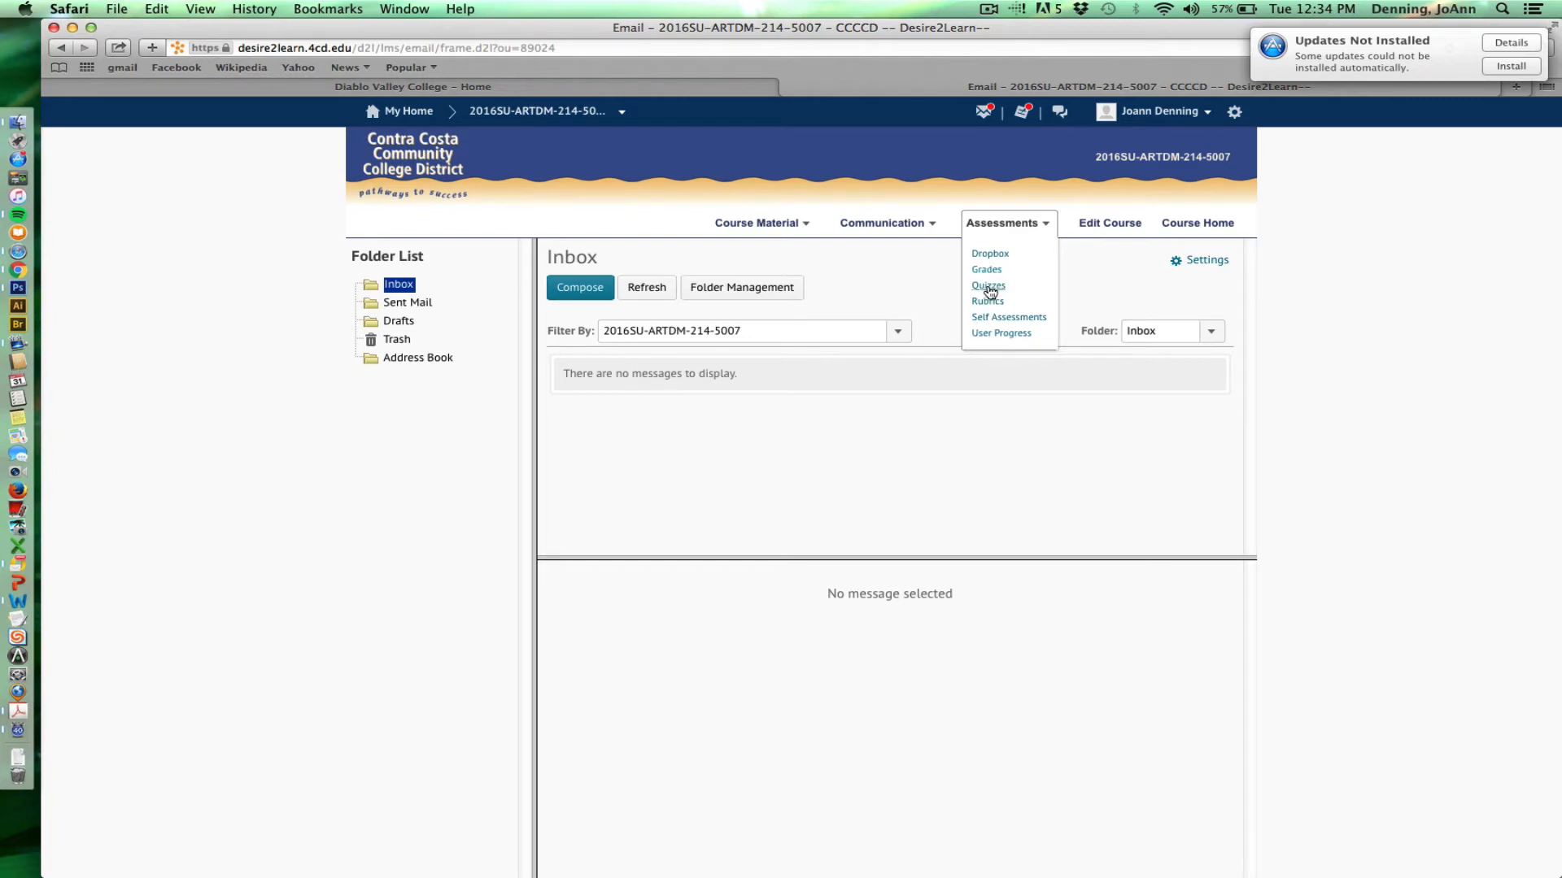
{"action": "mouse_move", "coordinate": [986, 295]}
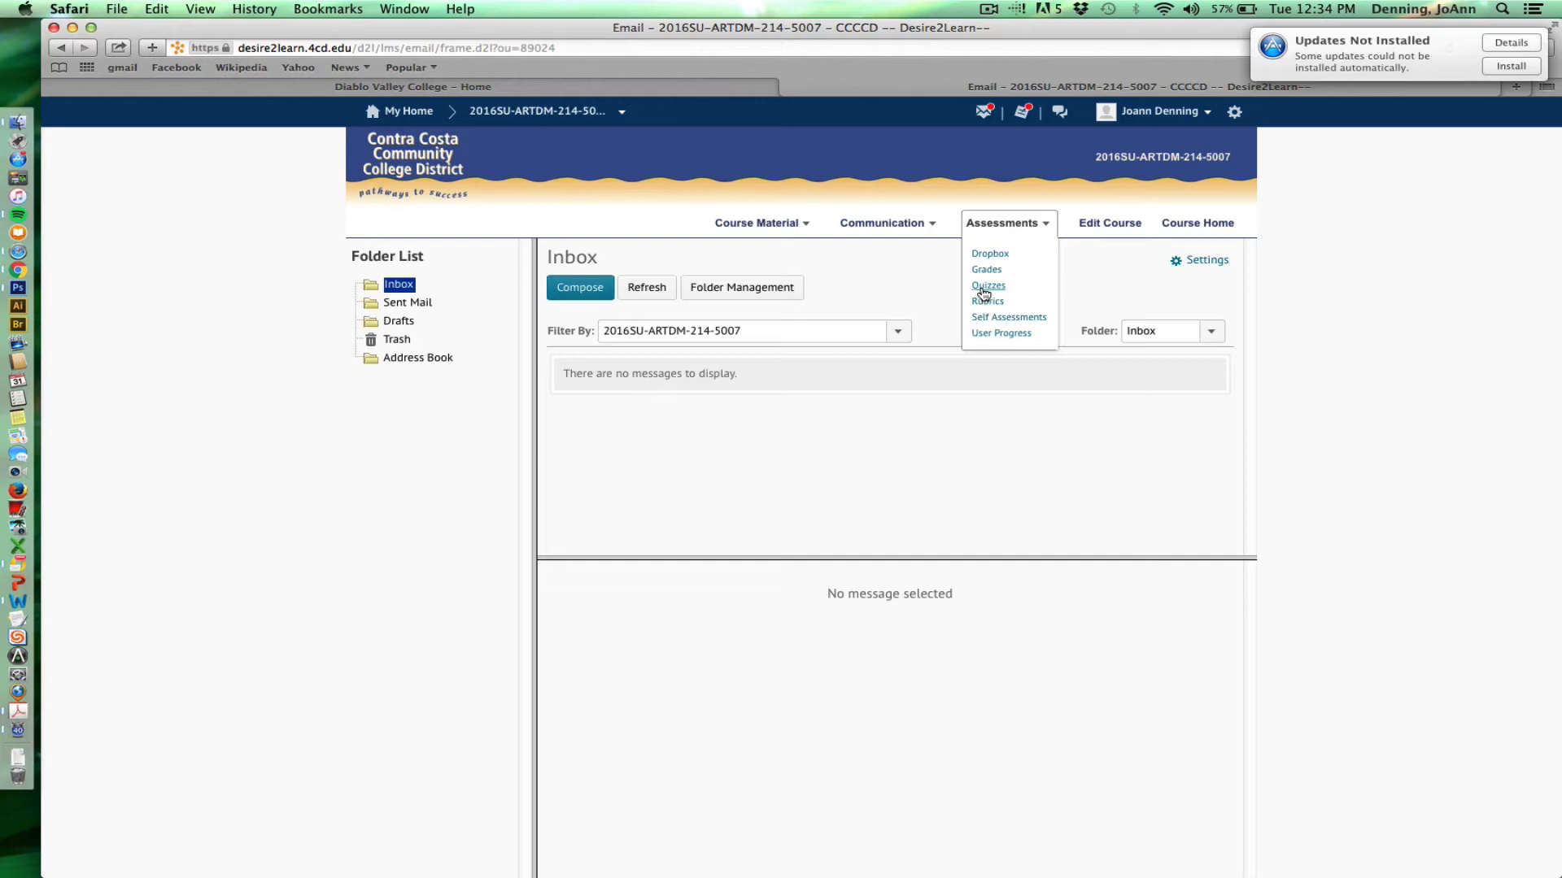
{"action": "mouse_move", "coordinate": [986, 289]}
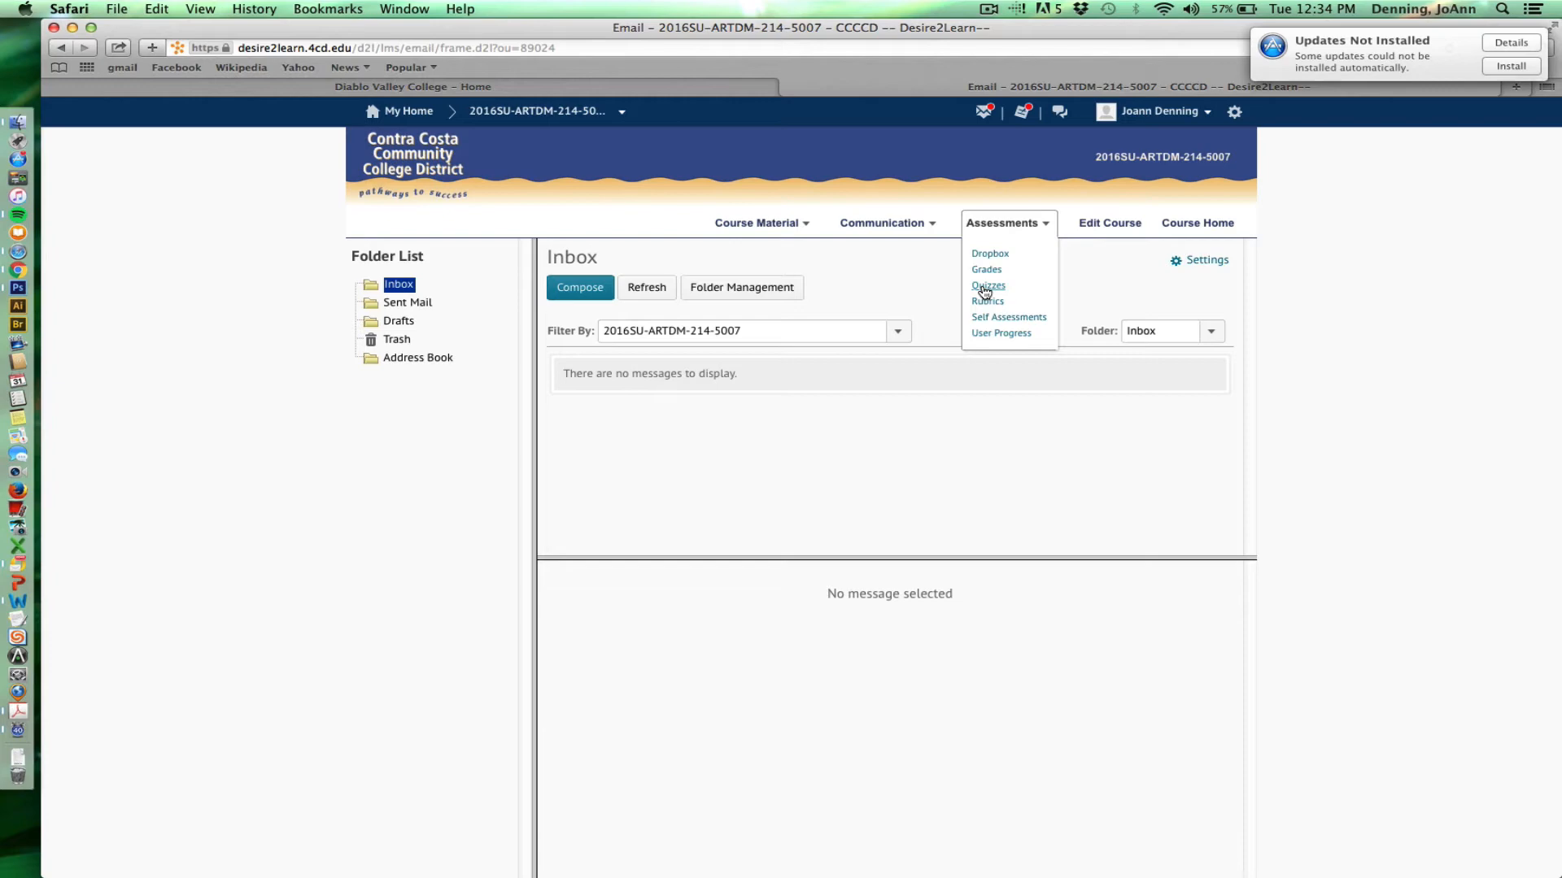
{"action": "mouse_move", "coordinate": [987, 291]}
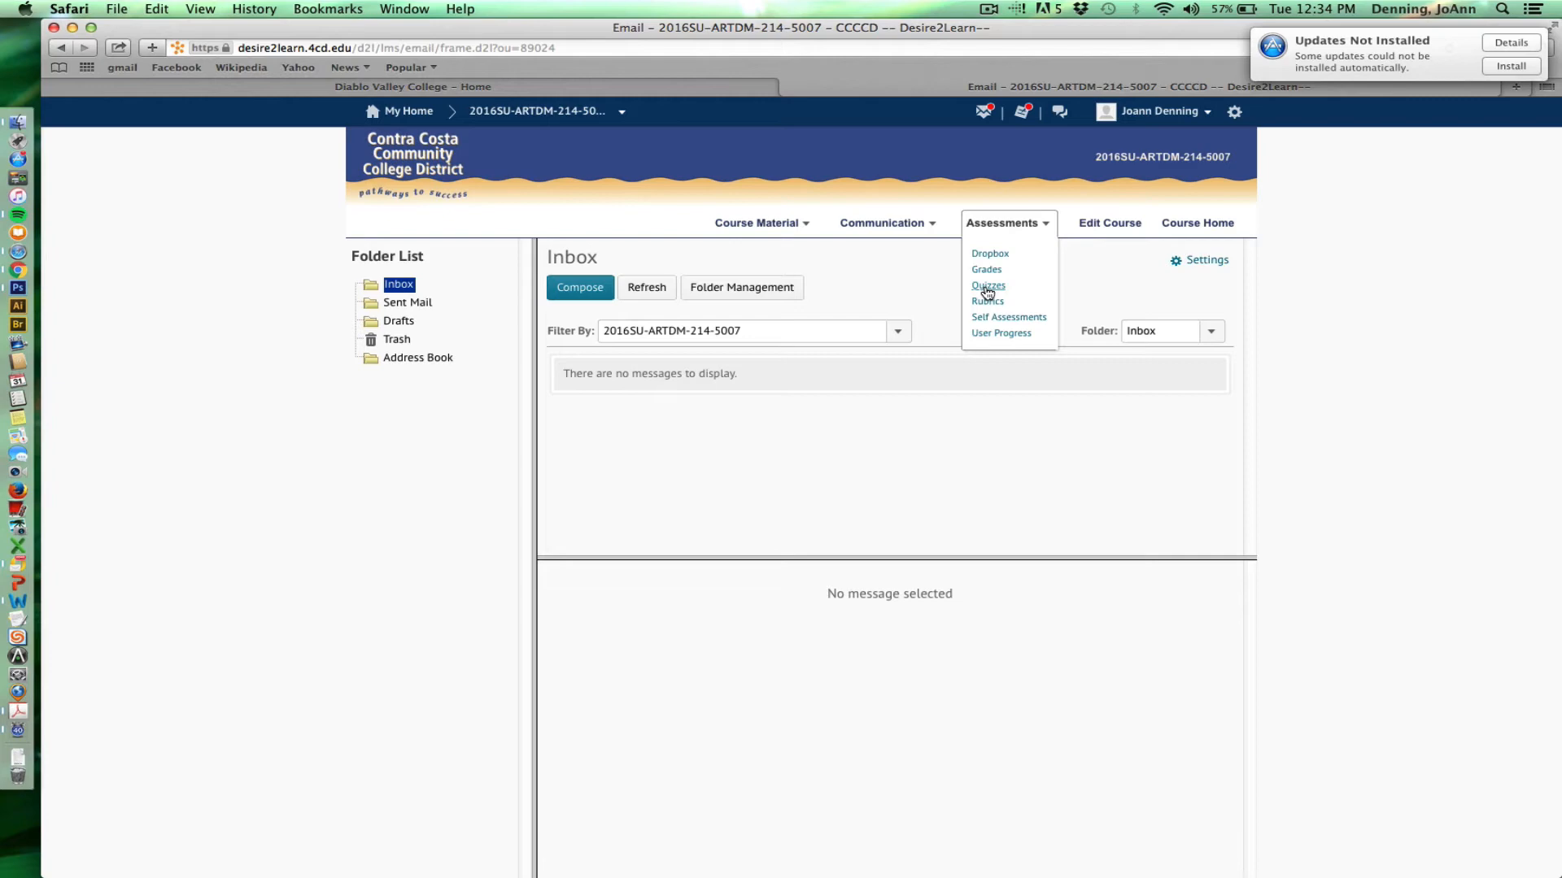
{"action": "mouse_move", "coordinate": [988, 292]}
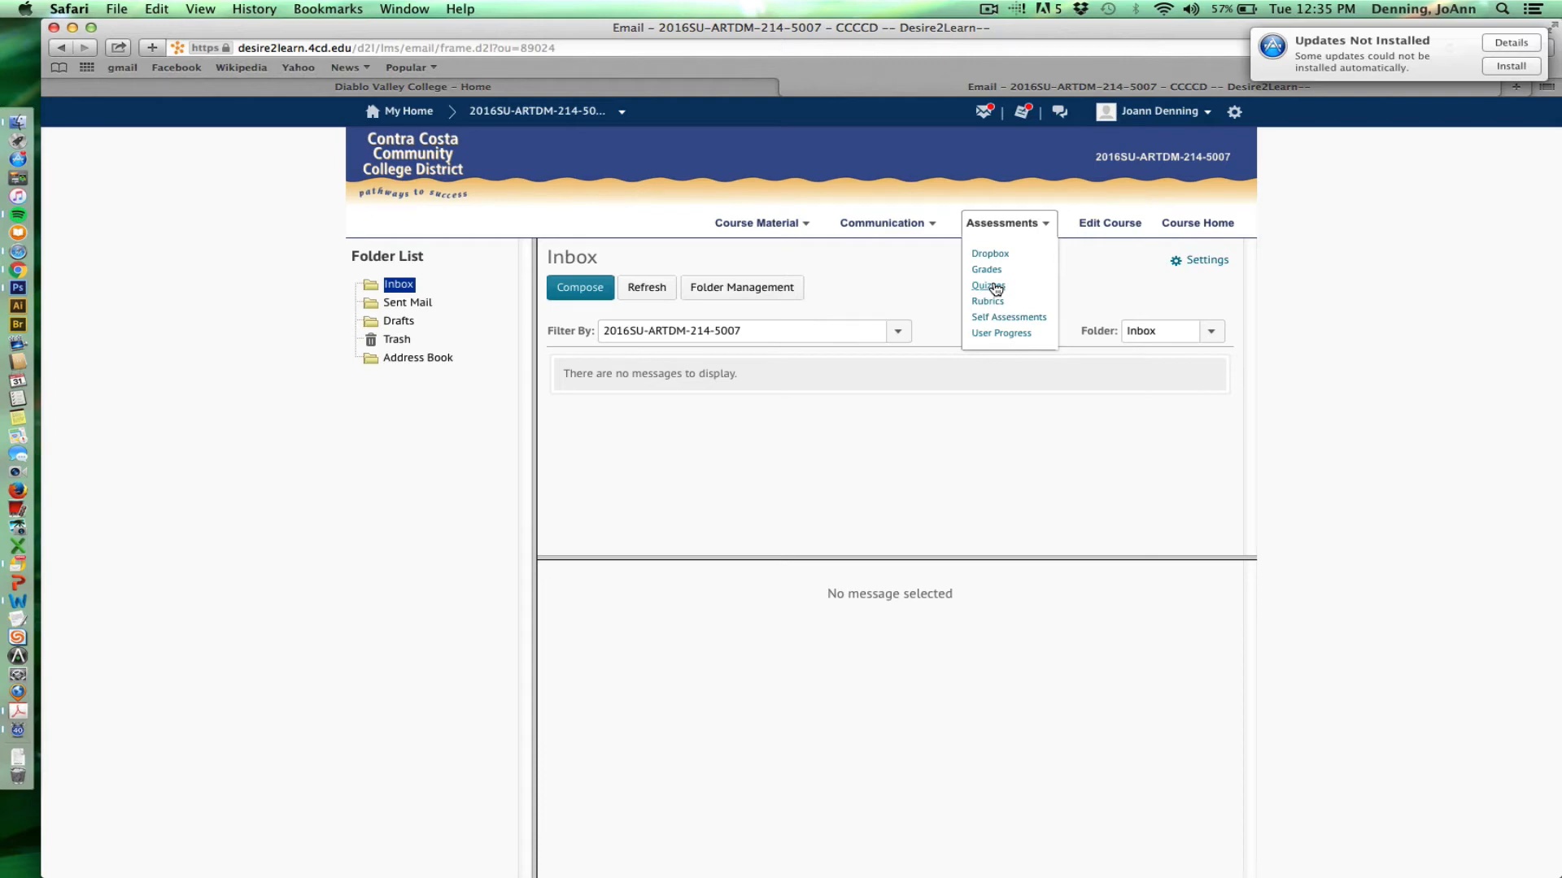
{"action": "mouse_move", "coordinate": [992, 290]}
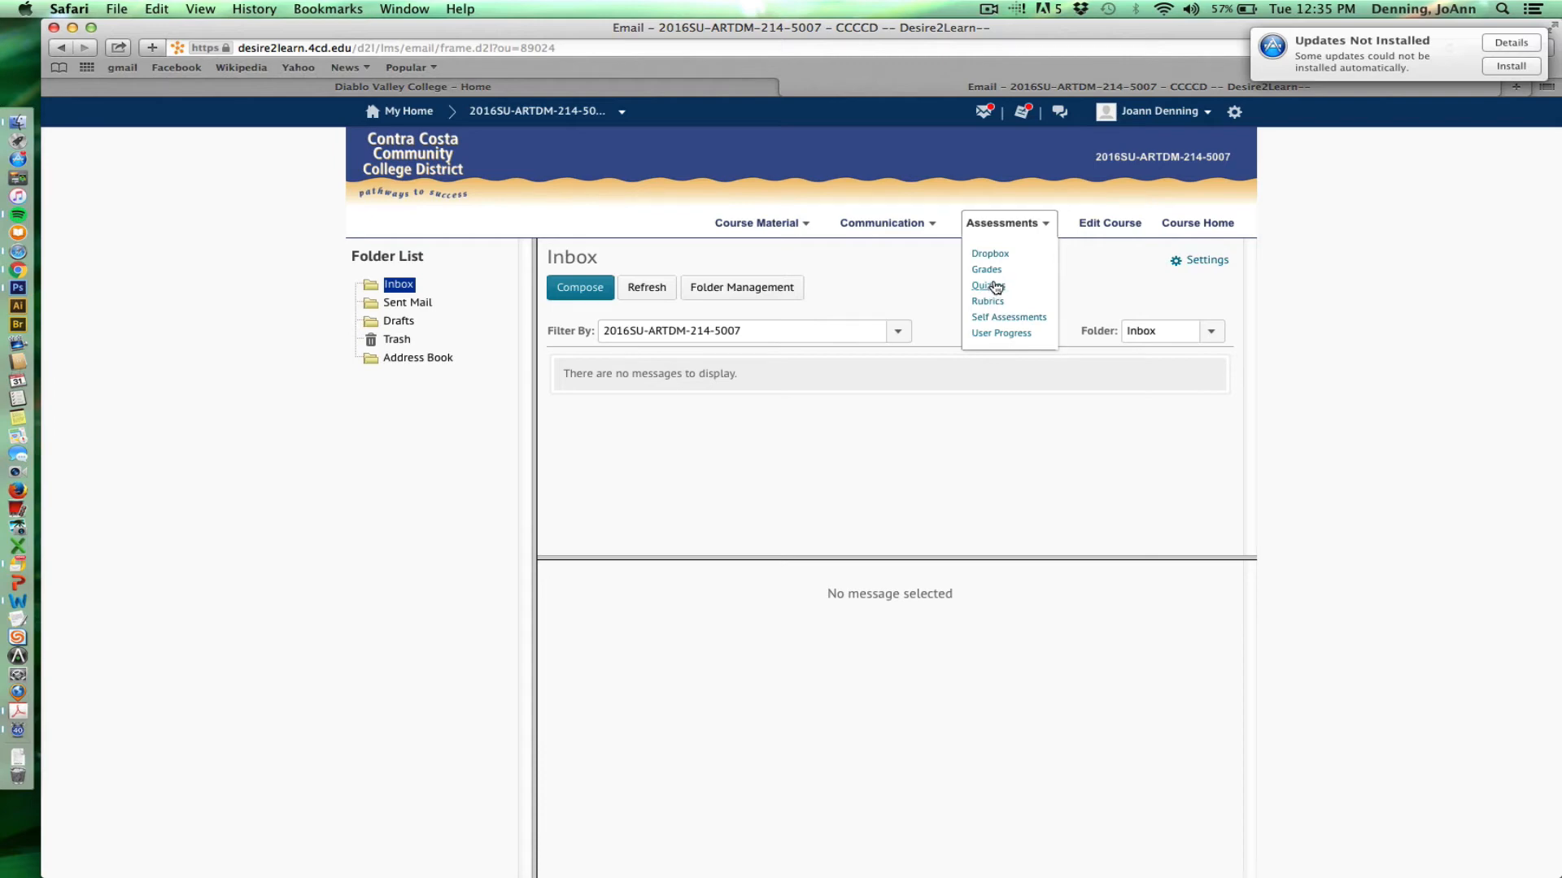
{"action": "mouse_move", "coordinate": [586, 127]}
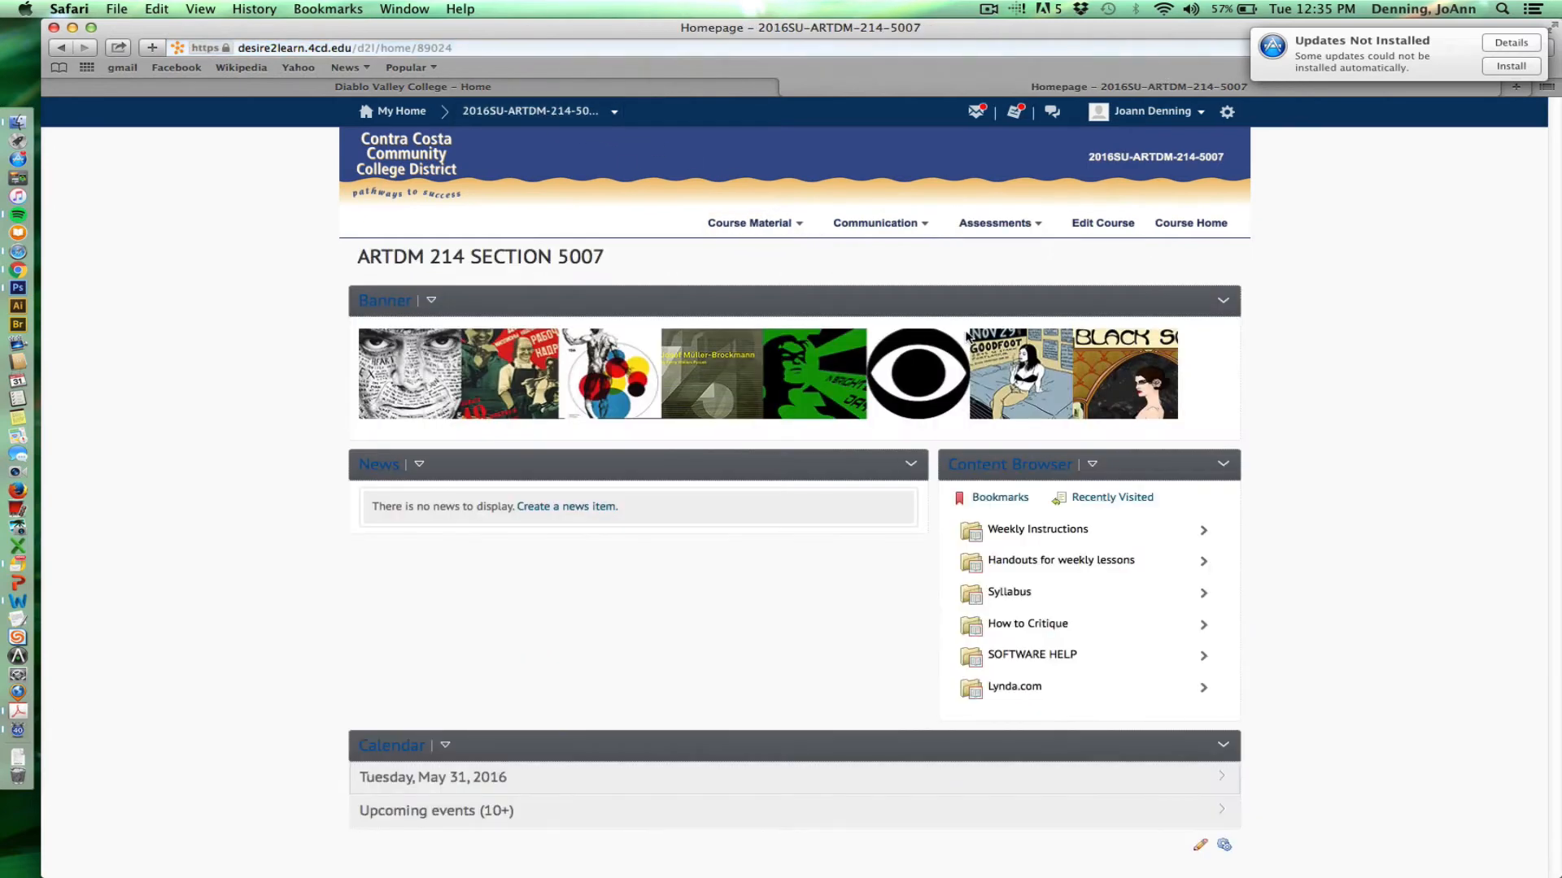
{"action": "mouse_move", "coordinate": [1036, 528]}
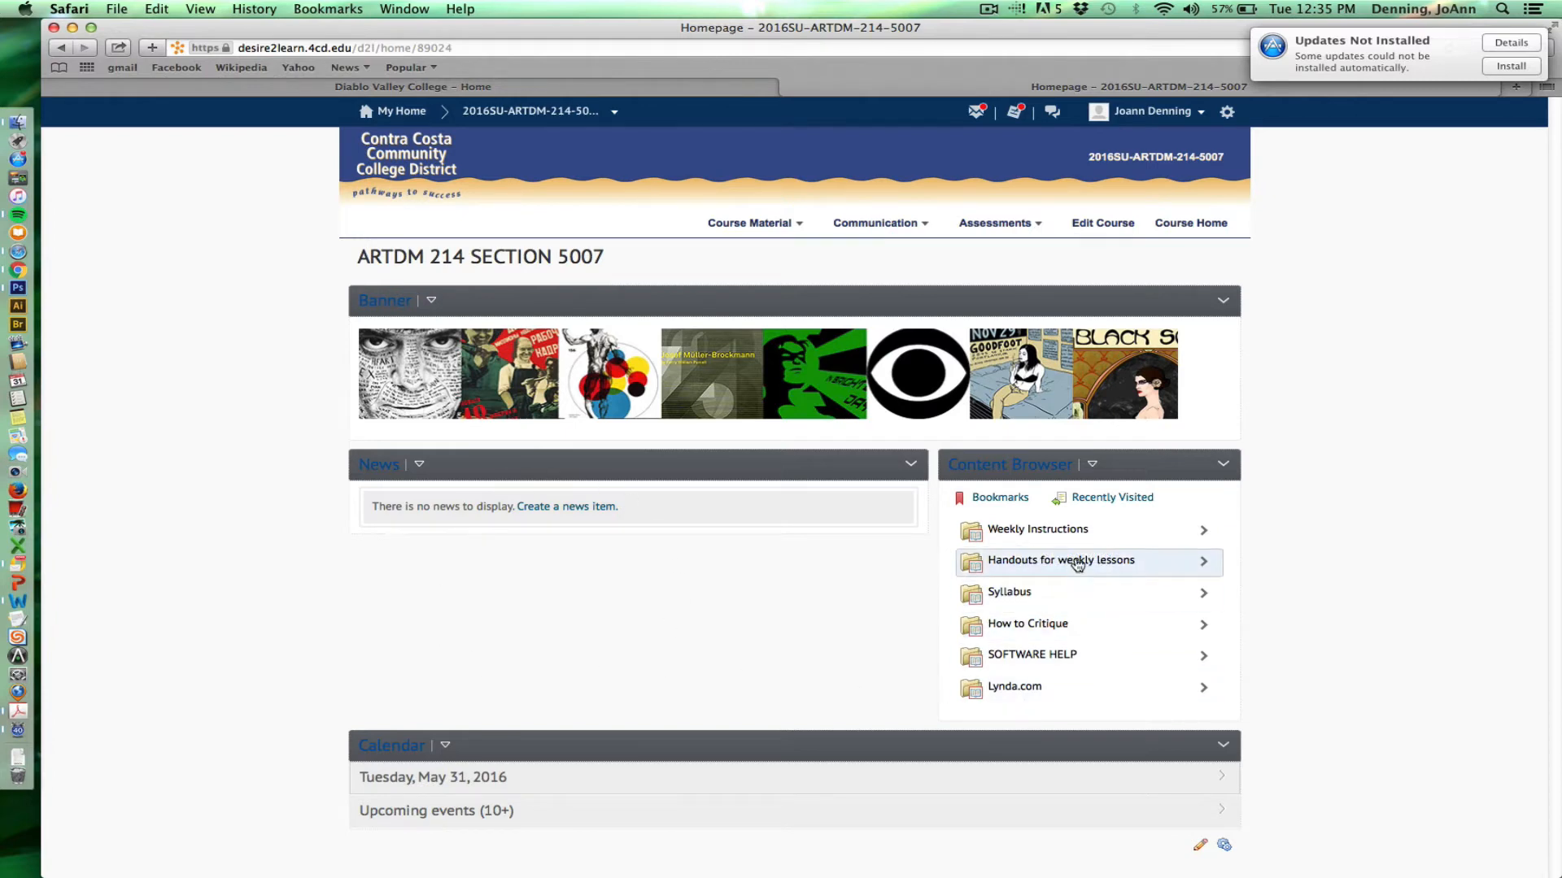
{"action": "mouse_move", "coordinate": [1060, 559]}
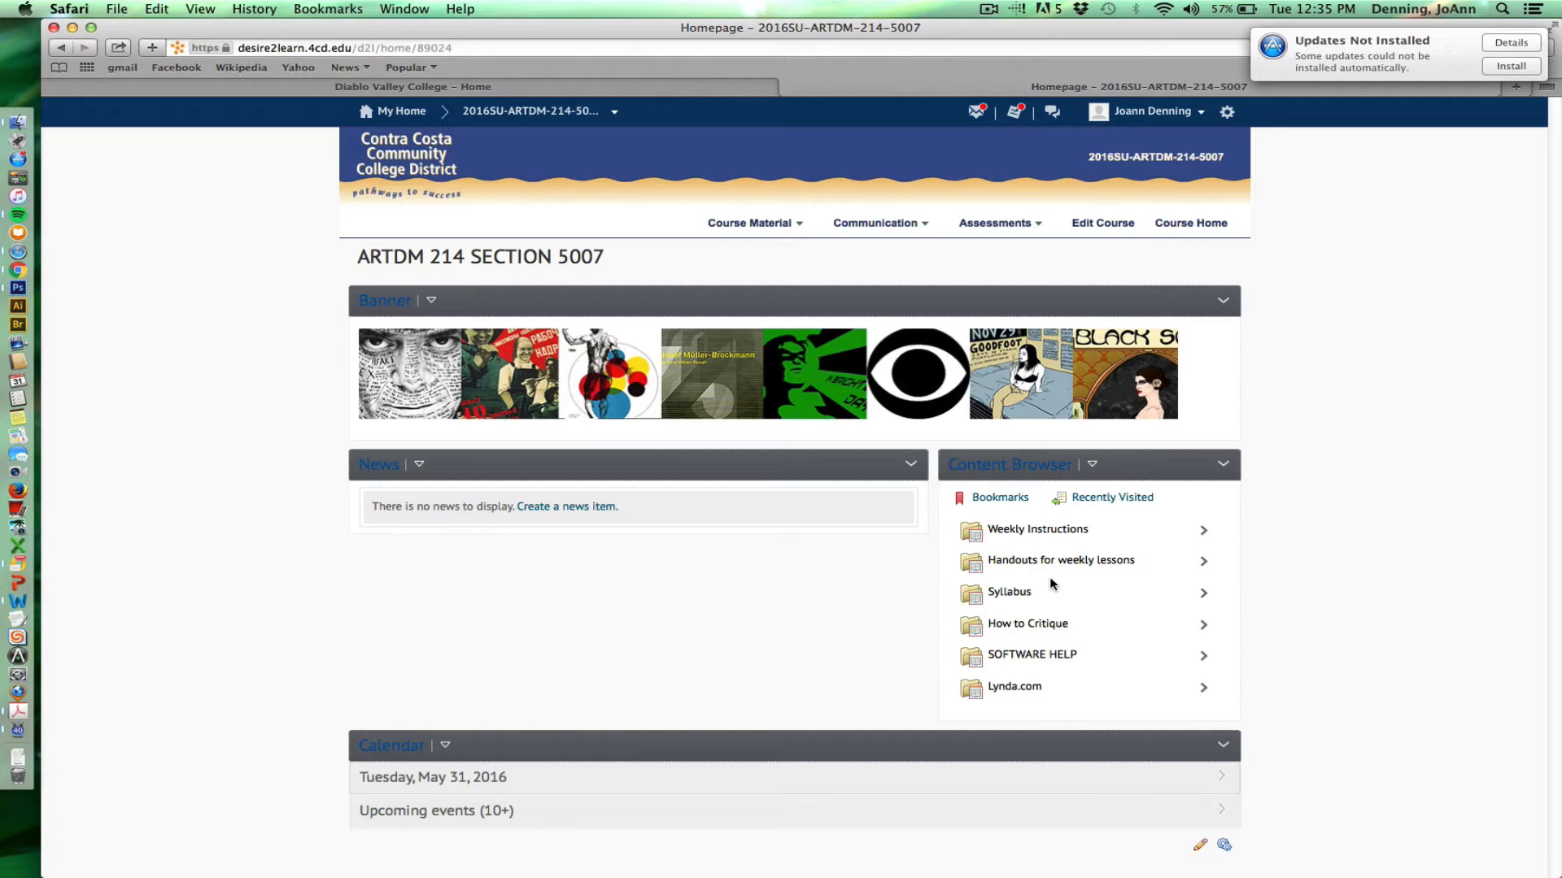
{"action": "mouse_move", "coordinate": [1054, 573]}
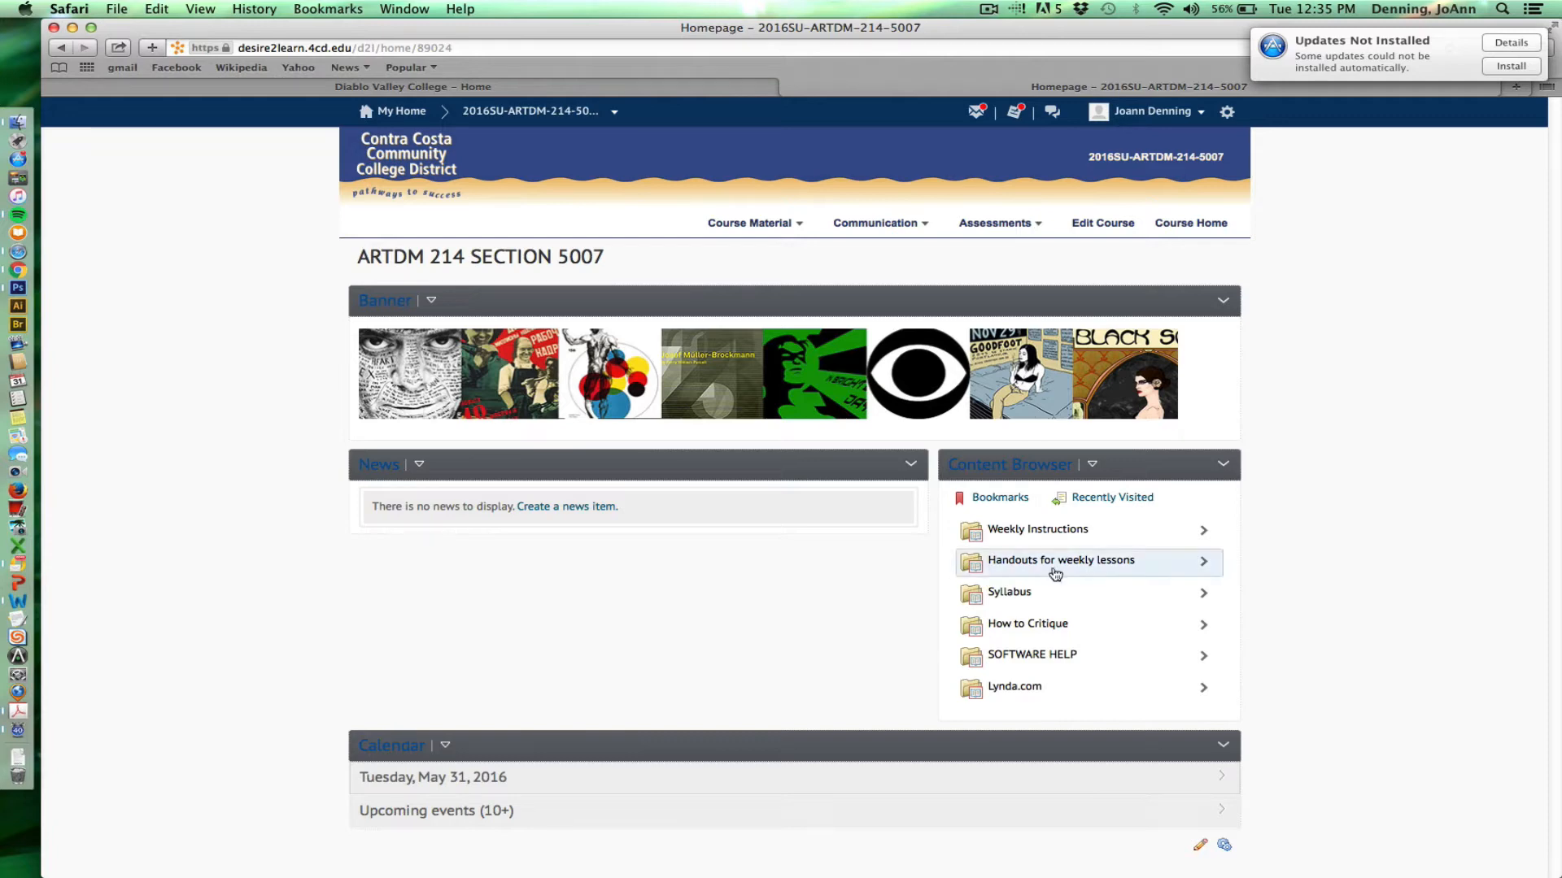
{"action": "mouse_move", "coordinate": [1058, 569]}
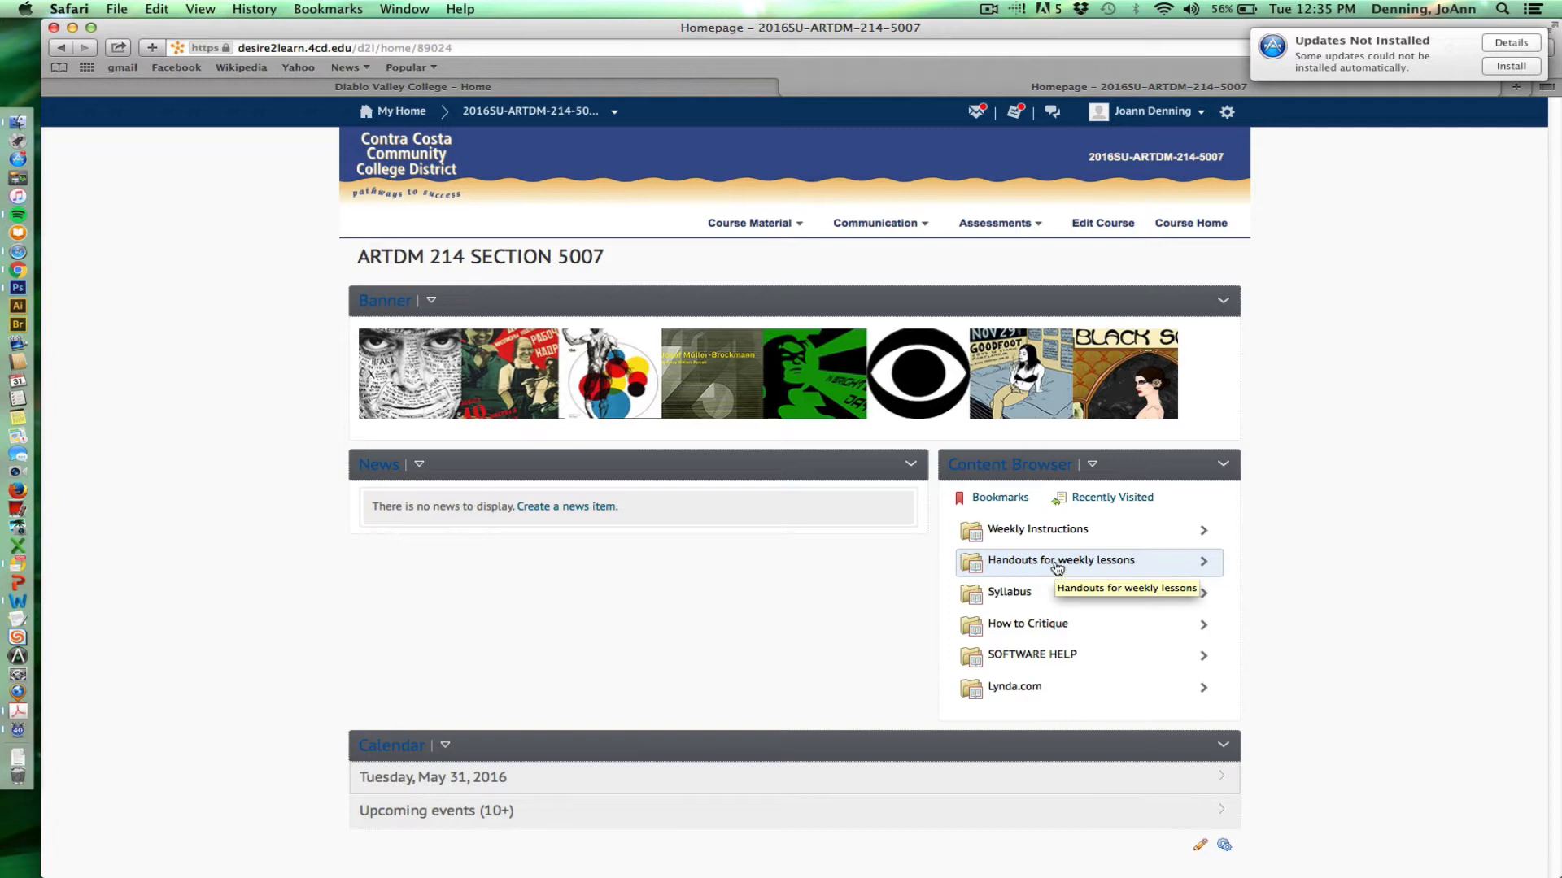
{"action": "mouse_move", "coordinate": [1013, 599]}
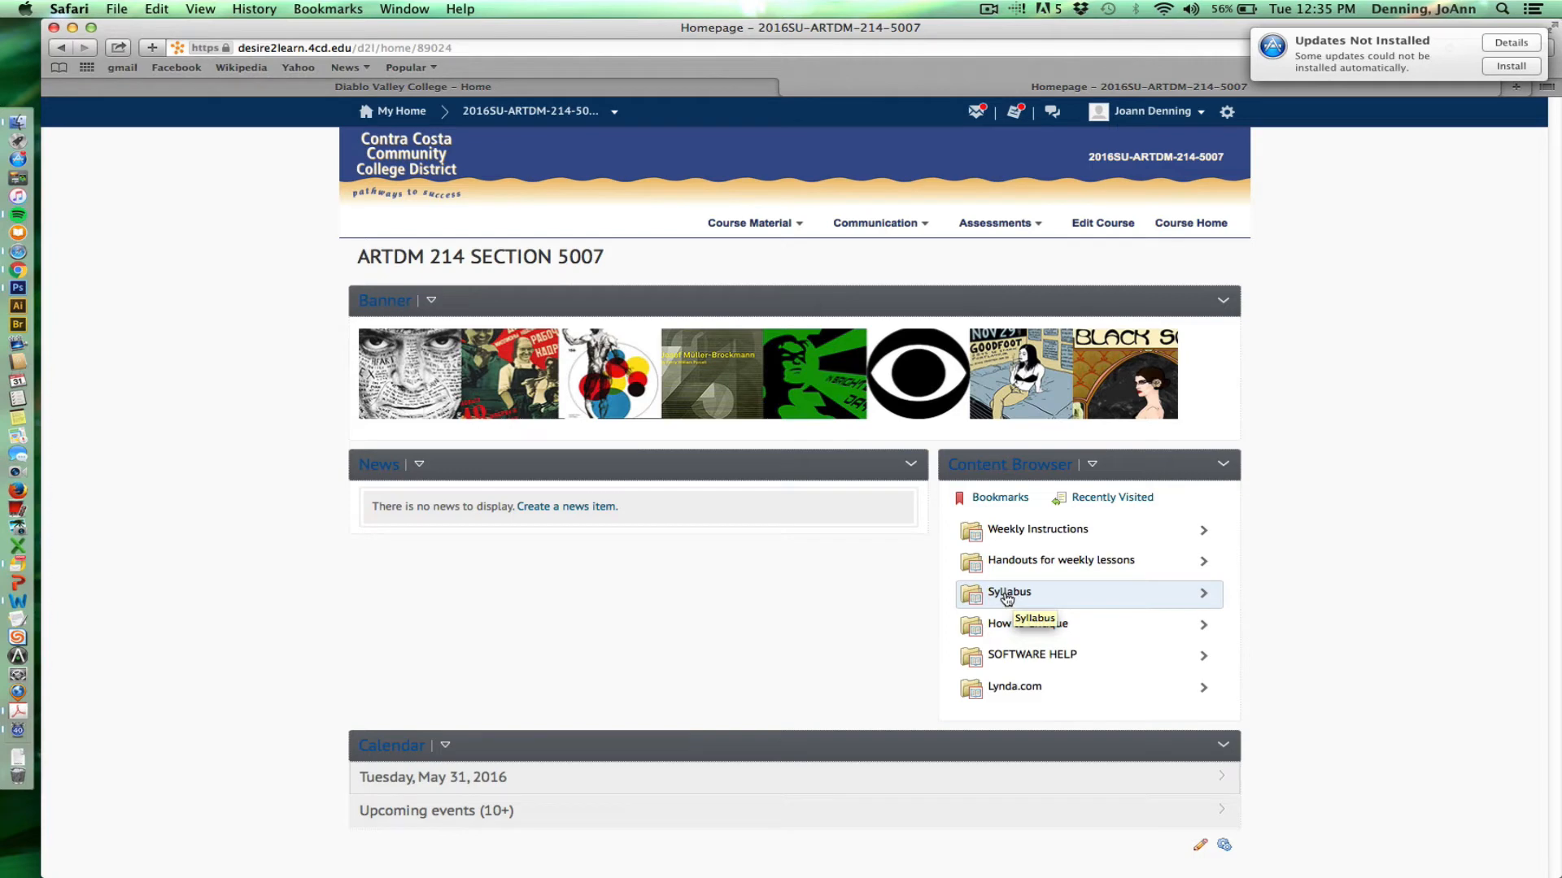
{"action": "left_click", "coordinate": [1009, 592]}
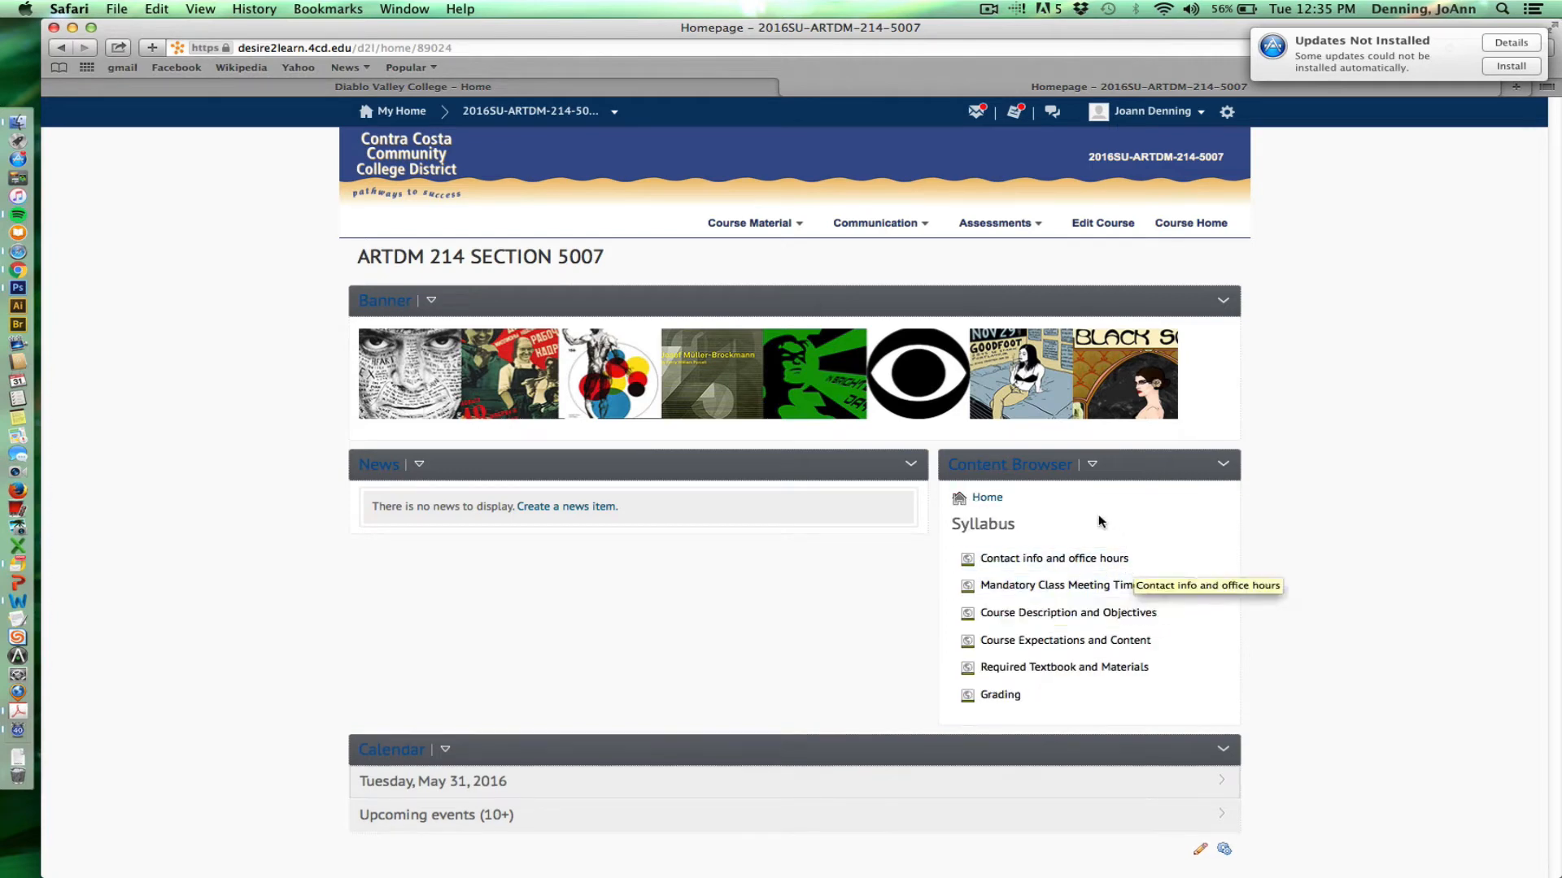
{"action": "mouse_move", "coordinate": [1063, 540]}
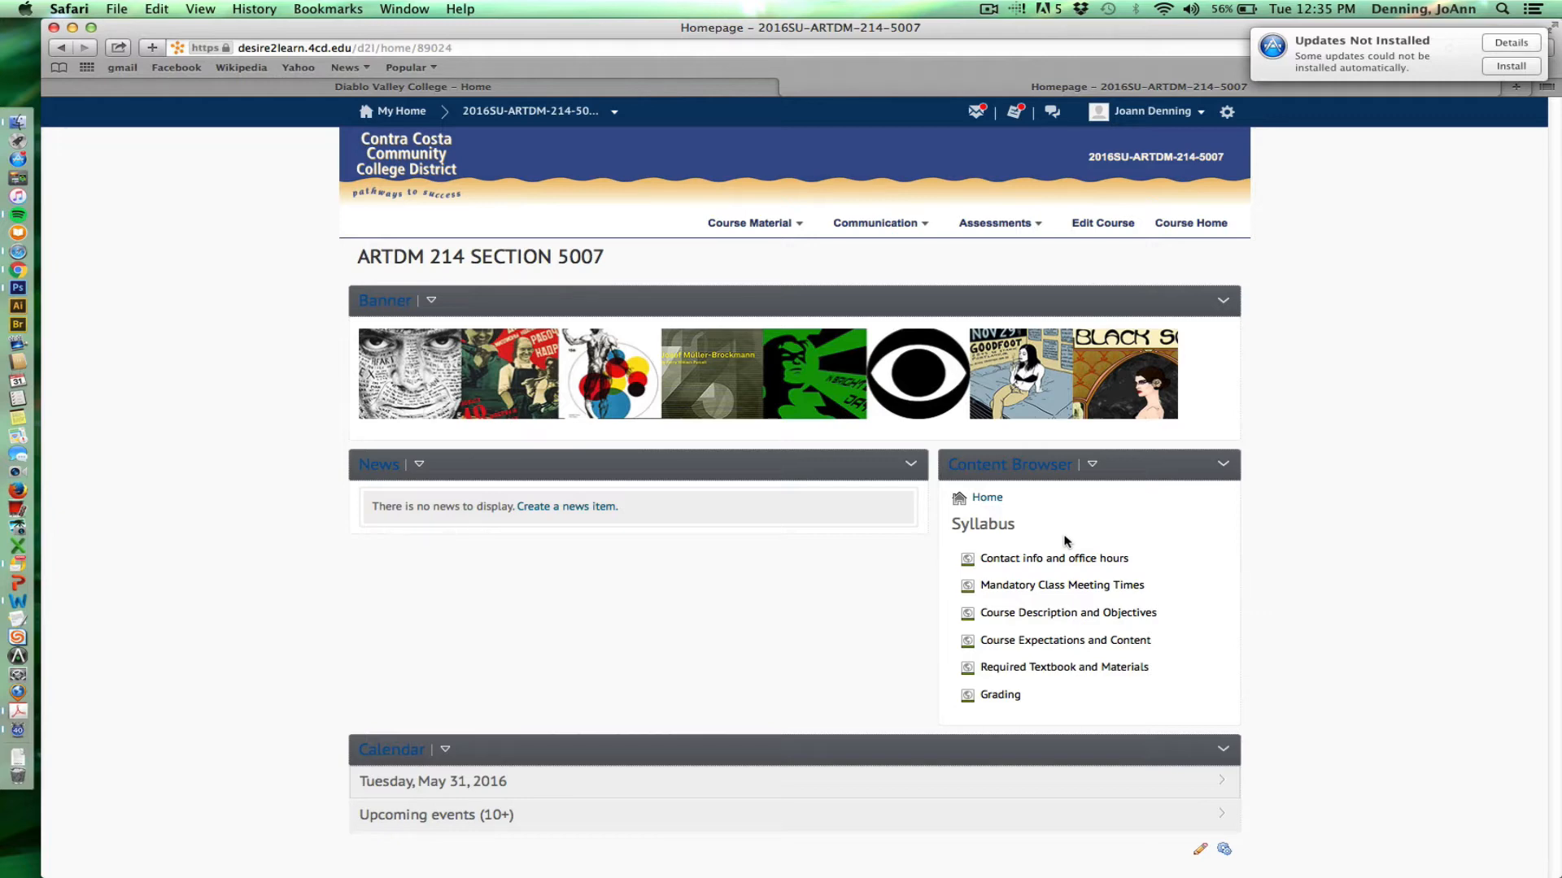
{"action": "mouse_move", "coordinate": [1063, 540]}
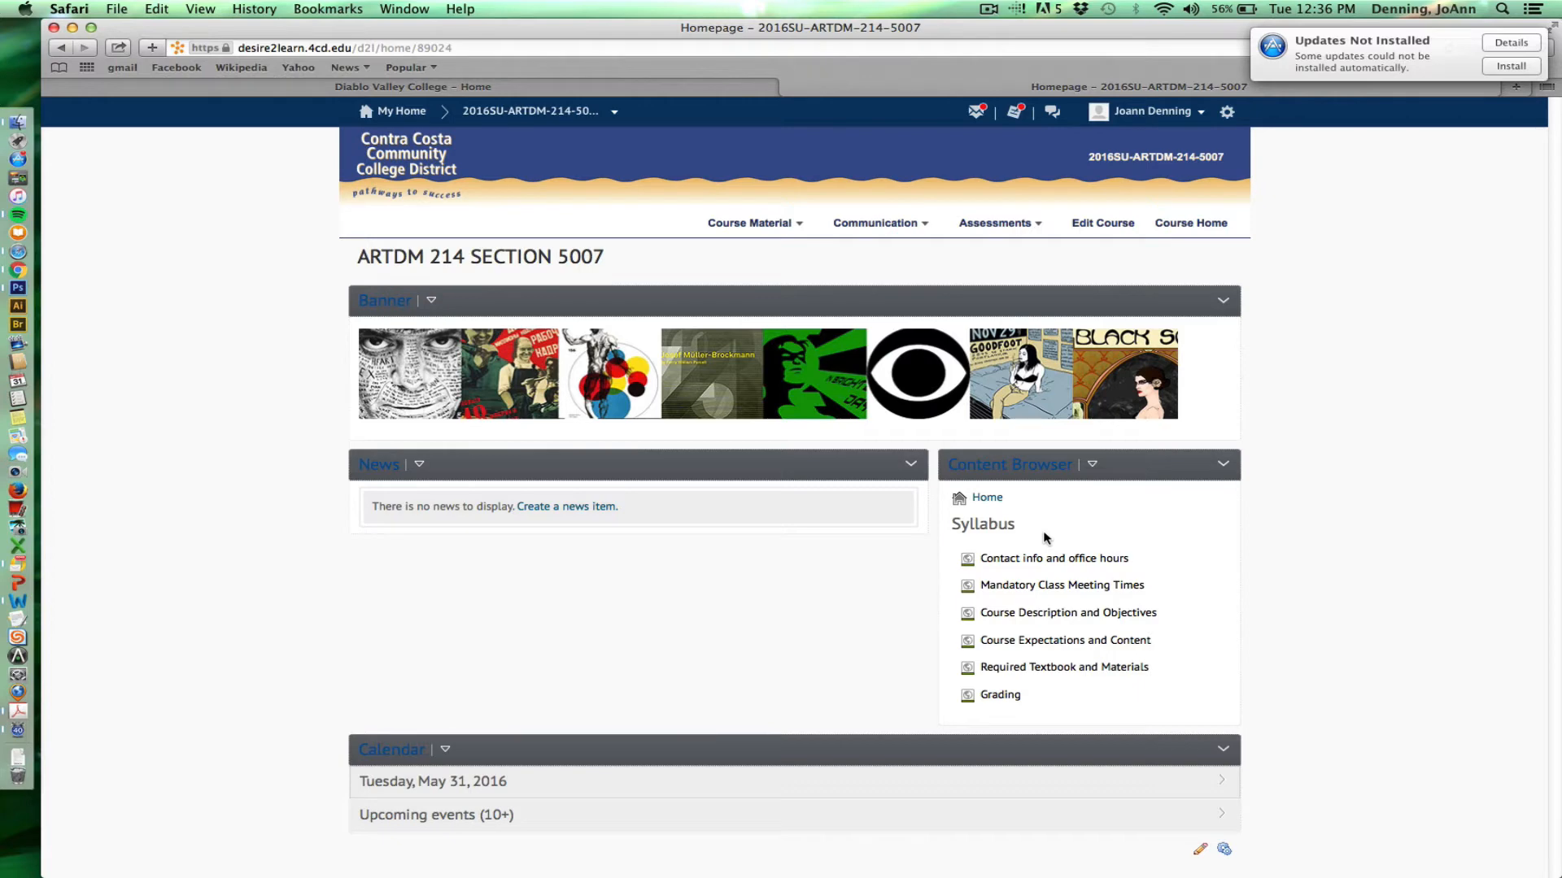
{"action": "mouse_move", "coordinate": [1039, 539]}
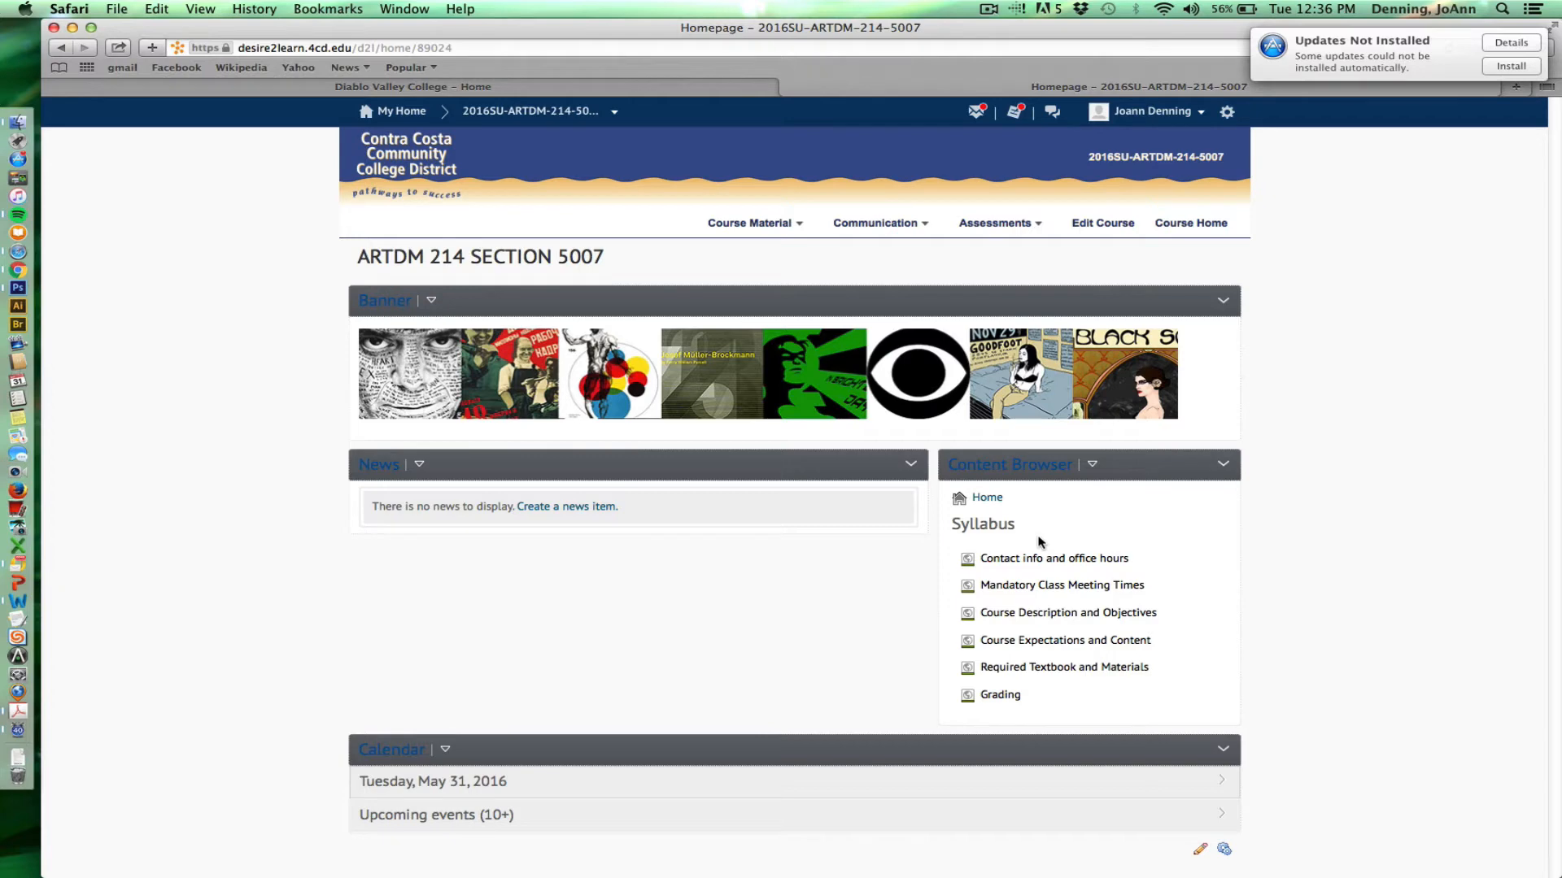
{"action": "mouse_move", "coordinate": [1053, 558]}
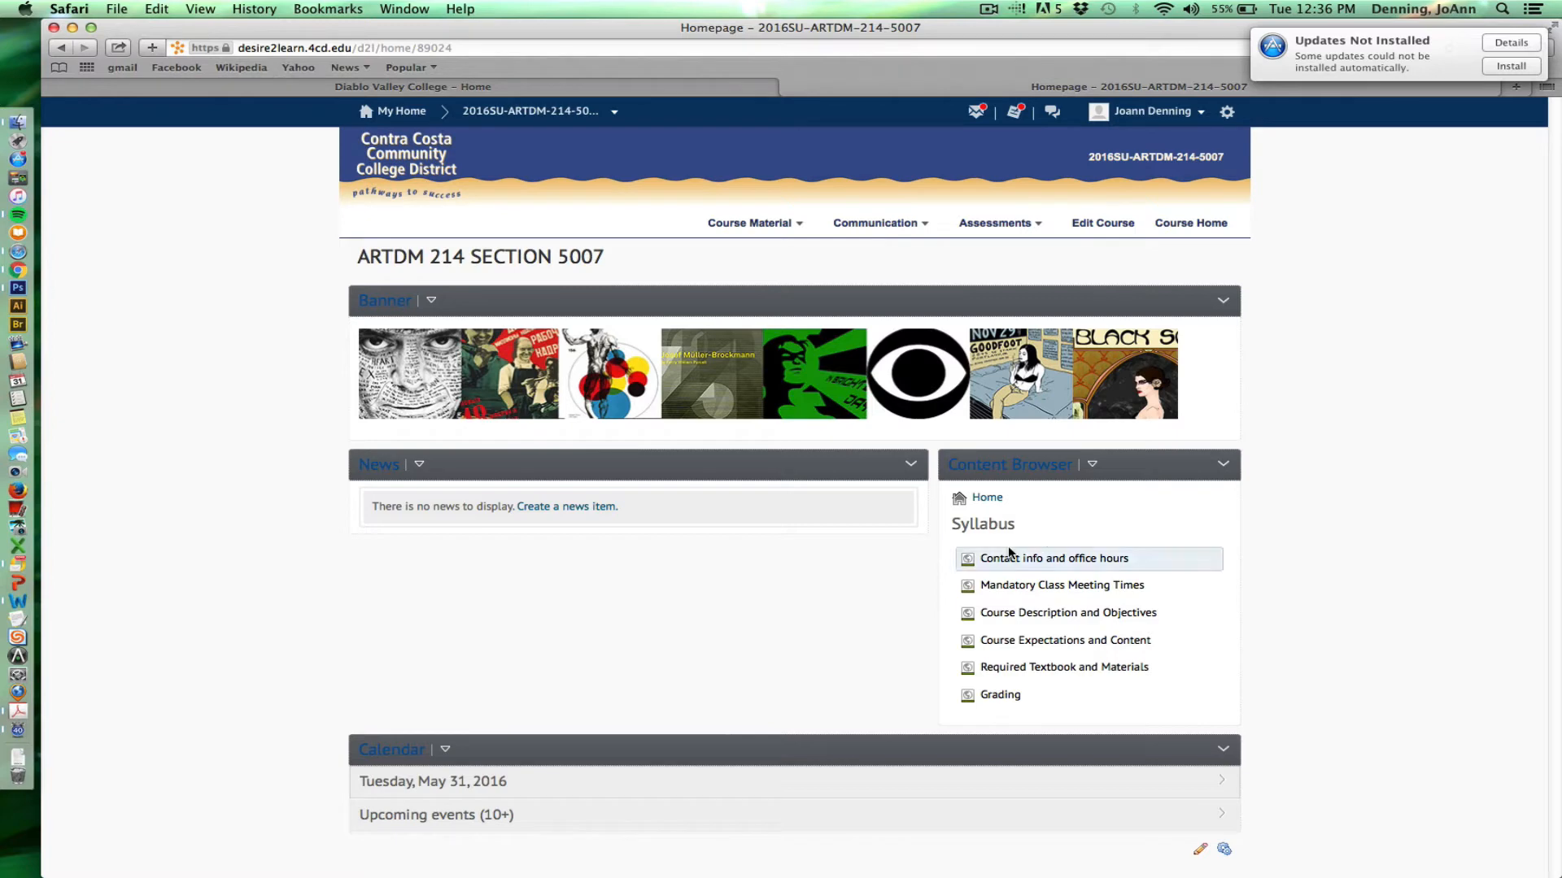
- View the instructor's email and weekday morning office hours under Syllabus
{"action": "left_click", "coordinate": [1052, 557]}
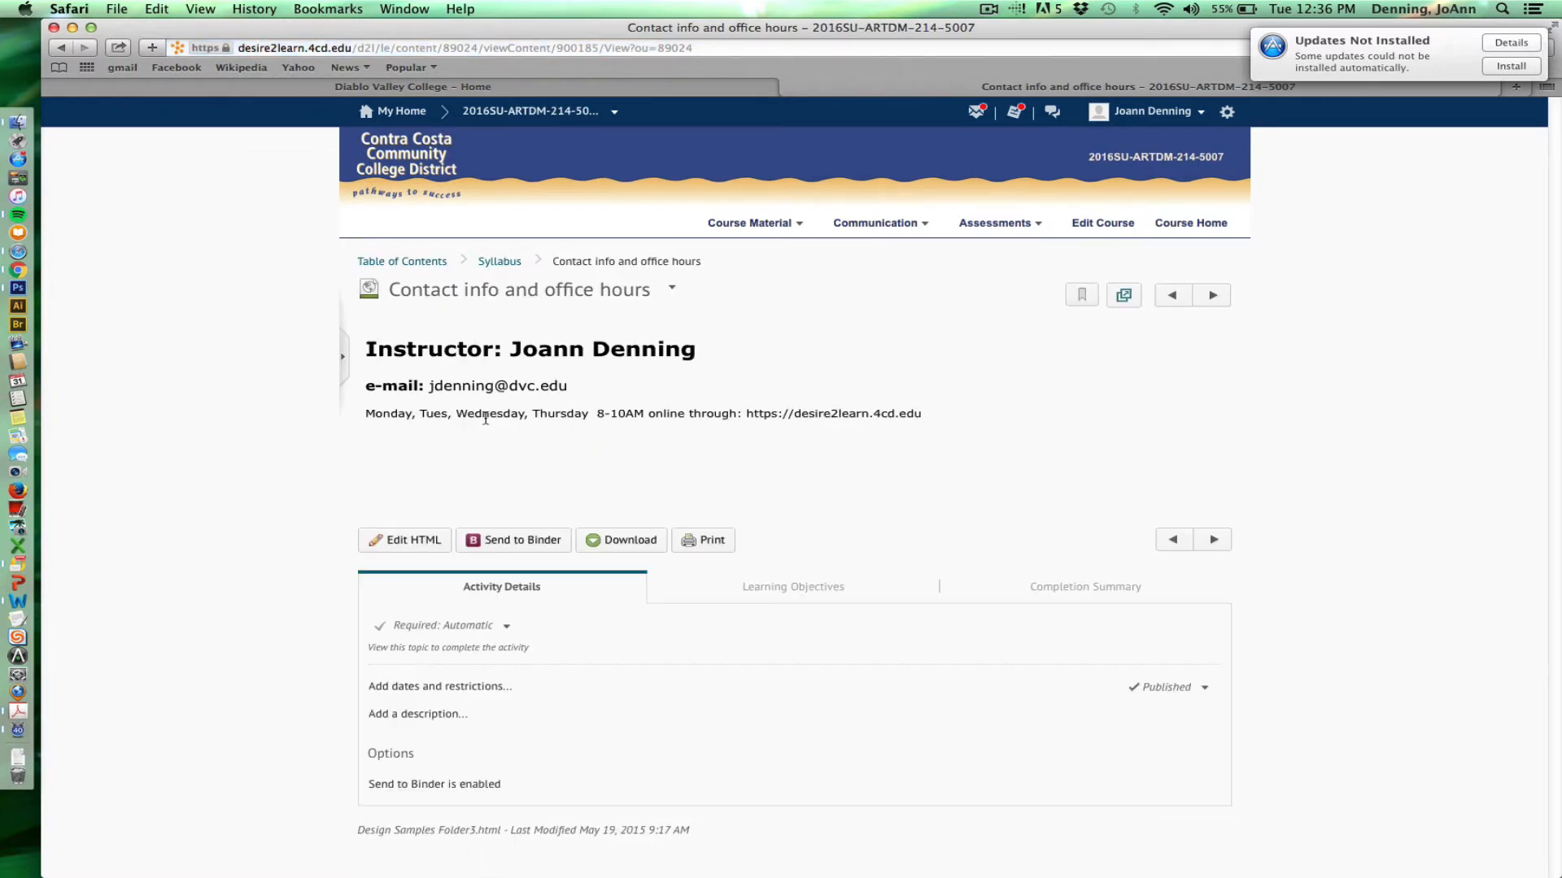
{"action": "mouse_move", "coordinate": [499, 429]}
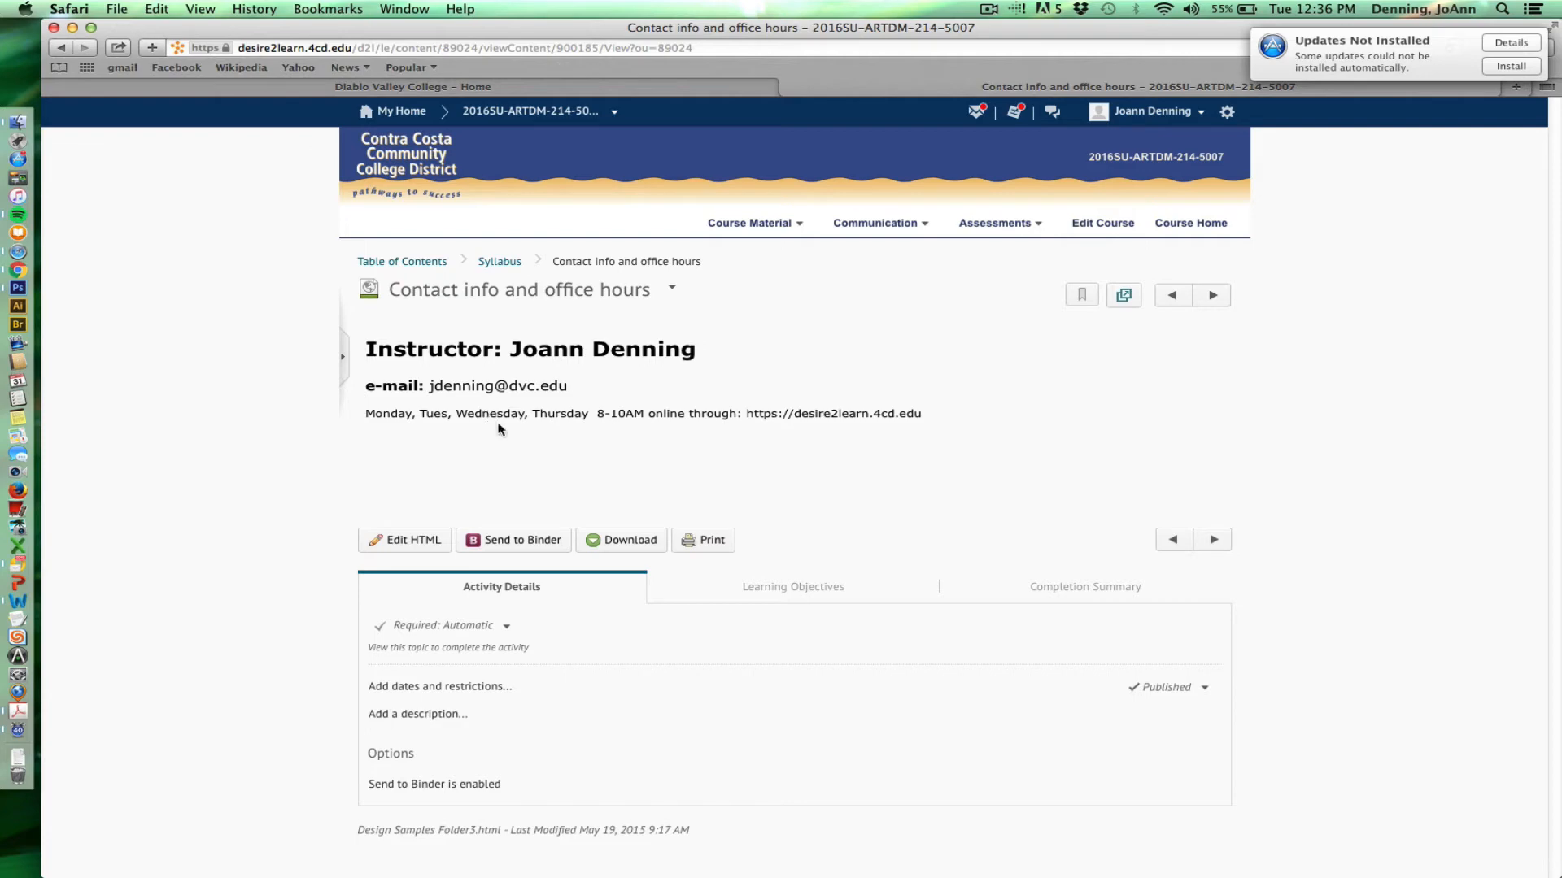
{"action": "mouse_move", "coordinate": [518, 455]}
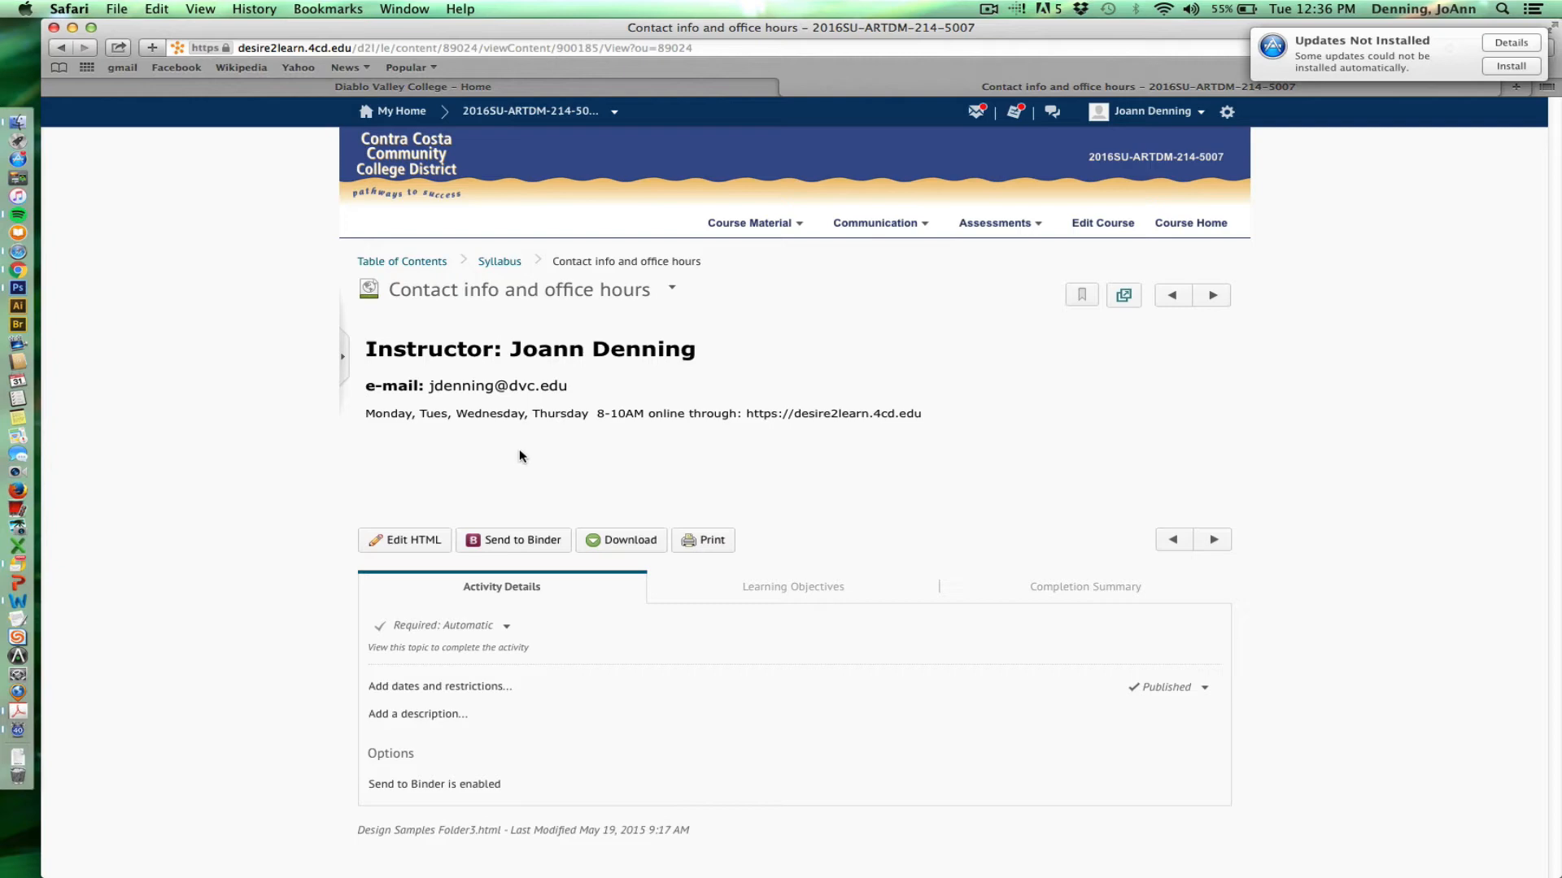
{"action": "mouse_move", "coordinate": [516, 457]}
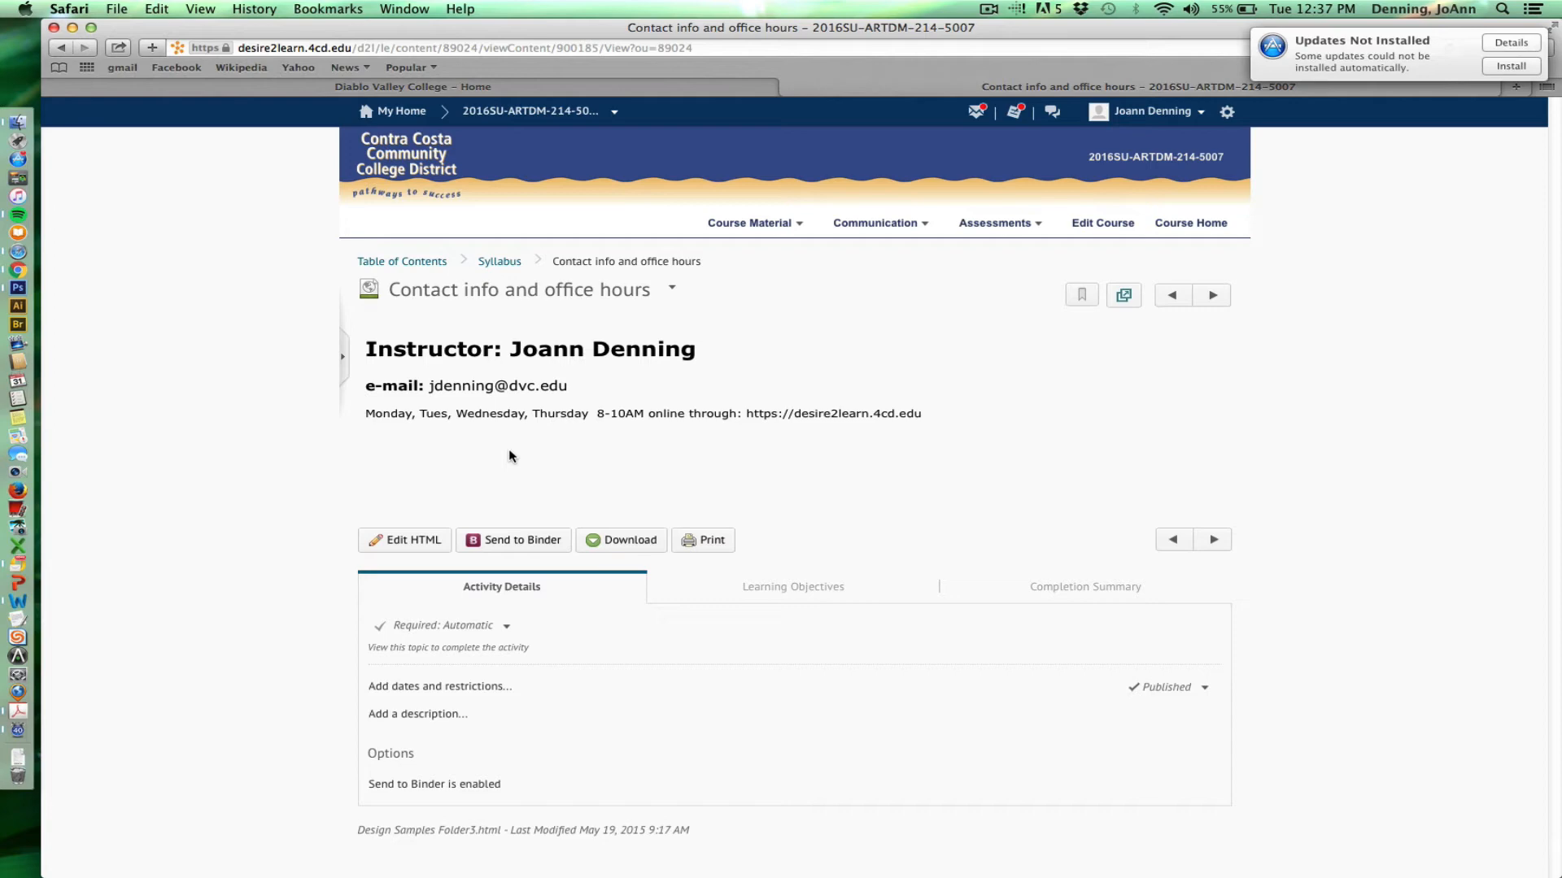
{"action": "mouse_move", "coordinate": [515, 453]}
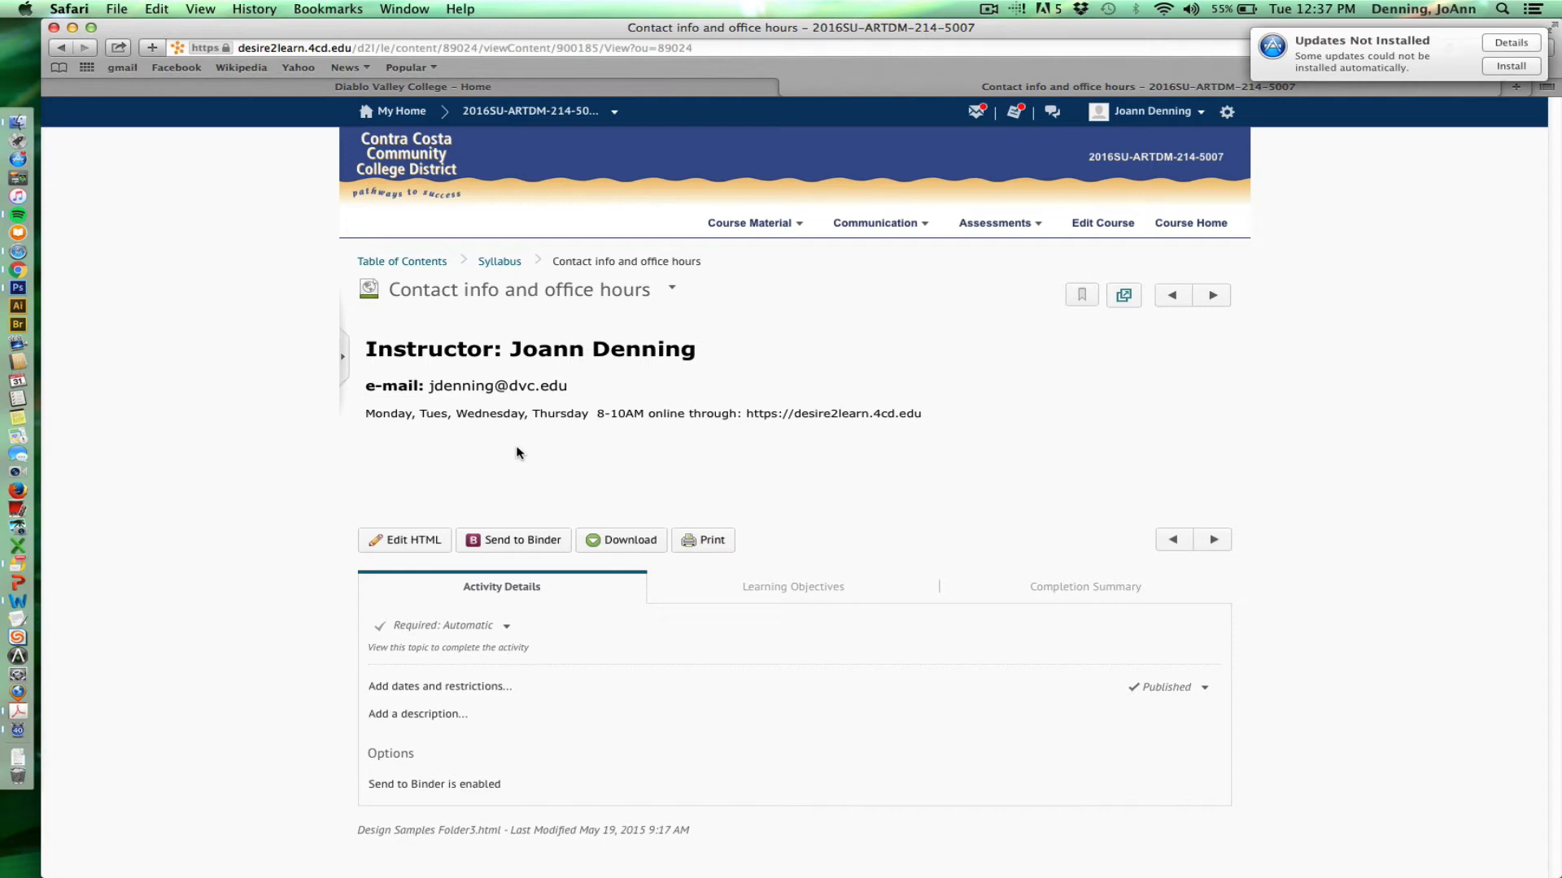
{"action": "mouse_move", "coordinate": [1231, 301]}
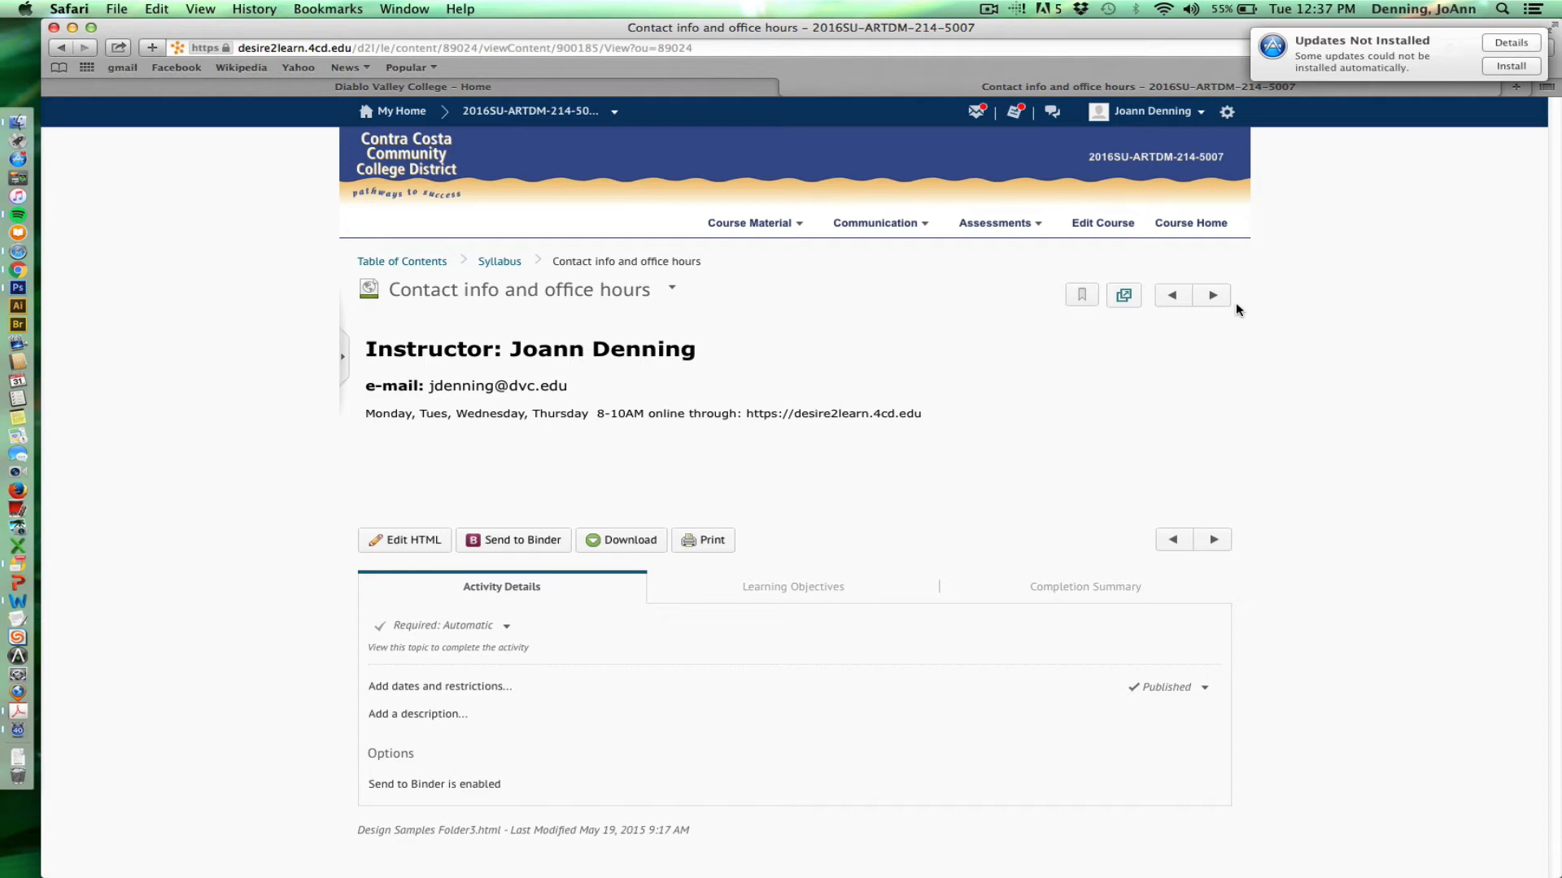
{"action": "mouse_move", "coordinate": [1236, 314]}
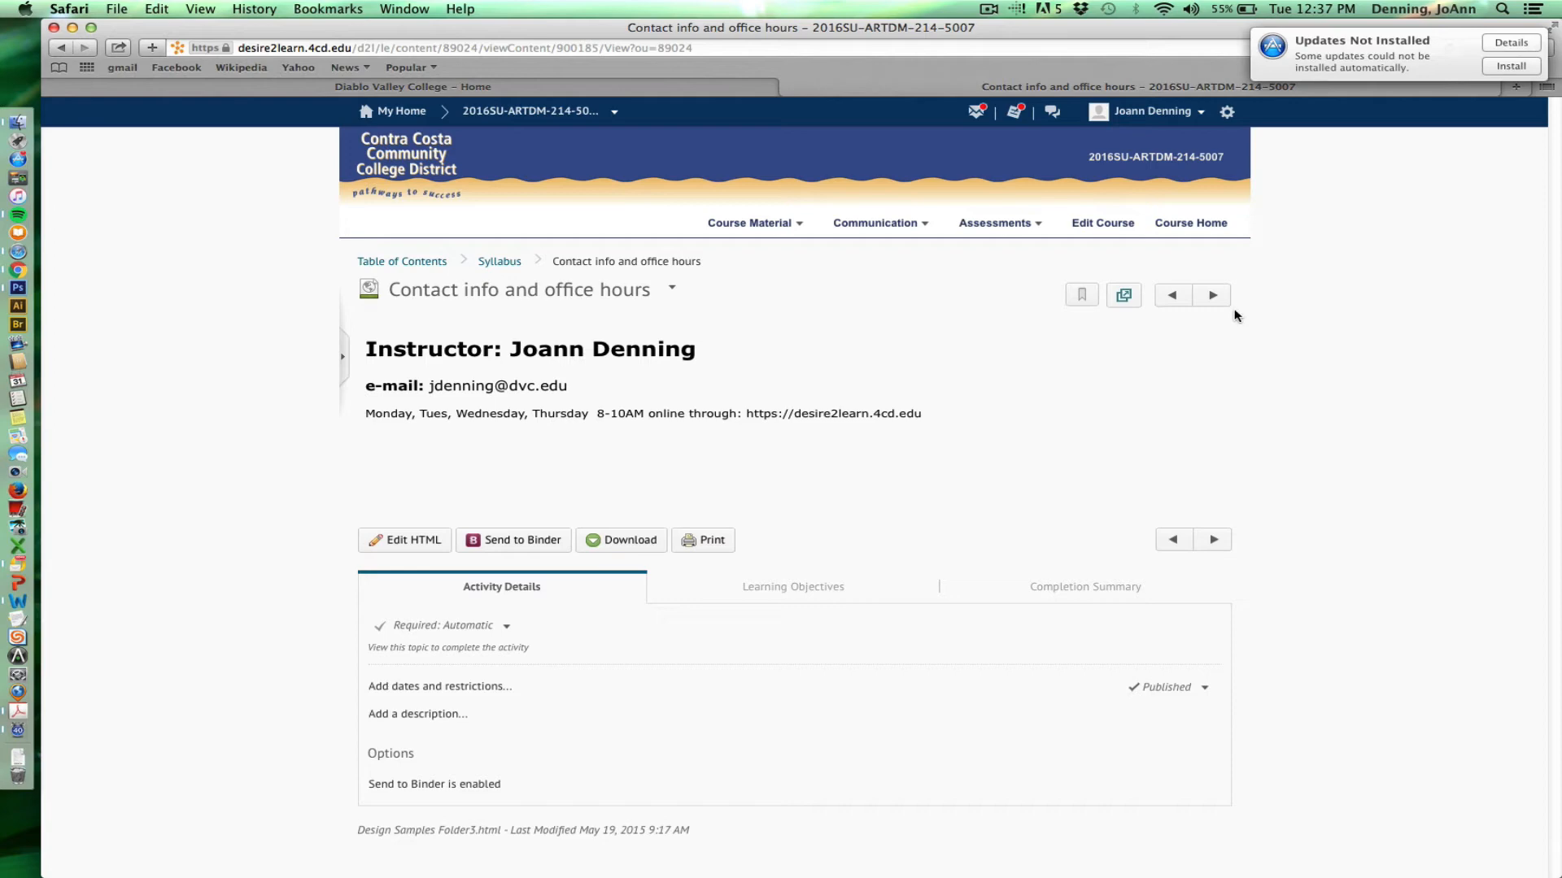
{"action": "mouse_move", "coordinate": [1231, 317]}
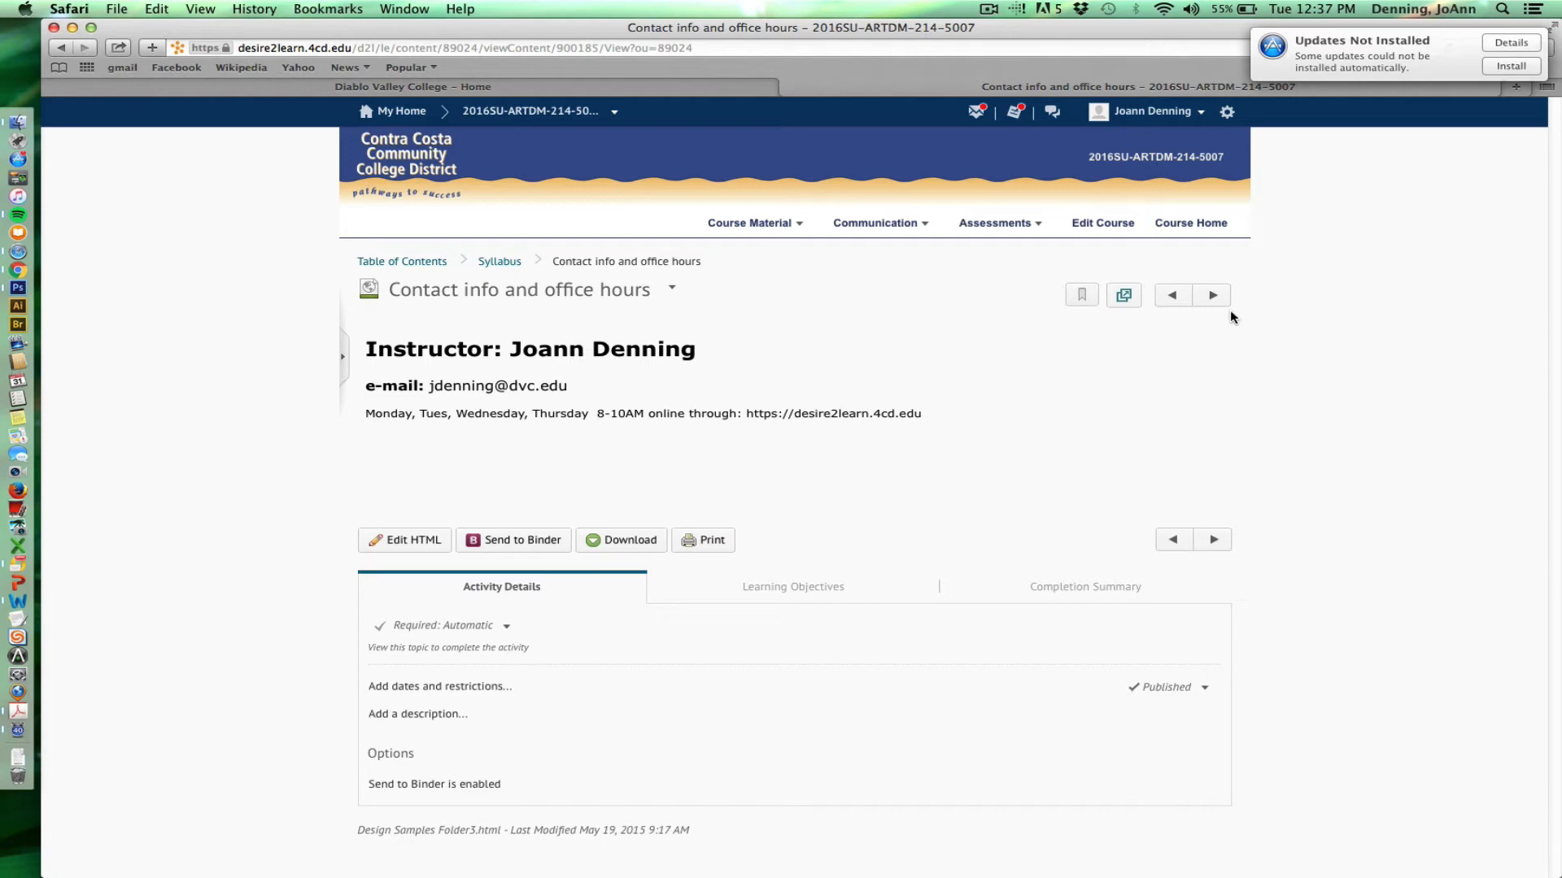
{"action": "mouse_move", "coordinate": [1241, 318]}
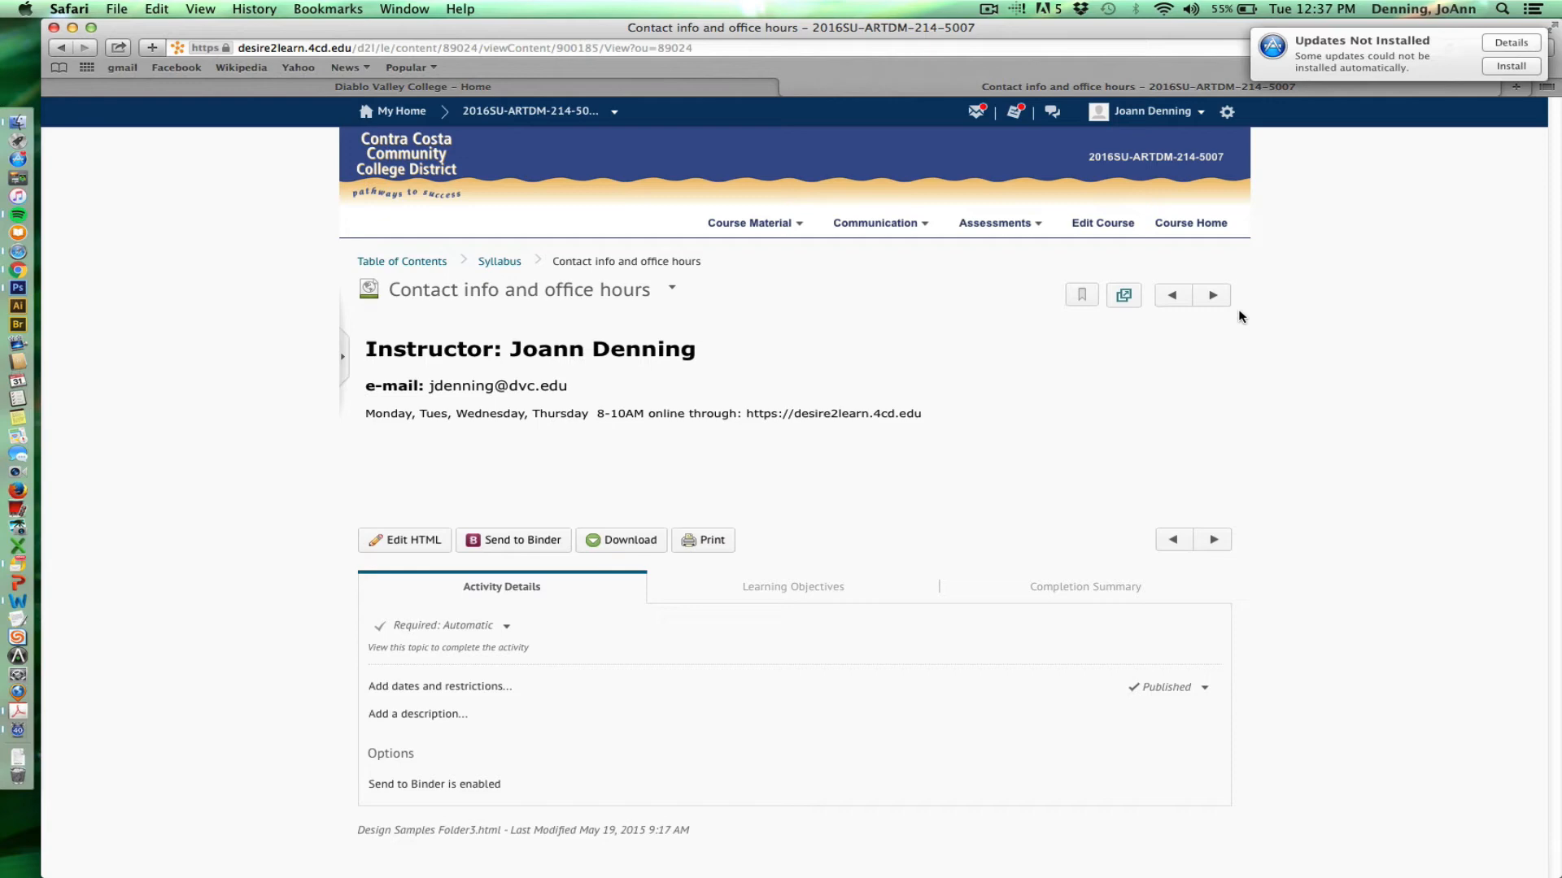
{"action": "mouse_move", "coordinate": [1239, 314]}
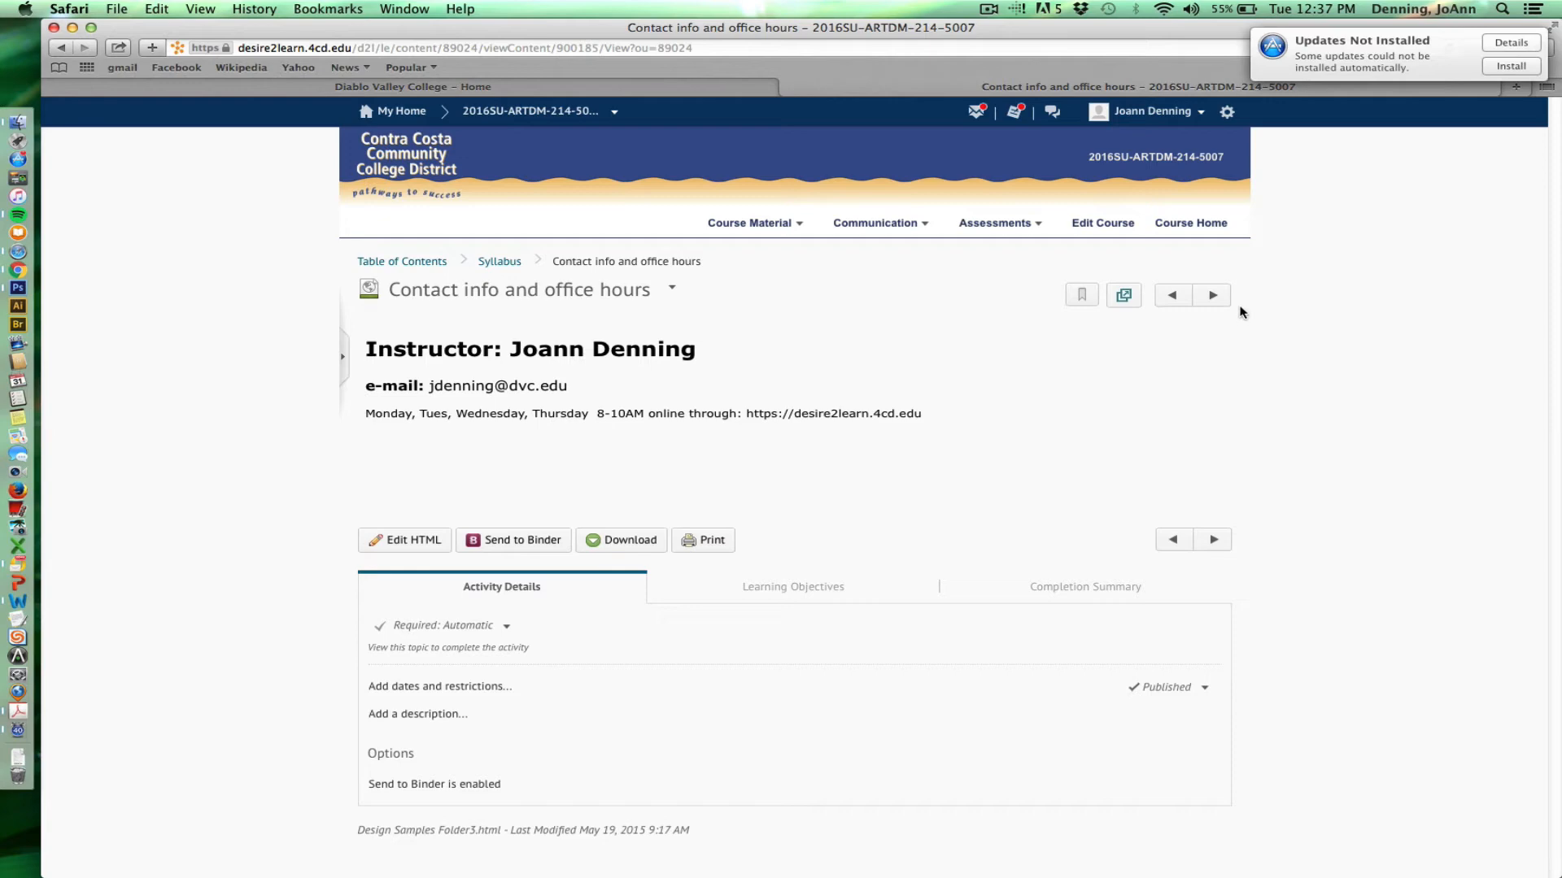
{"action": "mouse_move", "coordinate": [1242, 312]}
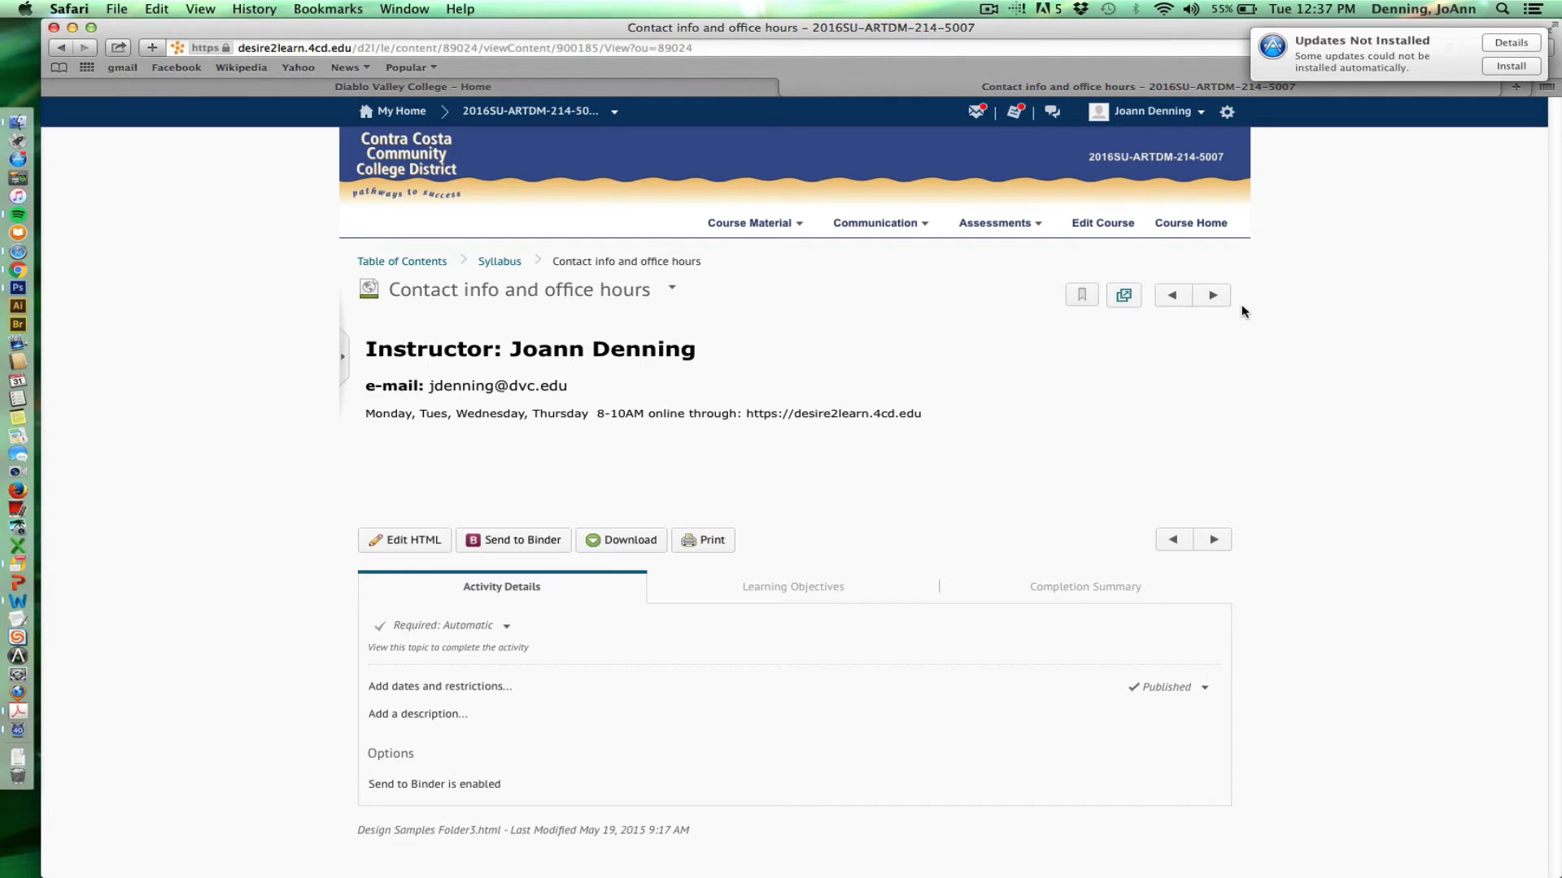
{"action": "mouse_move", "coordinate": [1239, 311]}
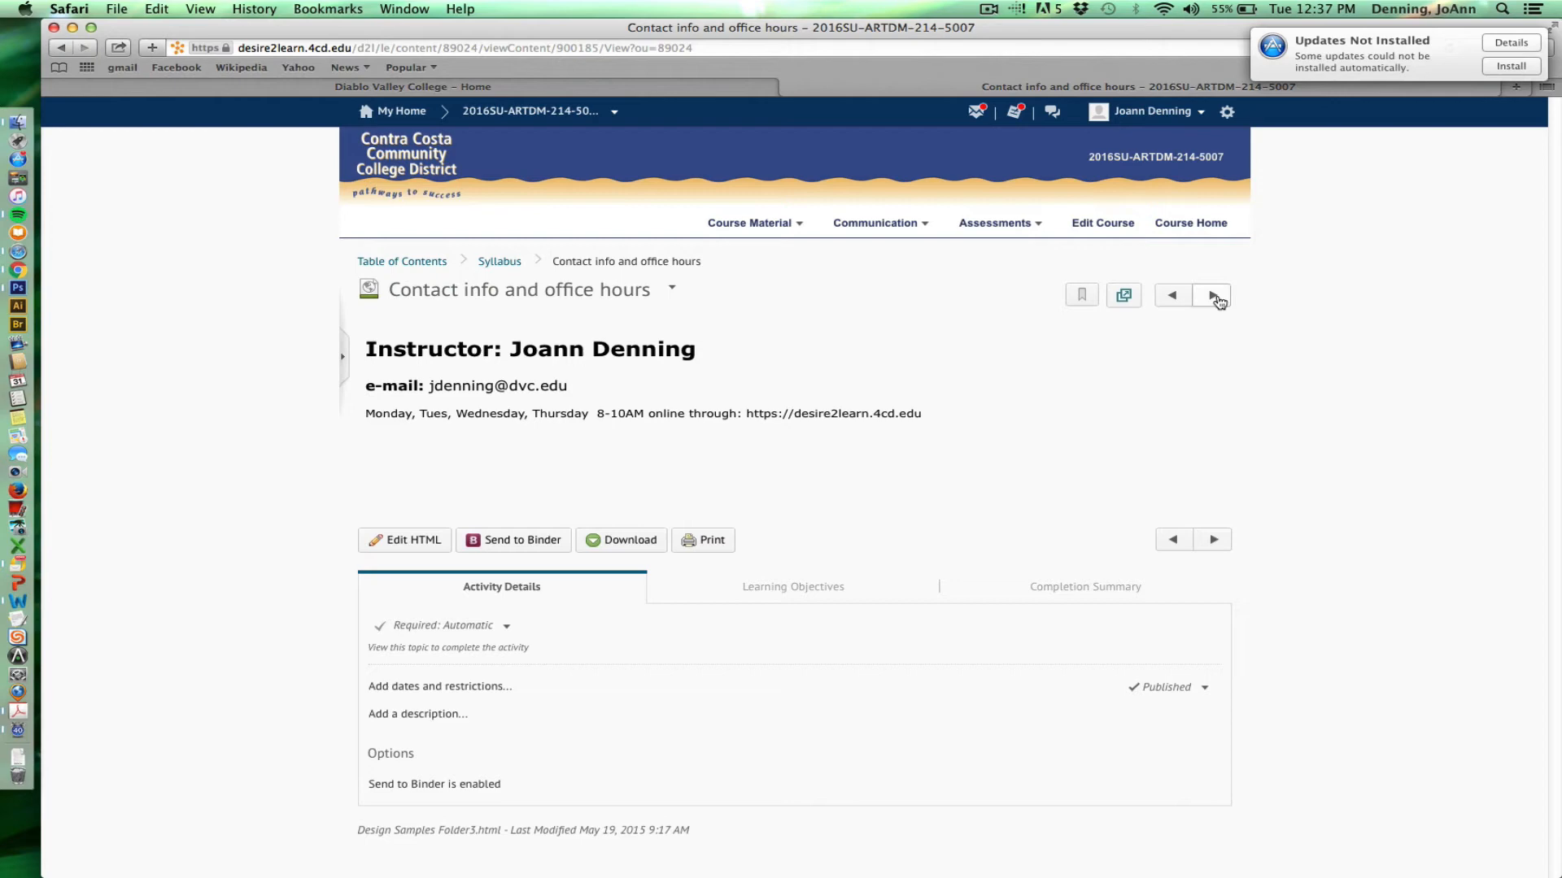
- Step through Mandatory Class Meeting Times and on to Course Description and Objectives
{"action": "left_click", "coordinate": [1212, 294]}
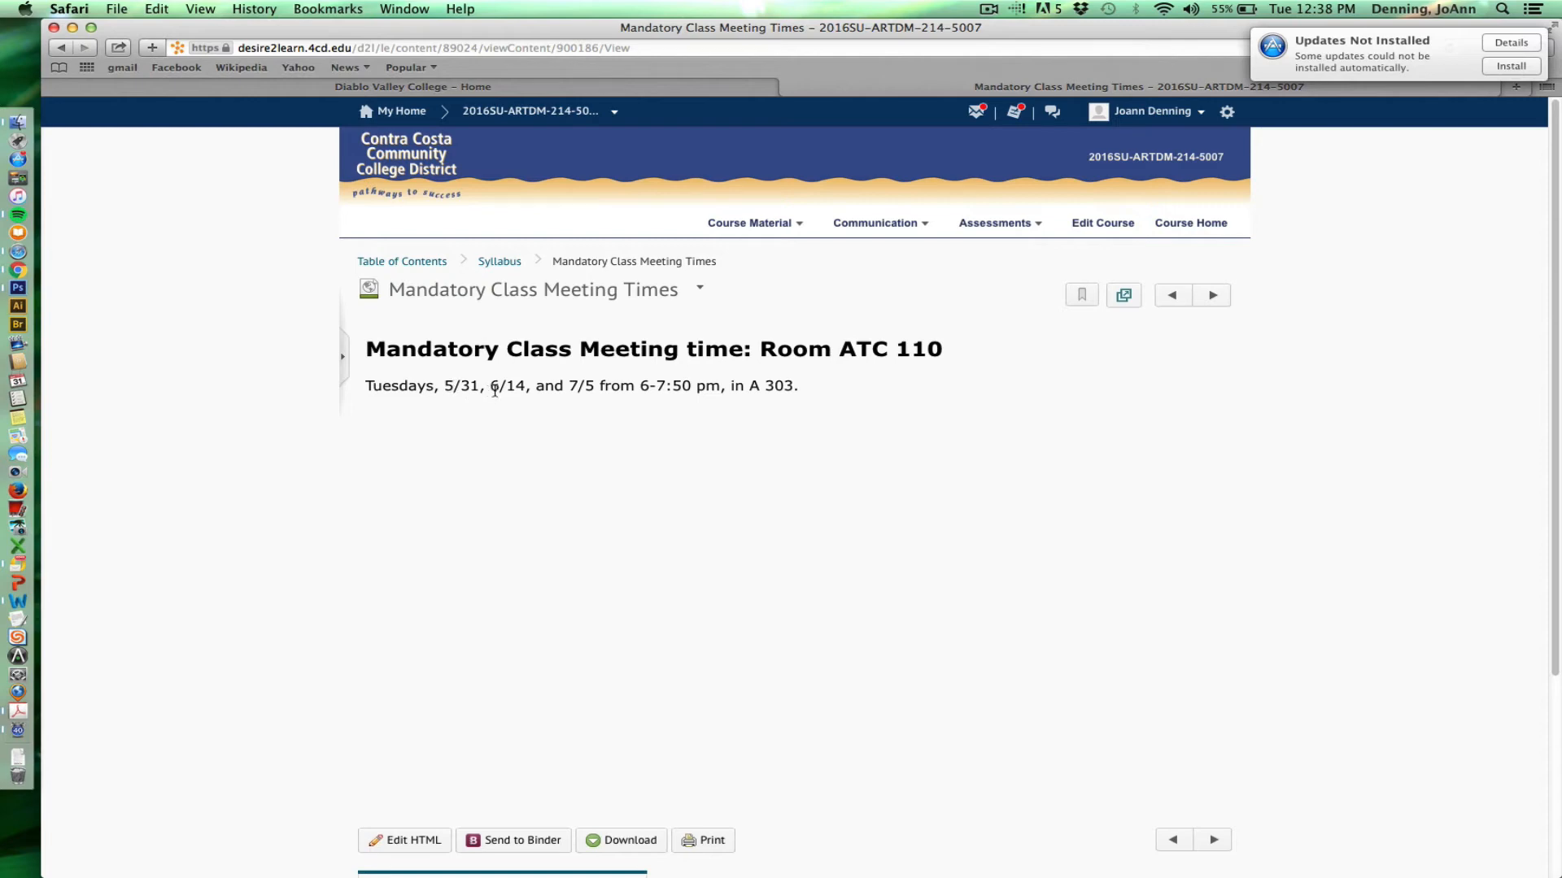
{"action": "mouse_move", "coordinate": [547, 407]}
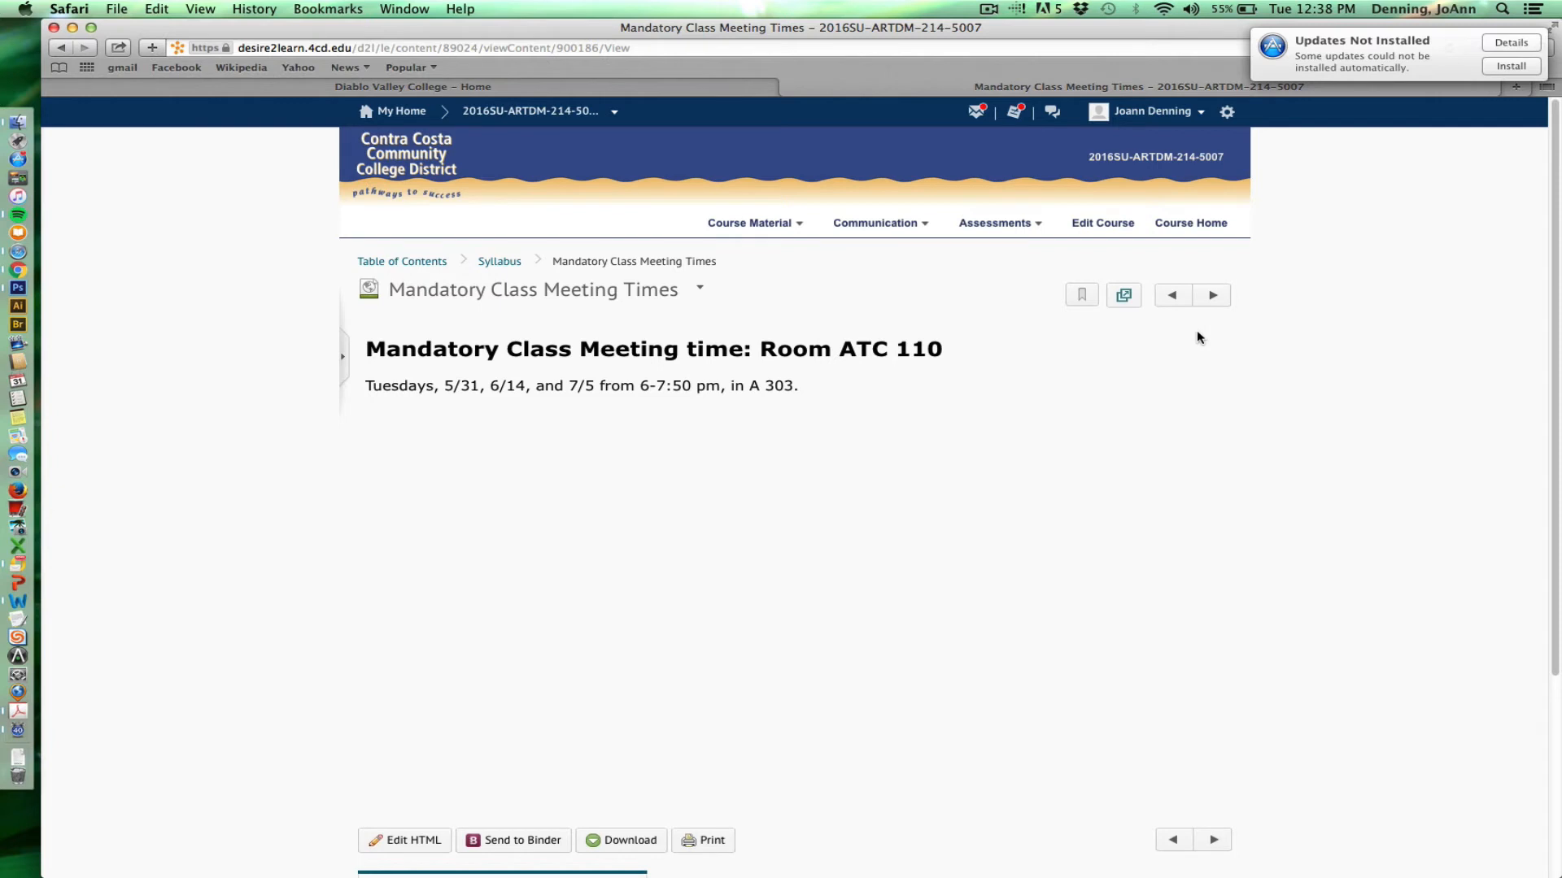
{"action": "mouse_move", "coordinate": [1196, 339]}
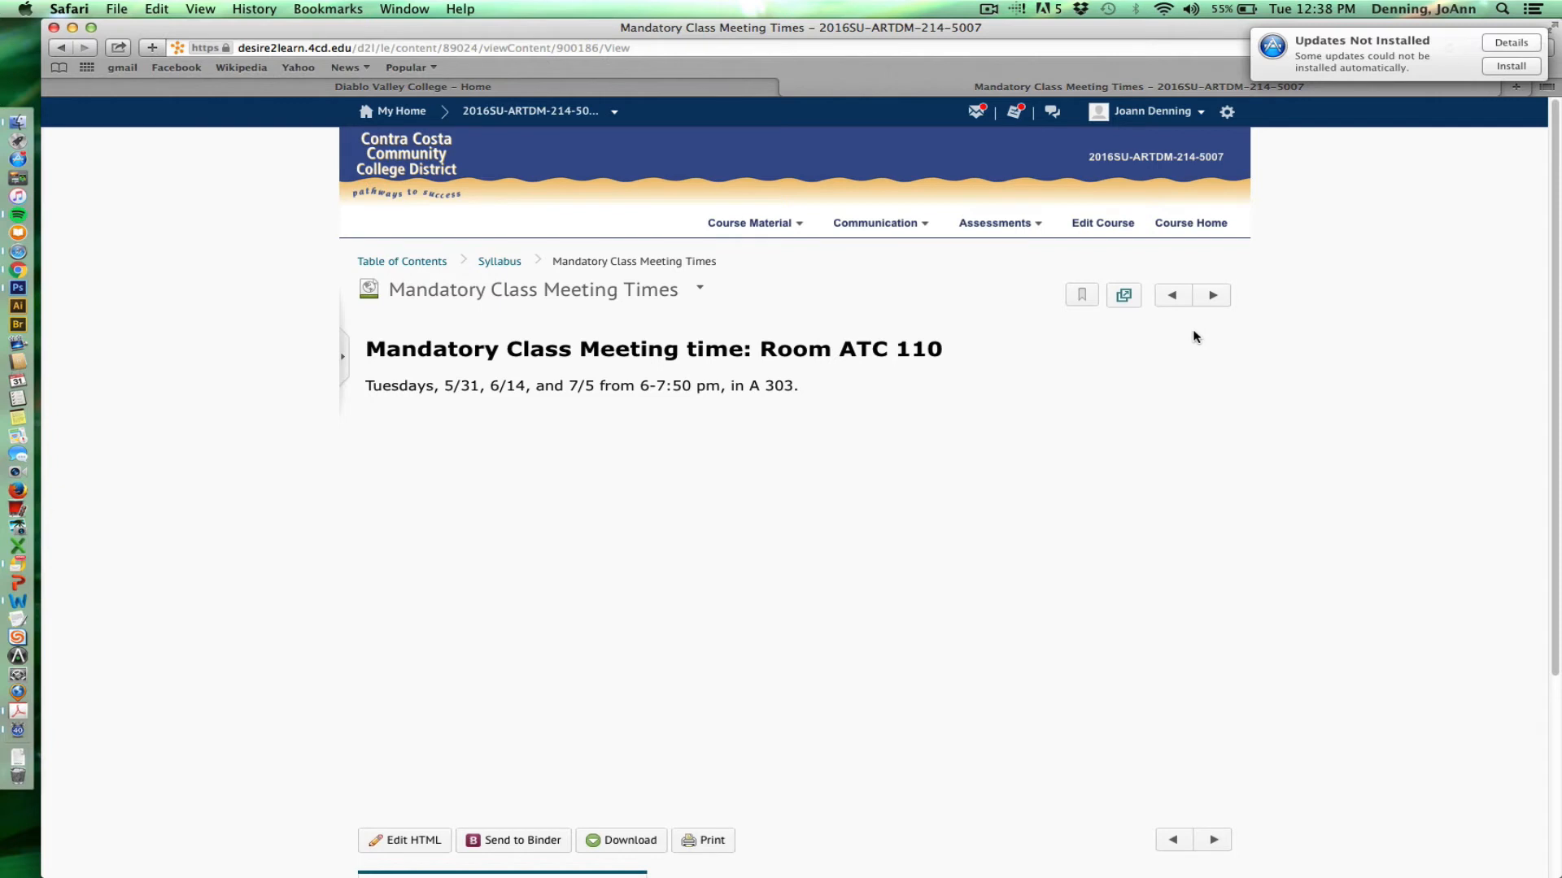
{"action": "mouse_move", "coordinate": [1210, 295]}
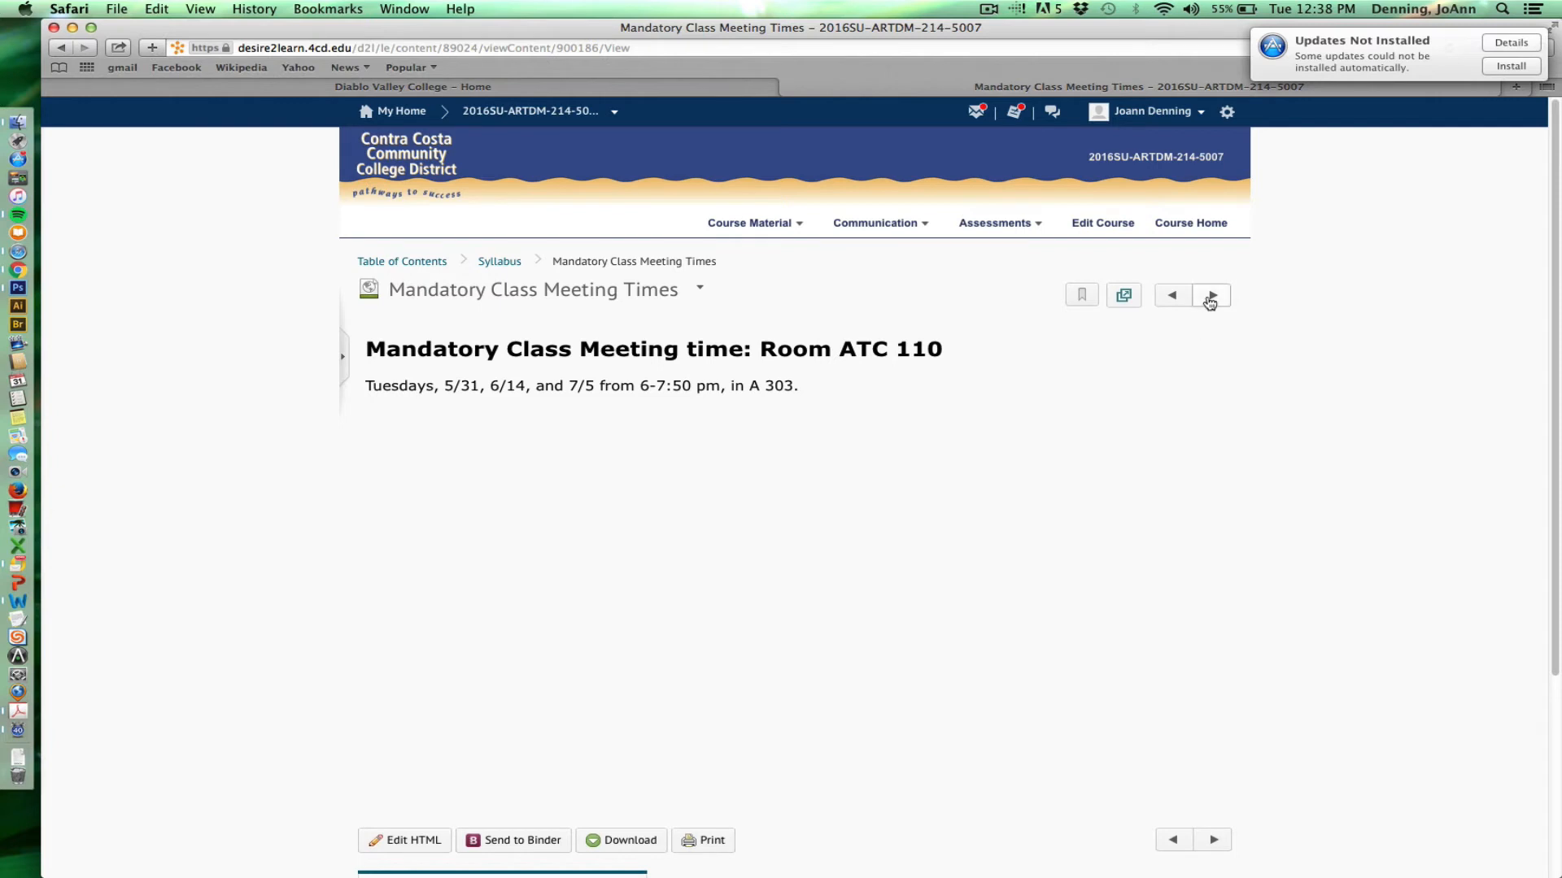
{"action": "left_click", "coordinate": [1210, 294]}
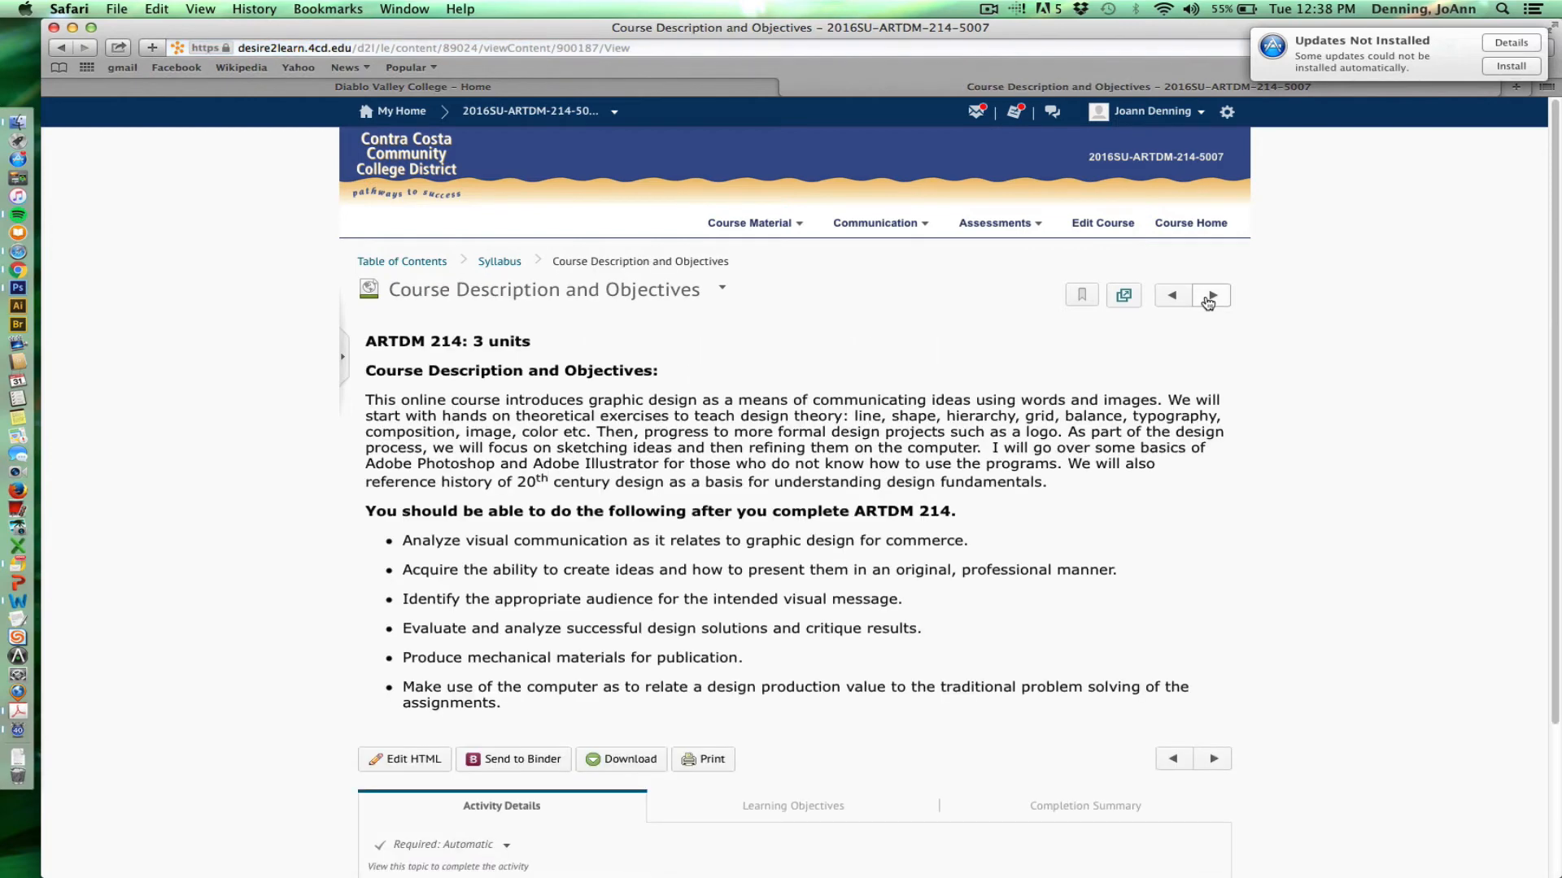
{"action": "left_click", "coordinate": [1171, 295]}
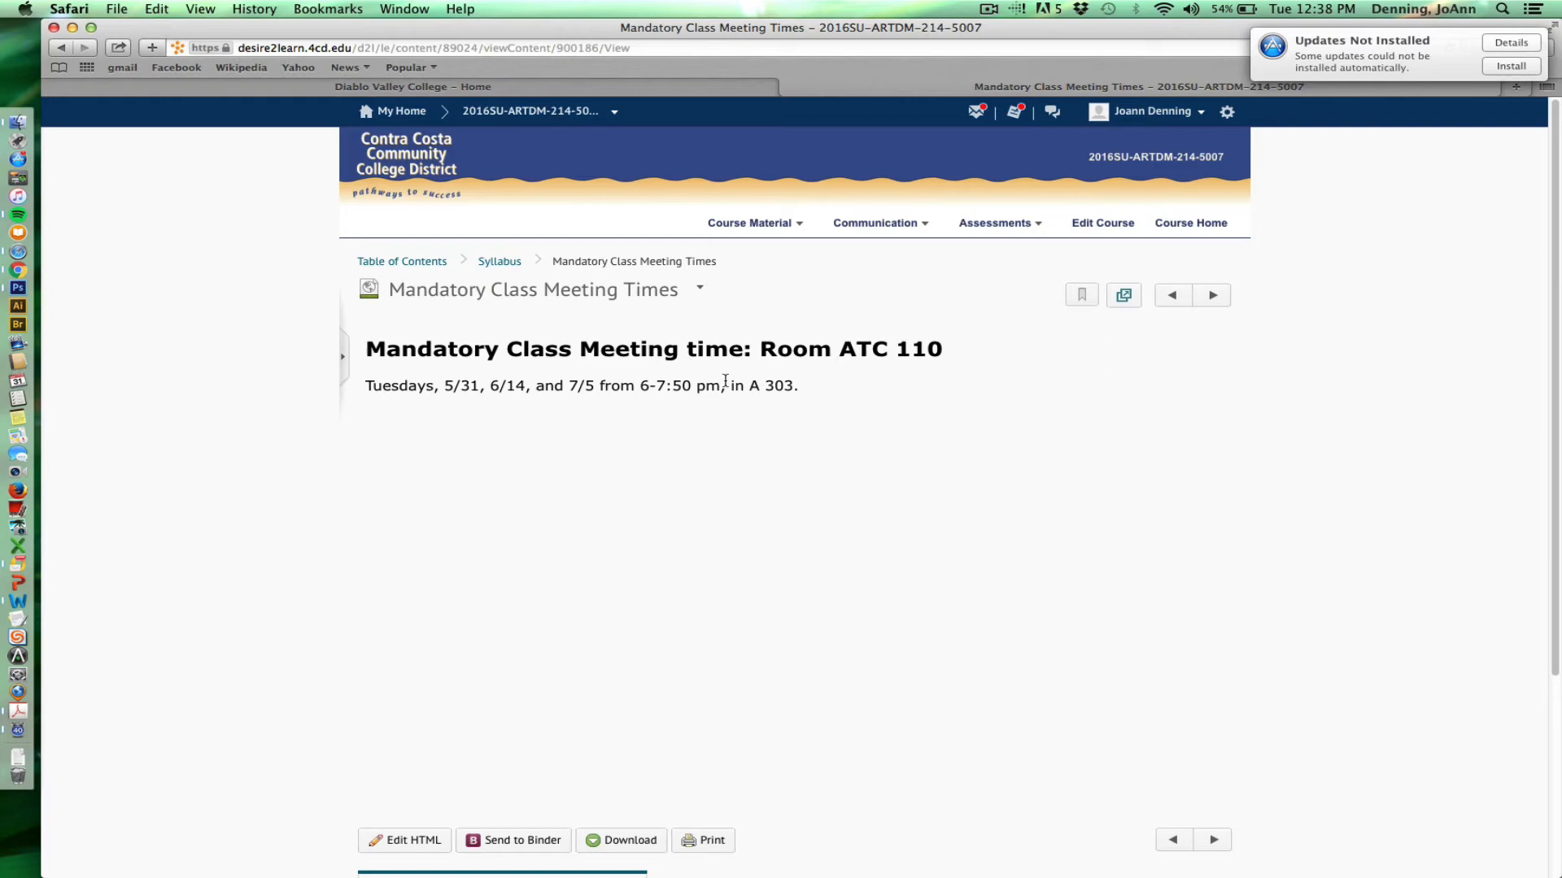
{"action": "mouse_move", "coordinate": [1152, 308]}
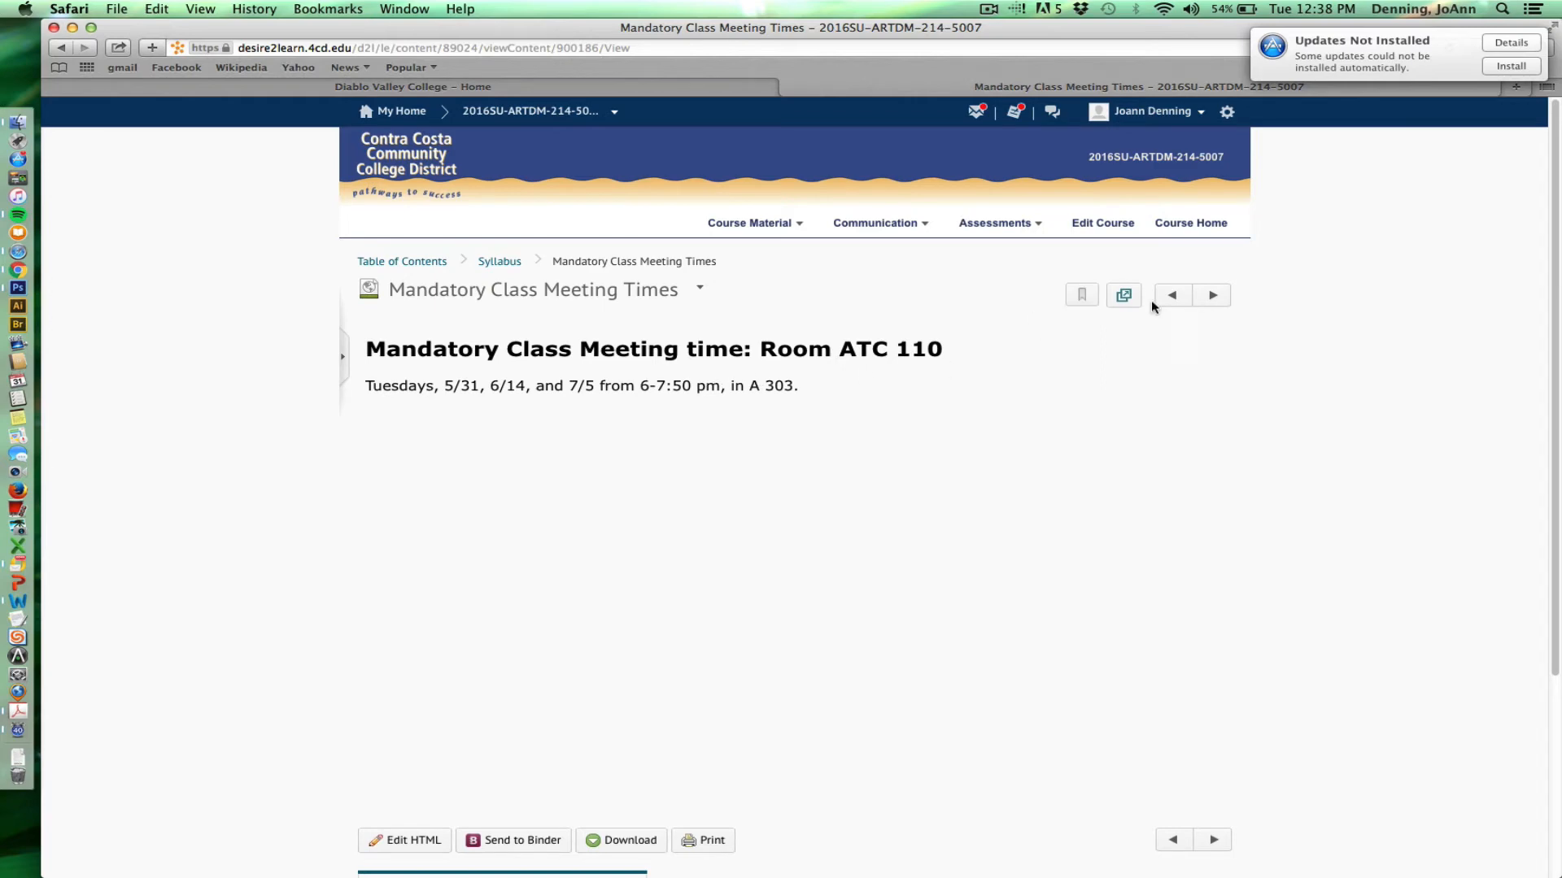
{"action": "left_click", "coordinate": [1210, 294]}
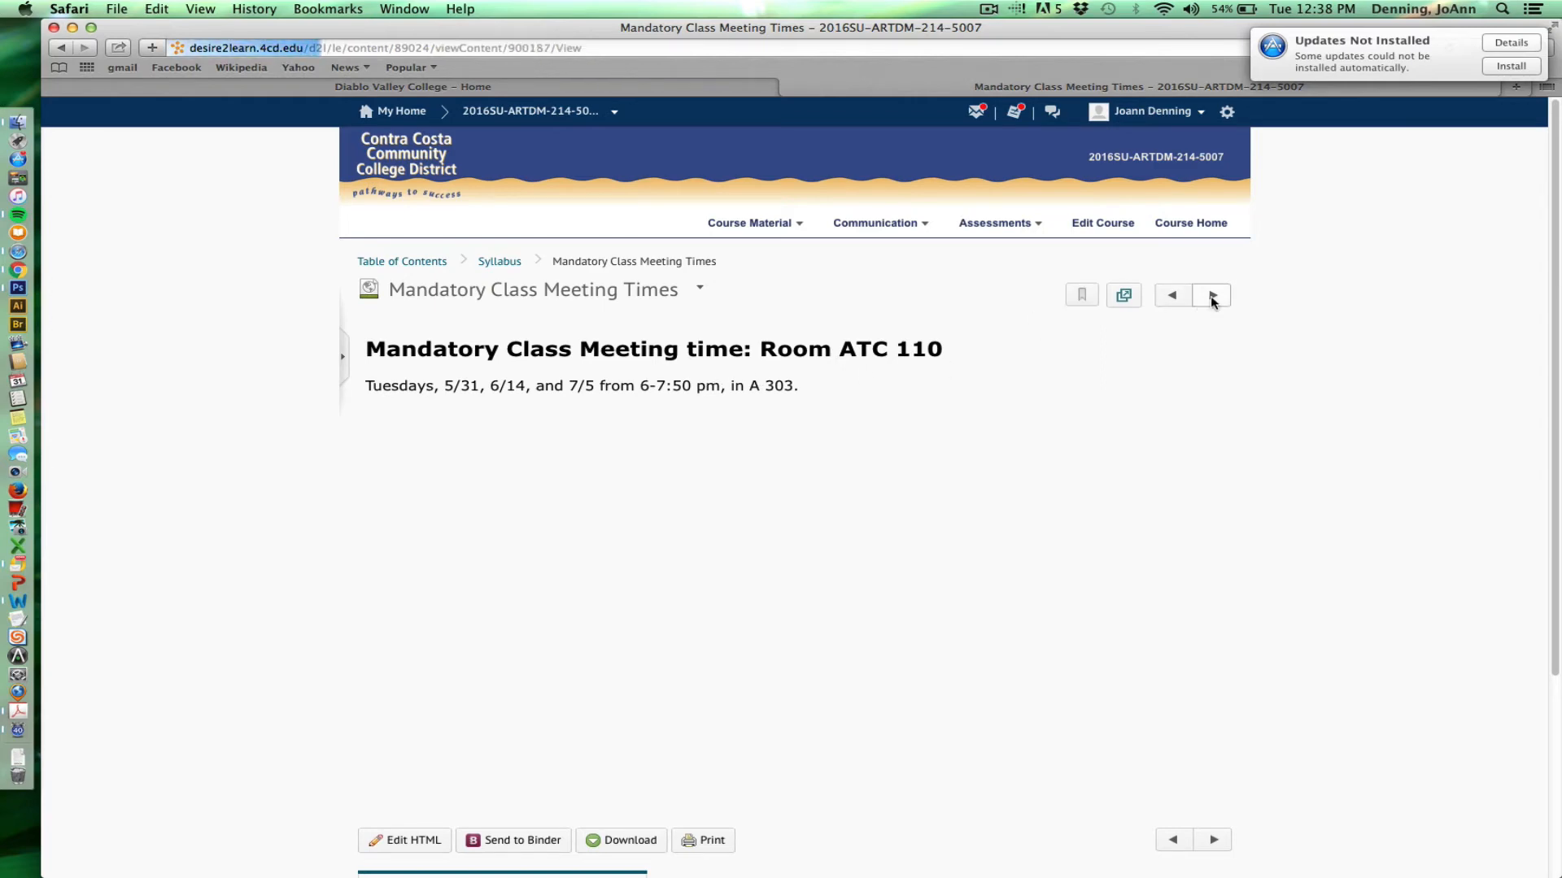
{"action": "left_click", "coordinate": [1211, 294]}
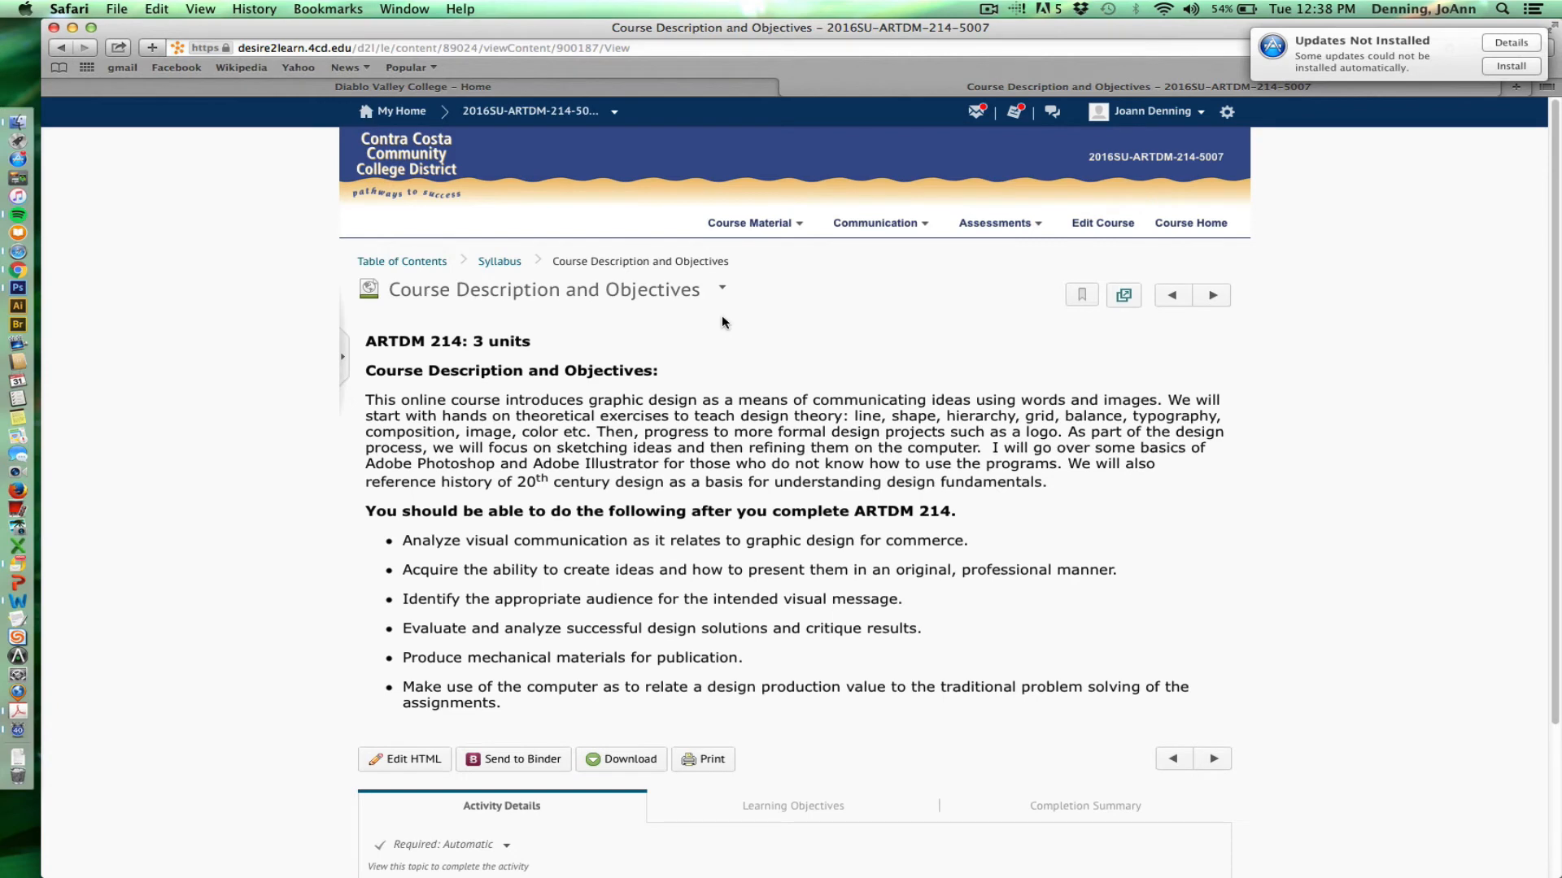
{"action": "mouse_move", "coordinate": [700, 361]}
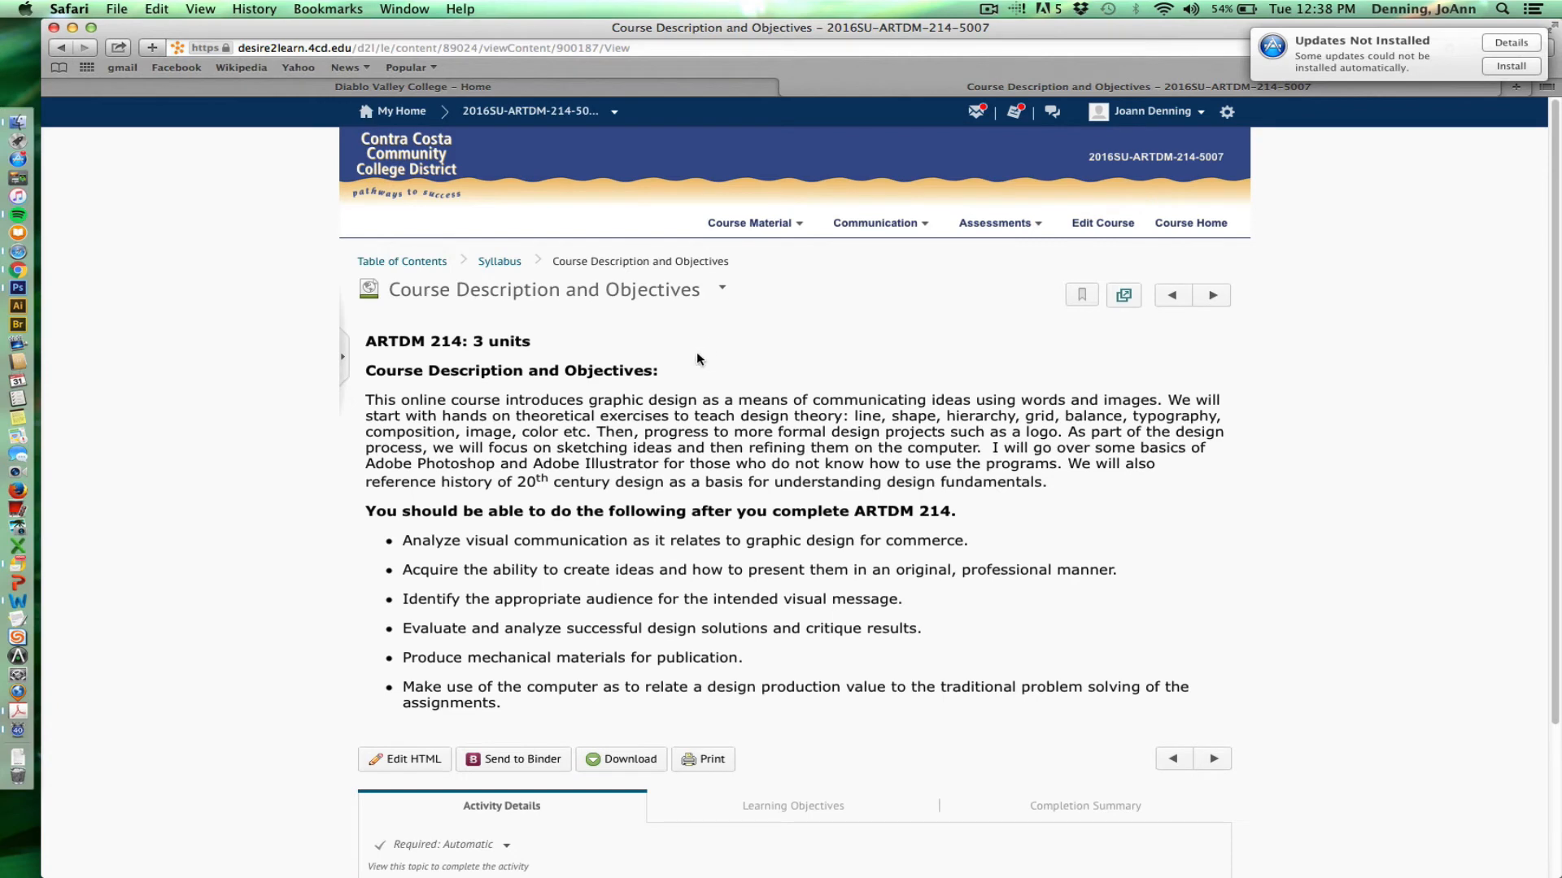
{"action": "mouse_move", "coordinate": [454, 539]}
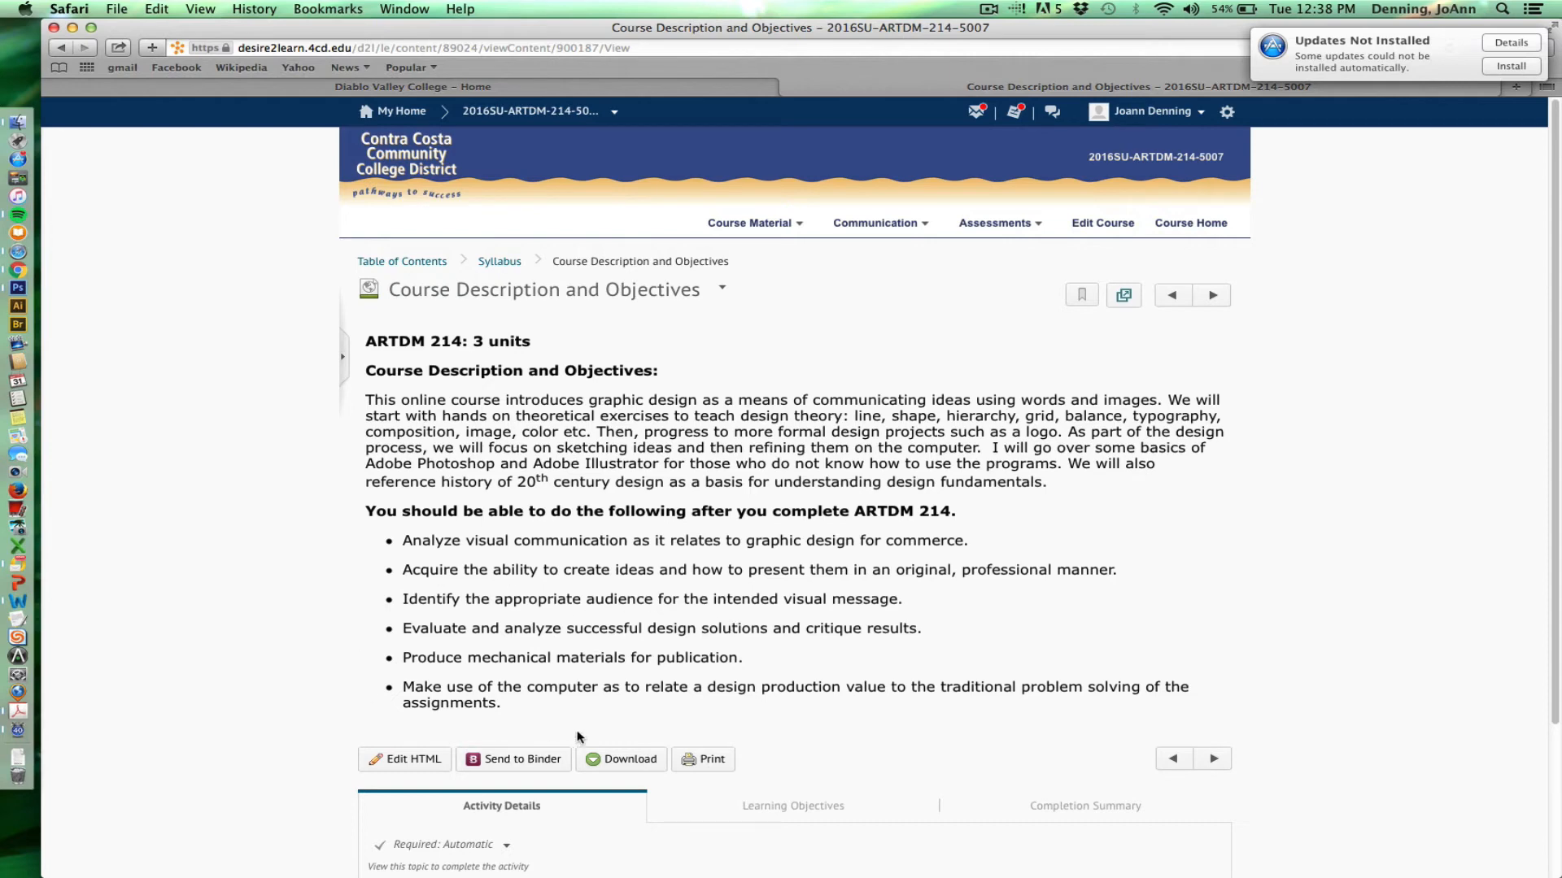
{"action": "mouse_move", "coordinate": [628, 682]}
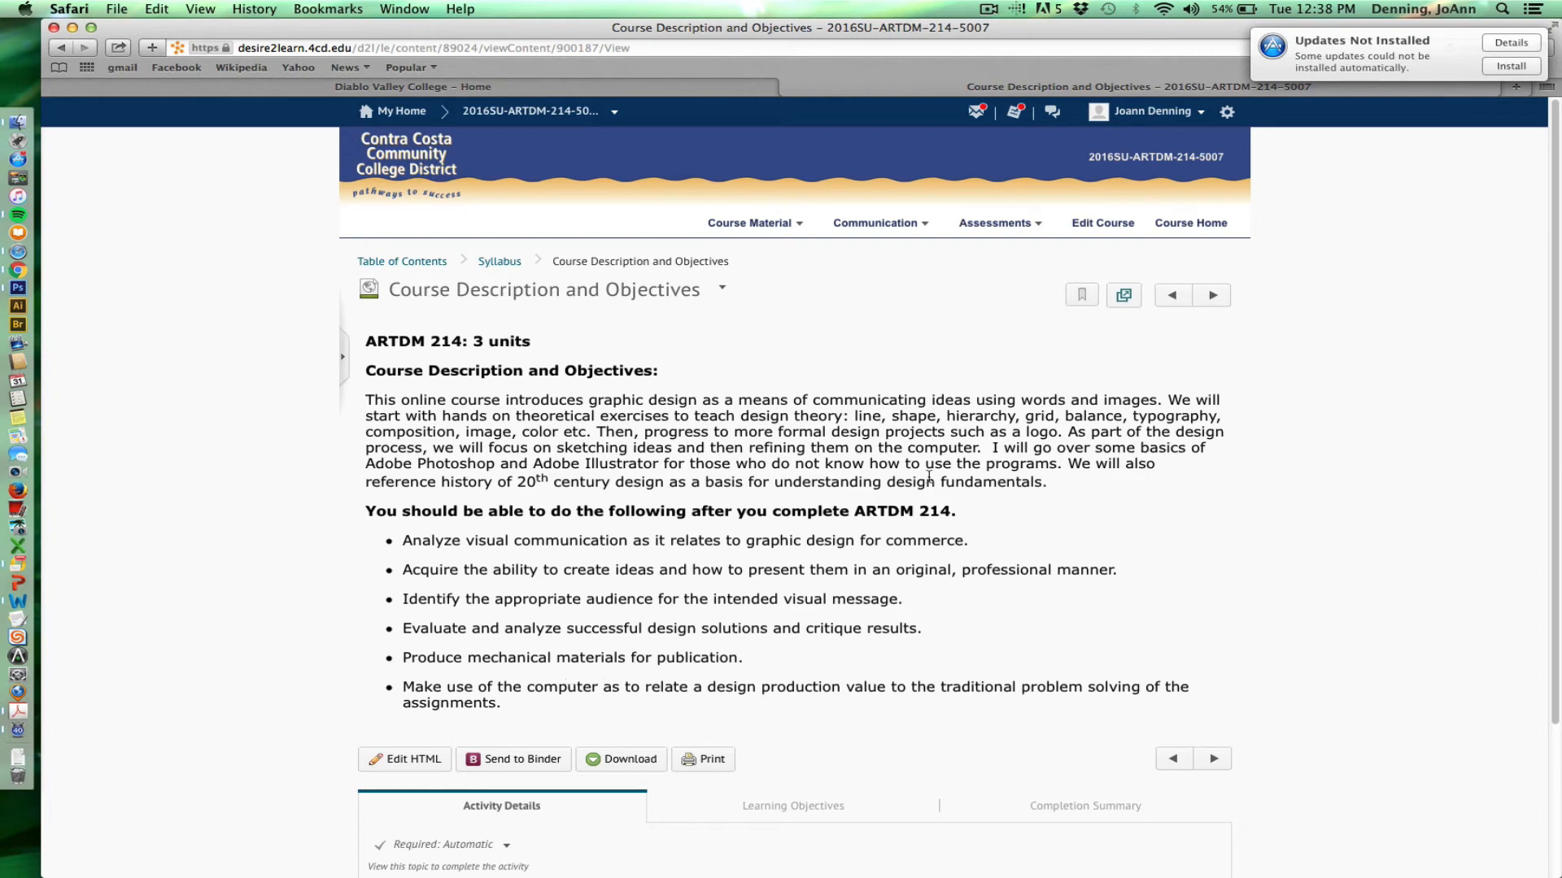
{"action": "left_click", "coordinate": [1210, 295]}
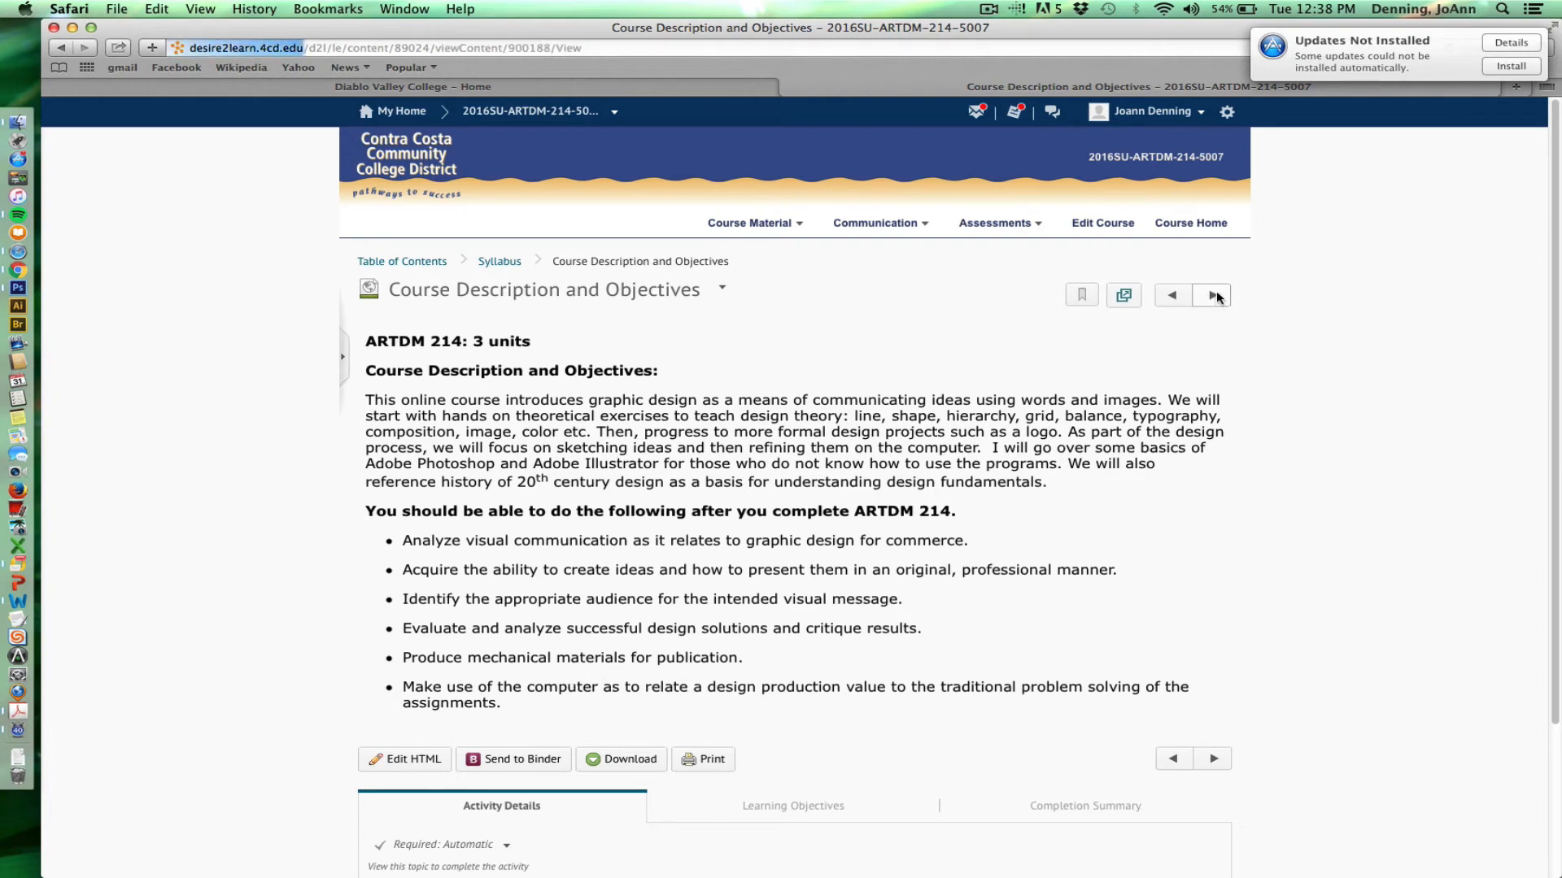
- Advance through Course Expectations and Content to Required Textbook and Materials
{"action": "left_click", "coordinate": [1214, 295]}
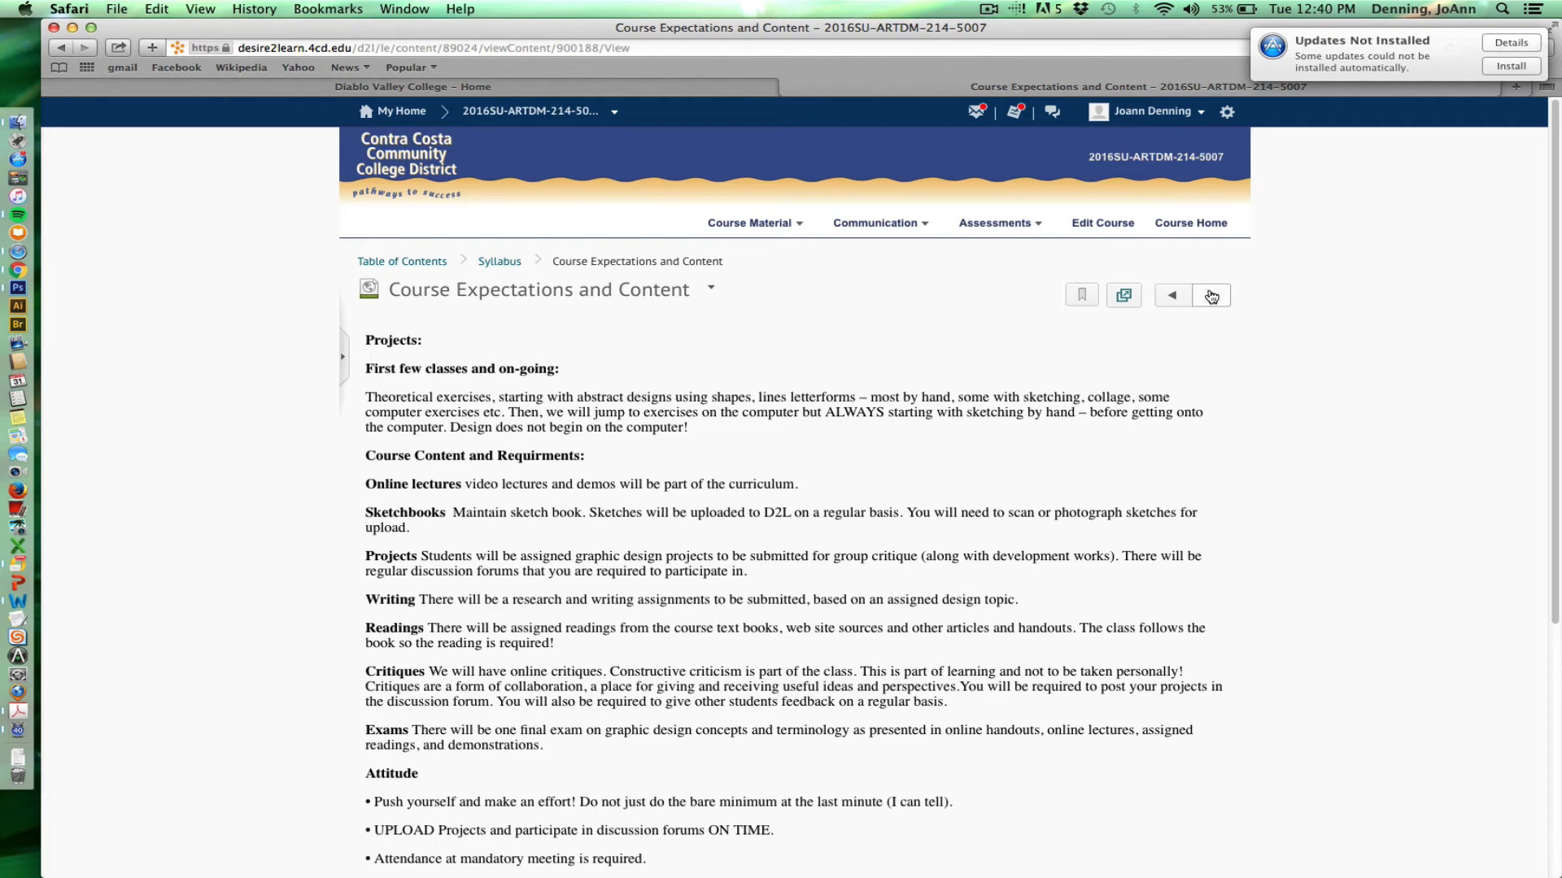
{"action": "left_click", "coordinate": [1211, 294]}
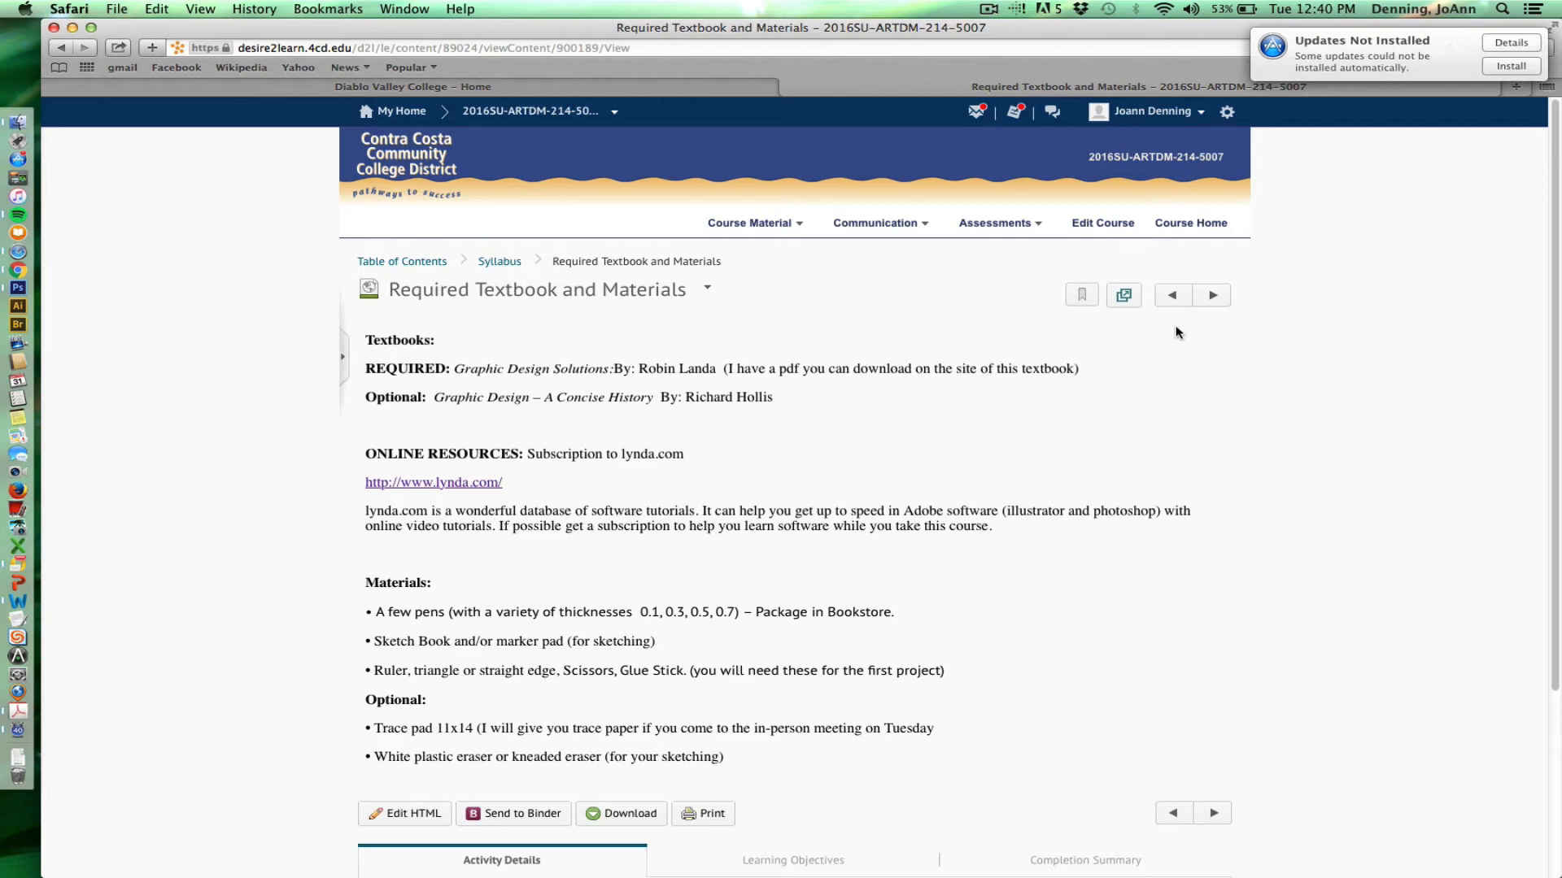
{"action": "mouse_move", "coordinate": [1169, 348]}
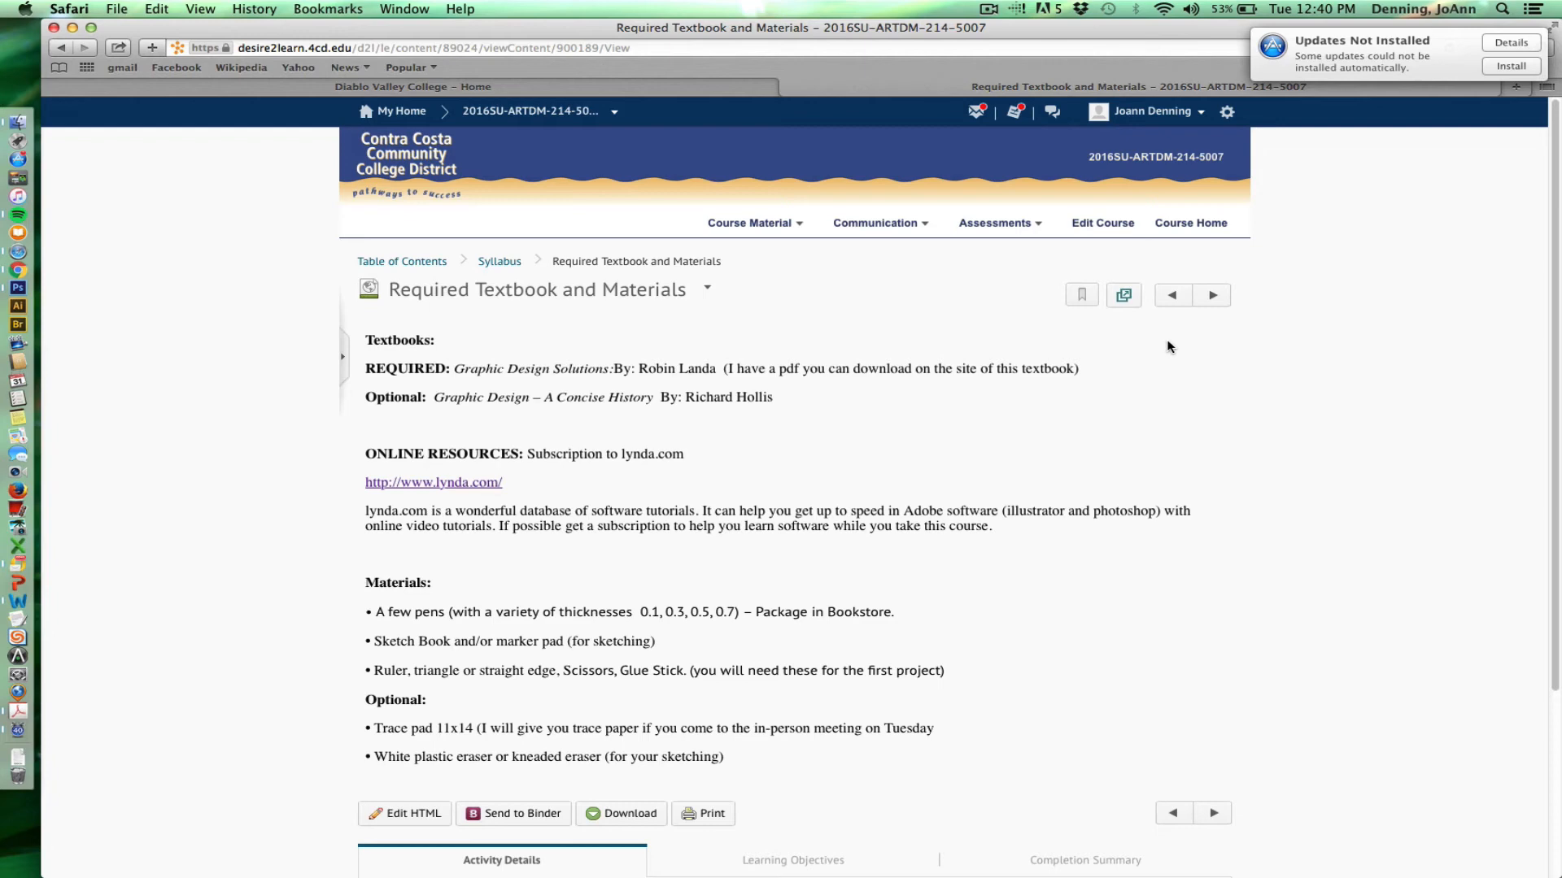
{"action": "mouse_move", "coordinate": [1183, 334]}
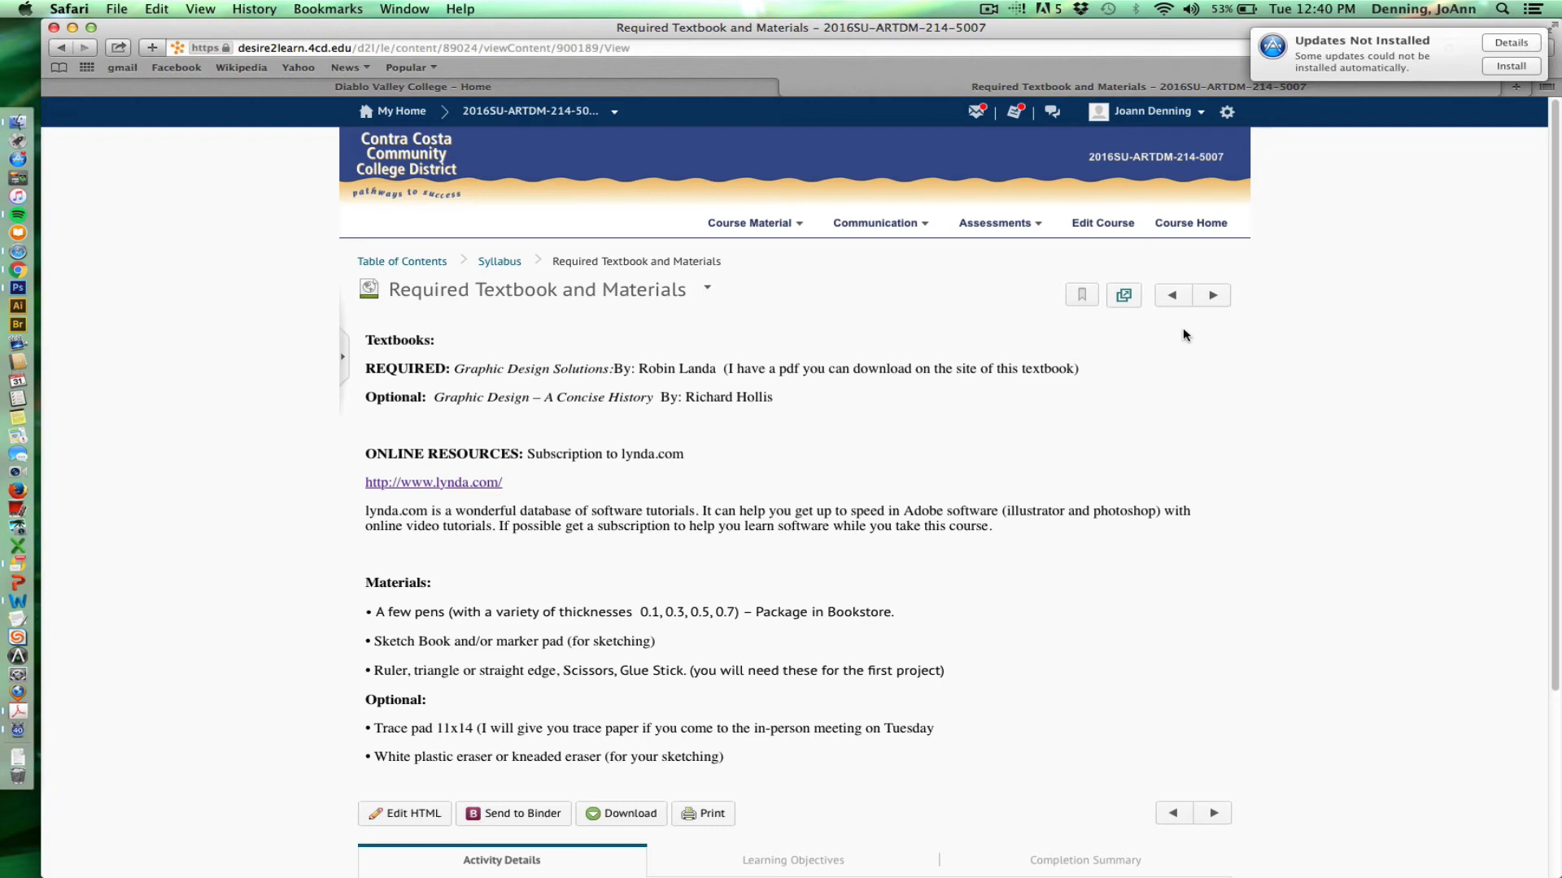
{"action": "mouse_move", "coordinate": [1189, 328]}
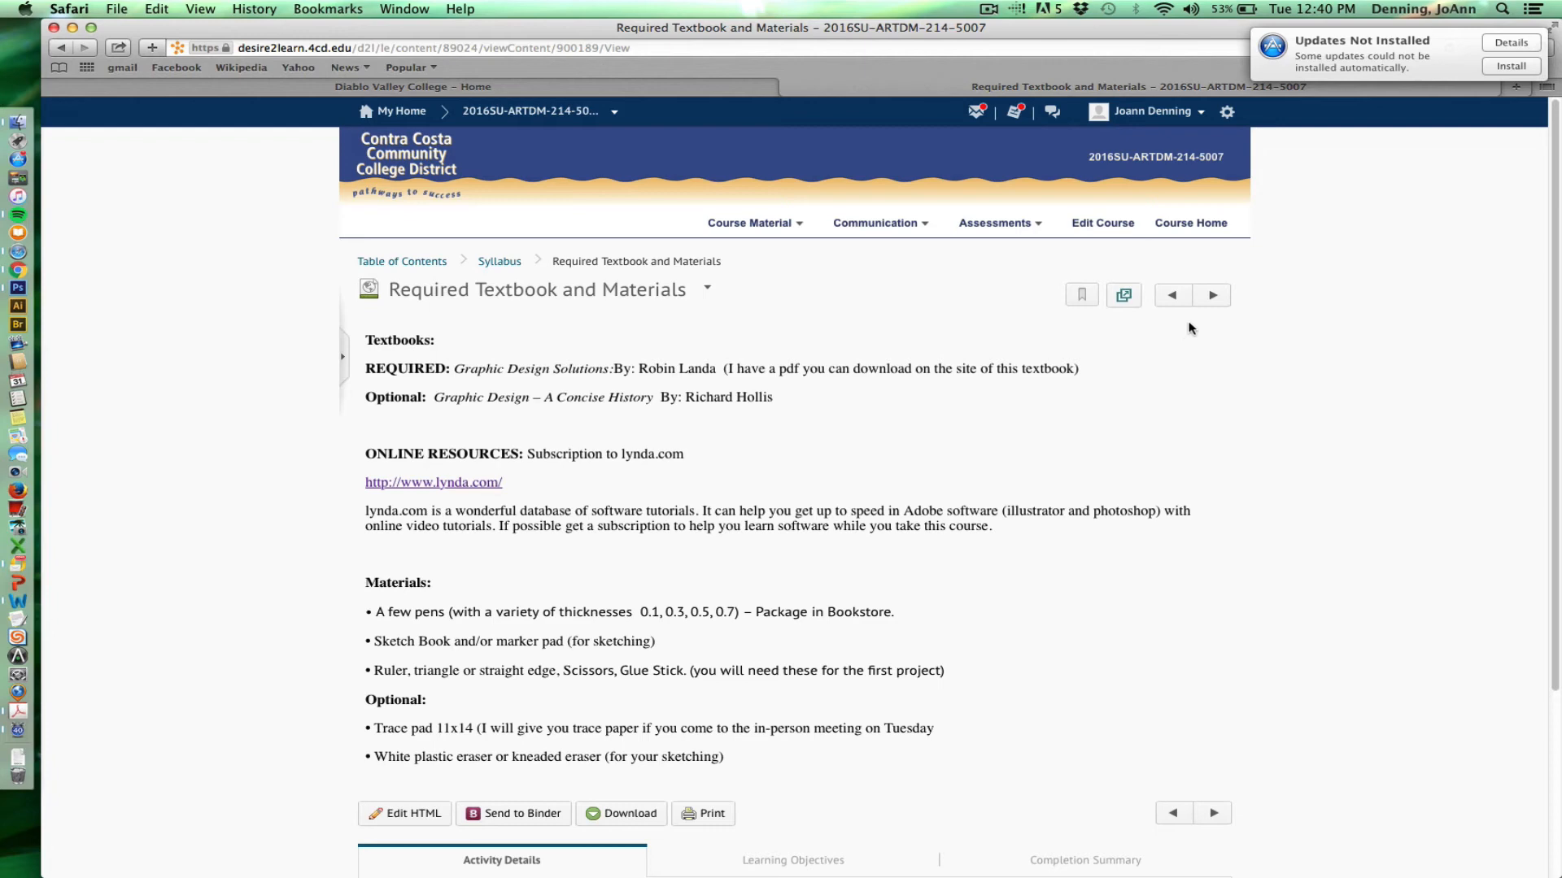
{"action": "mouse_move", "coordinate": [1212, 295]}
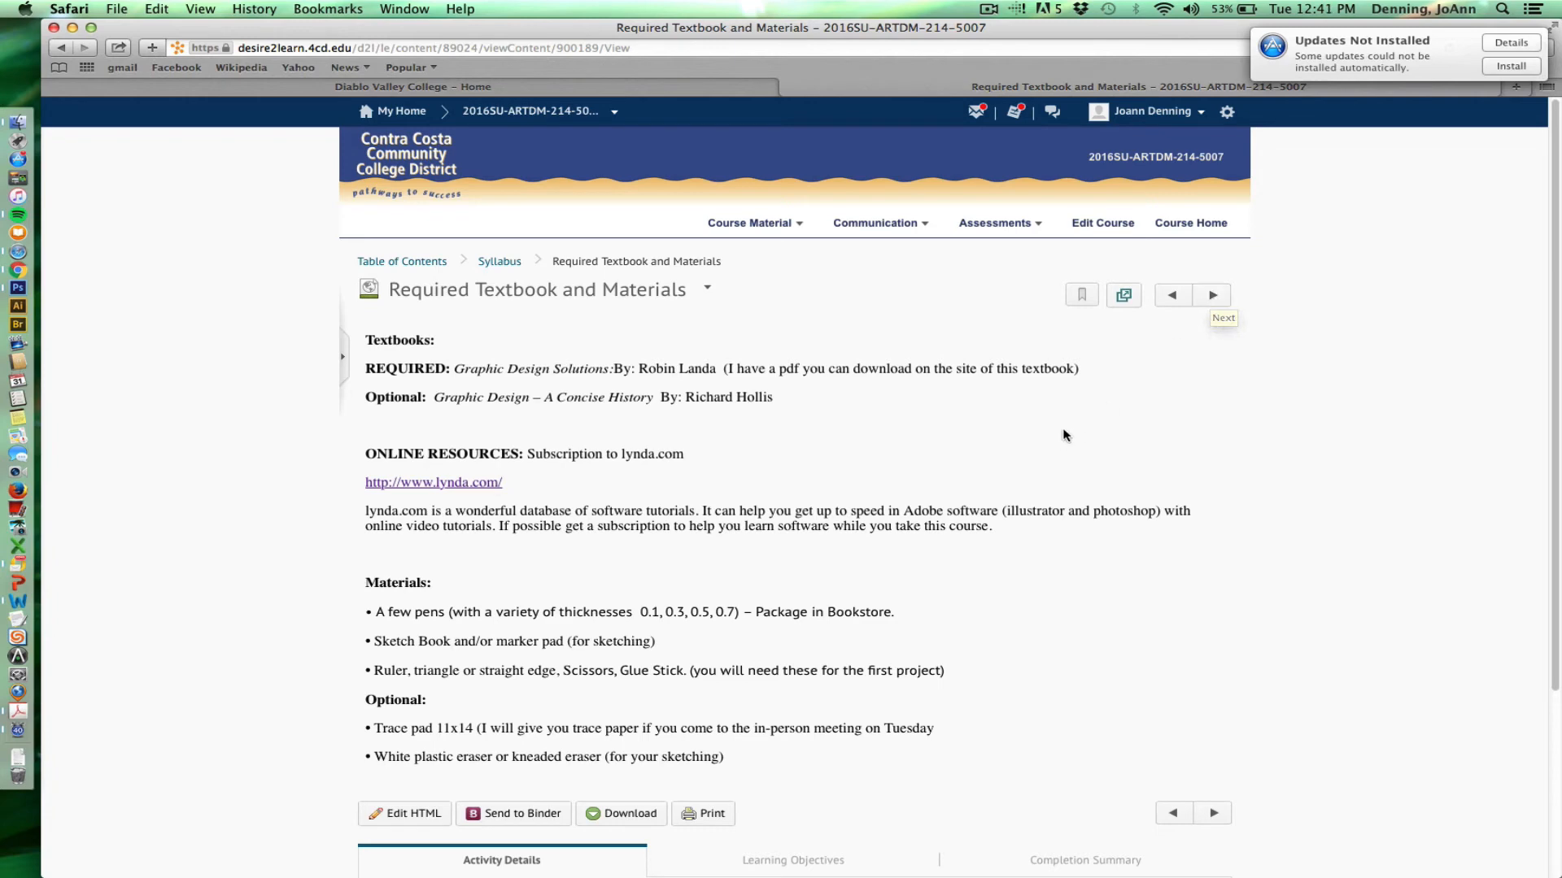
{"action": "mouse_move", "coordinate": [501, 610]}
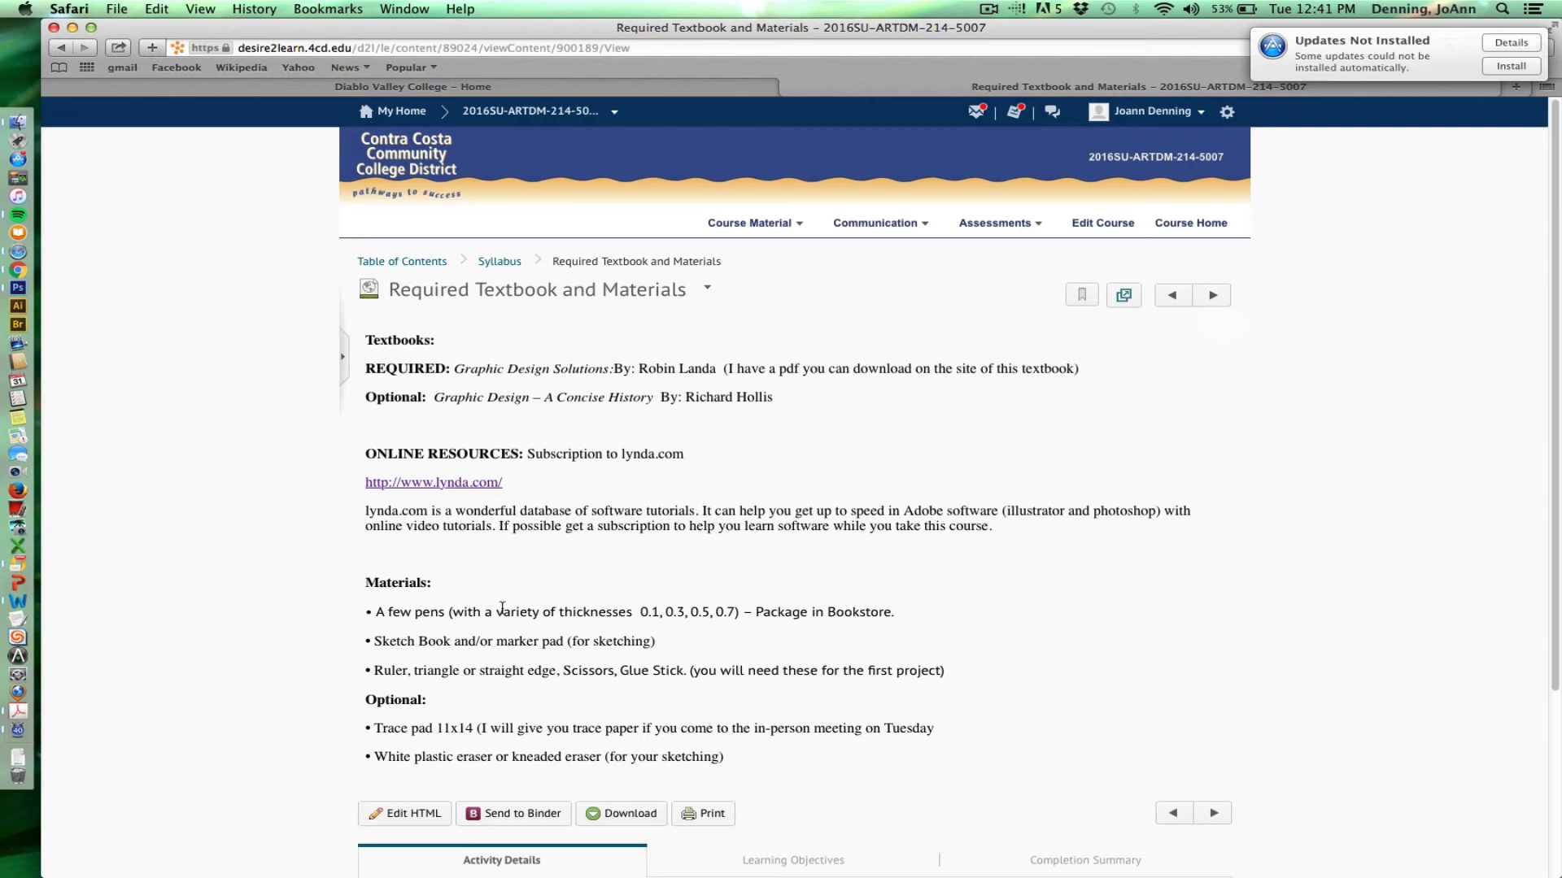
{"action": "mouse_move", "coordinate": [499, 653]}
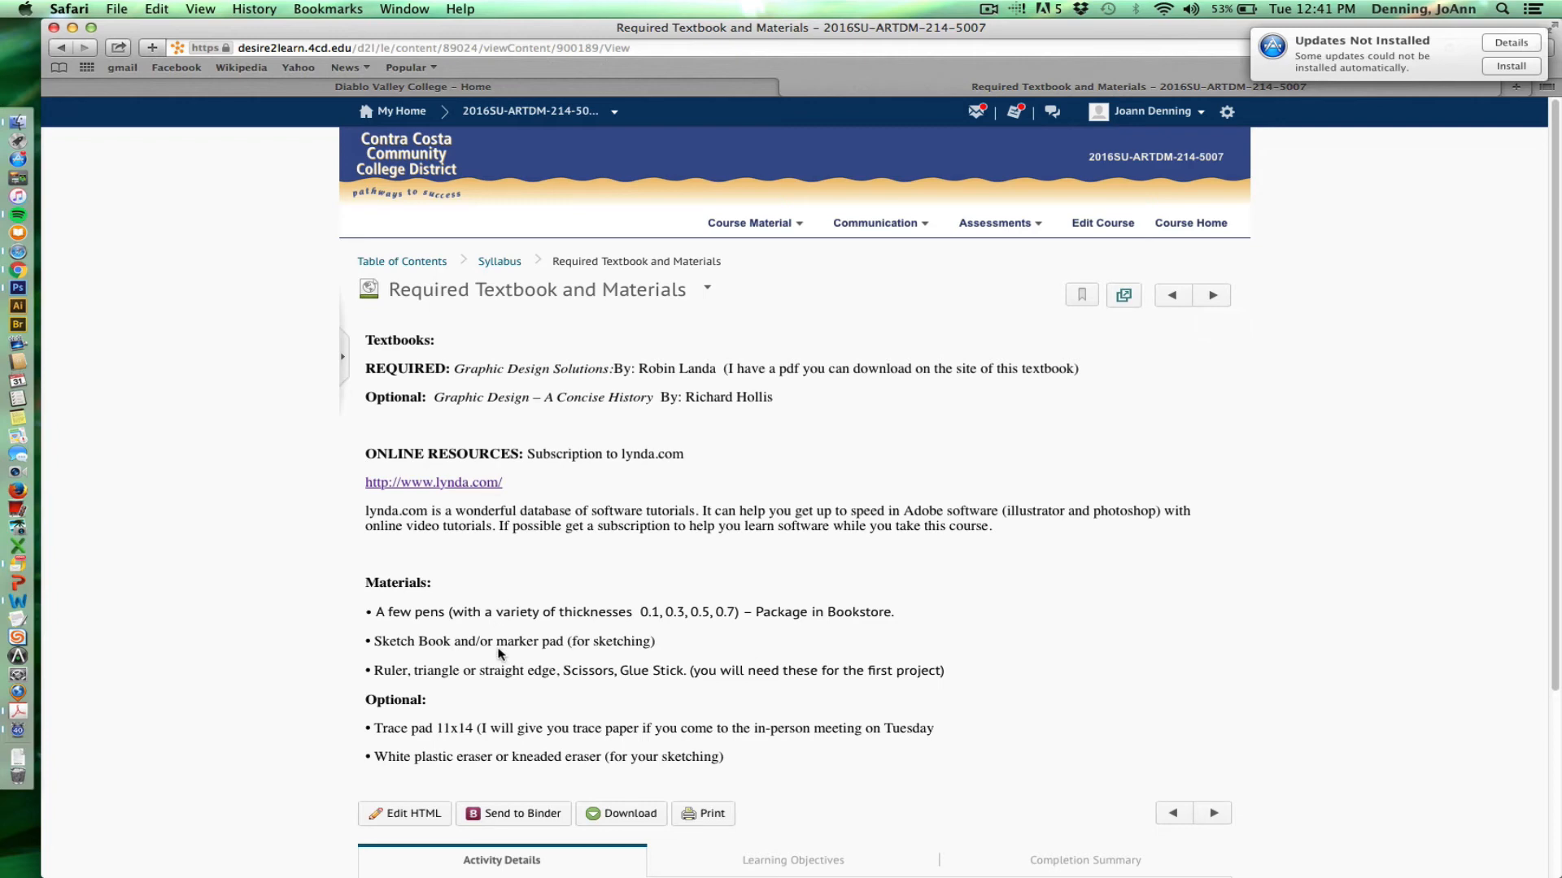
{"action": "mouse_move", "coordinate": [494, 691]}
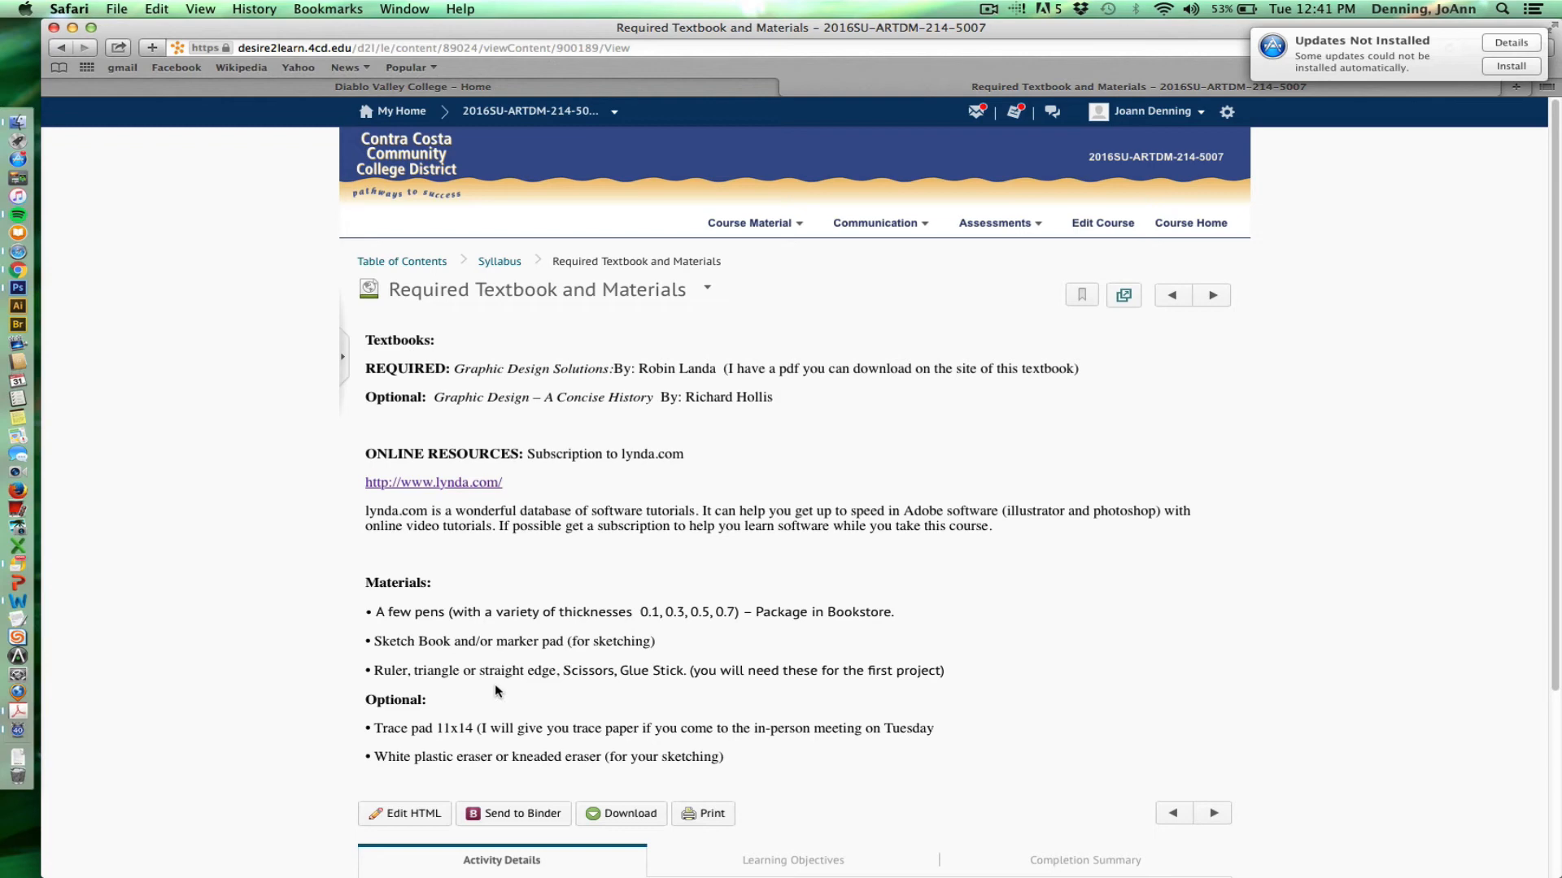
{"action": "mouse_move", "coordinate": [498, 693]}
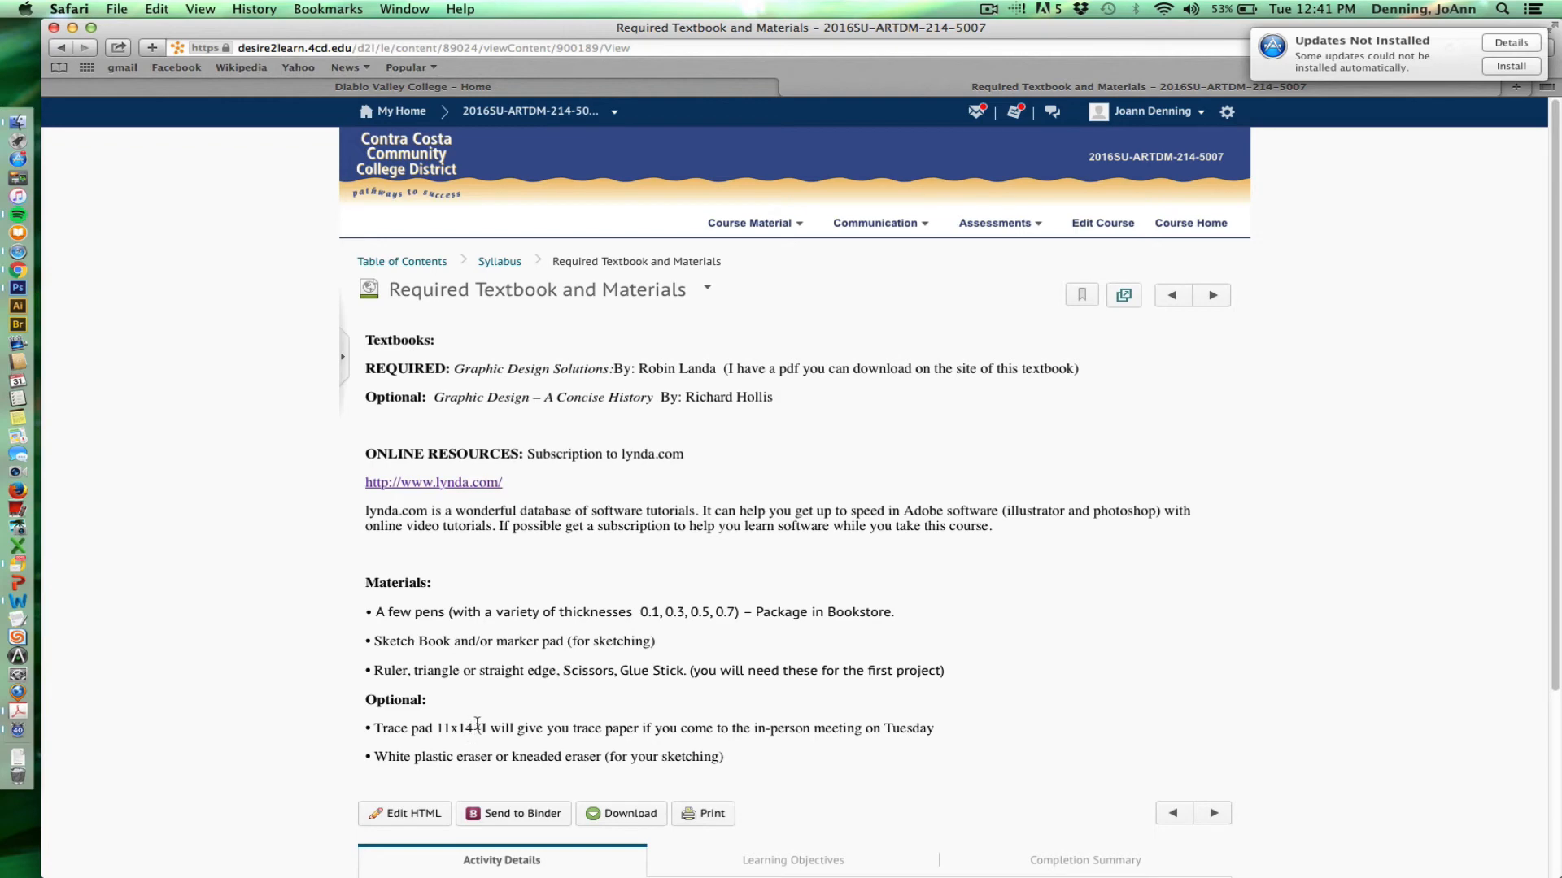
{"action": "mouse_move", "coordinate": [478, 718]}
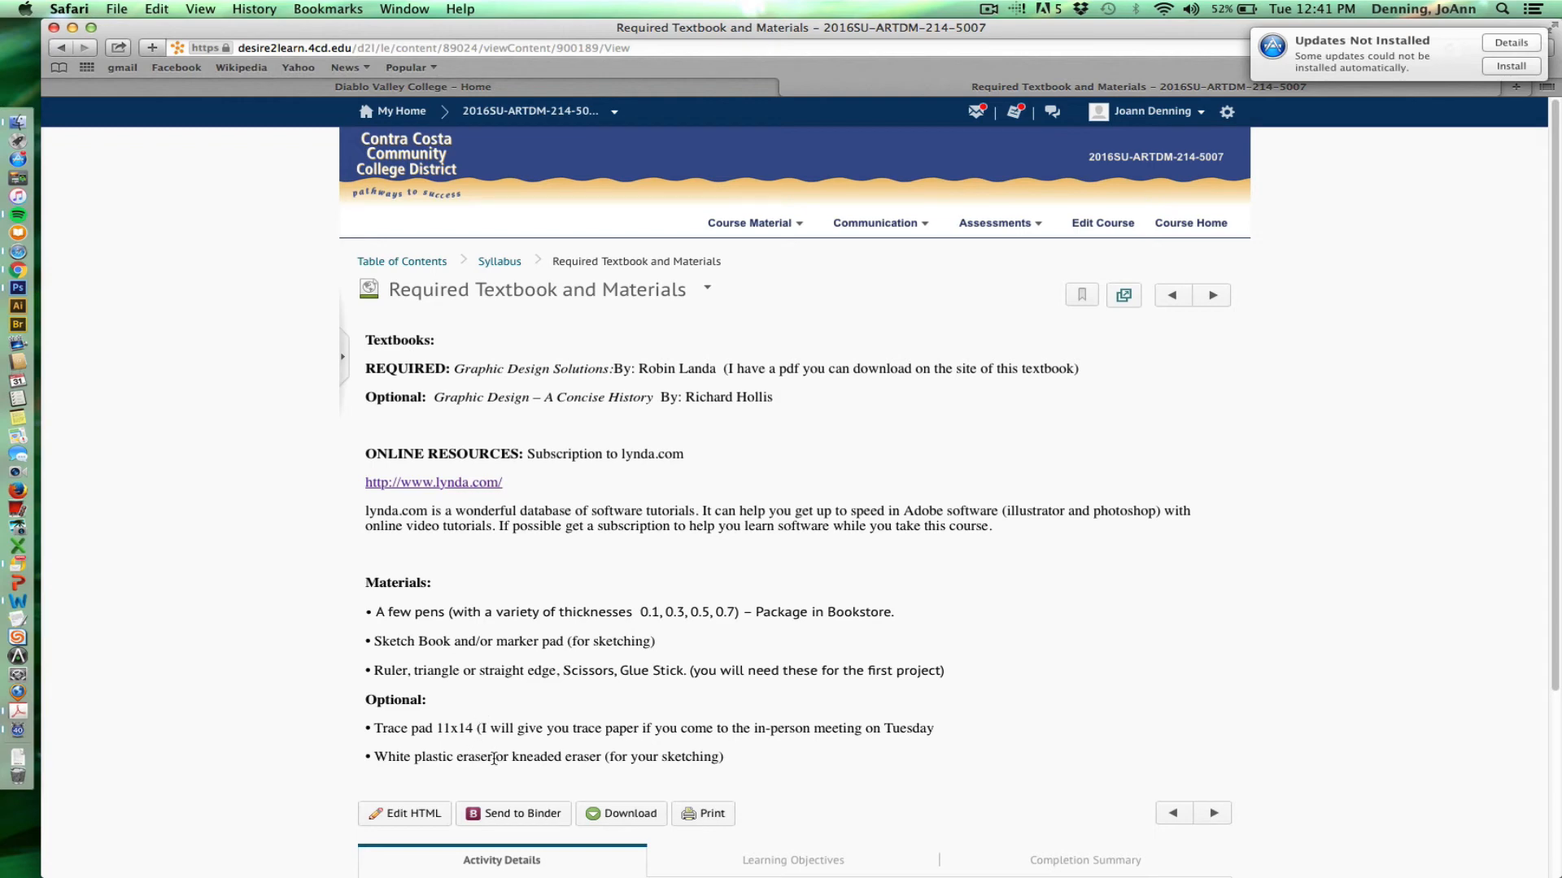
{"action": "mouse_move", "coordinate": [526, 773]}
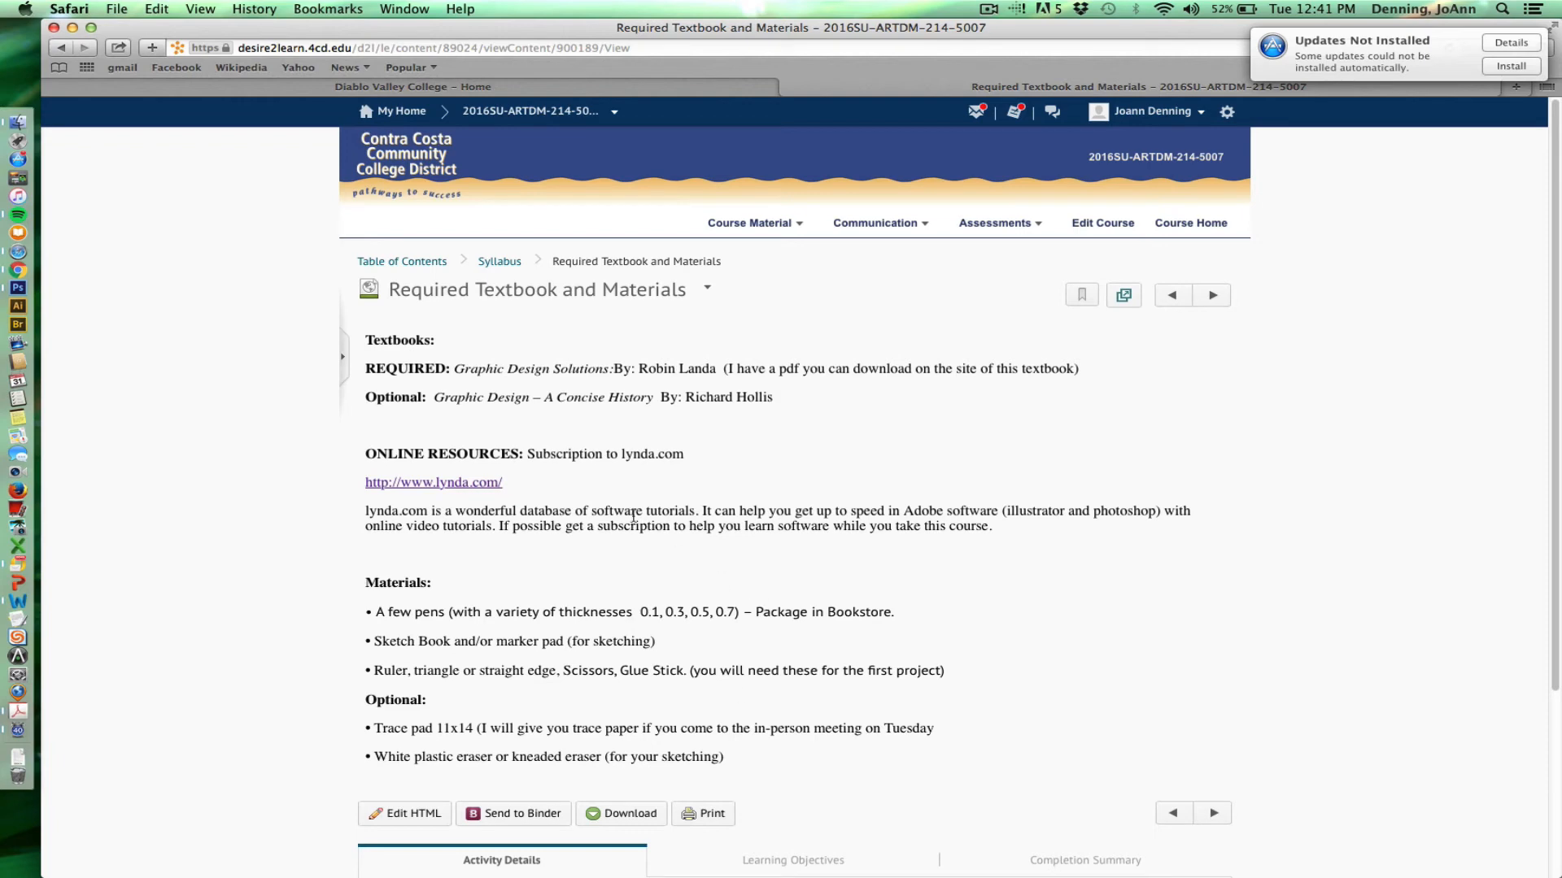
{"action": "mouse_move", "coordinate": [550, 478]}
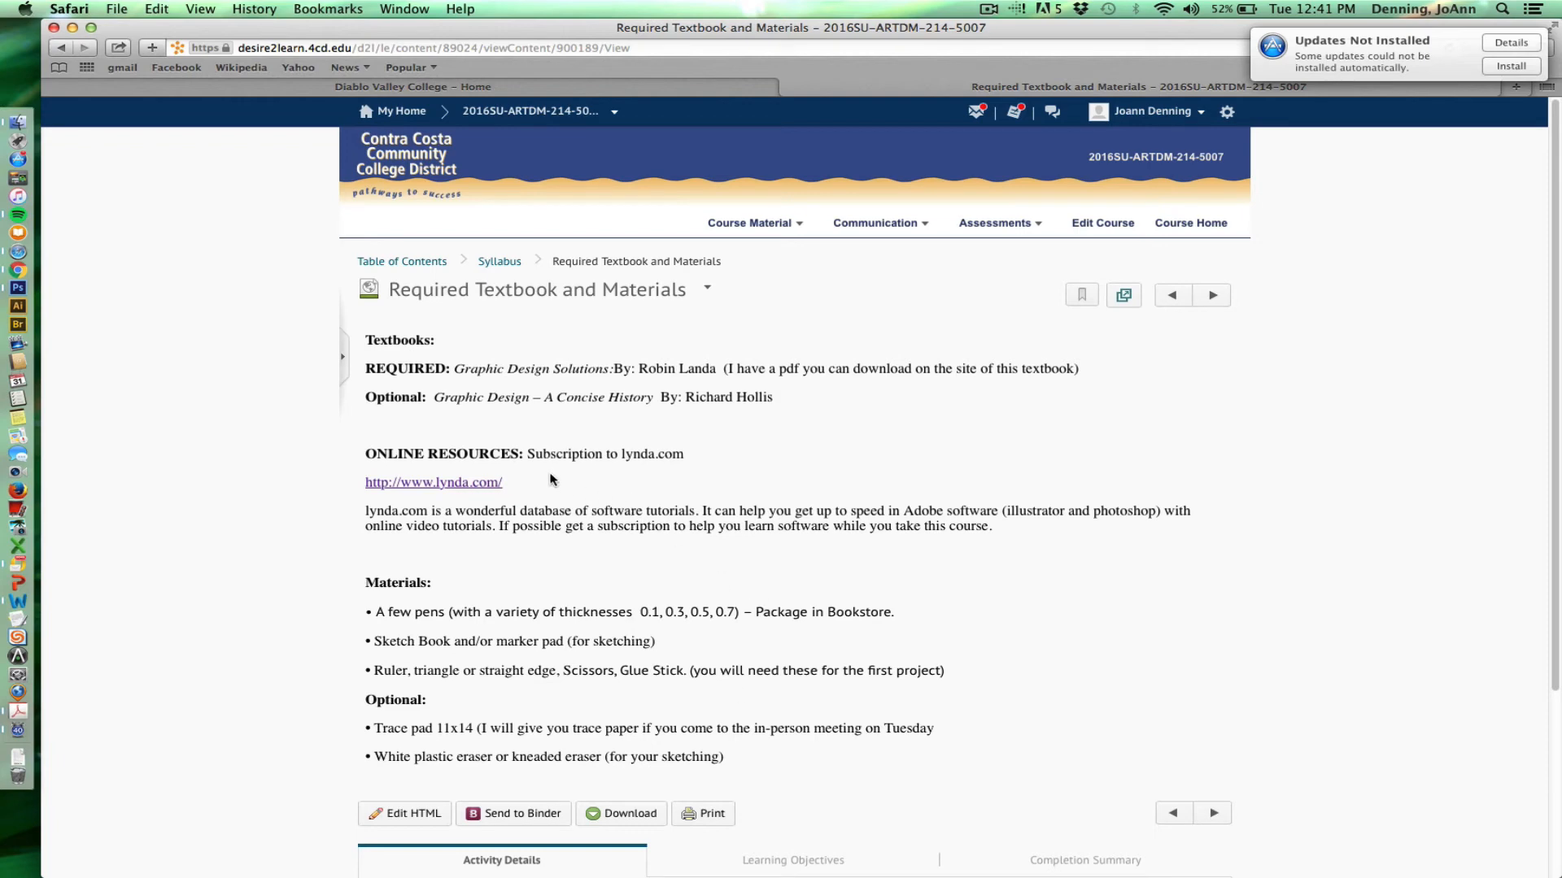
{"action": "mouse_move", "coordinate": [543, 486]}
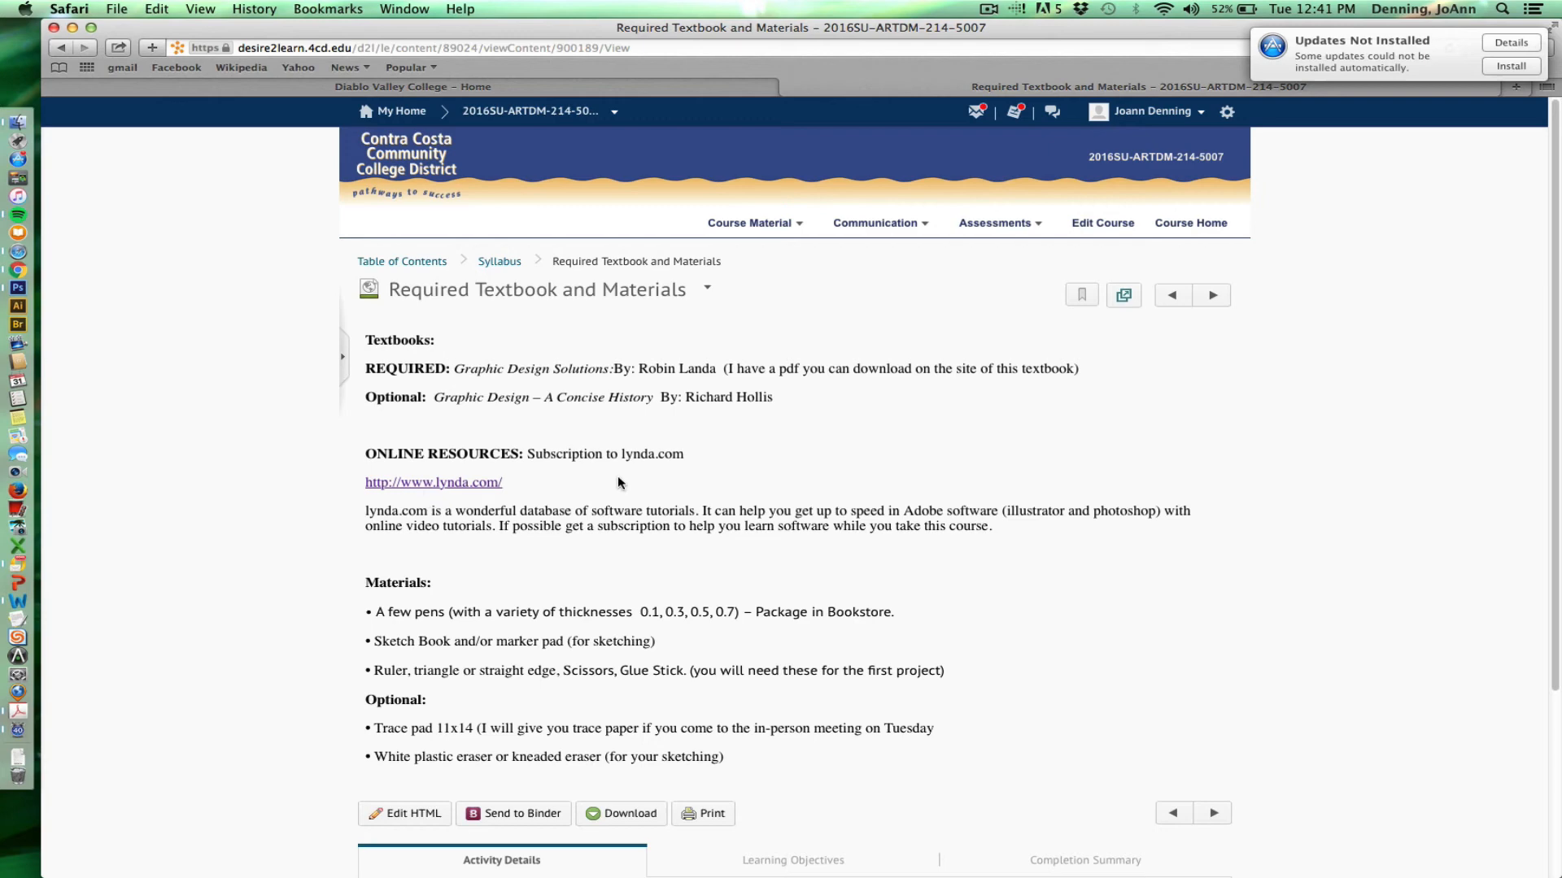
{"action": "mouse_move", "coordinate": [629, 471]}
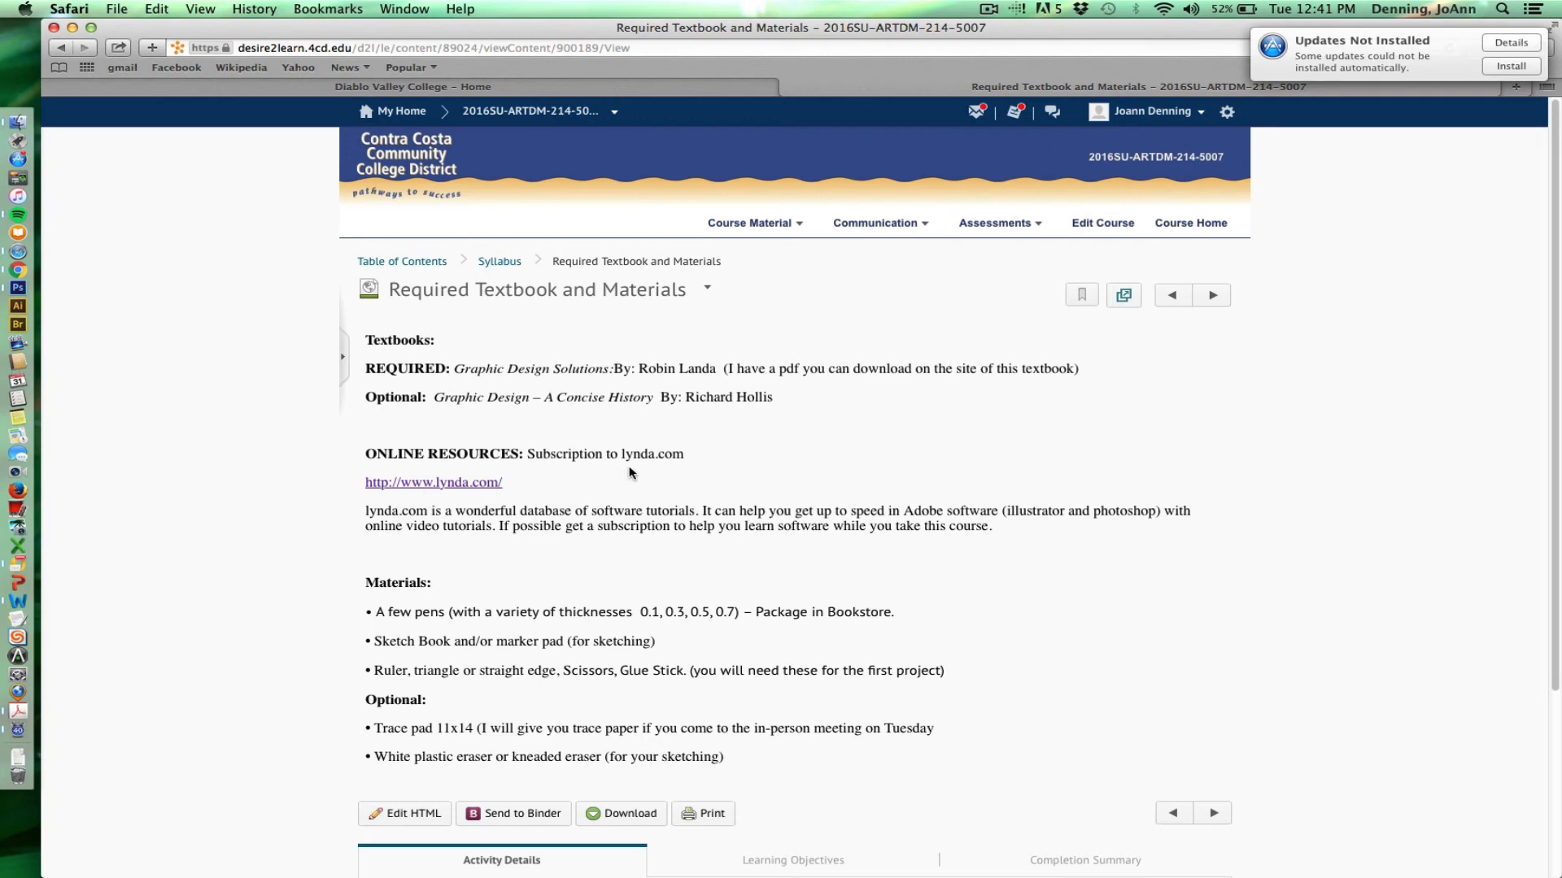
{"action": "mouse_move", "coordinate": [675, 470]}
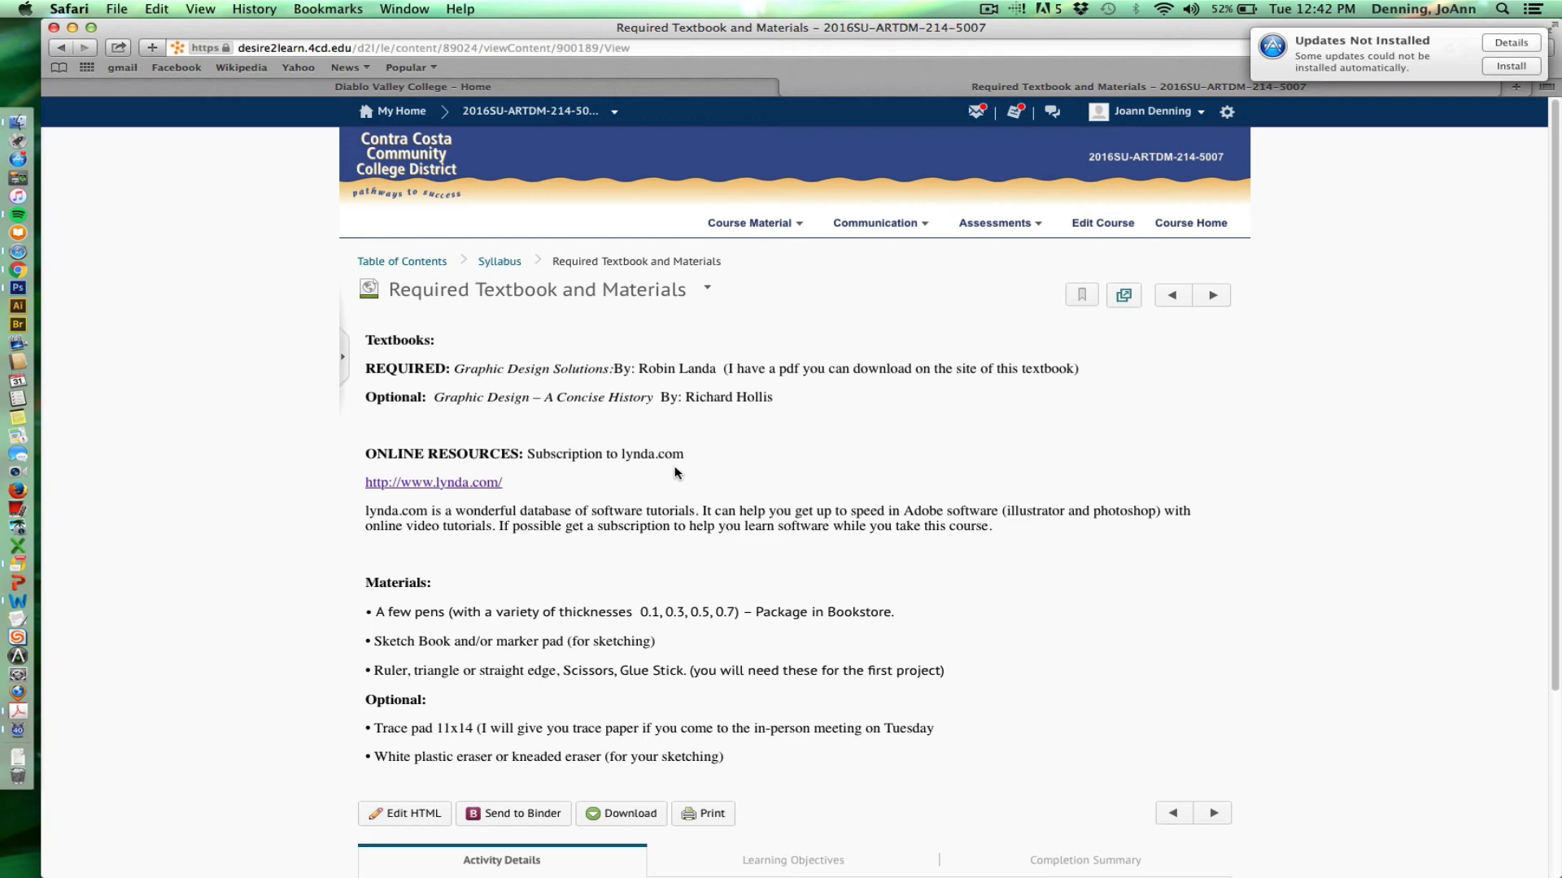
{"action": "mouse_move", "coordinate": [662, 509]}
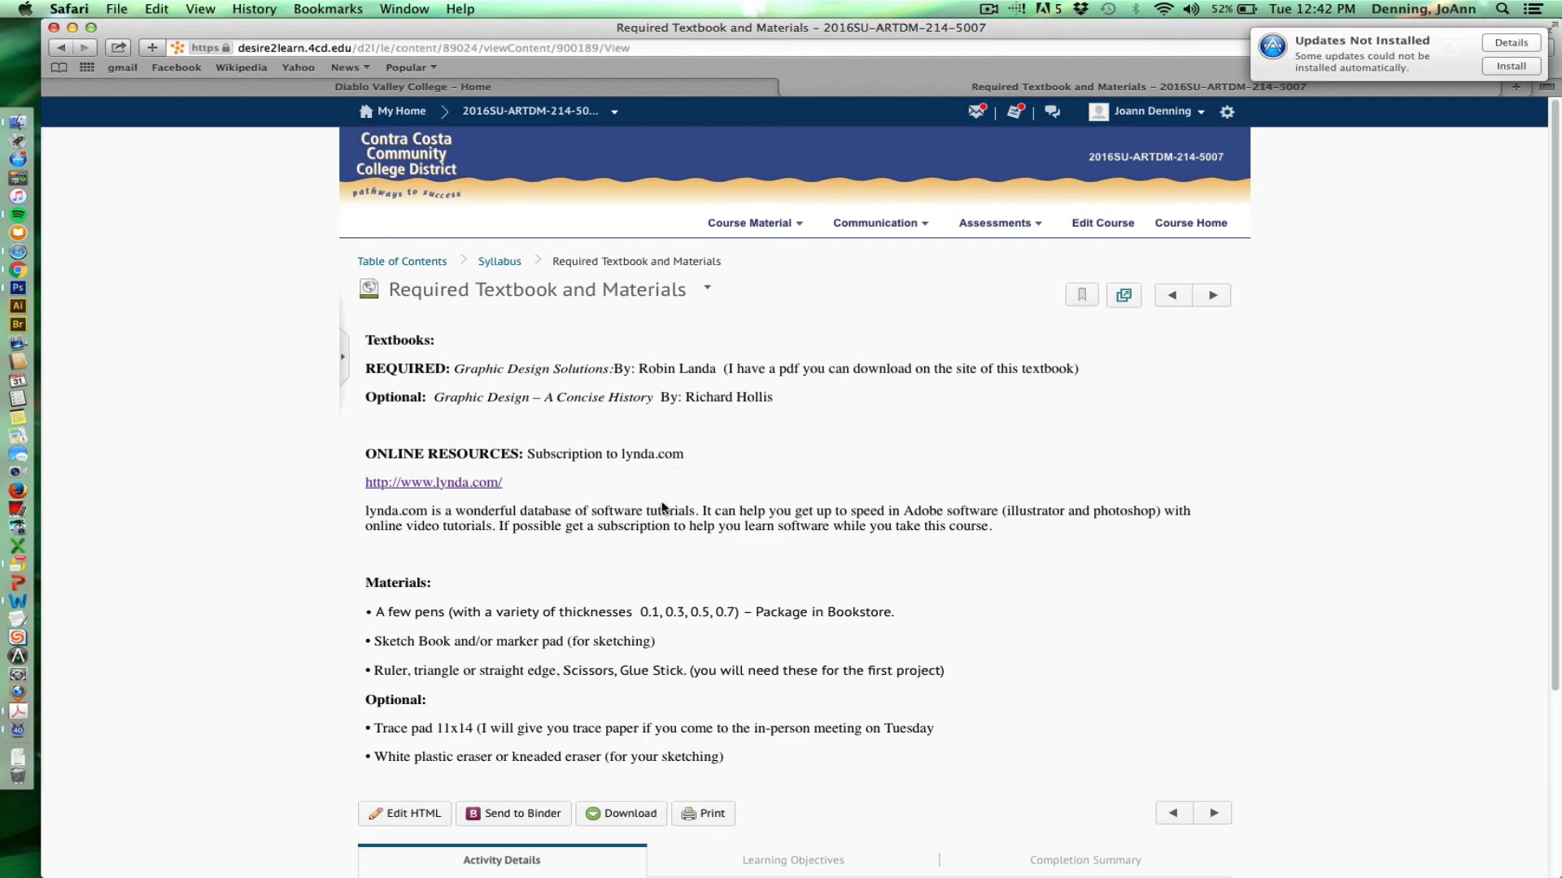
{"action": "mouse_move", "coordinate": [1141, 362]}
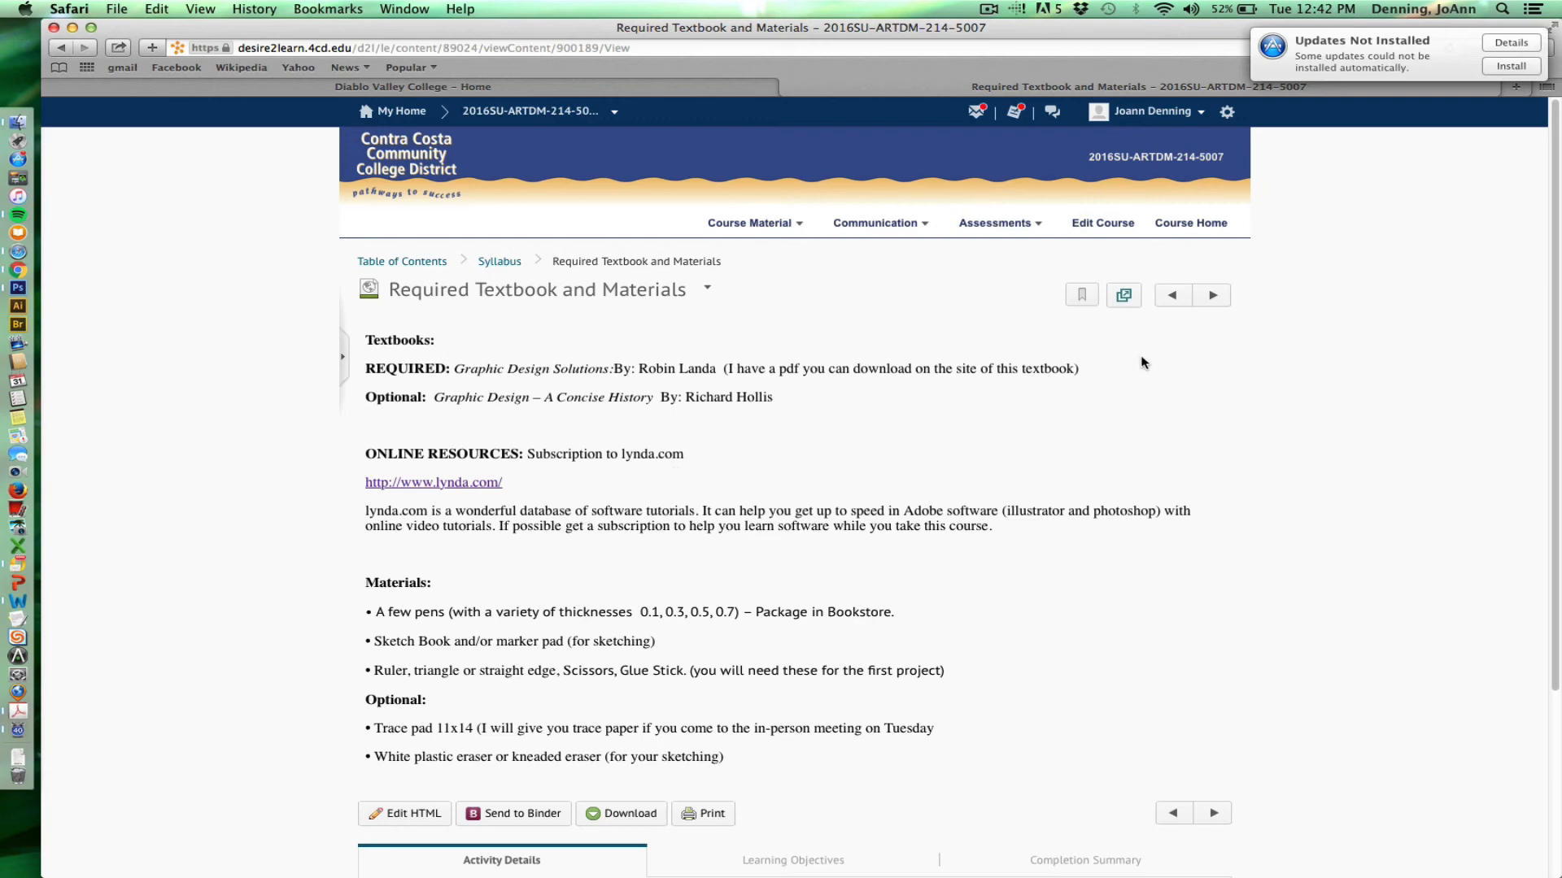
- Reach the Grading page with its project percentage breakdown and criteria
{"action": "left_click", "coordinate": [1210, 294]}
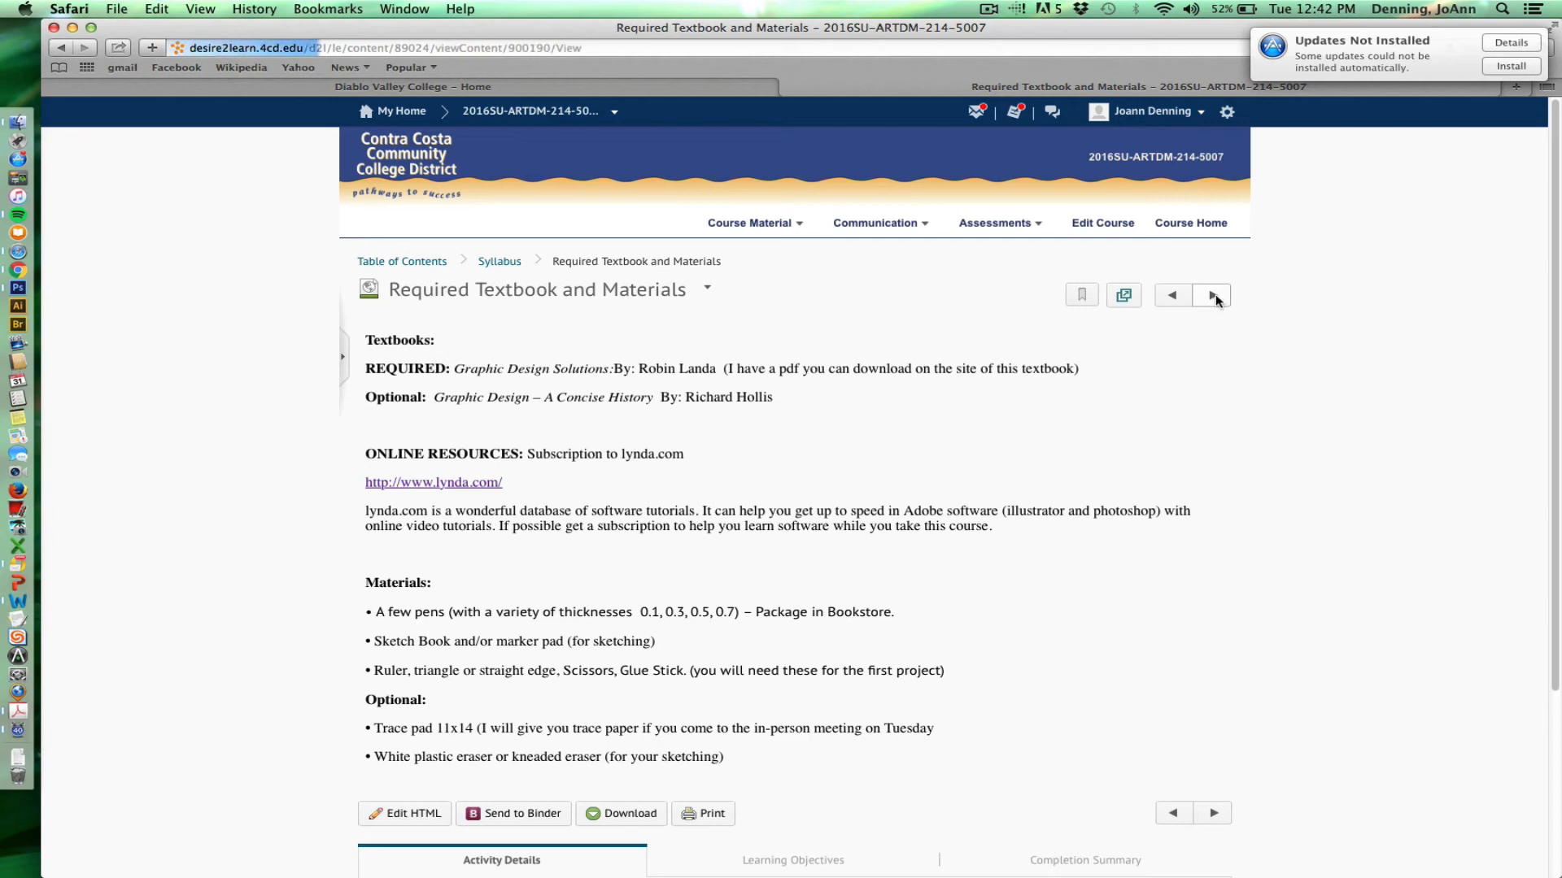
{"action": "left_click", "coordinate": [1210, 295]}
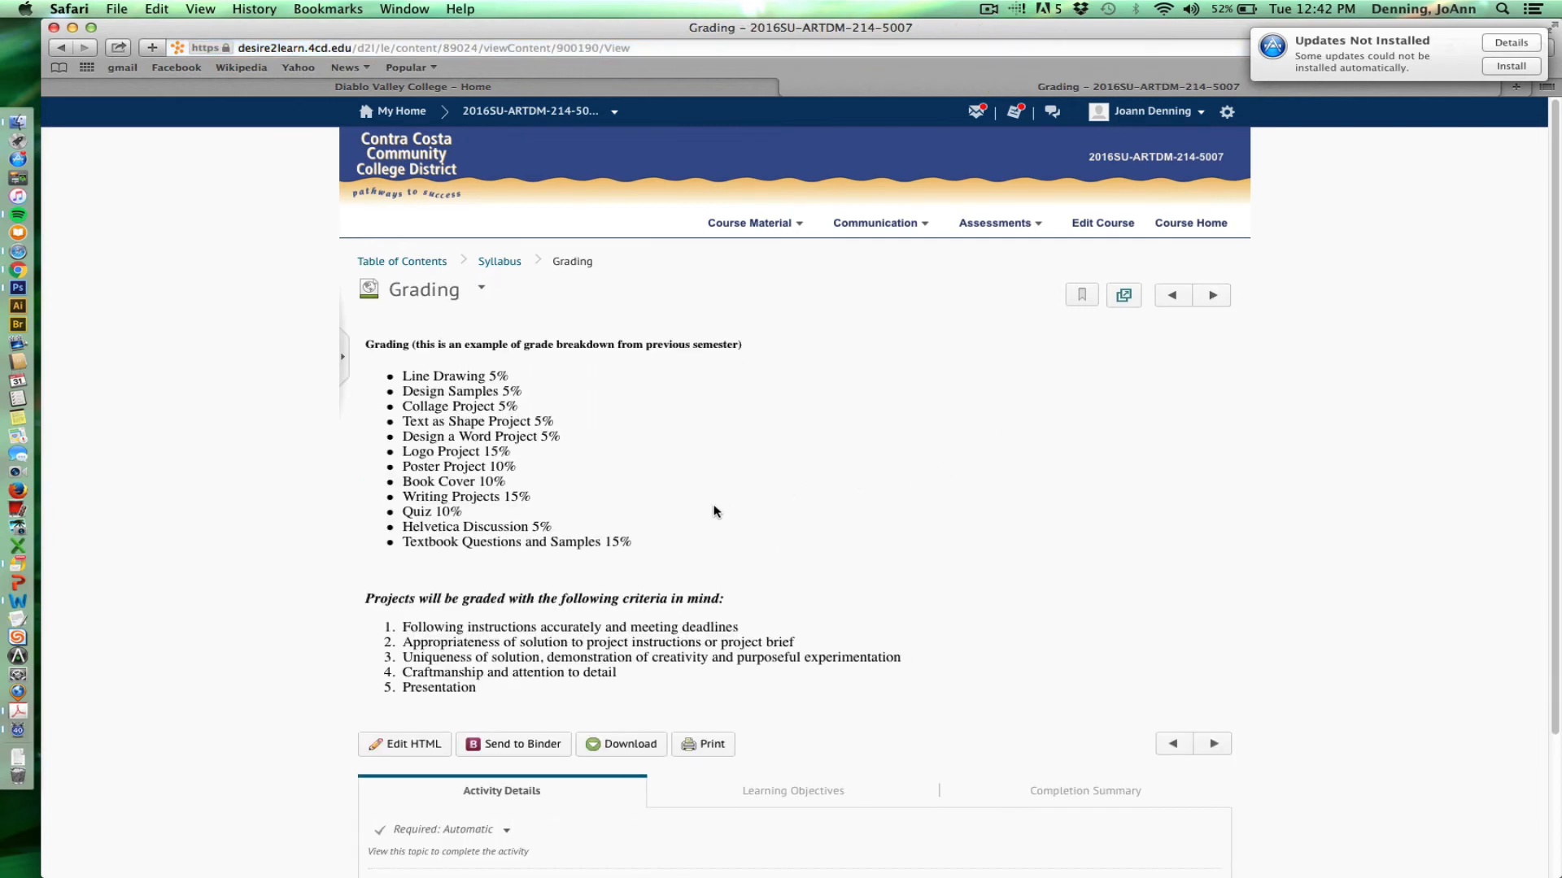
{"action": "mouse_move", "coordinate": [572, 452]}
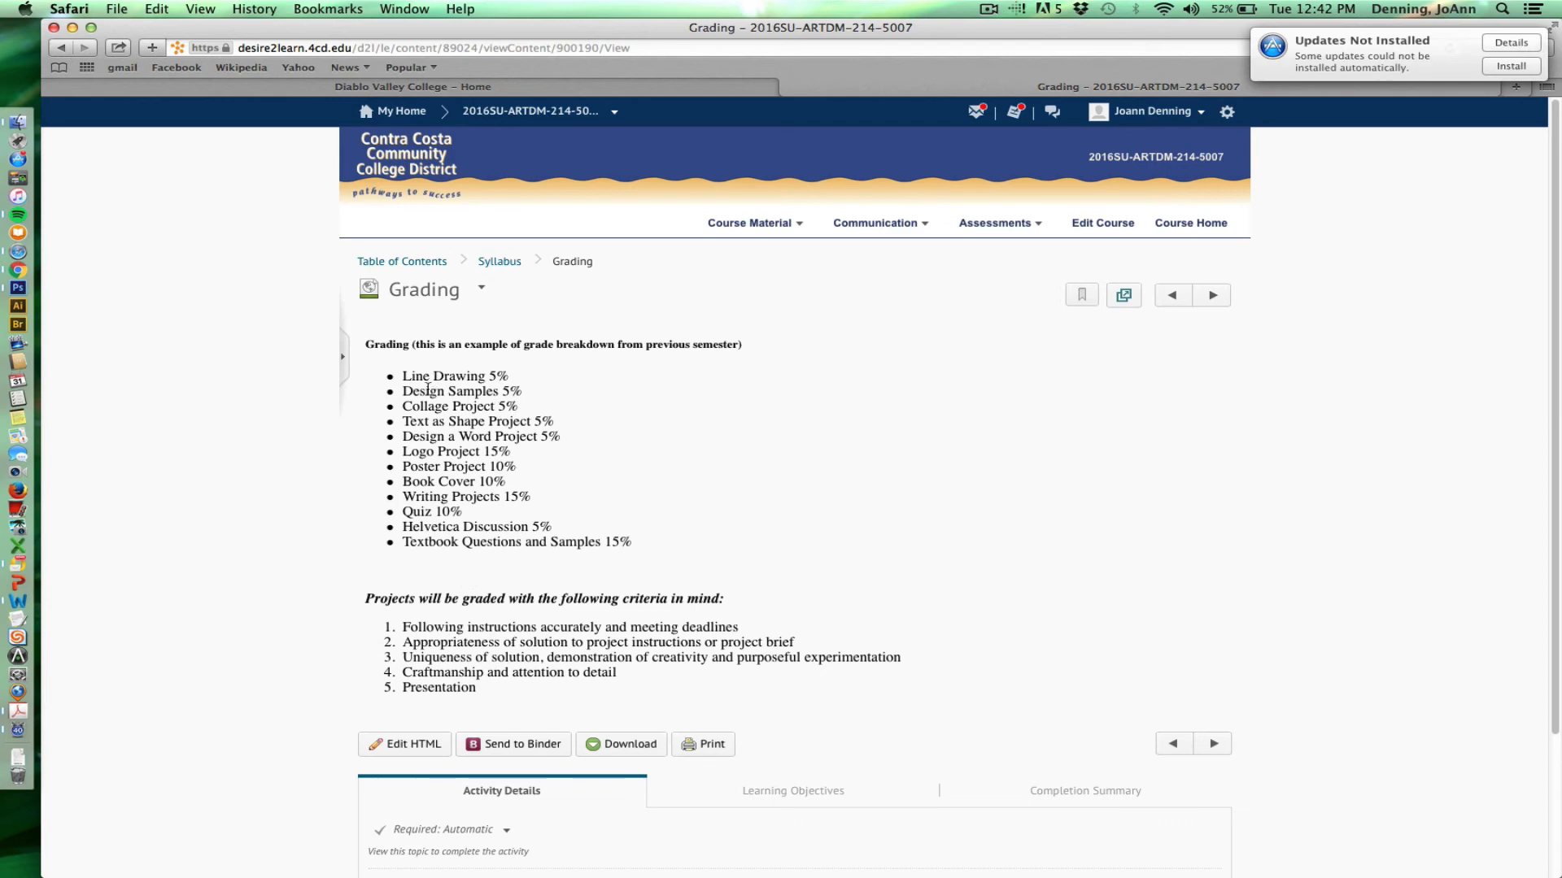
{"action": "mouse_move", "coordinate": [500, 497]}
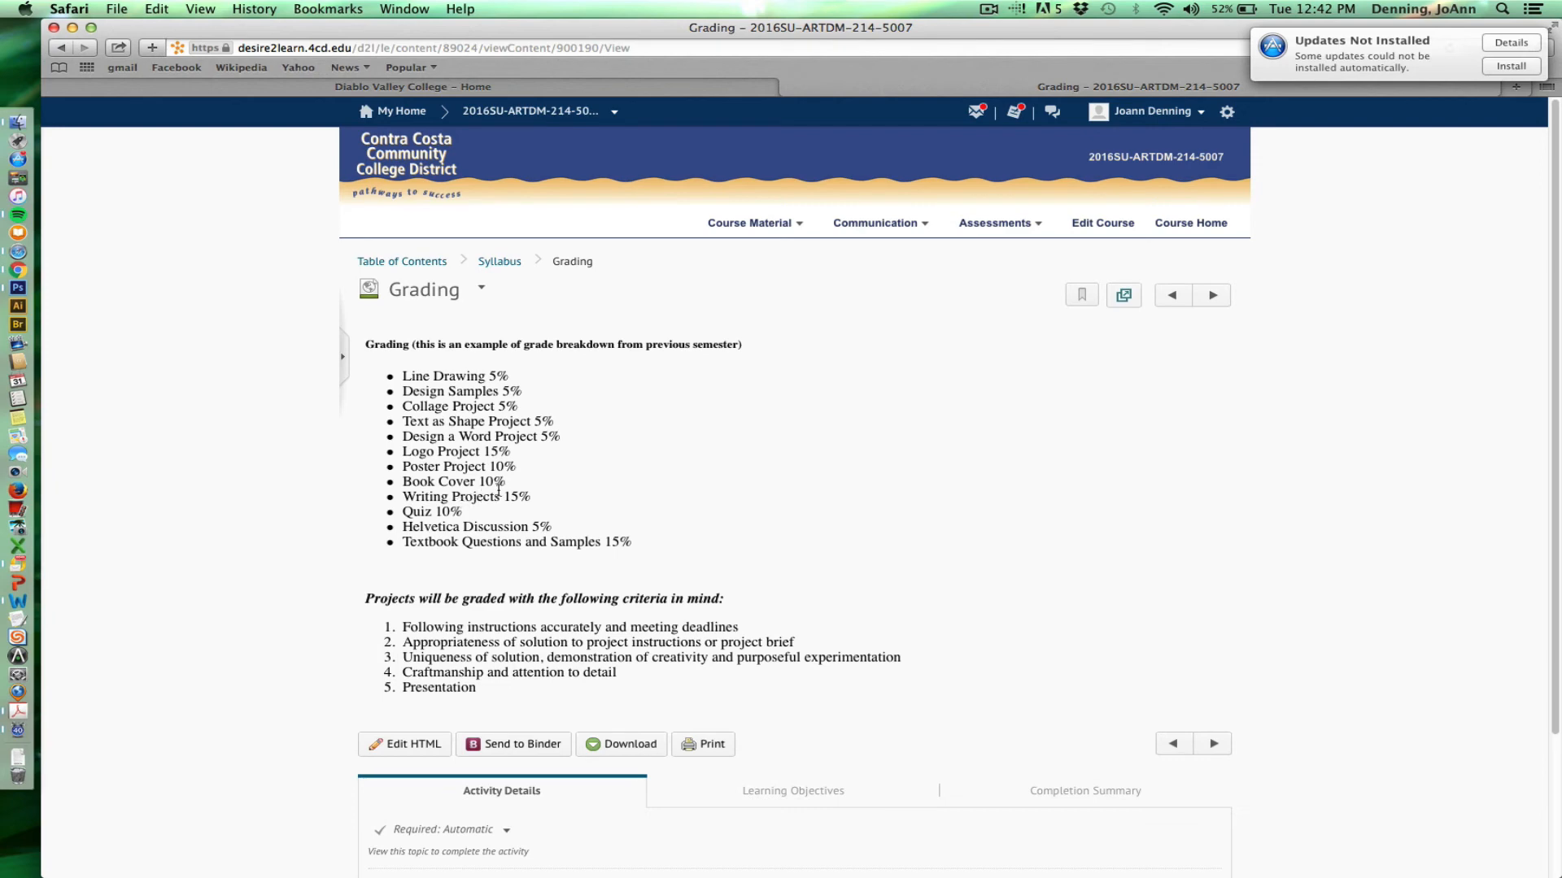
{"action": "mouse_move", "coordinate": [465, 517]}
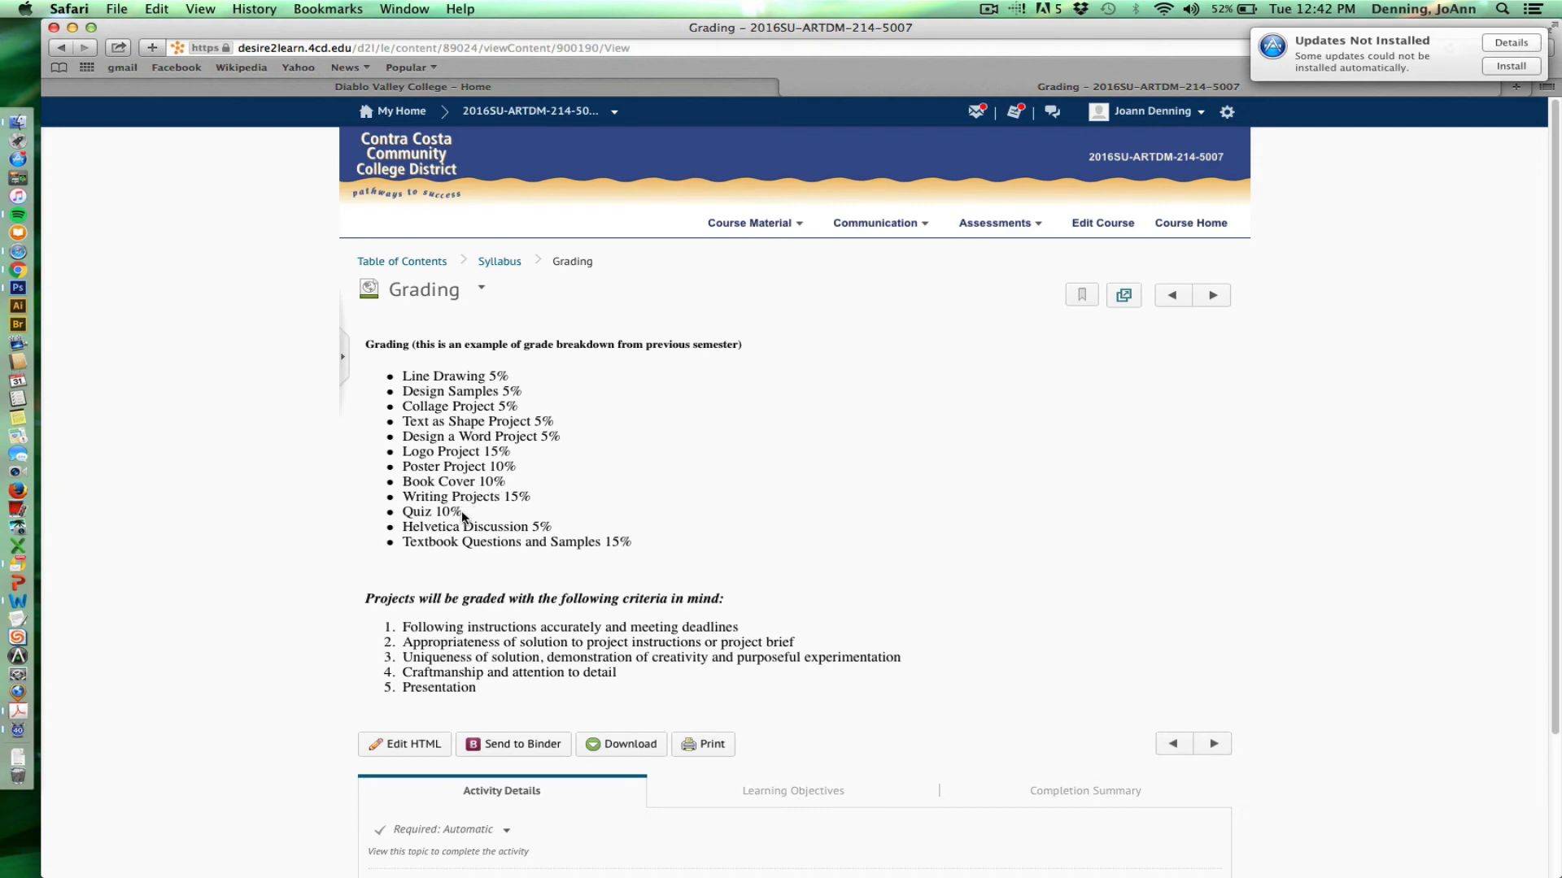
{"action": "mouse_move", "coordinate": [638, 535]}
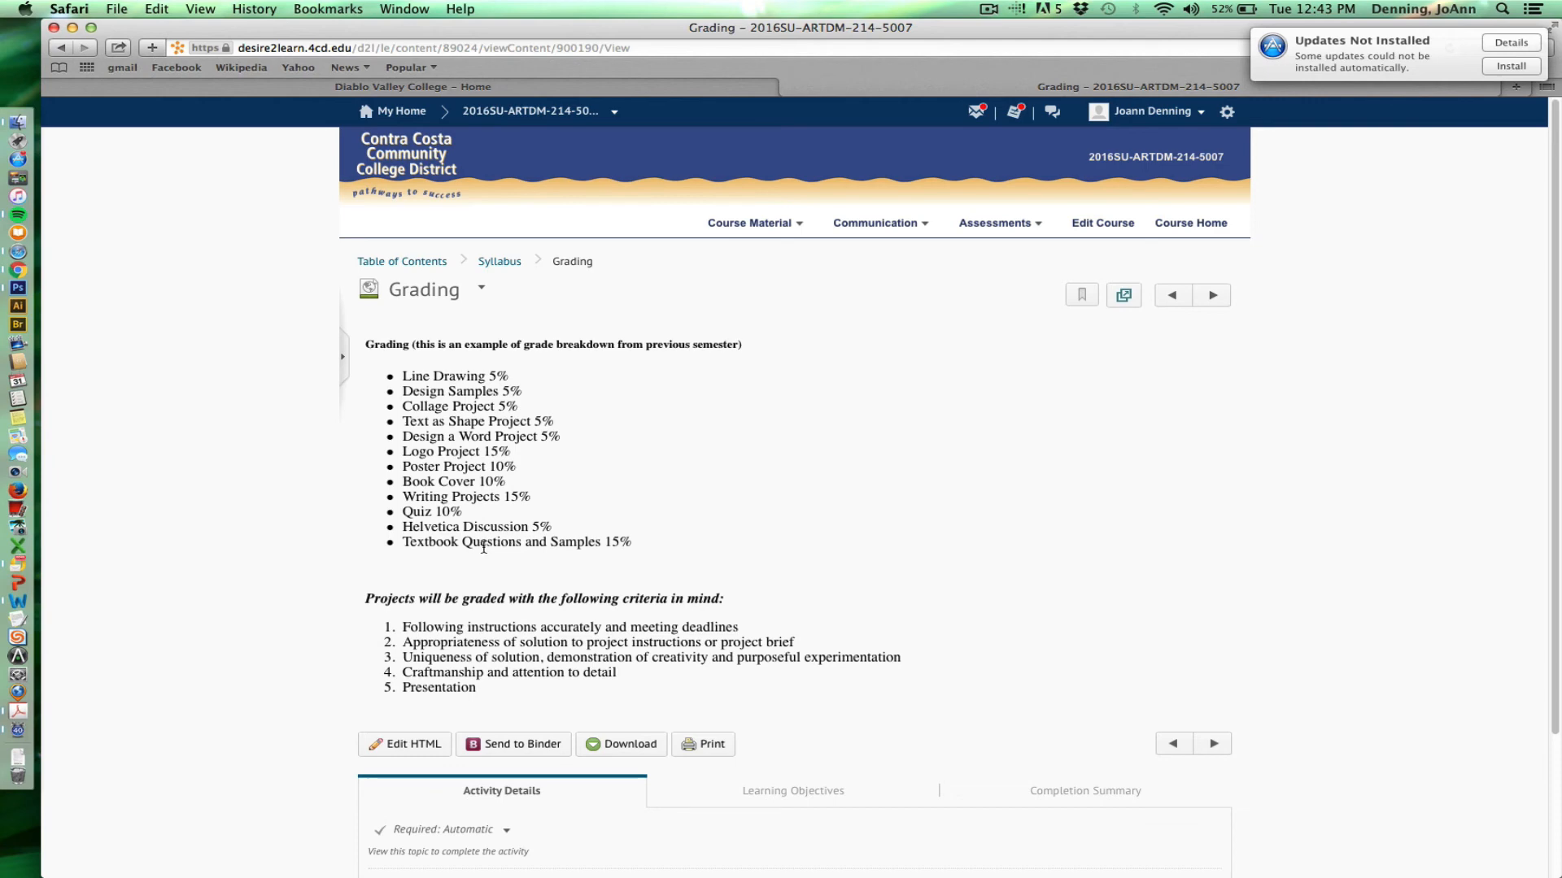
{"action": "mouse_move", "coordinate": [1251, 387]}
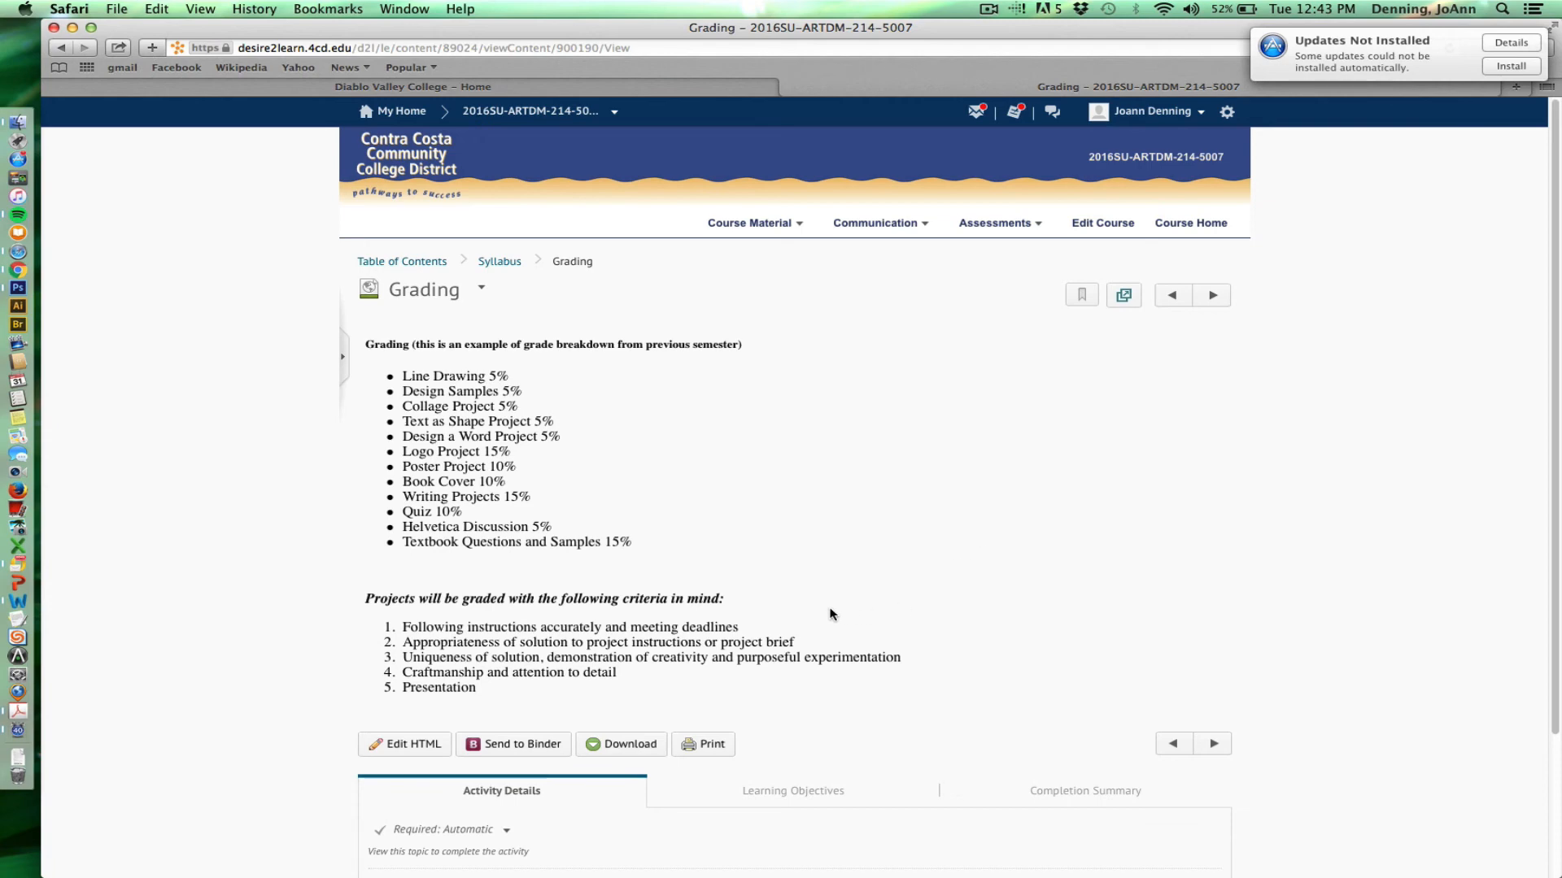
{"action": "mouse_move", "coordinate": [820, 618]}
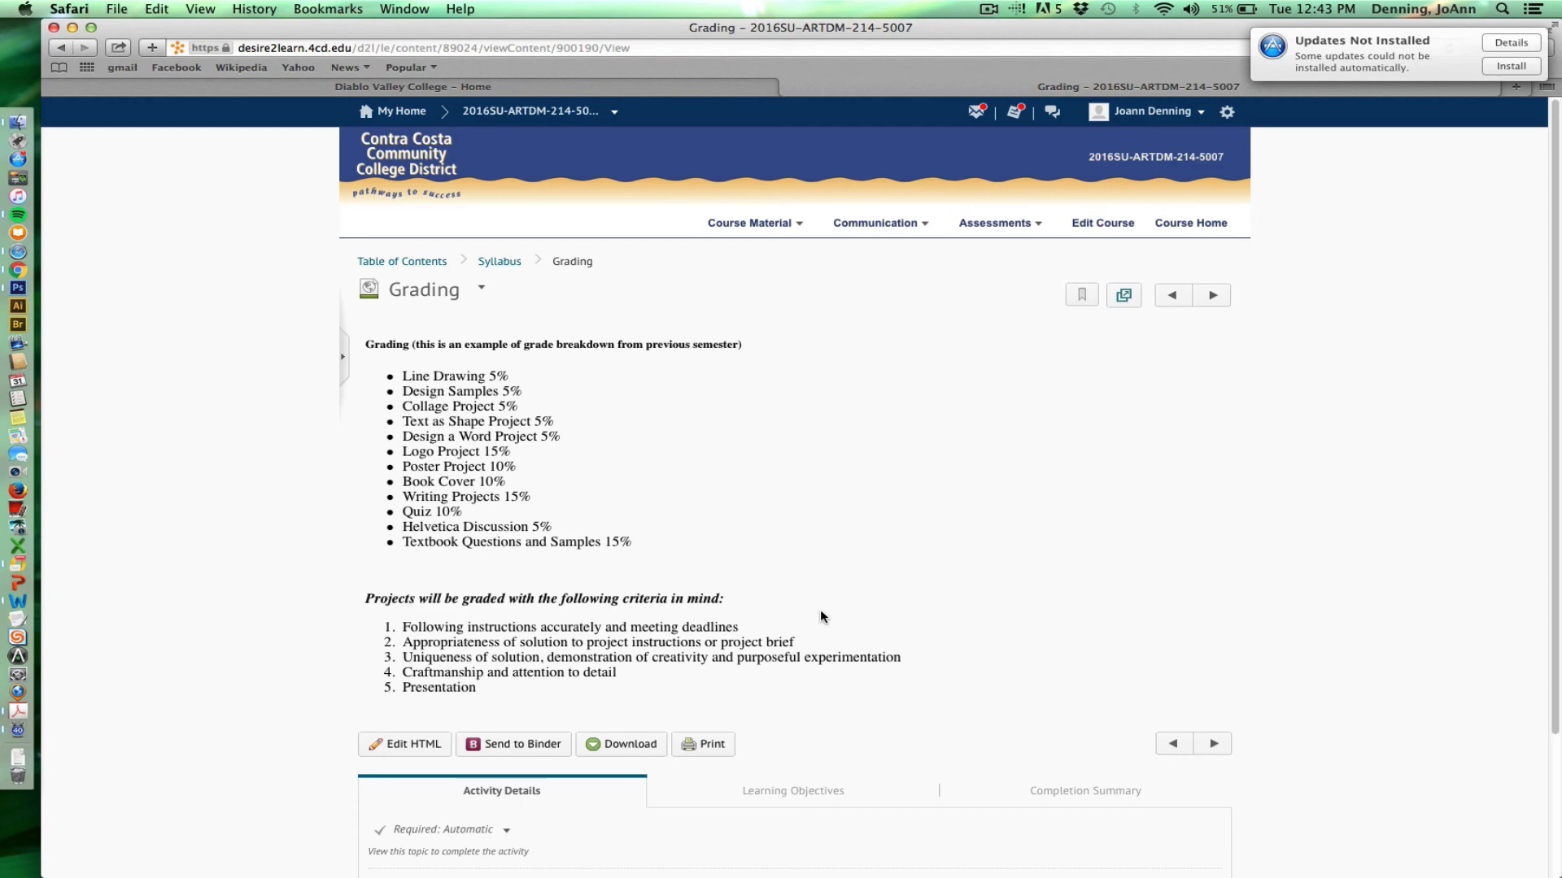
{"action": "mouse_move", "coordinate": [818, 620]}
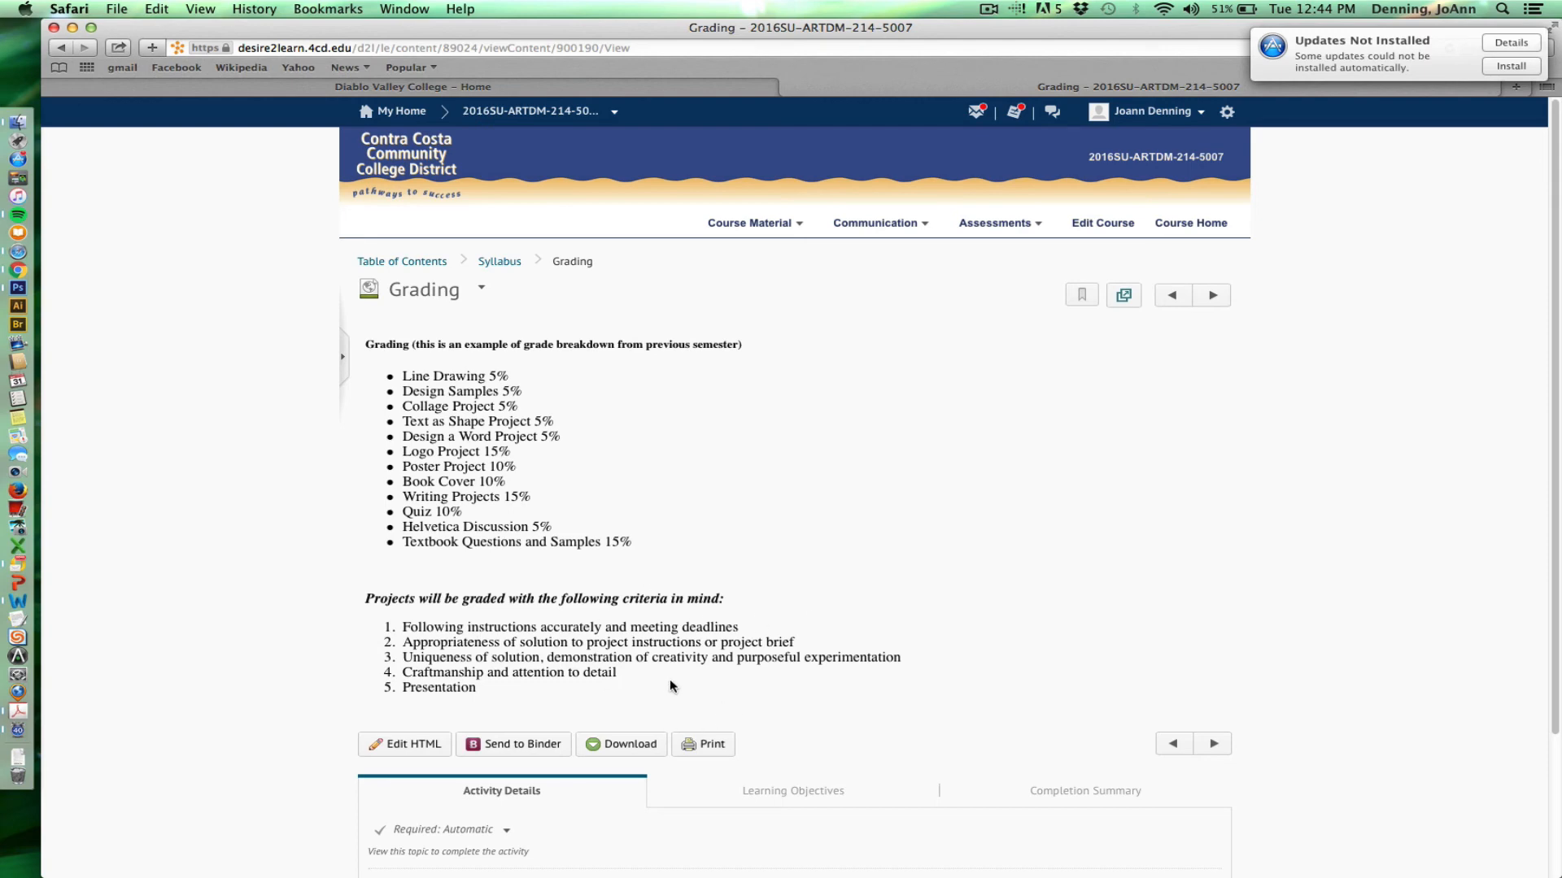
{"action": "mouse_move", "coordinate": [672, 685]}
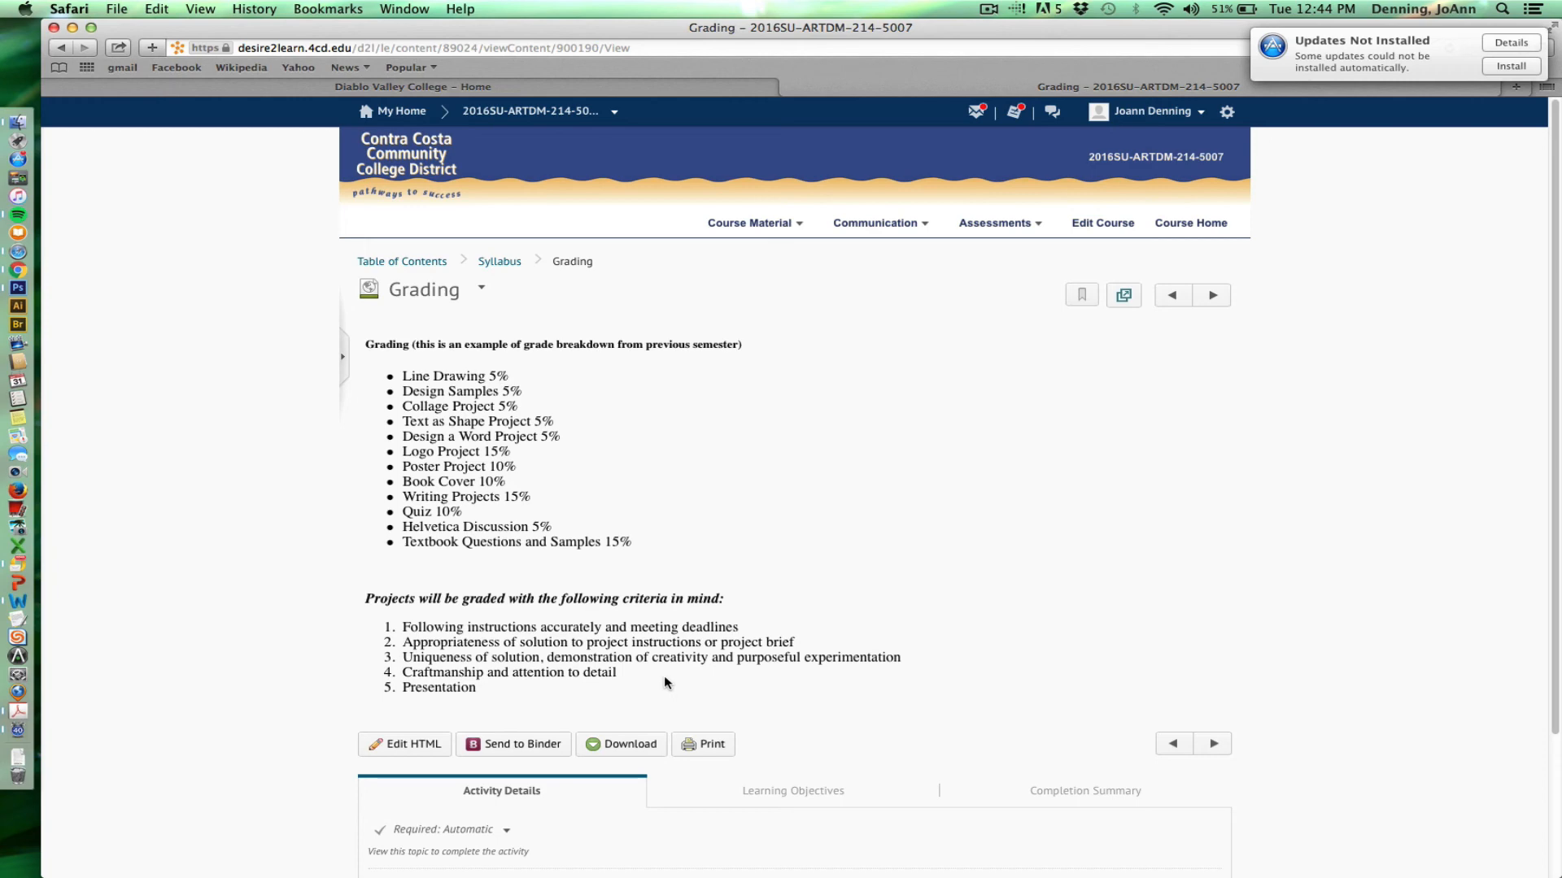
{"action": "mouse_move", "coordinate": [665, 685]}
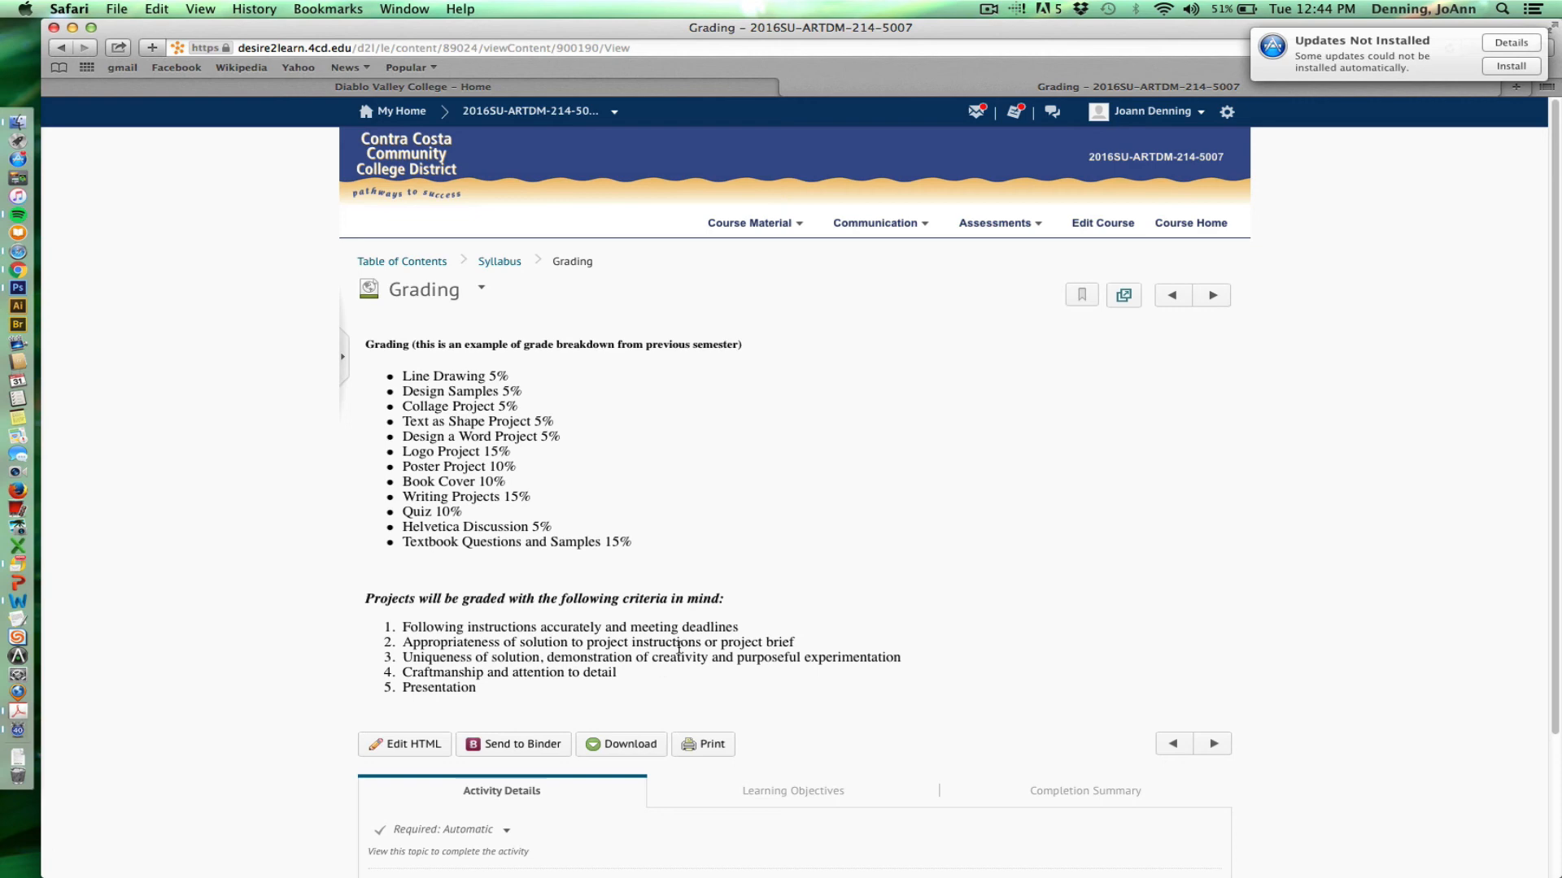
{"action": "mouse_move", "coordinate": [679, 645]}
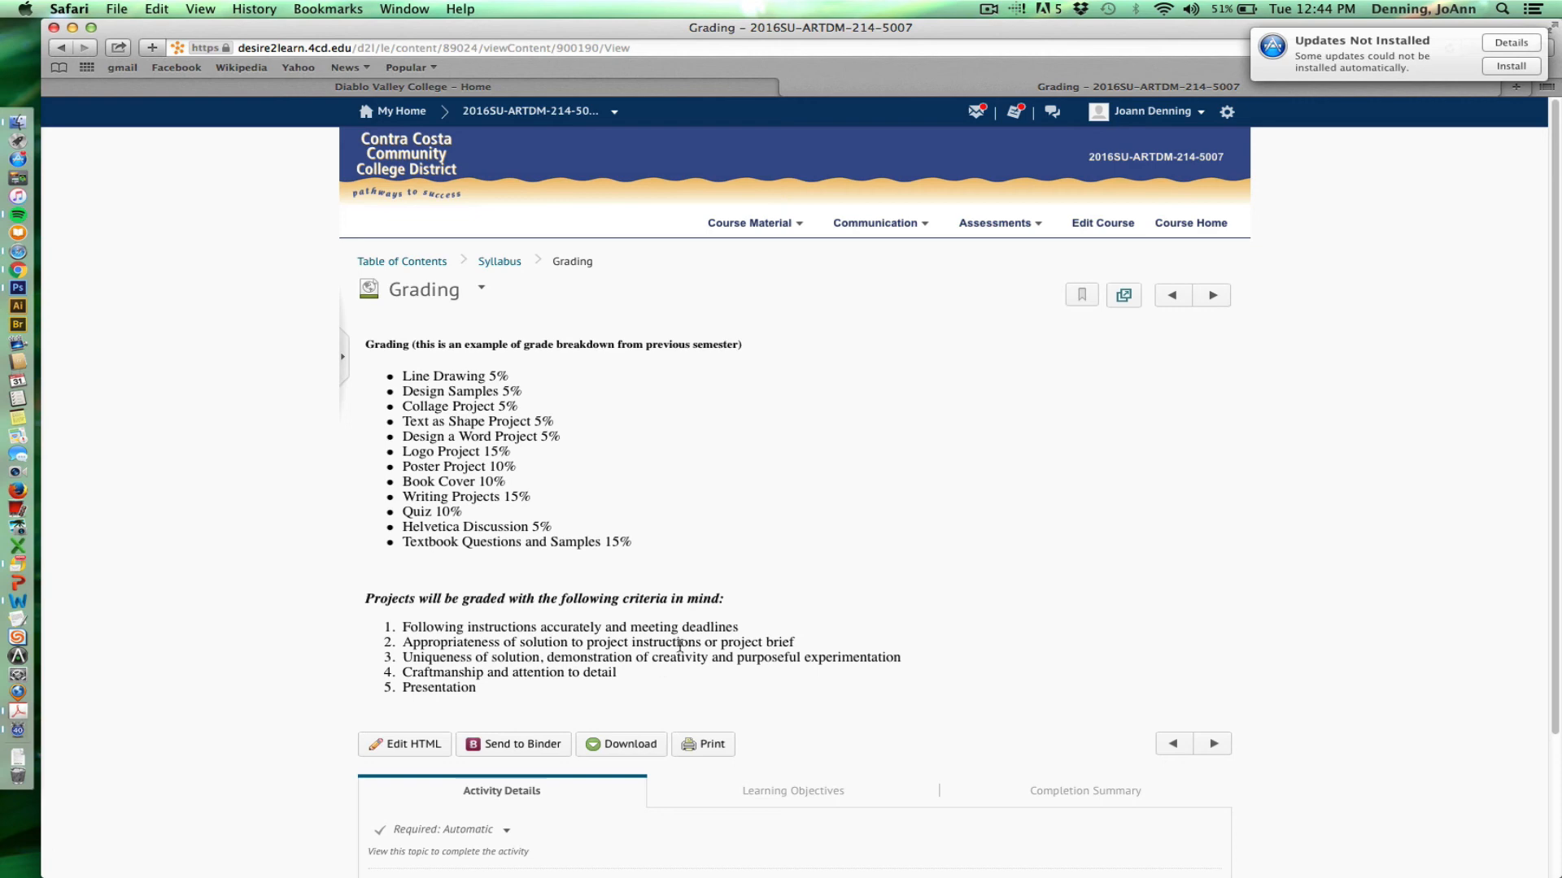
{"action": "mouse_move", "coordinate": [682, 646]}
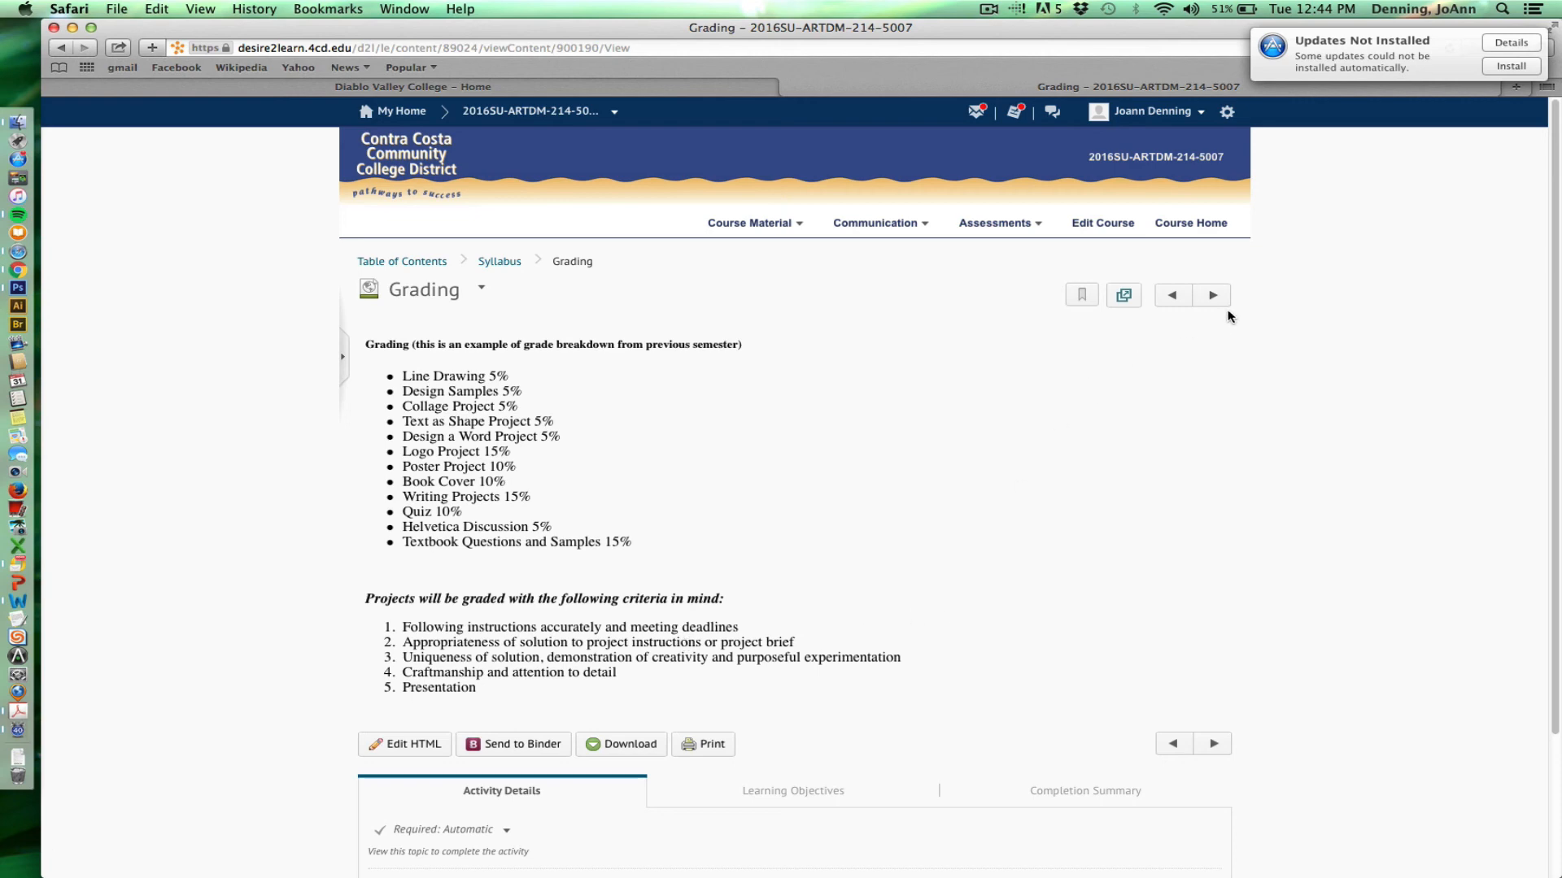
- Advance to the How to Critique module with its single critique basics topic
{"action": "left_click", "coordinate": [1210, 294]}
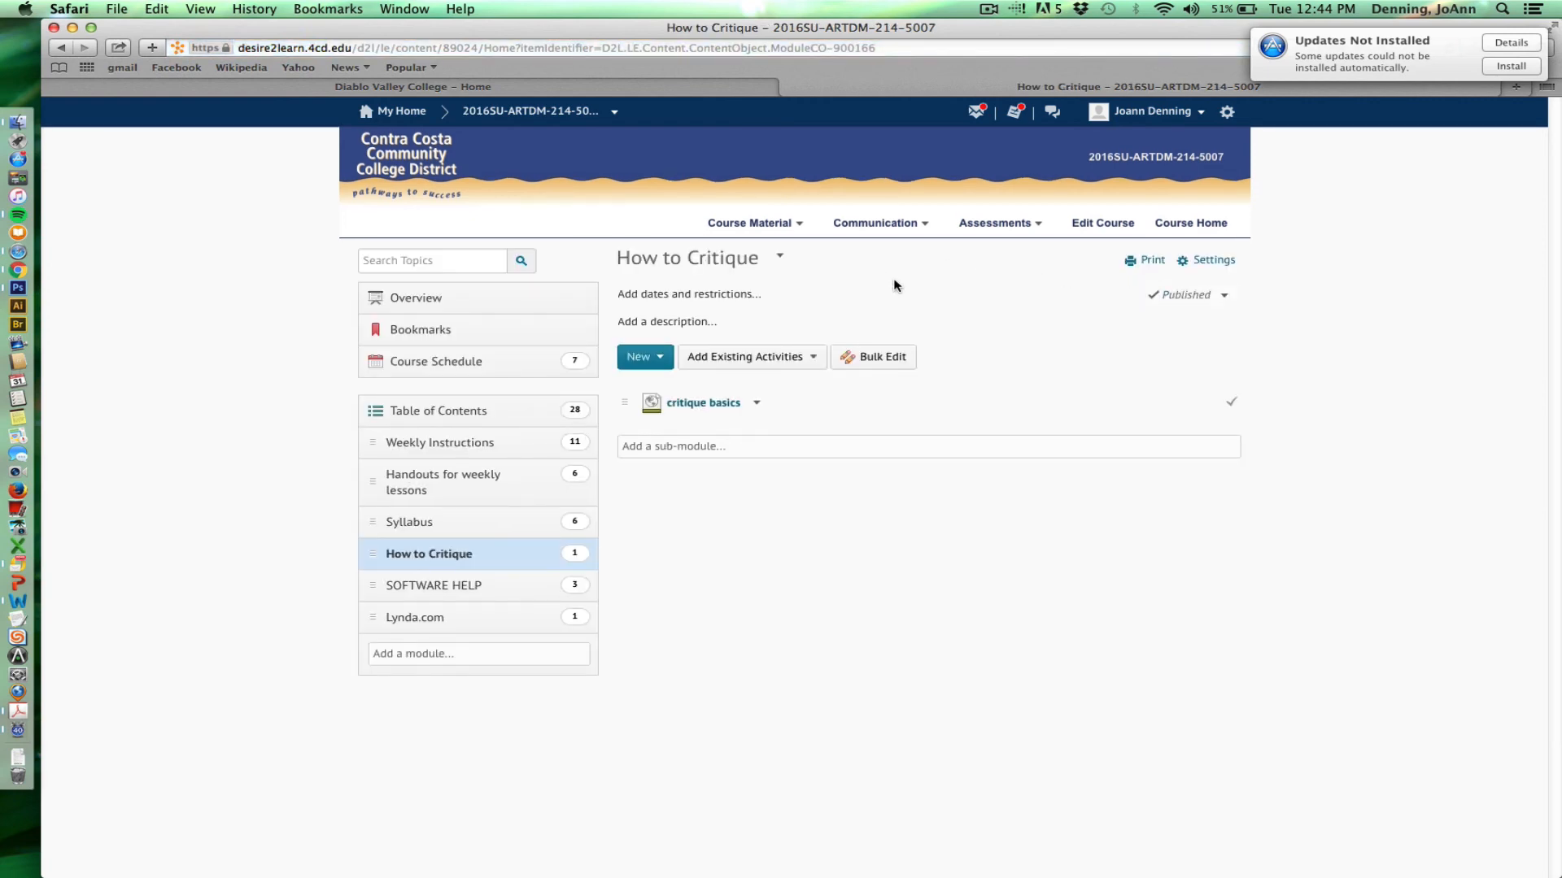
- Read the critique basics topic: design-element vocabulary and description, analysis, interpretation, judgment steps
{"action": "left_click", "coordinate": [703, 402]}
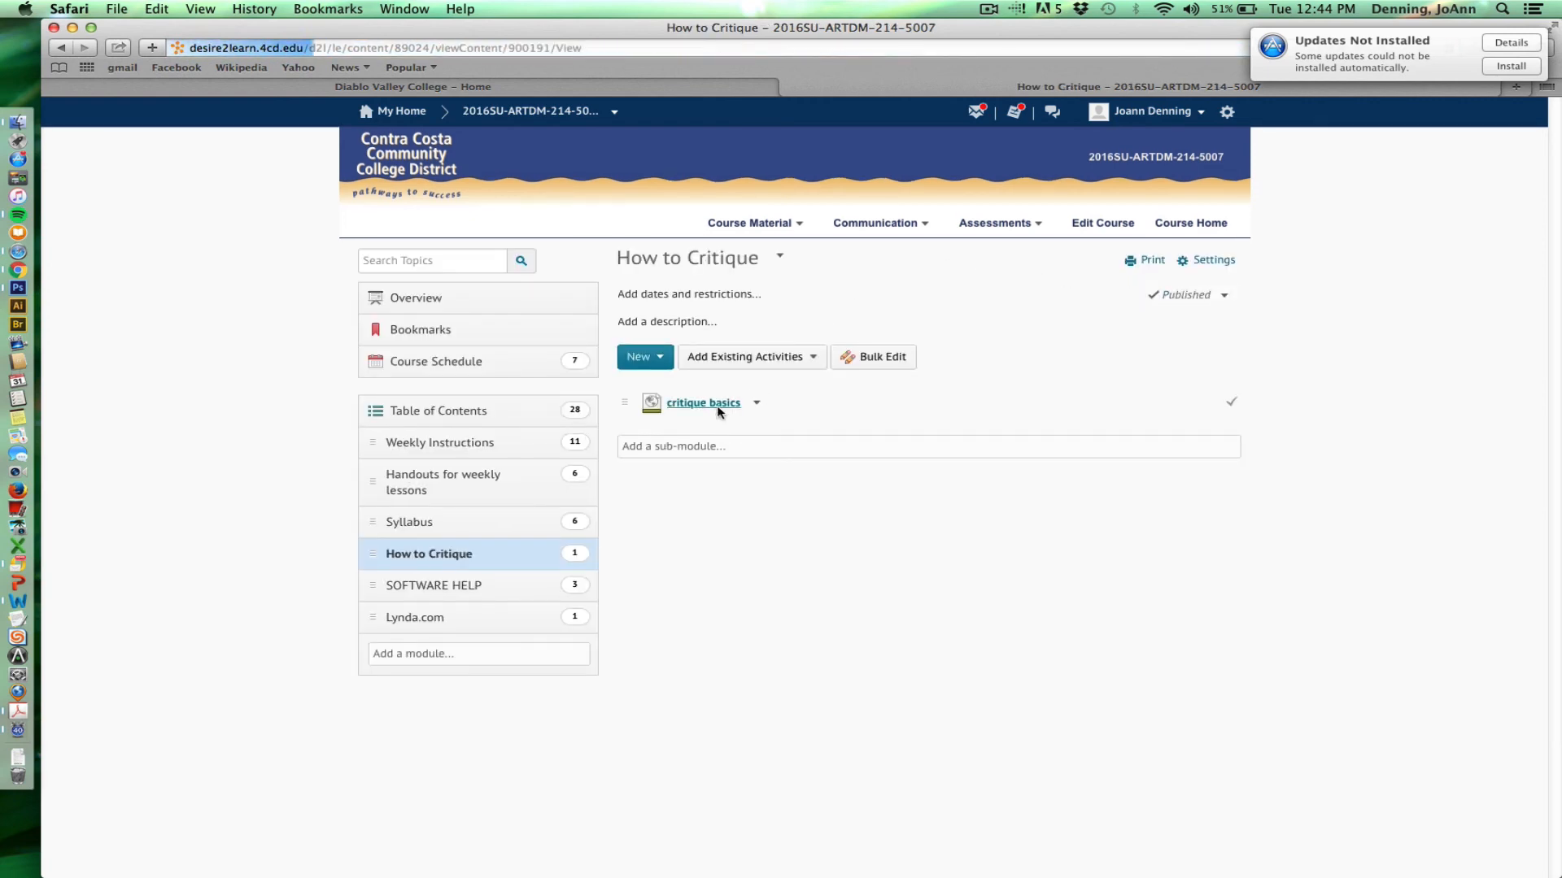
{"action": "left_click", "coordinate": [703, 402]}
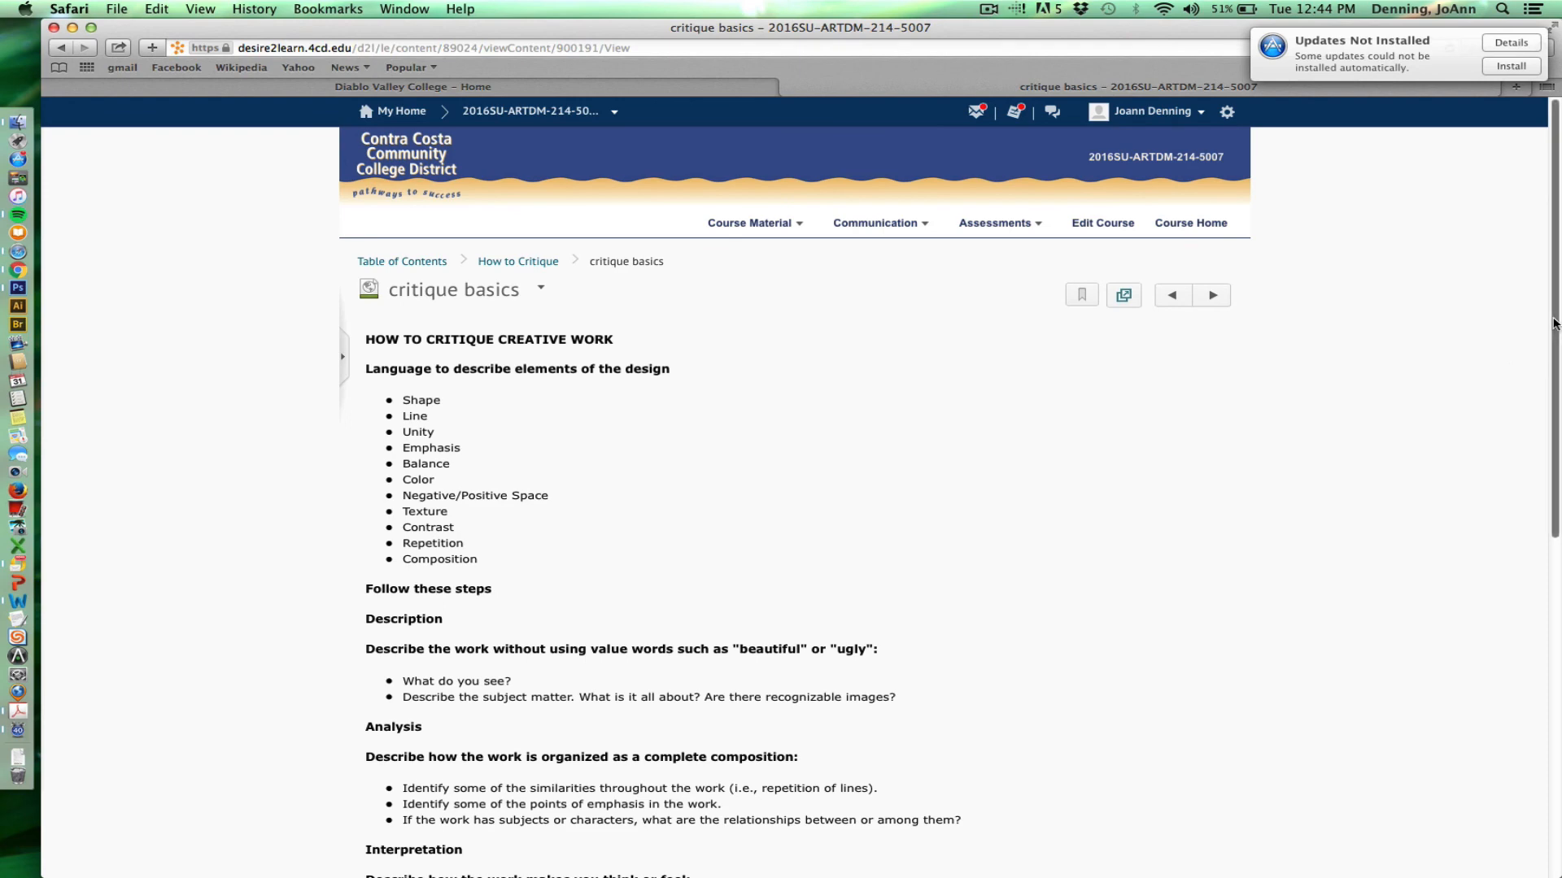
{"action": "scroll", "scroll_direction": "down", "scroll_amount": 3}
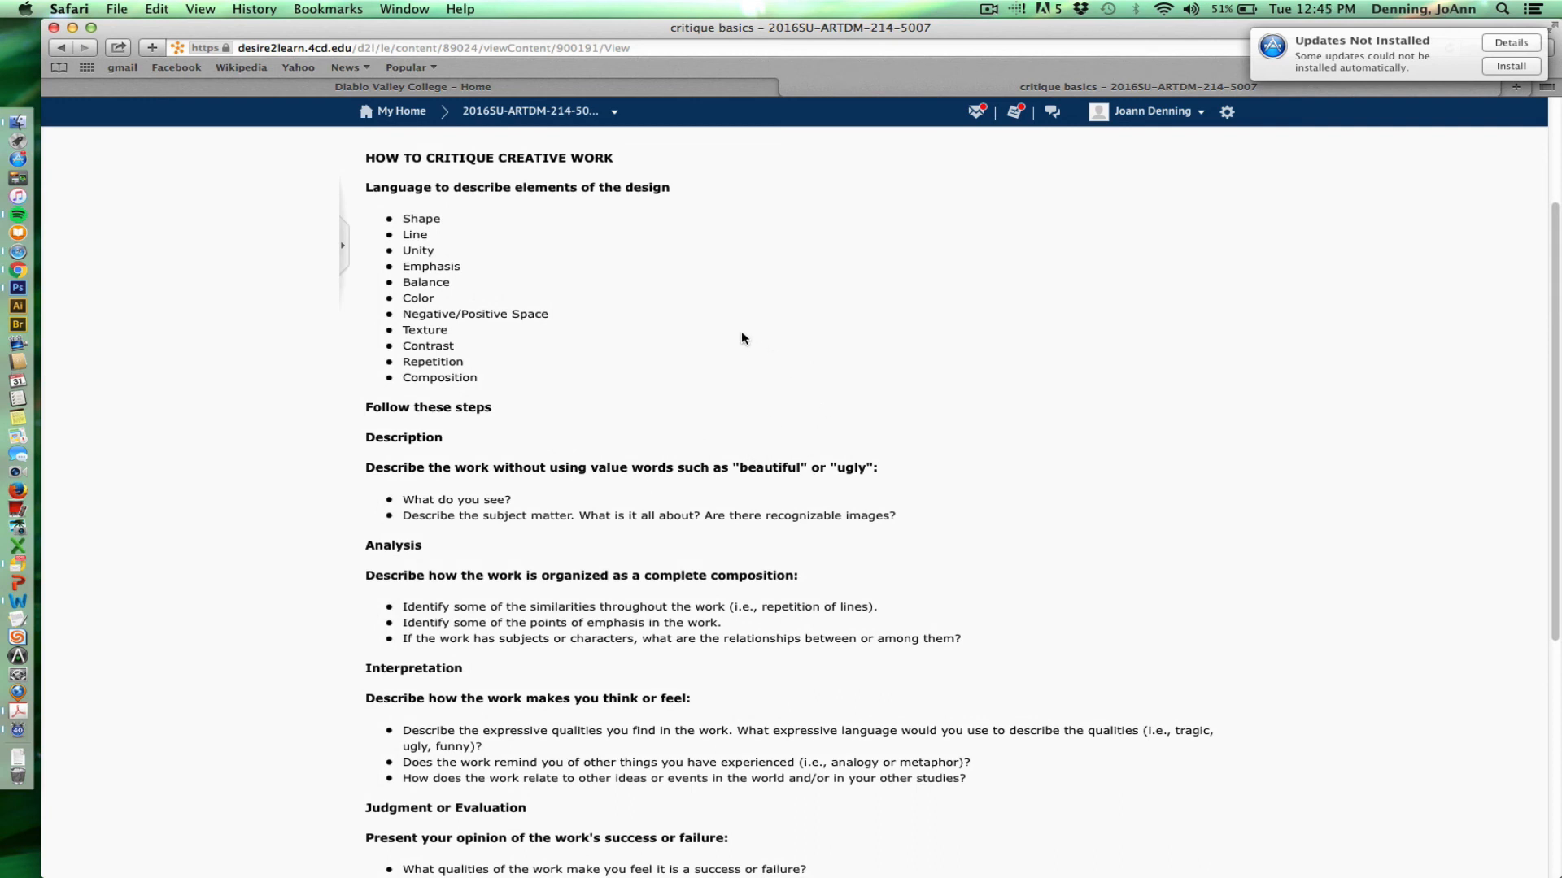
{"action": "mouse_move", "coordinate": [431, 340]}
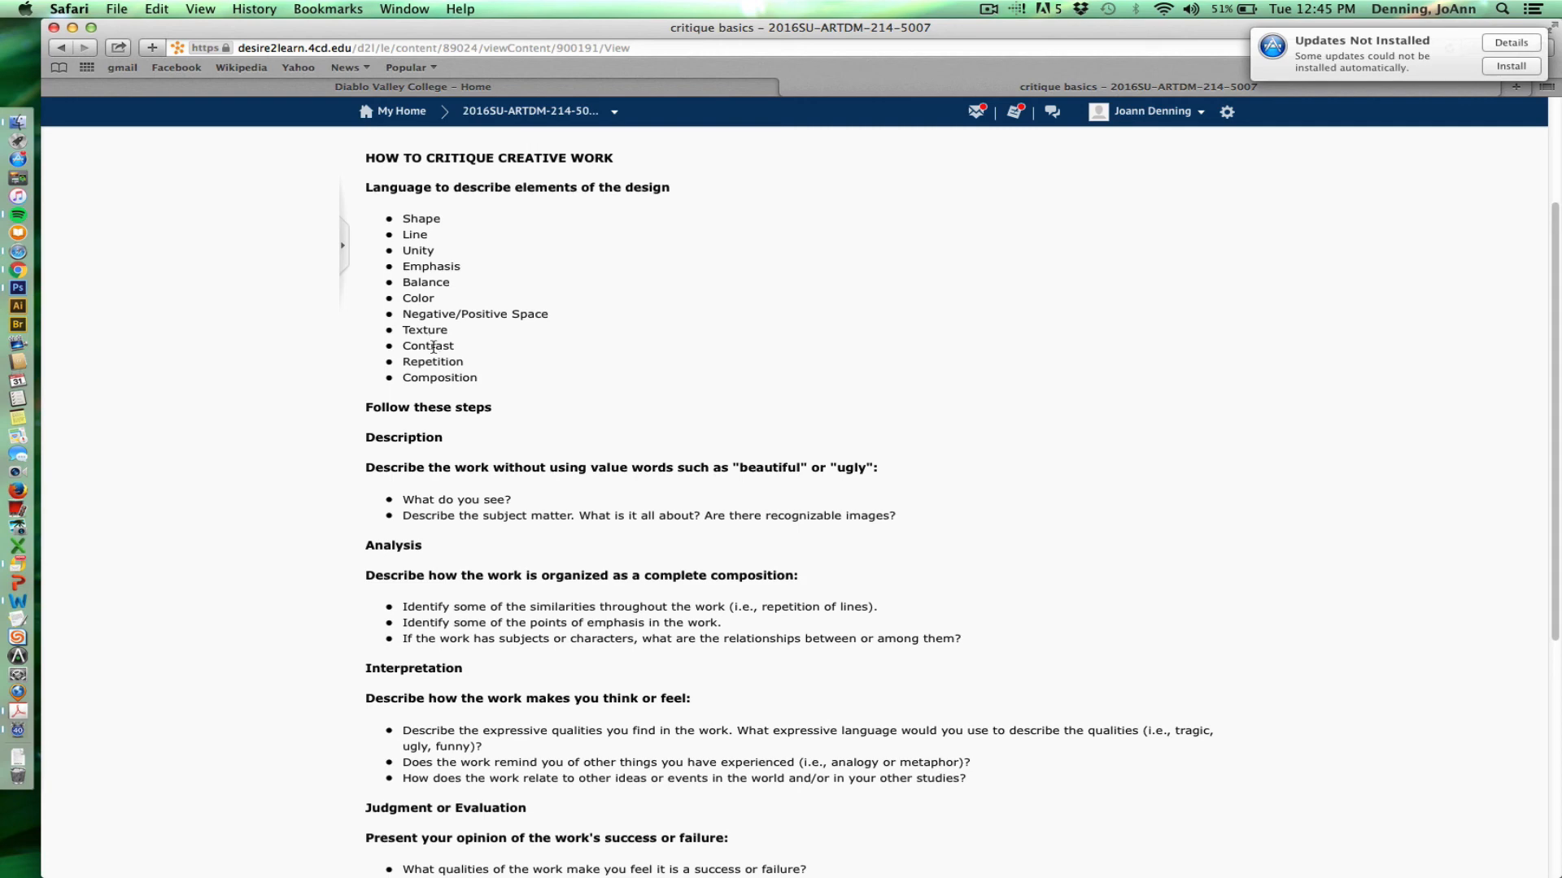
{"action": "mouse_move", "coordinate": [553, 368]}
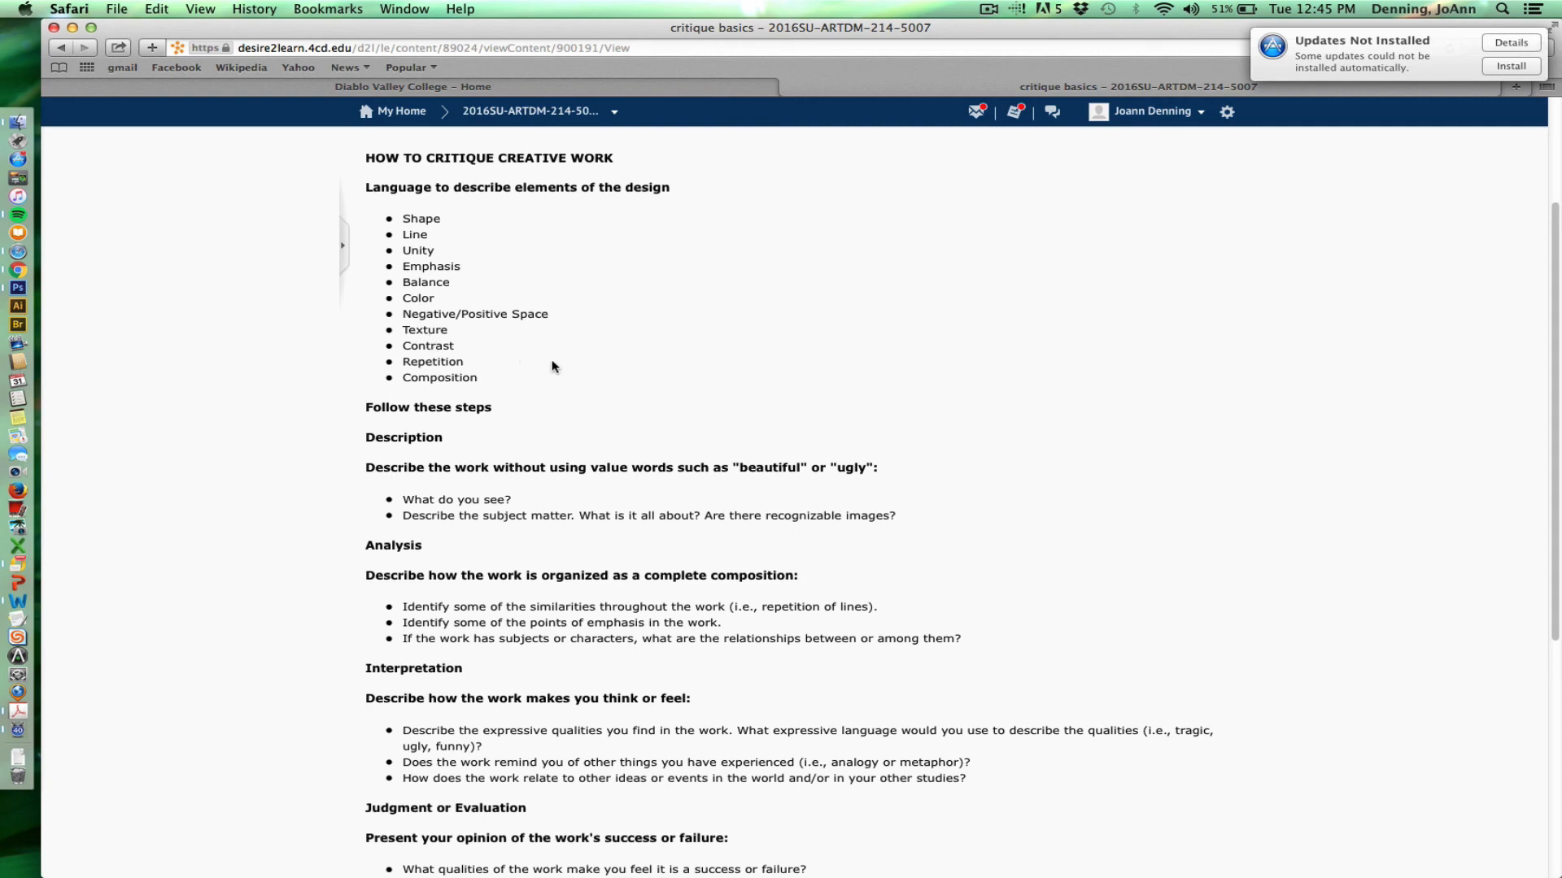
{"action": "mouse_move", "coordinate": [729, 334]}
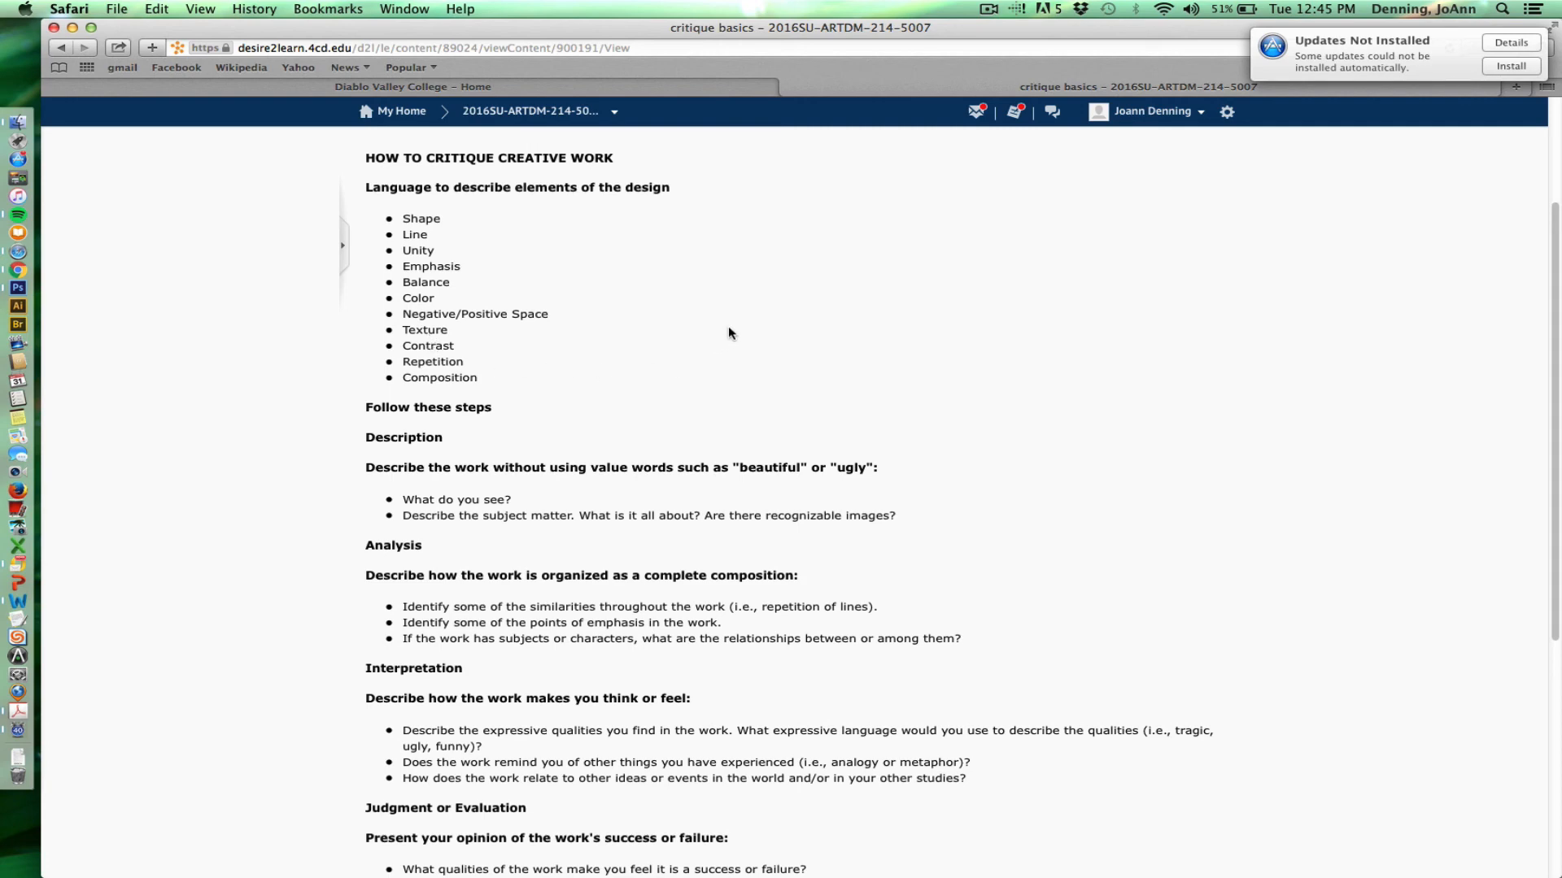
{"action": "mouse_move", "coordinate": [713, 341]}
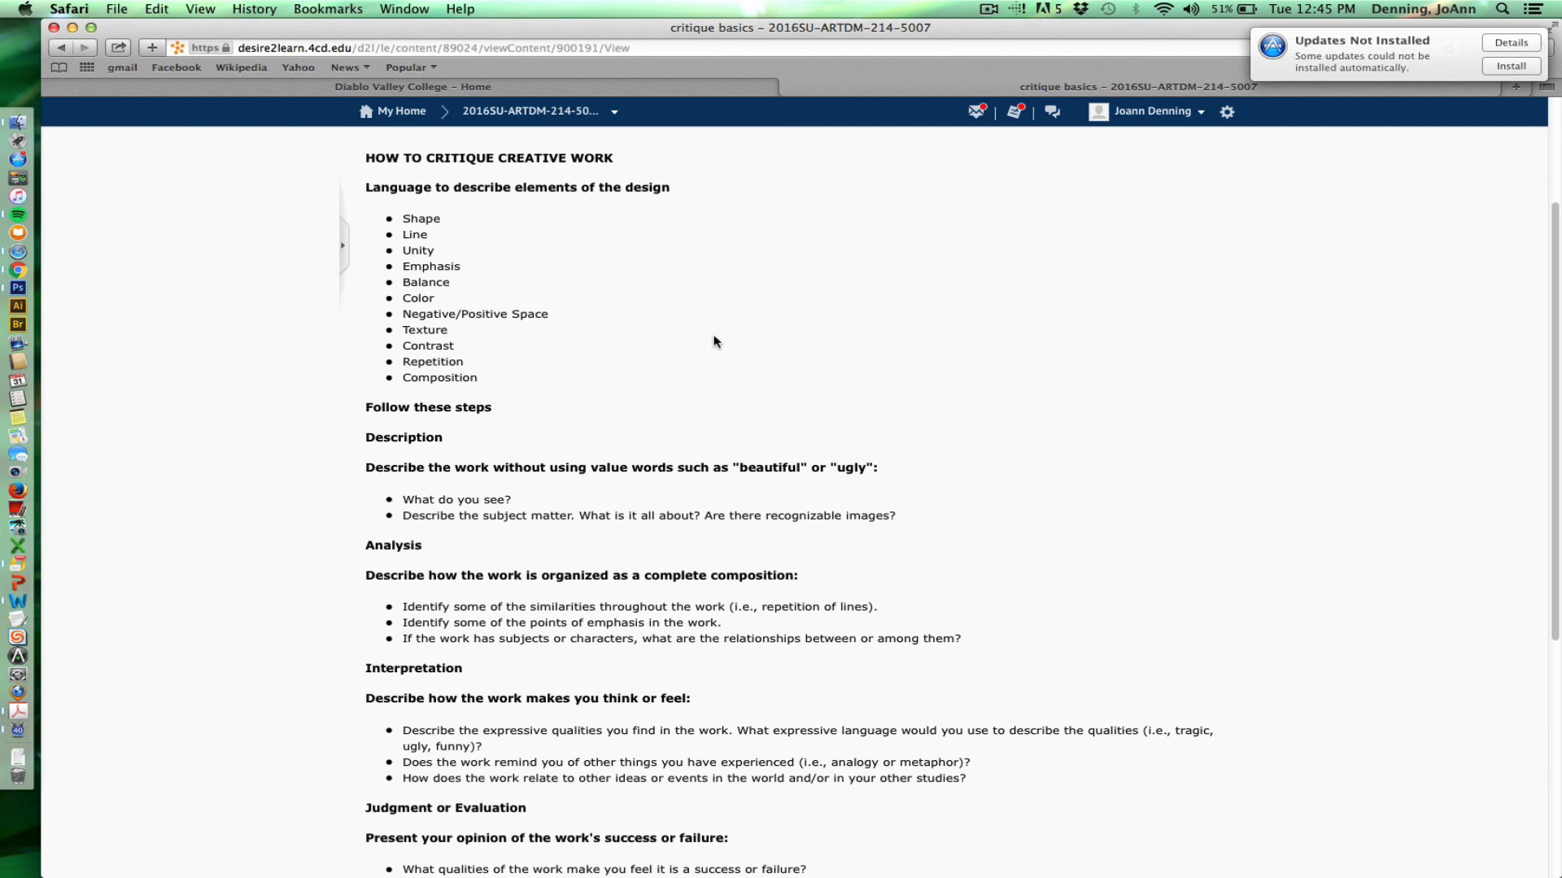
{"action": "mouse_move", "coordinate": [724, 335]}
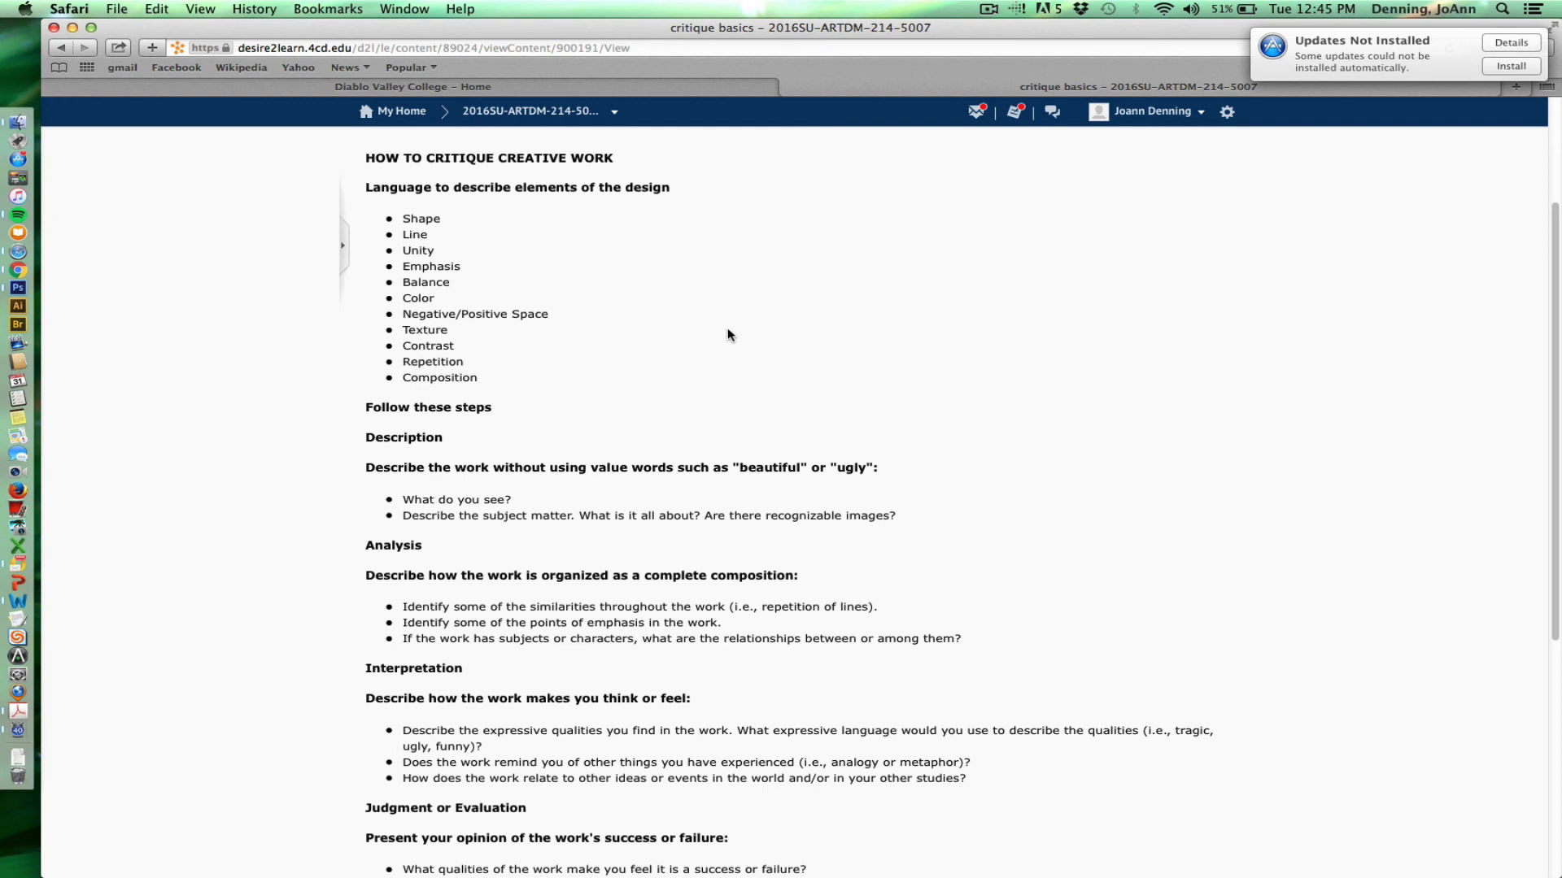
{"action": "mouse_move", "coordinate": [729, 336]}
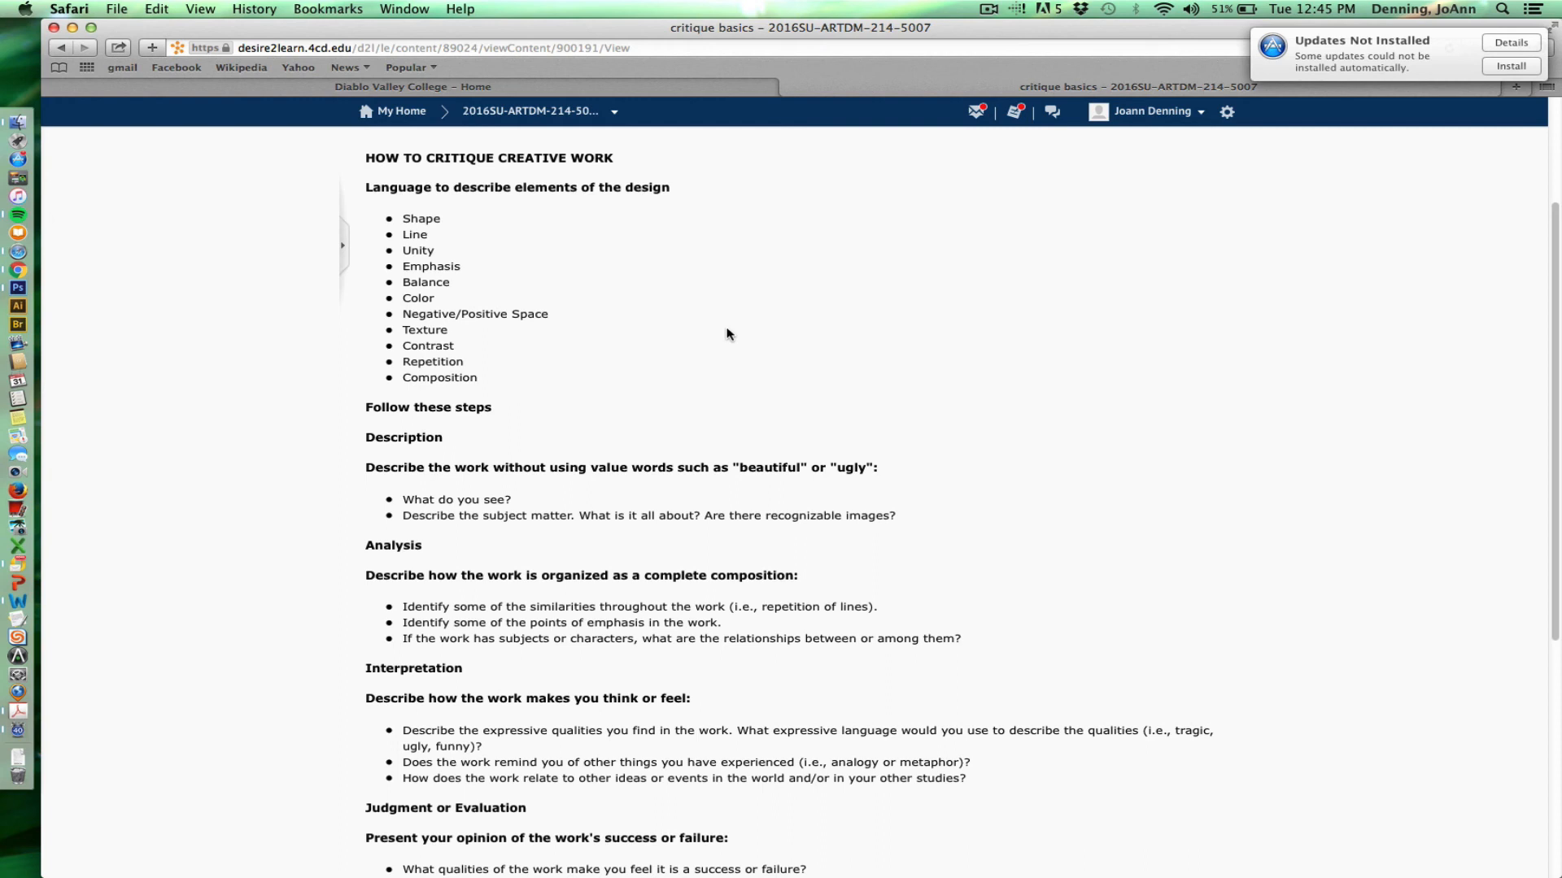
{"action": "mouse_move", "coordinate": [712, 330]}
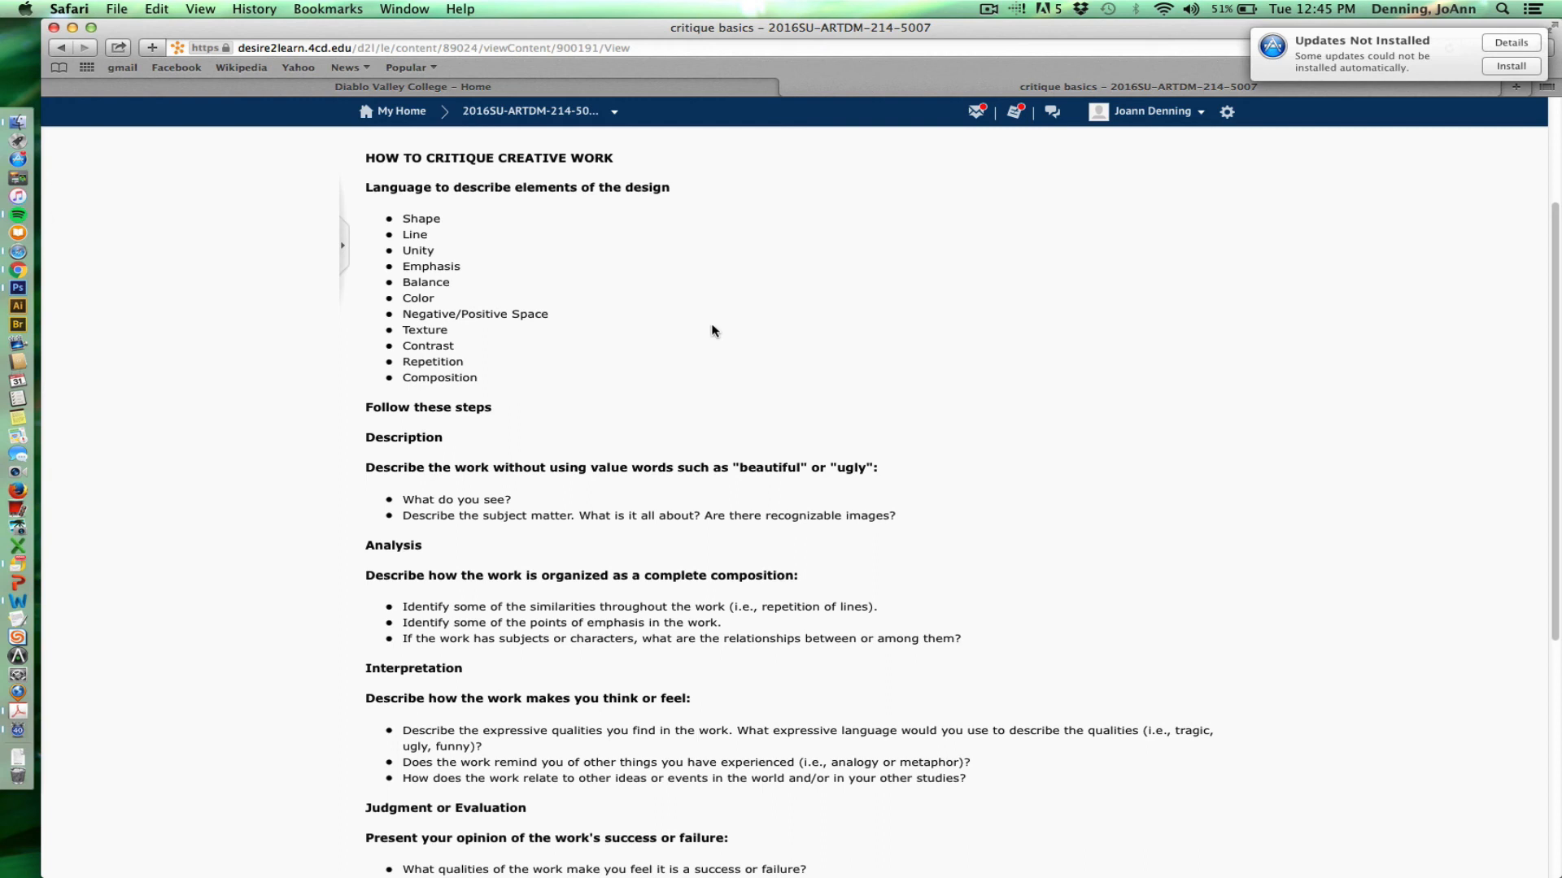
{"action": "mouse_move", "coordinate": [702, 329]}
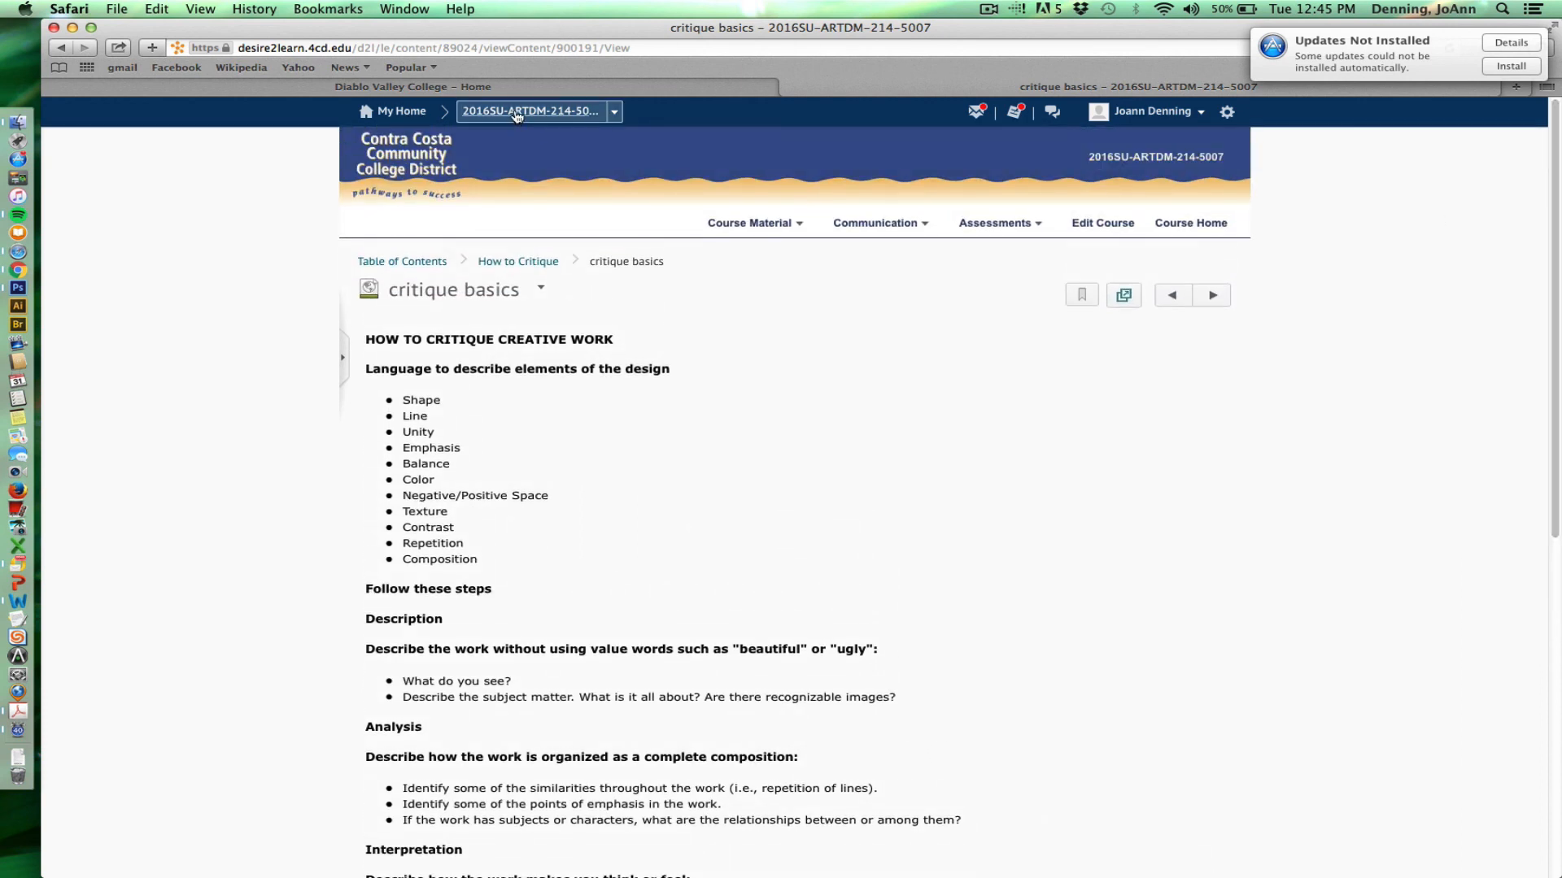
- Return to the ARTDM 214 course homepage via the course name link
{"action": "left_click", "coordinate": [1190, 222]}
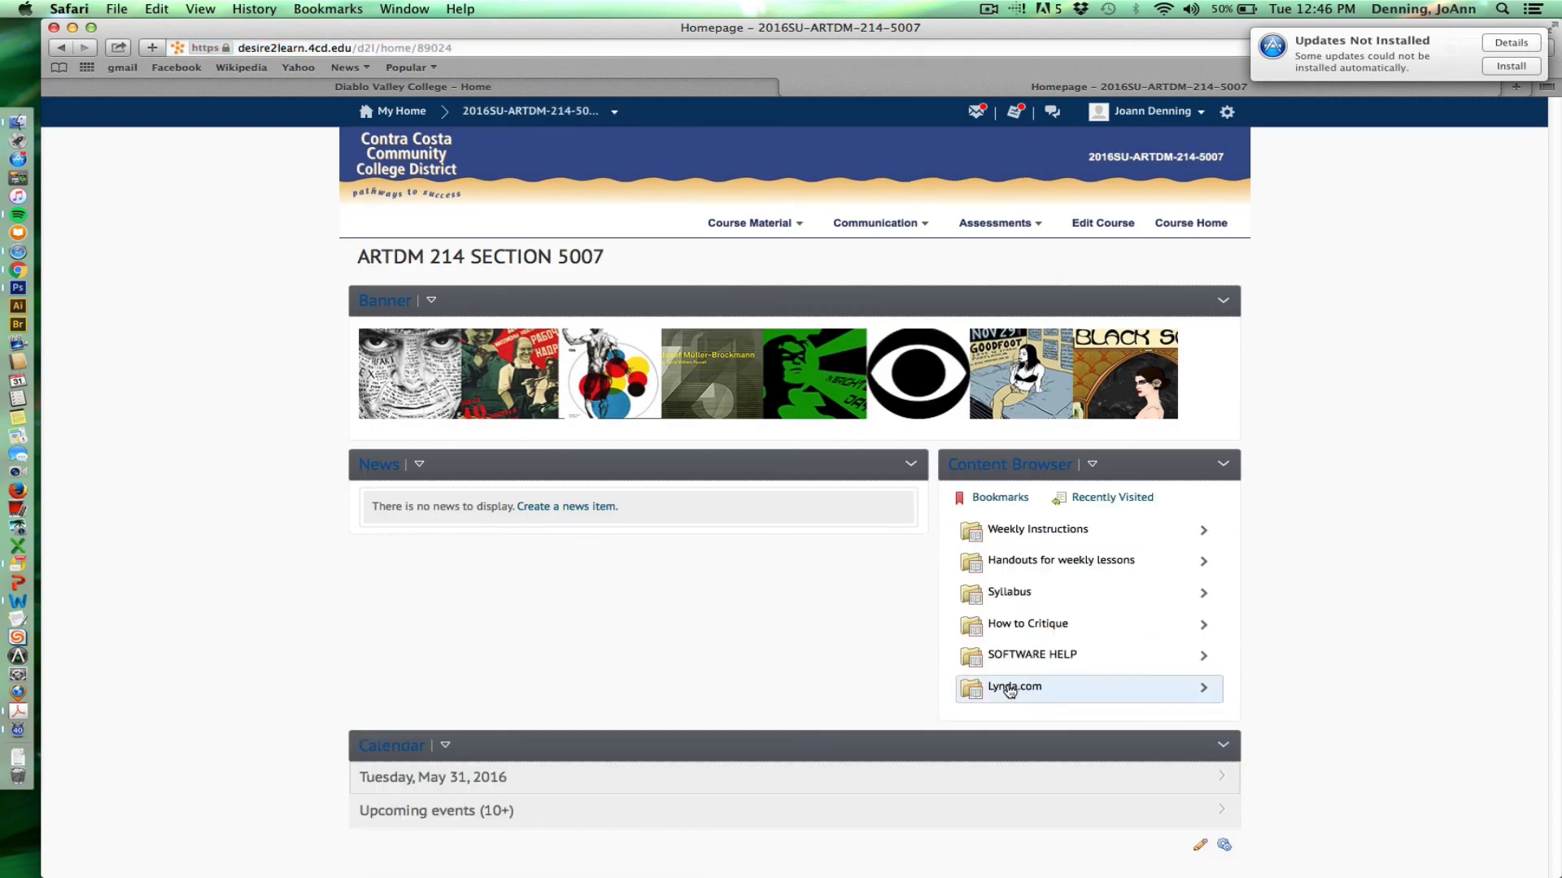
{"action": "mouse_move", "coordinate": [1003, 694]}
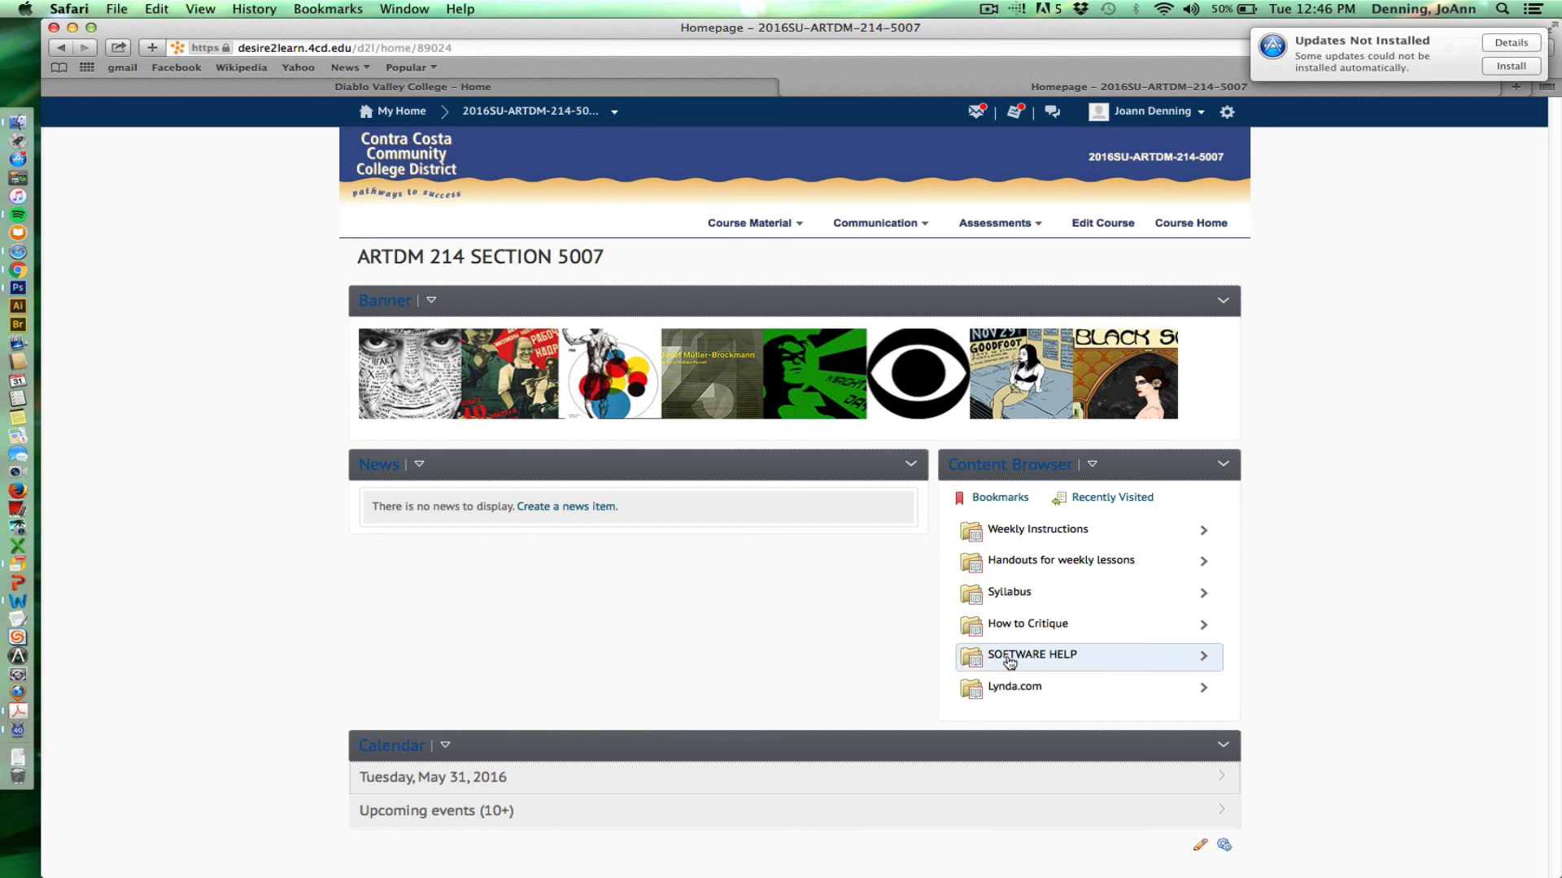
{"action": "mouse_move", "coordinate": [1032, 654]}
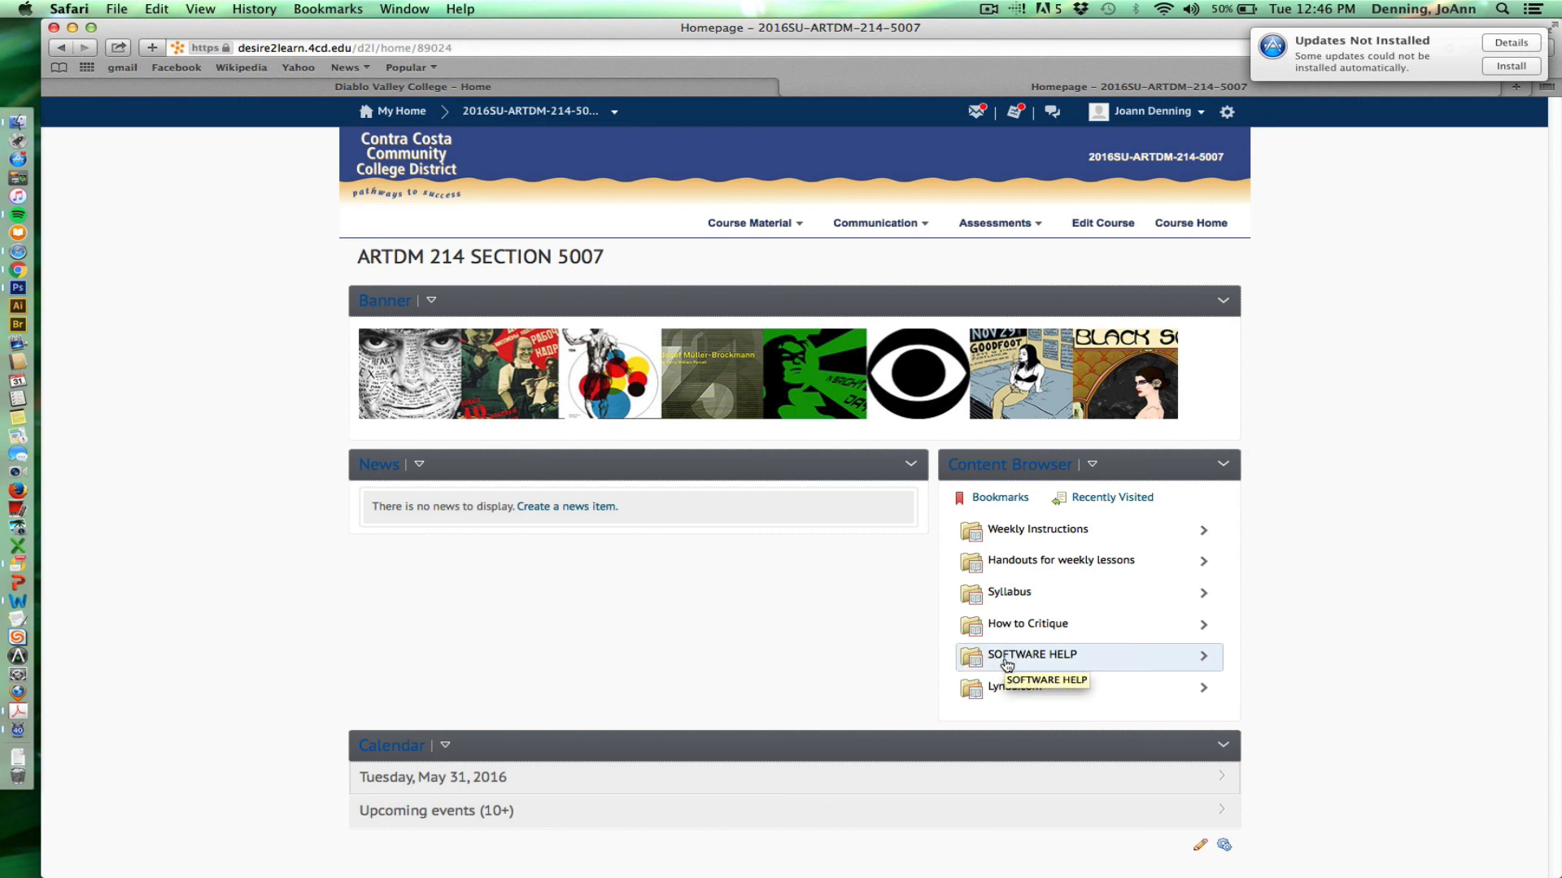
{"action": "mouse_move", "coordinate": [766, 629]}
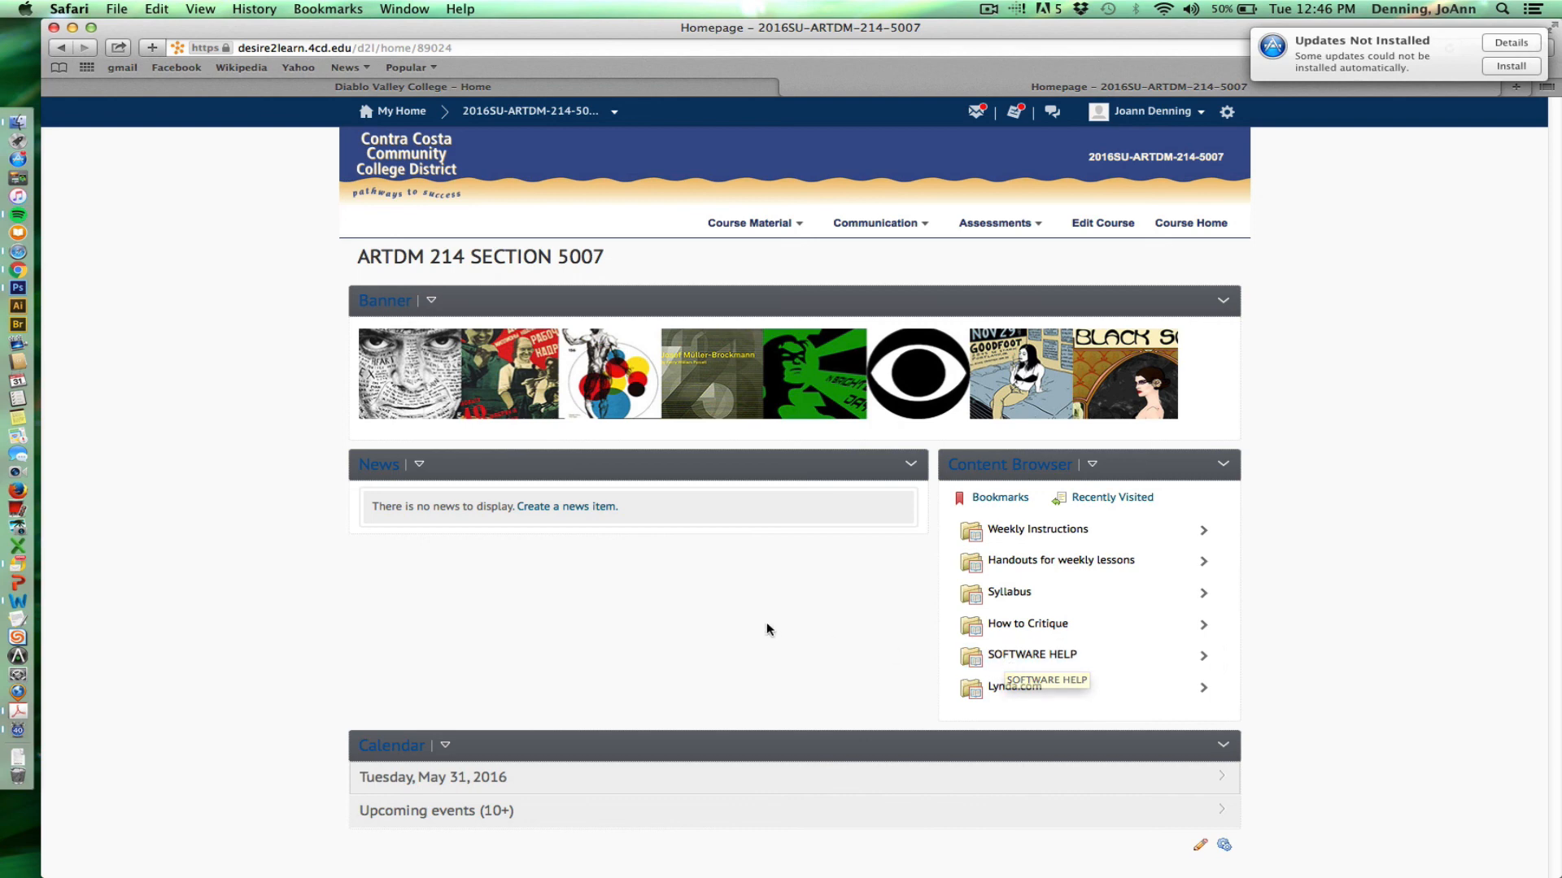
{"action": "mouse_move", "coordinate": [759, 636]}
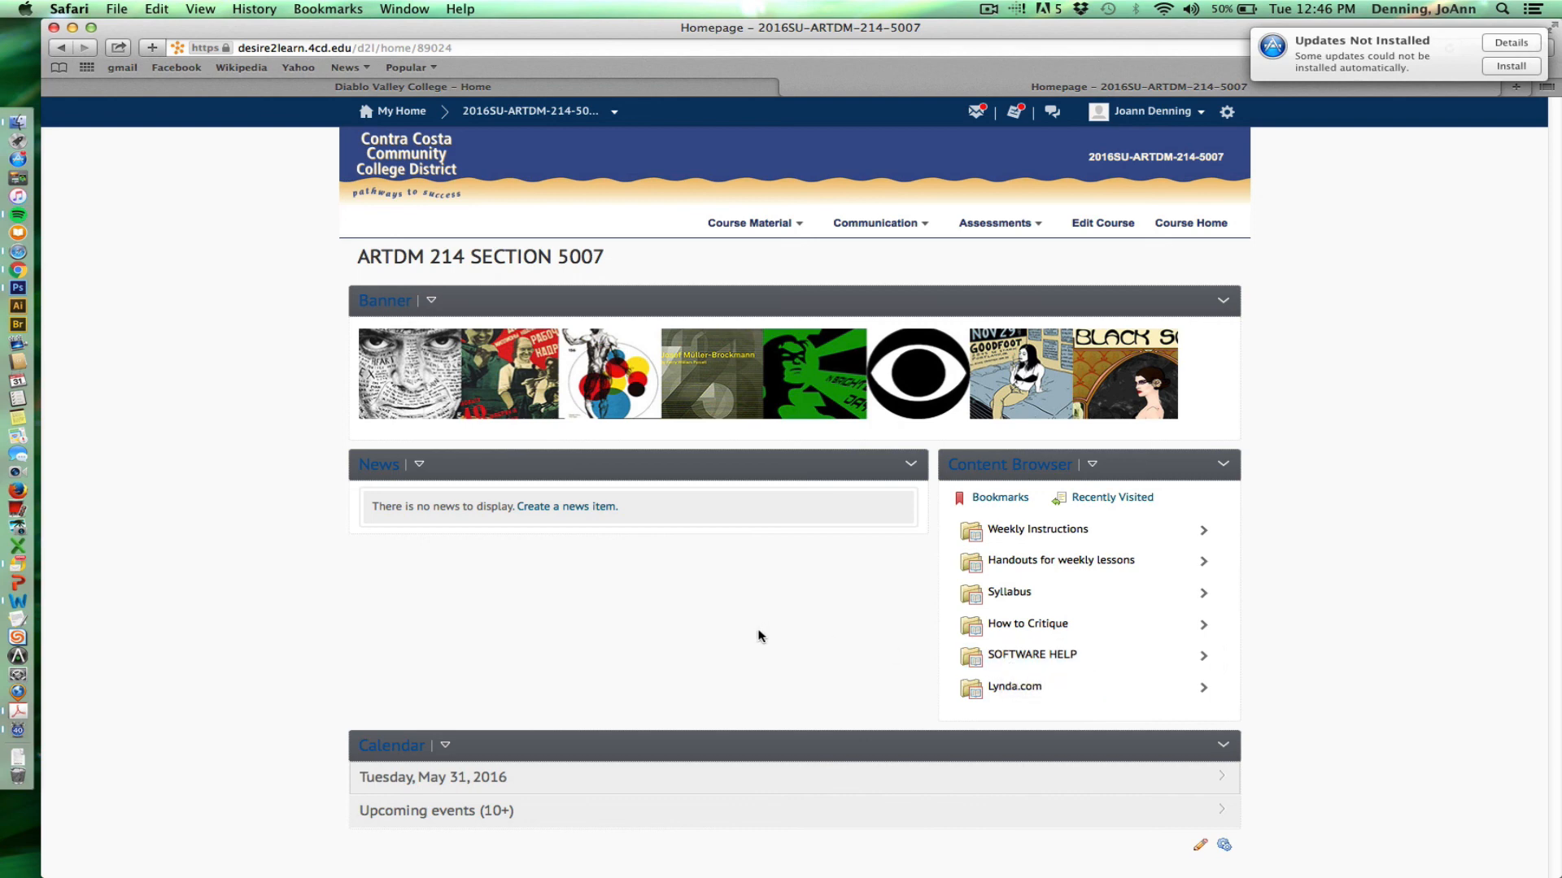
{"action": "mouse_move", "coordinate": [760, 632]}
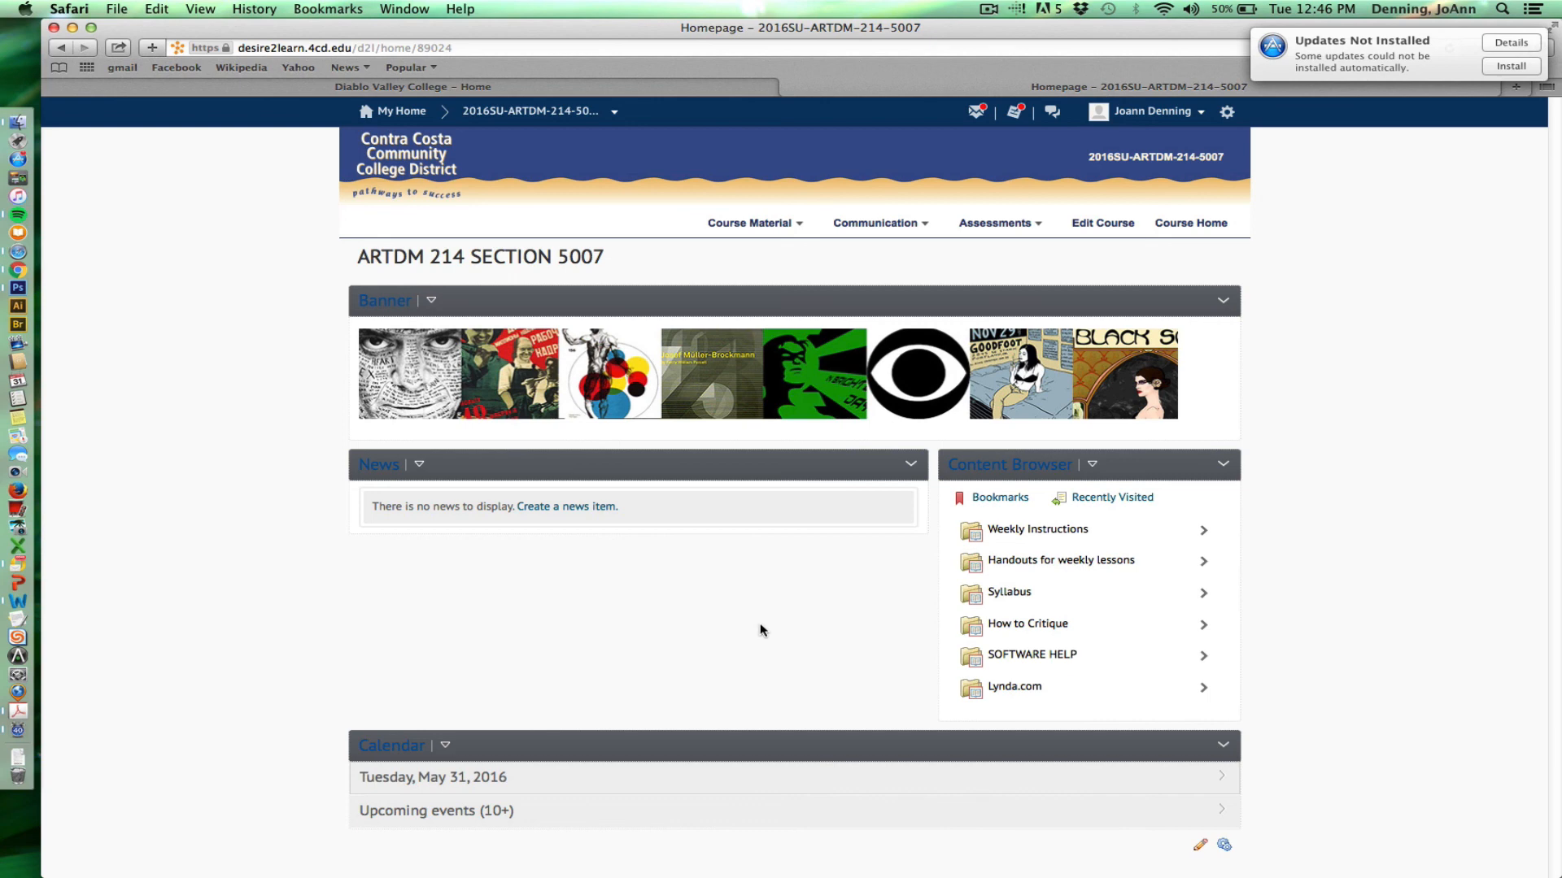
{"action": "mouse_move", "coordinate": [756, 624]}
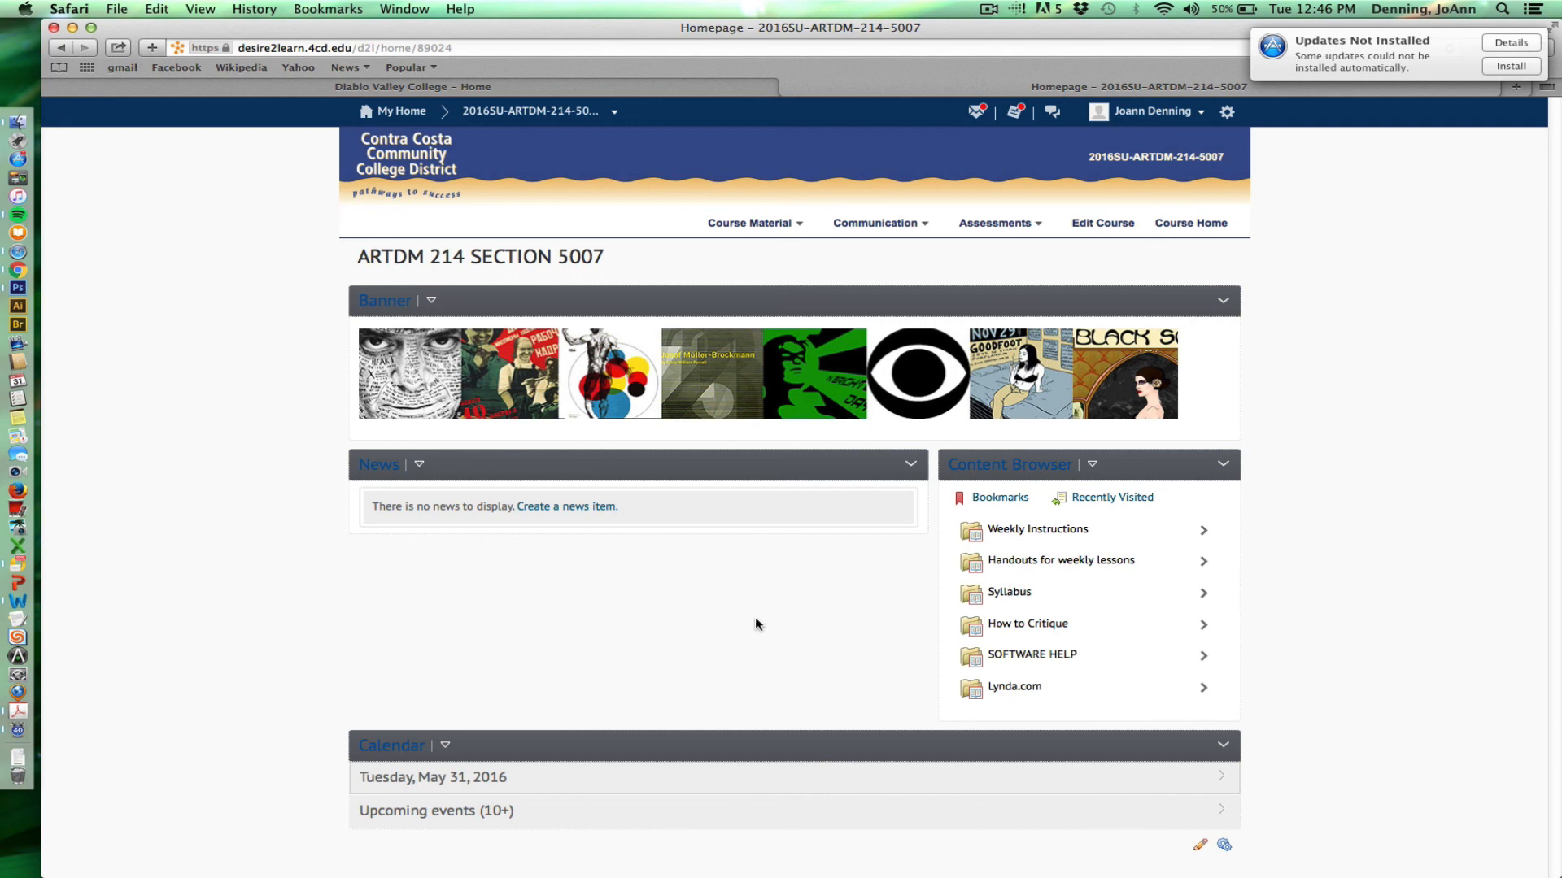